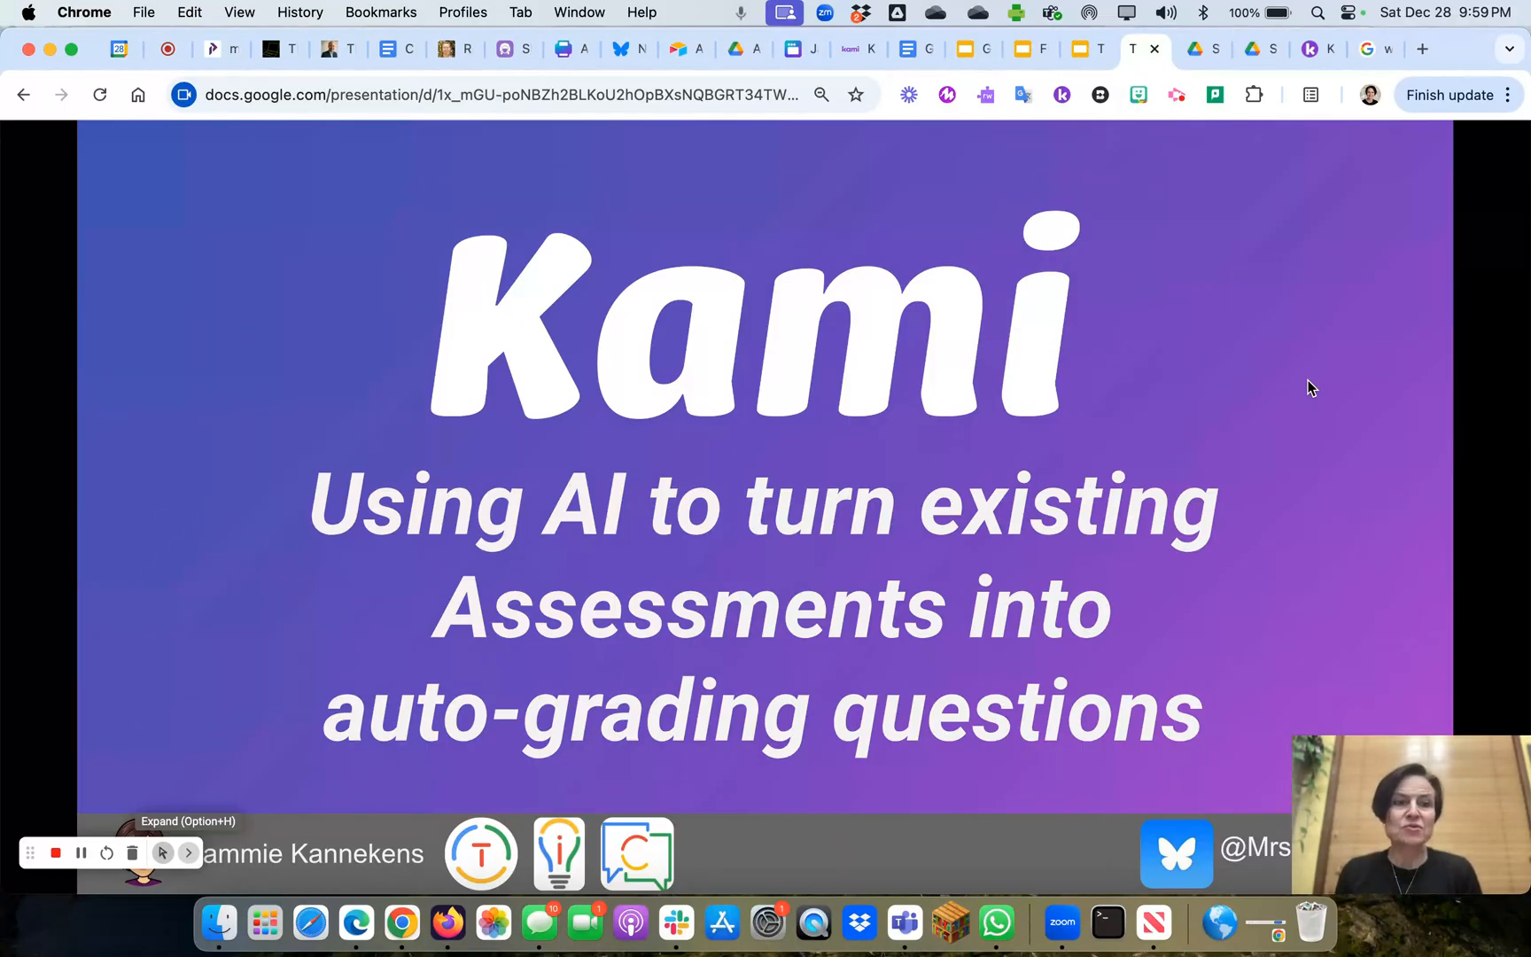
mouse_move(840, 449)
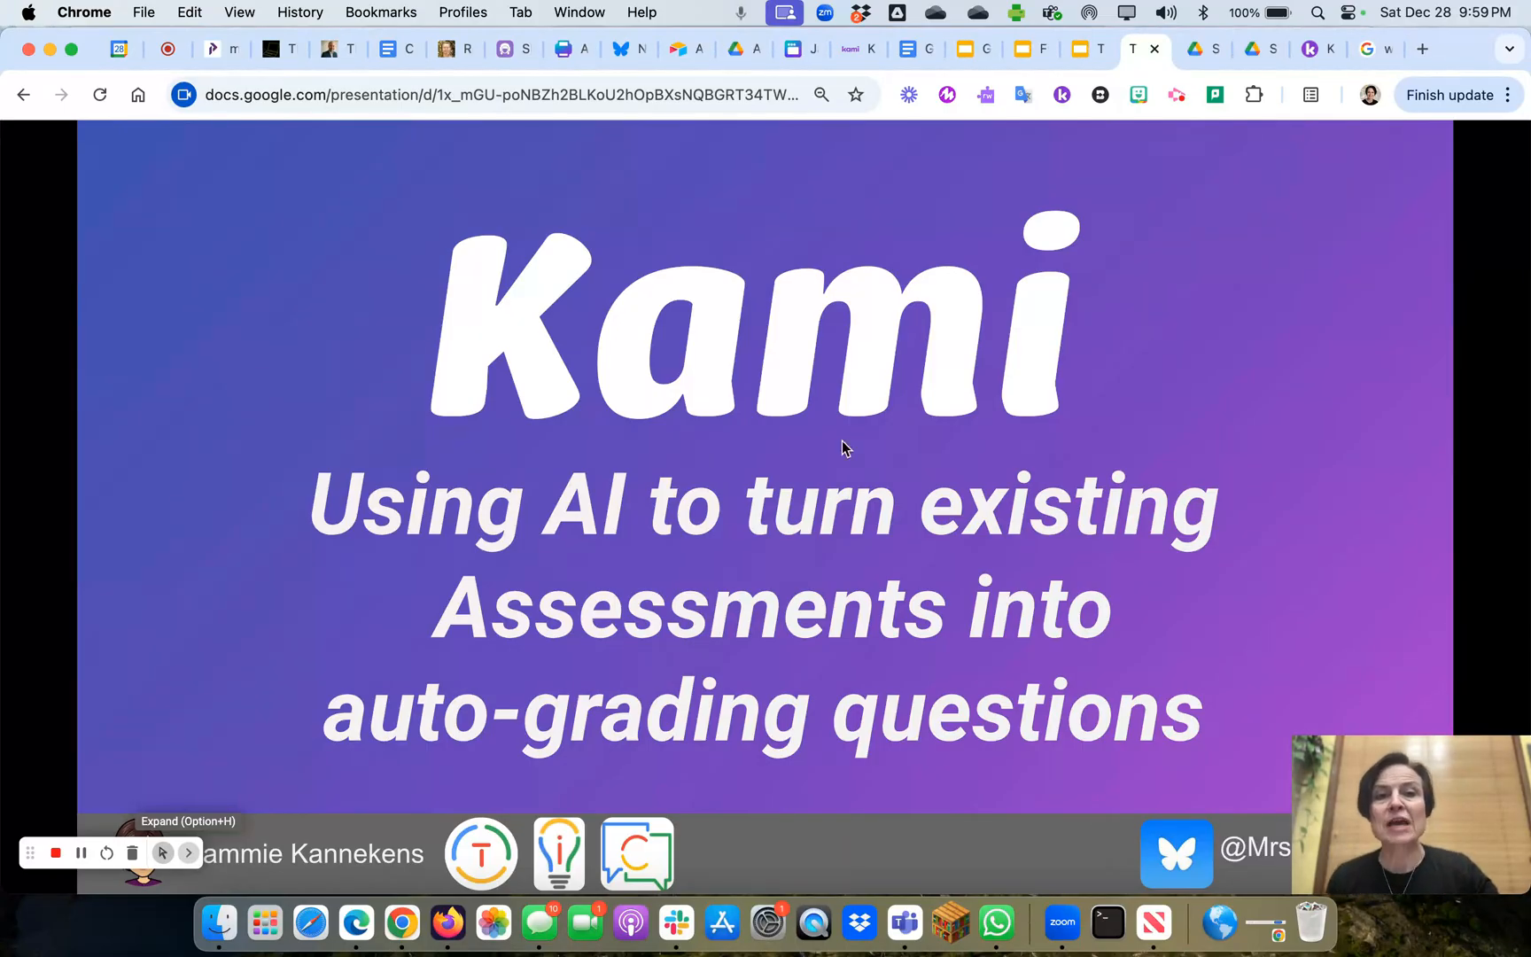
mouse_move(1271, 126)
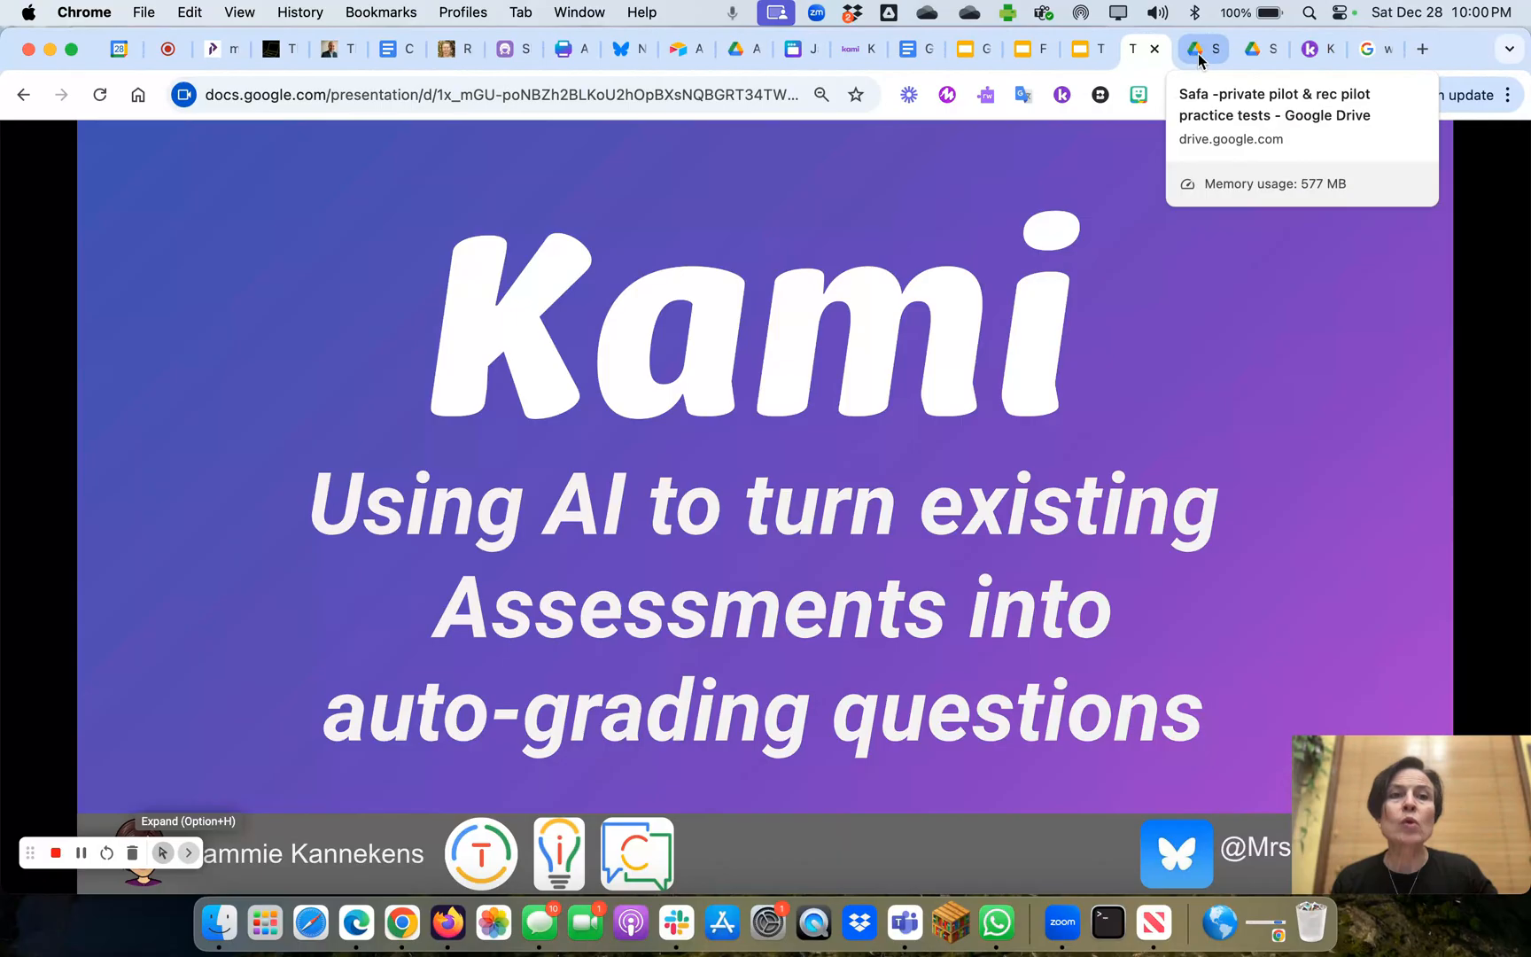
Step: Preview the scanned pilot test PDF in Drive and list its Open with apps, including Annotate with Kami
click(1200, 49)
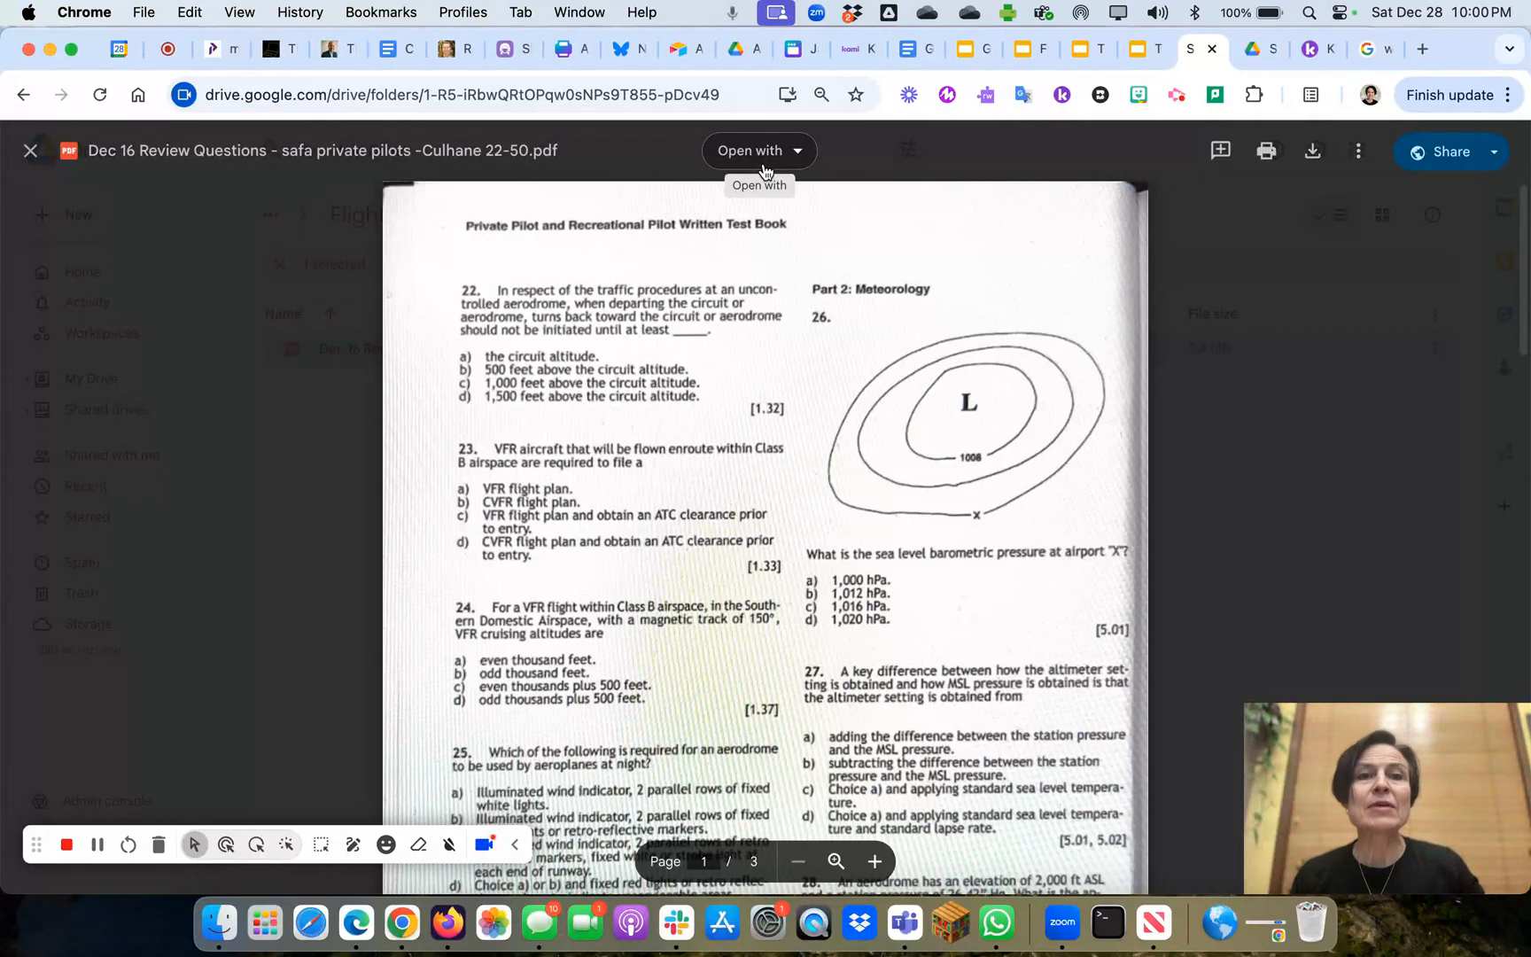
mouse_move(1061, 95)
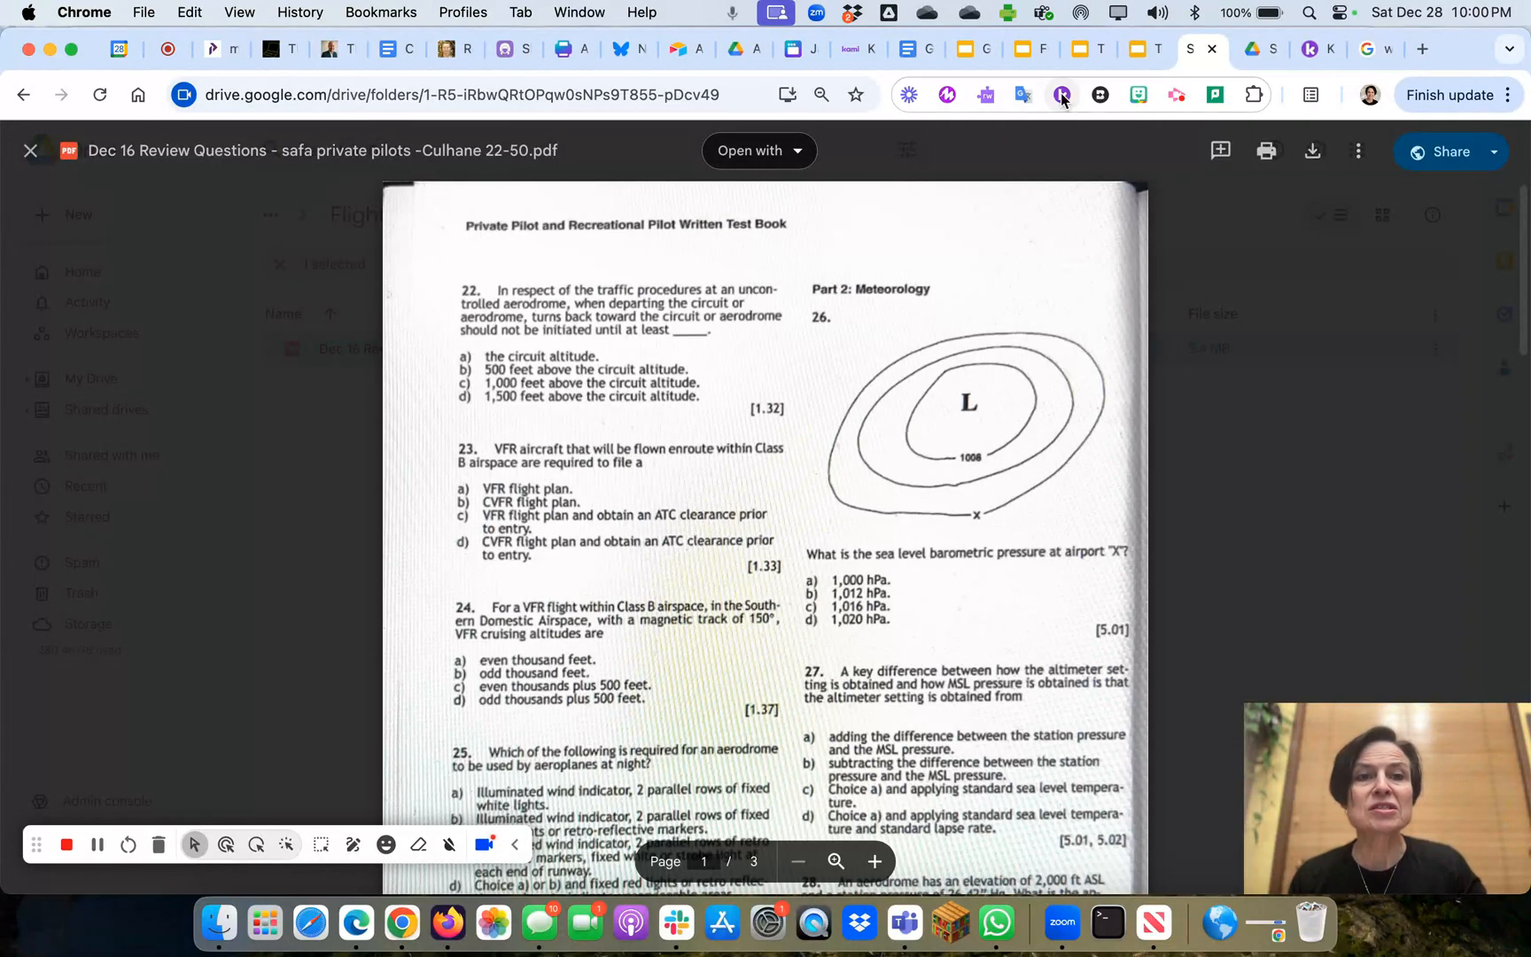
mouse_move(1063, 95)
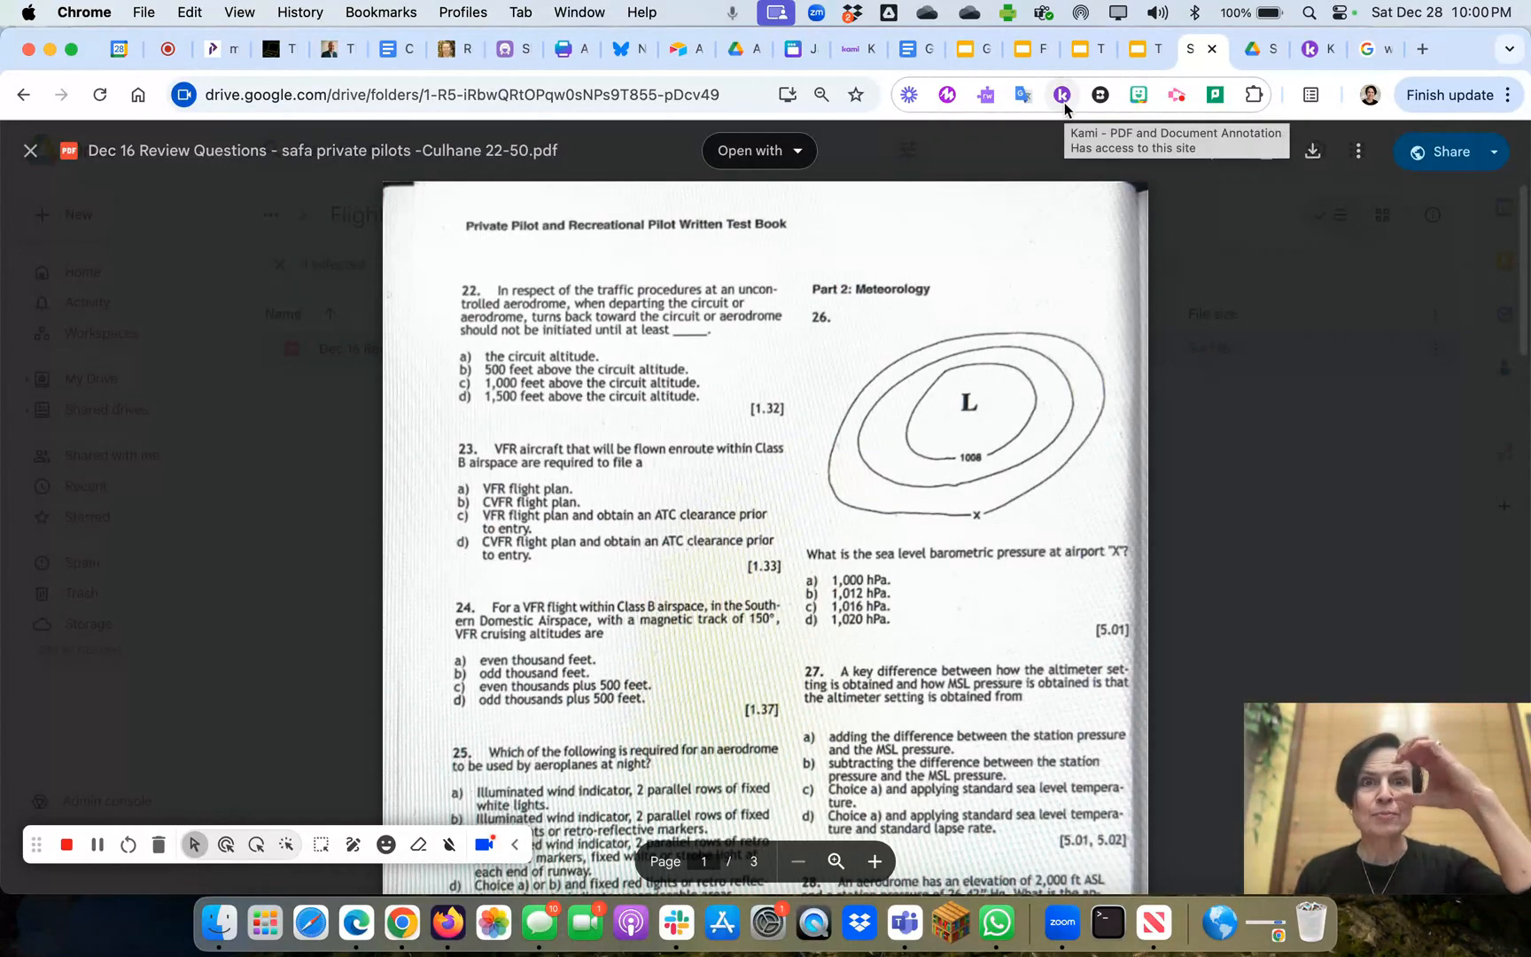
click(758, 151)
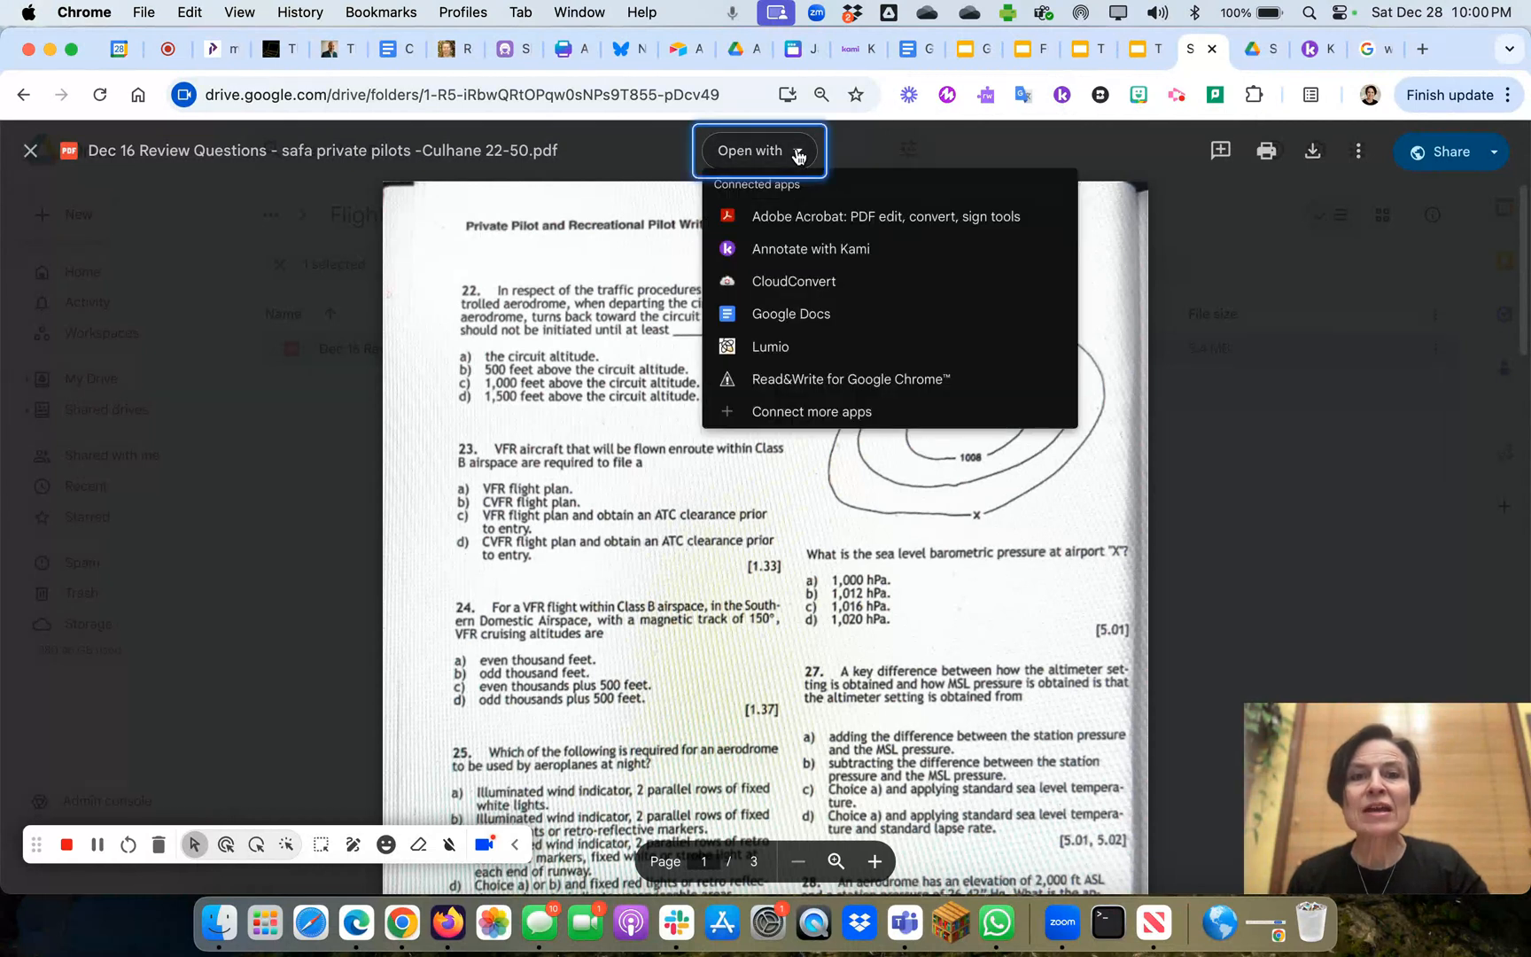
mouse_move(805, 263)
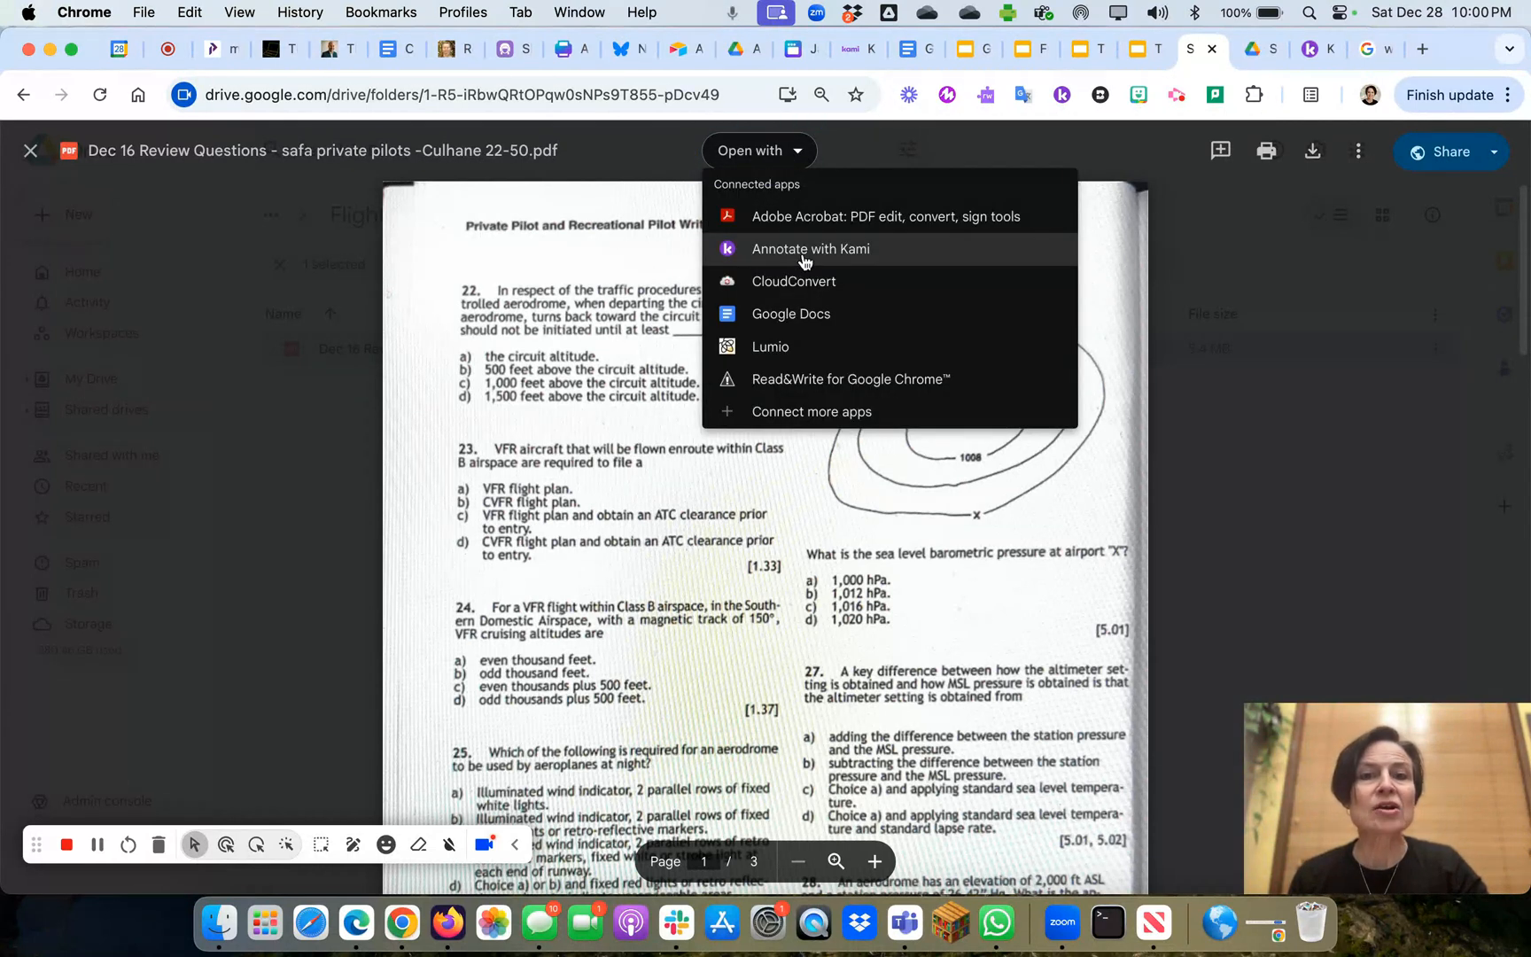
mouse_move(1065, 356)
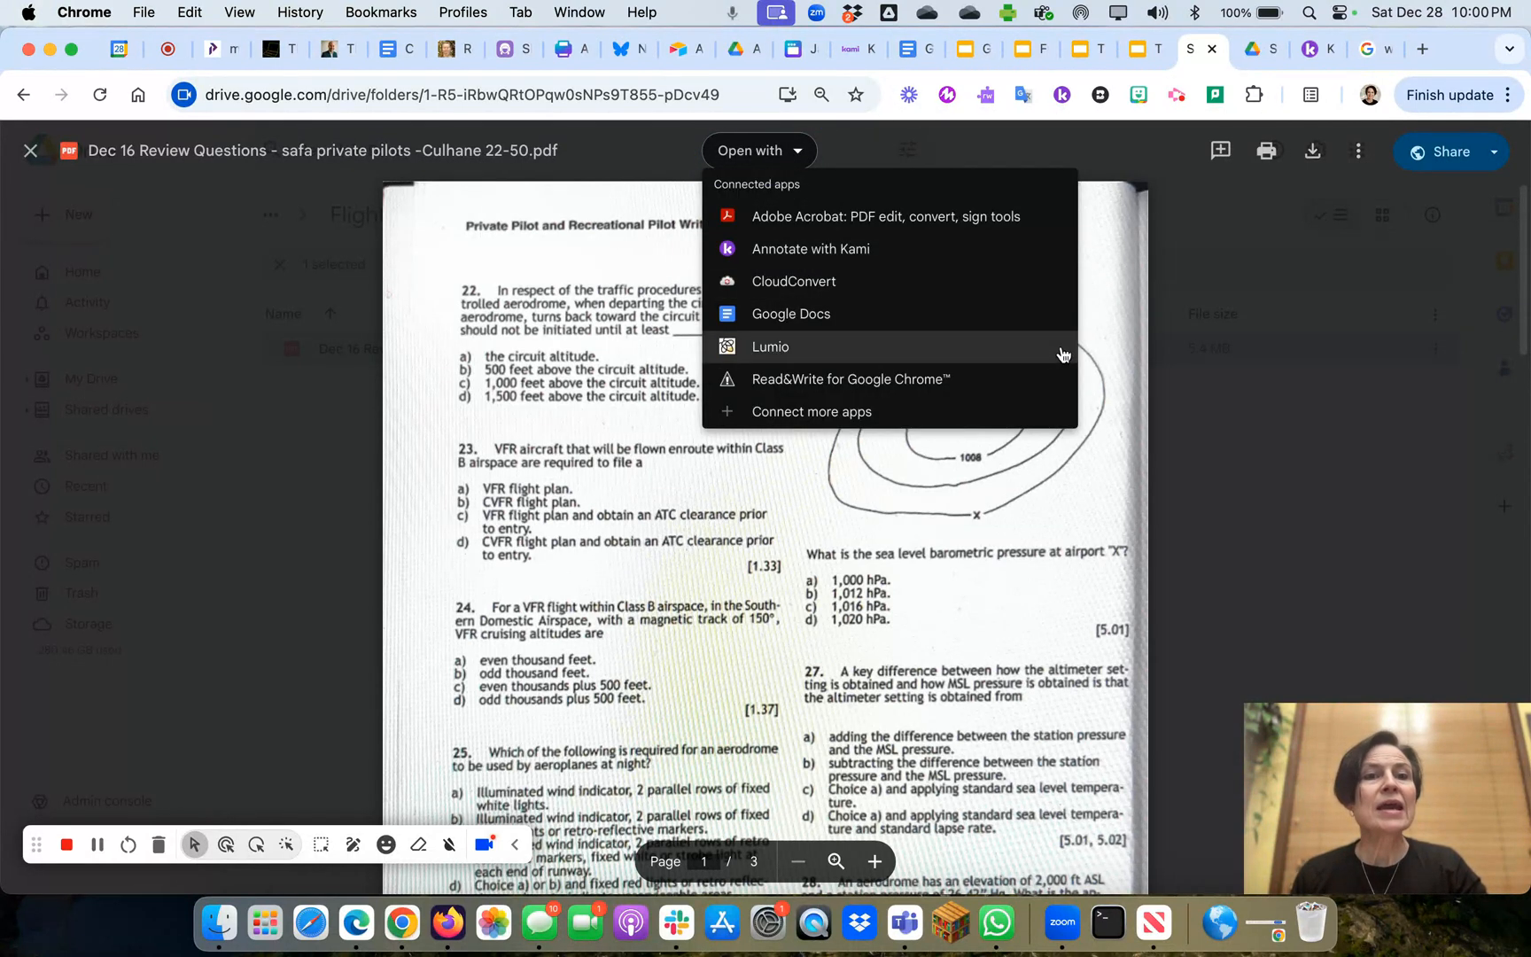
mouse_move(254, 267)
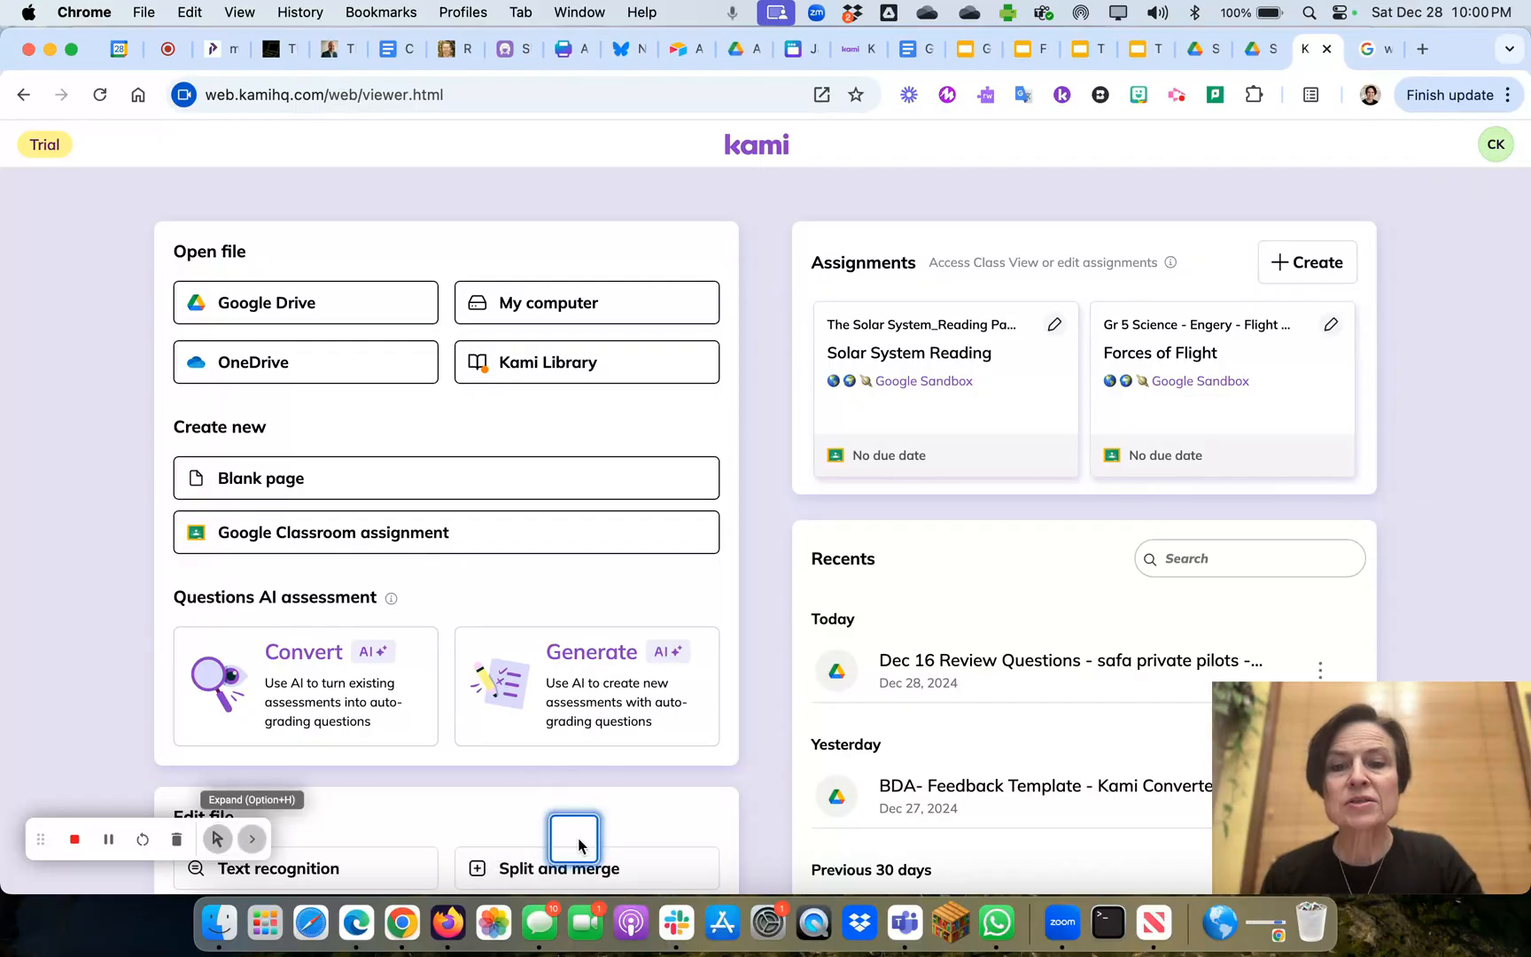
mouse_move(1497, 144)
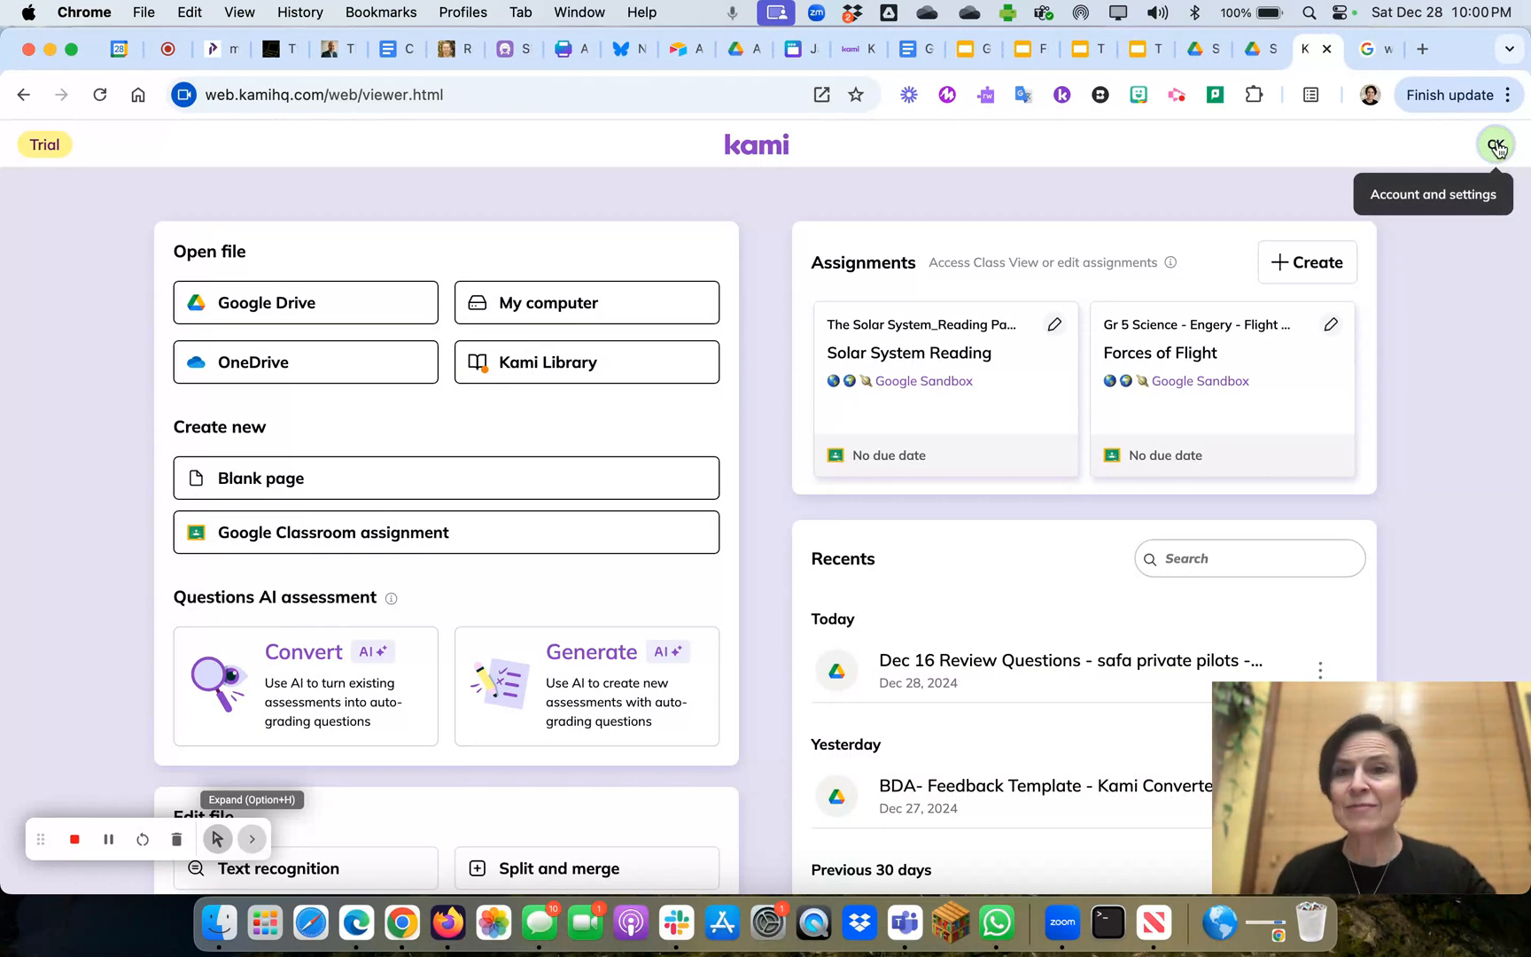
Step: Show the account and settings menu from the profile avatar on the Kami dashboard
click(1497, 144)
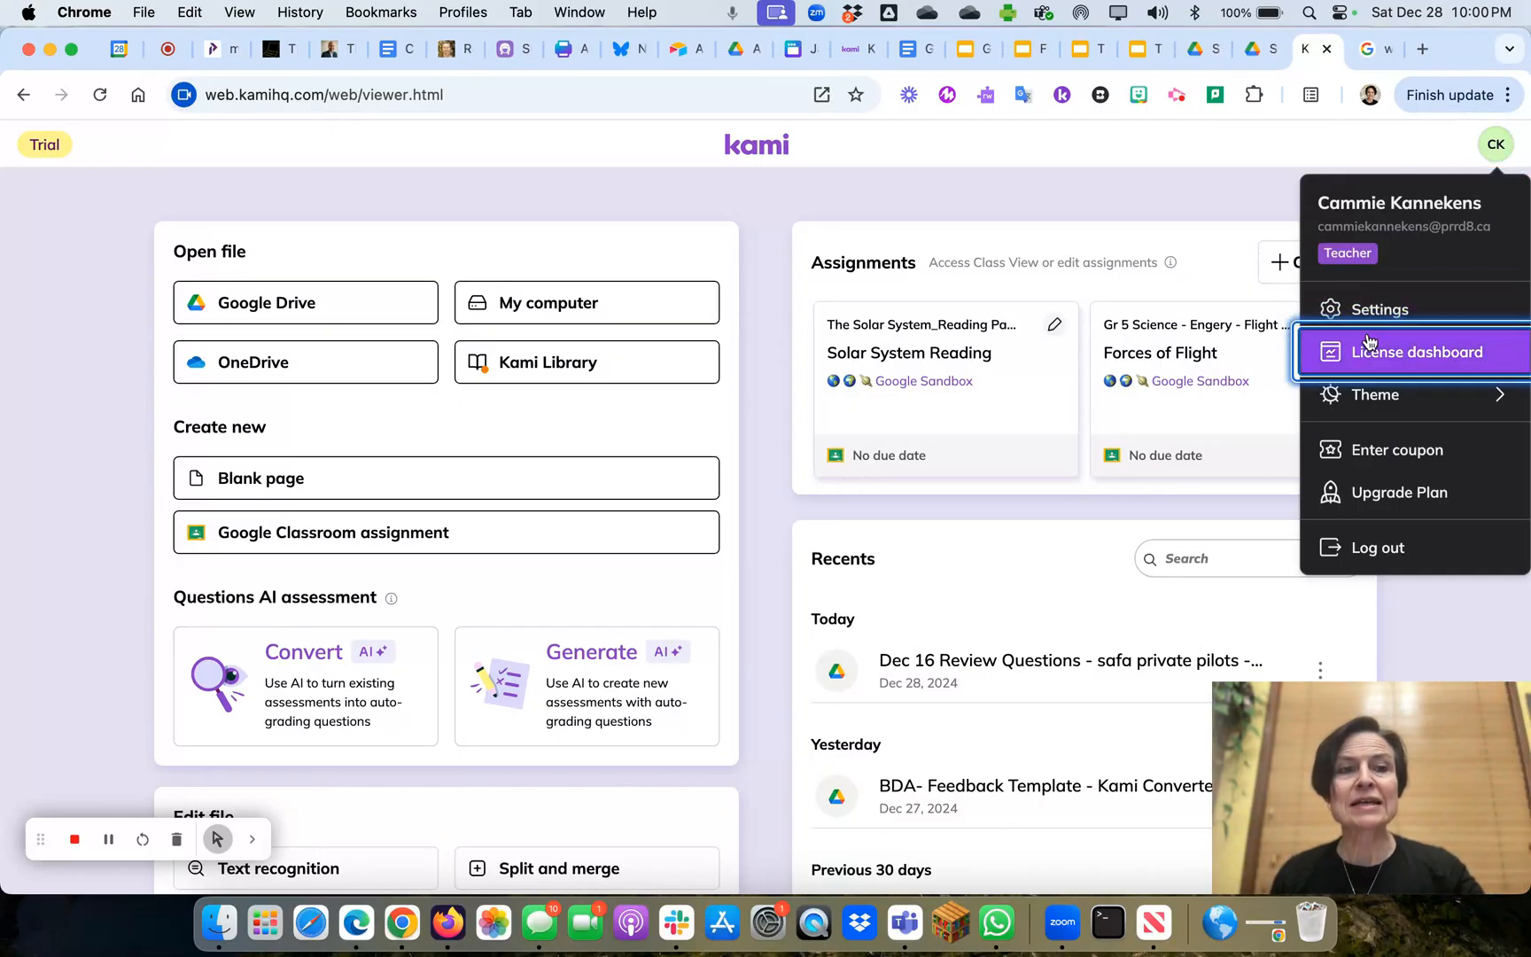
mouse_move(1389, 450)
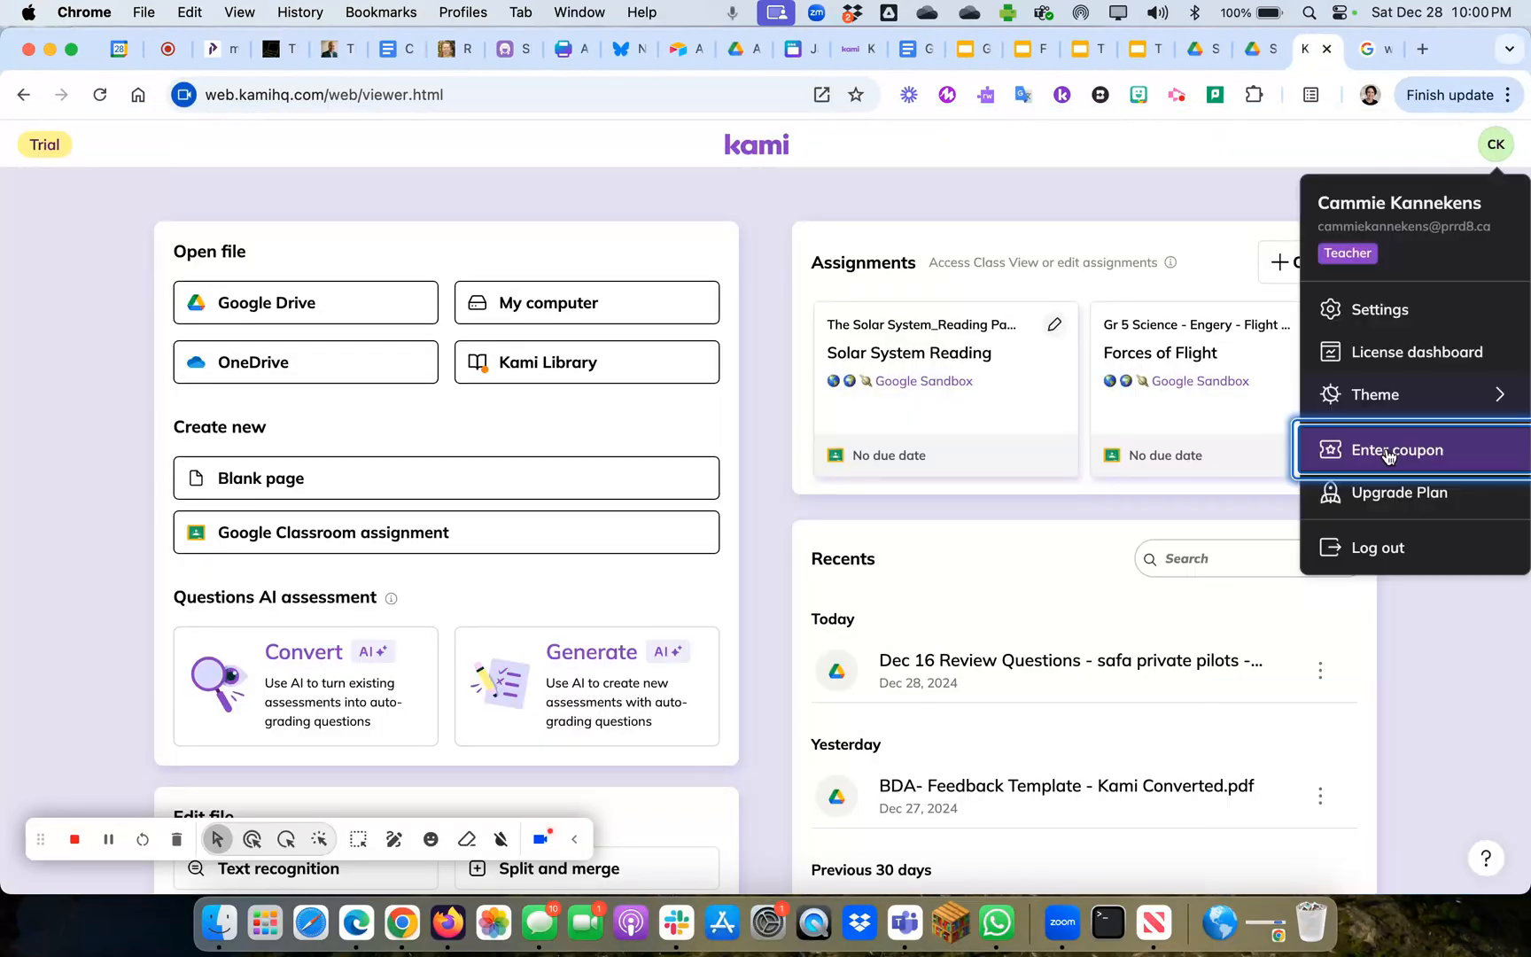
Step: Open the coupon entry form and type the license code
click(1397, 449)
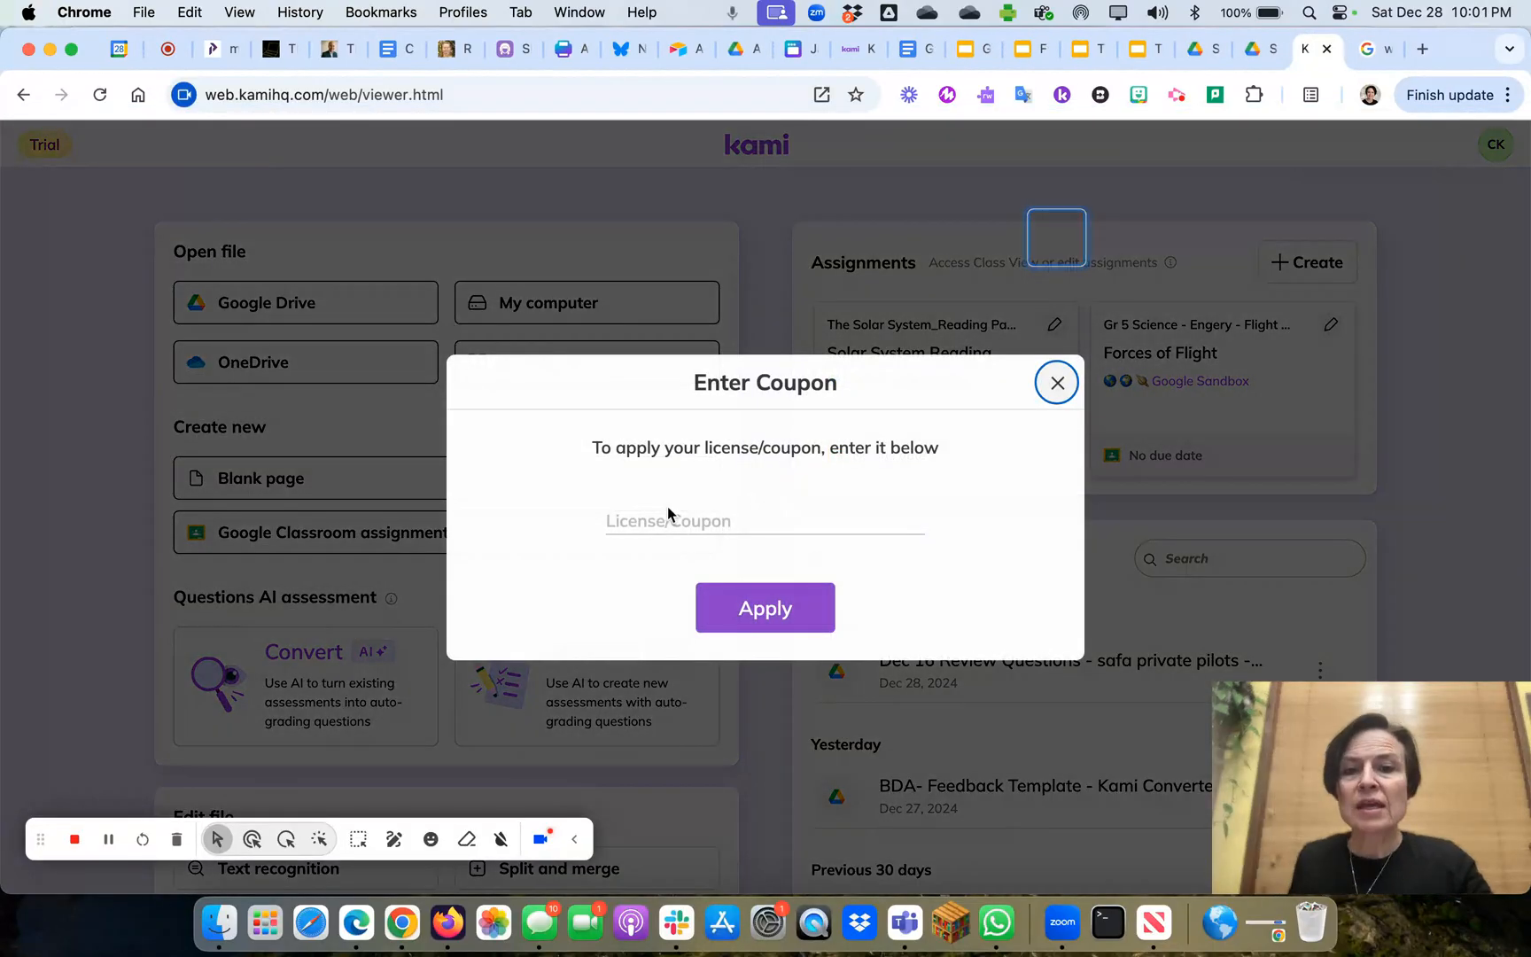
text(herocammie)
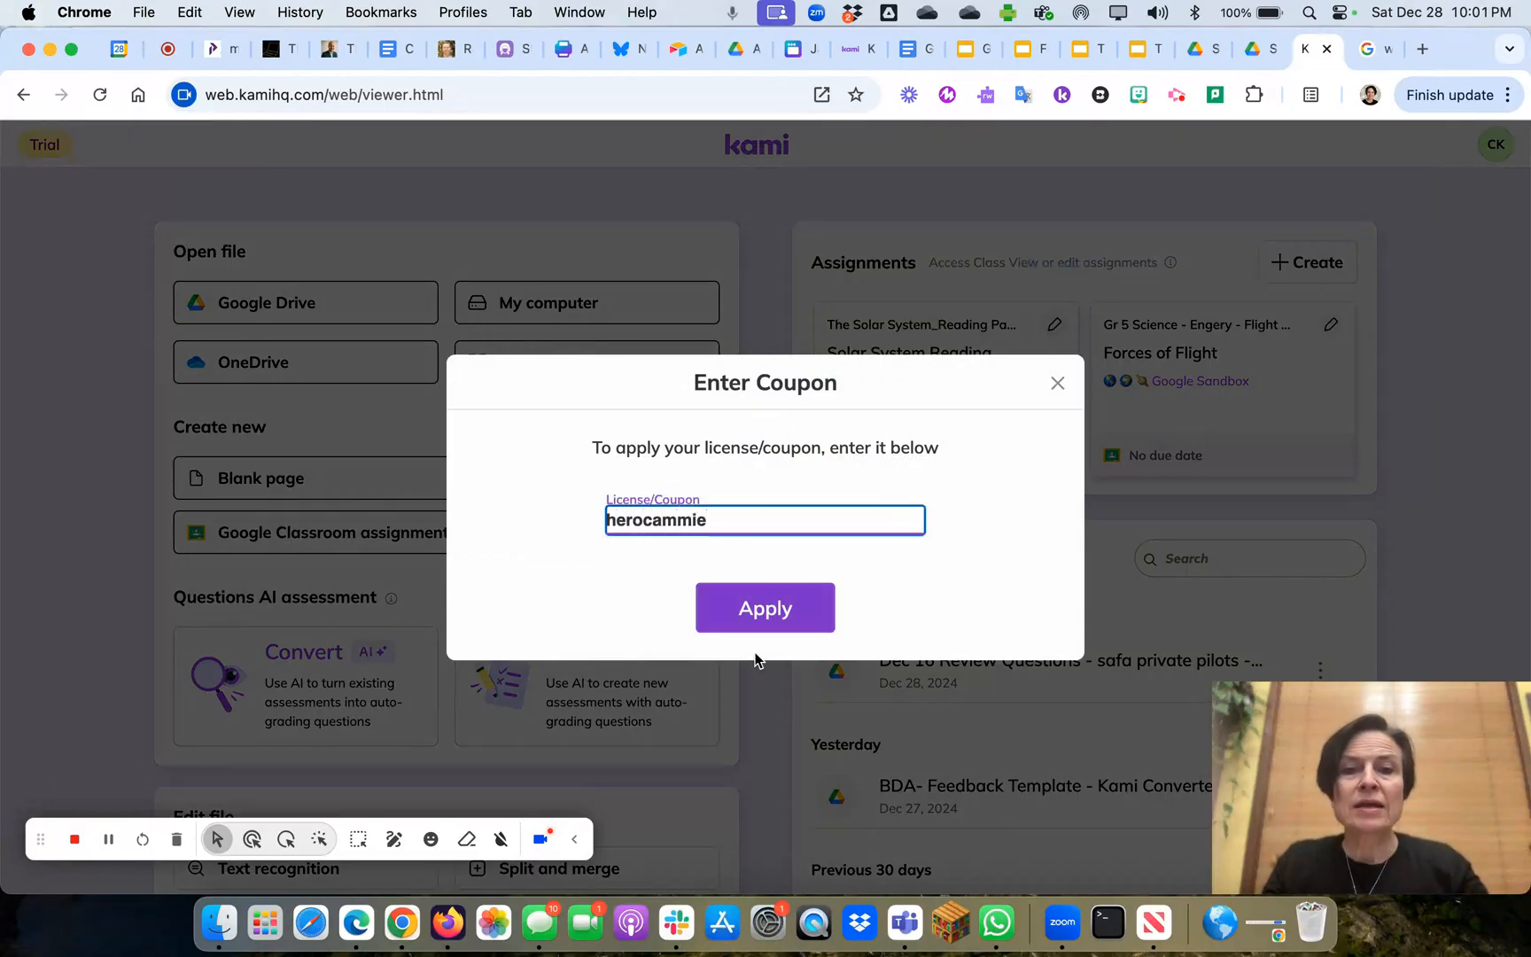
mouse_move(1103, 531)
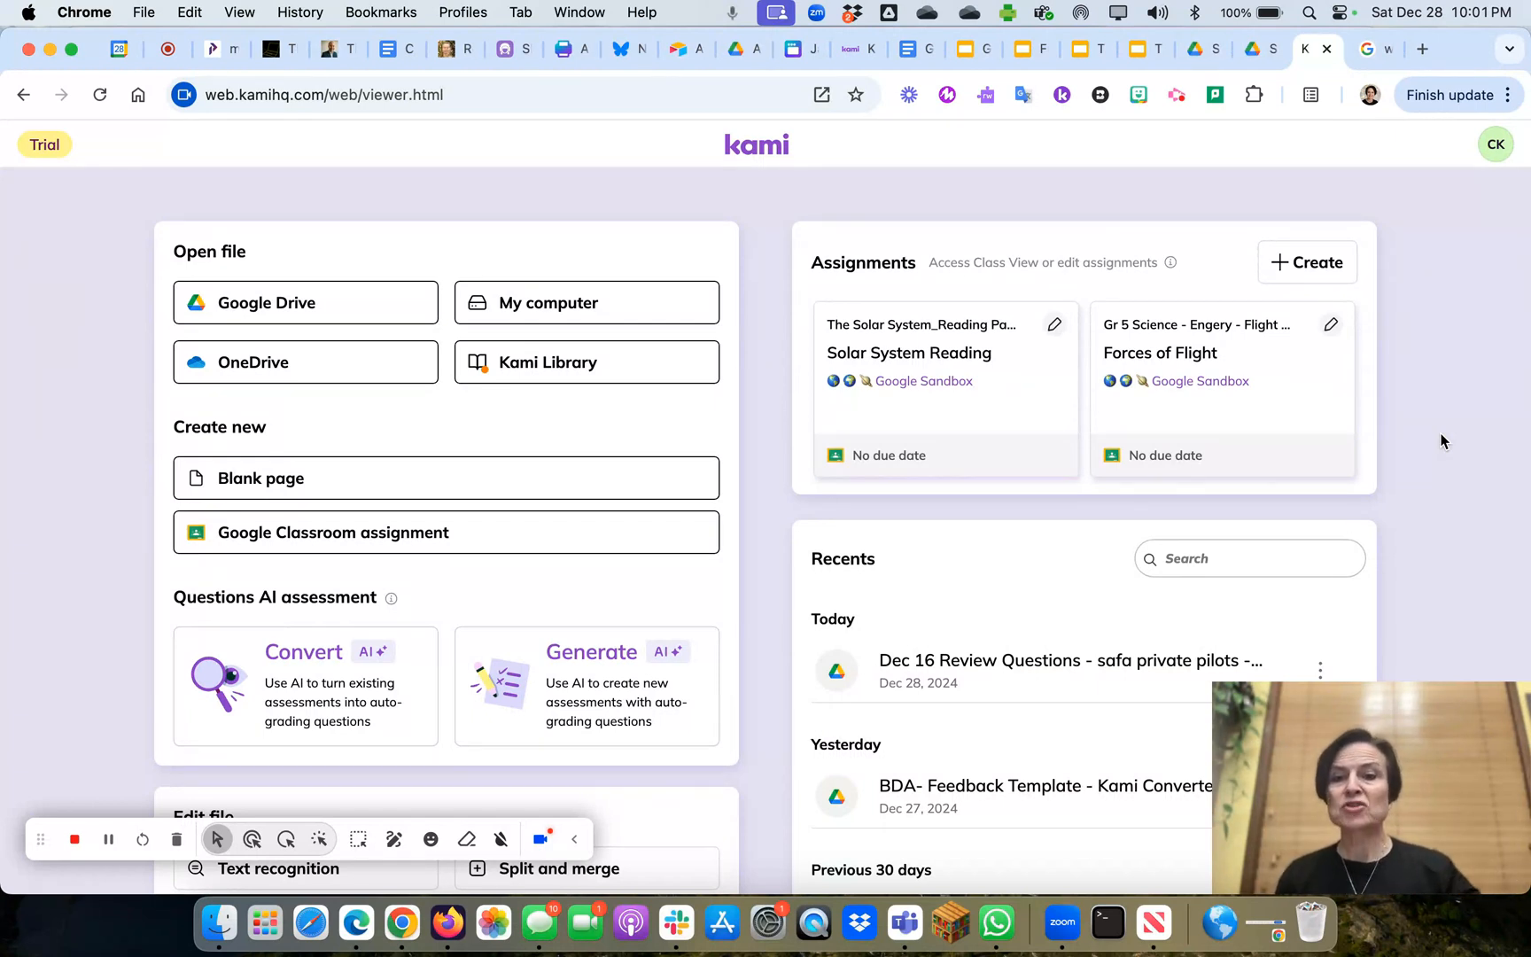
mouse_move(577, 838)
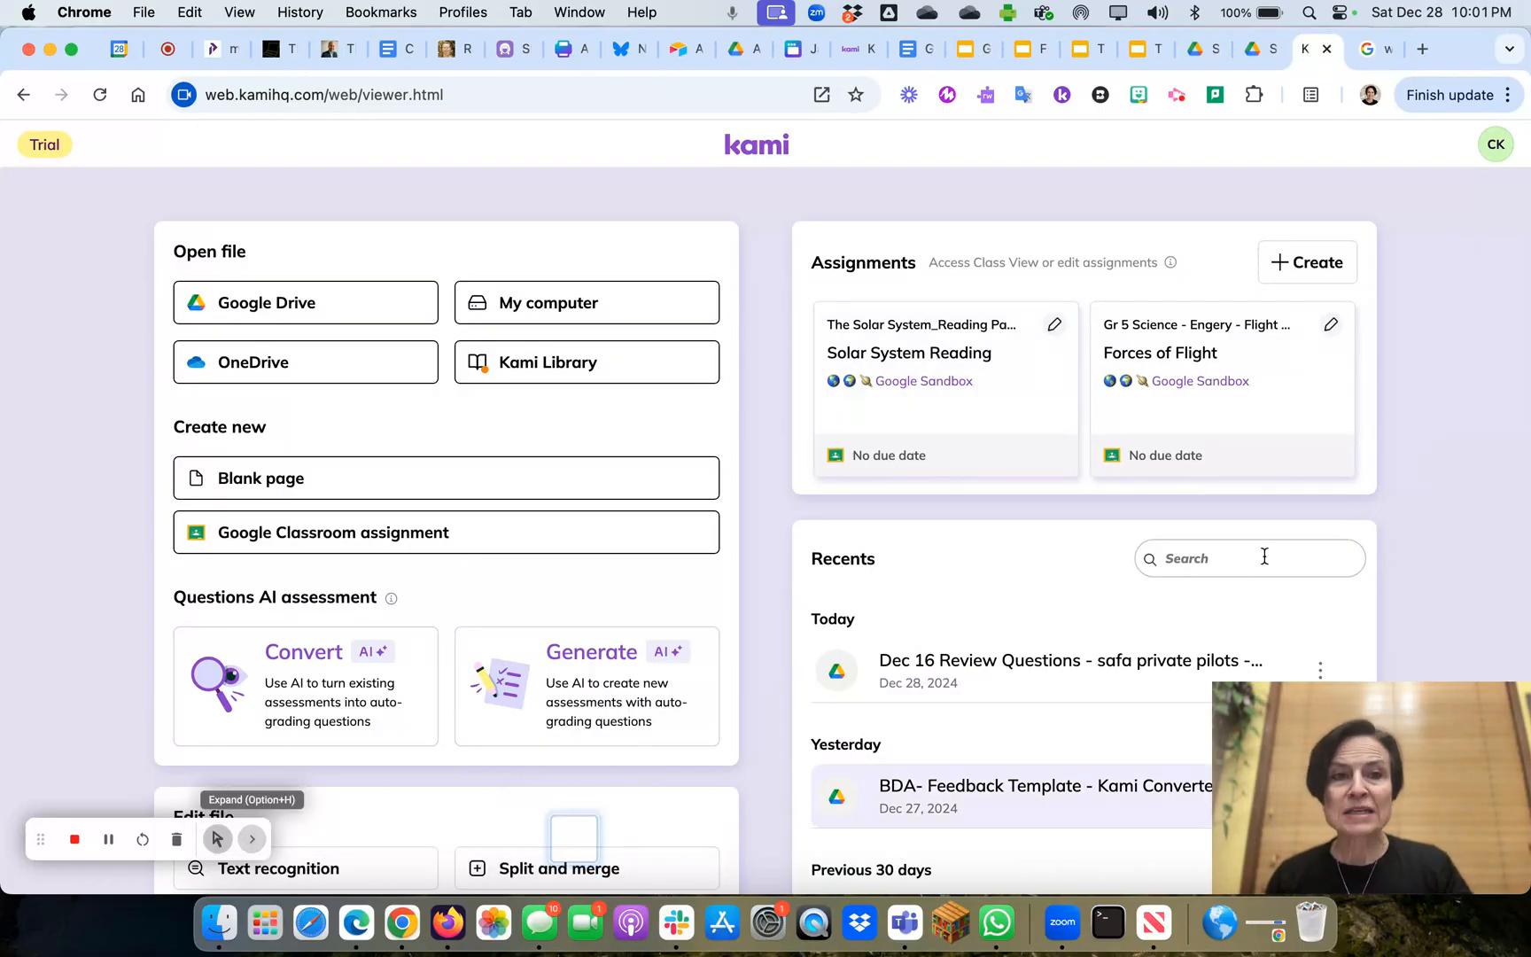
mouse_move(355, 550)
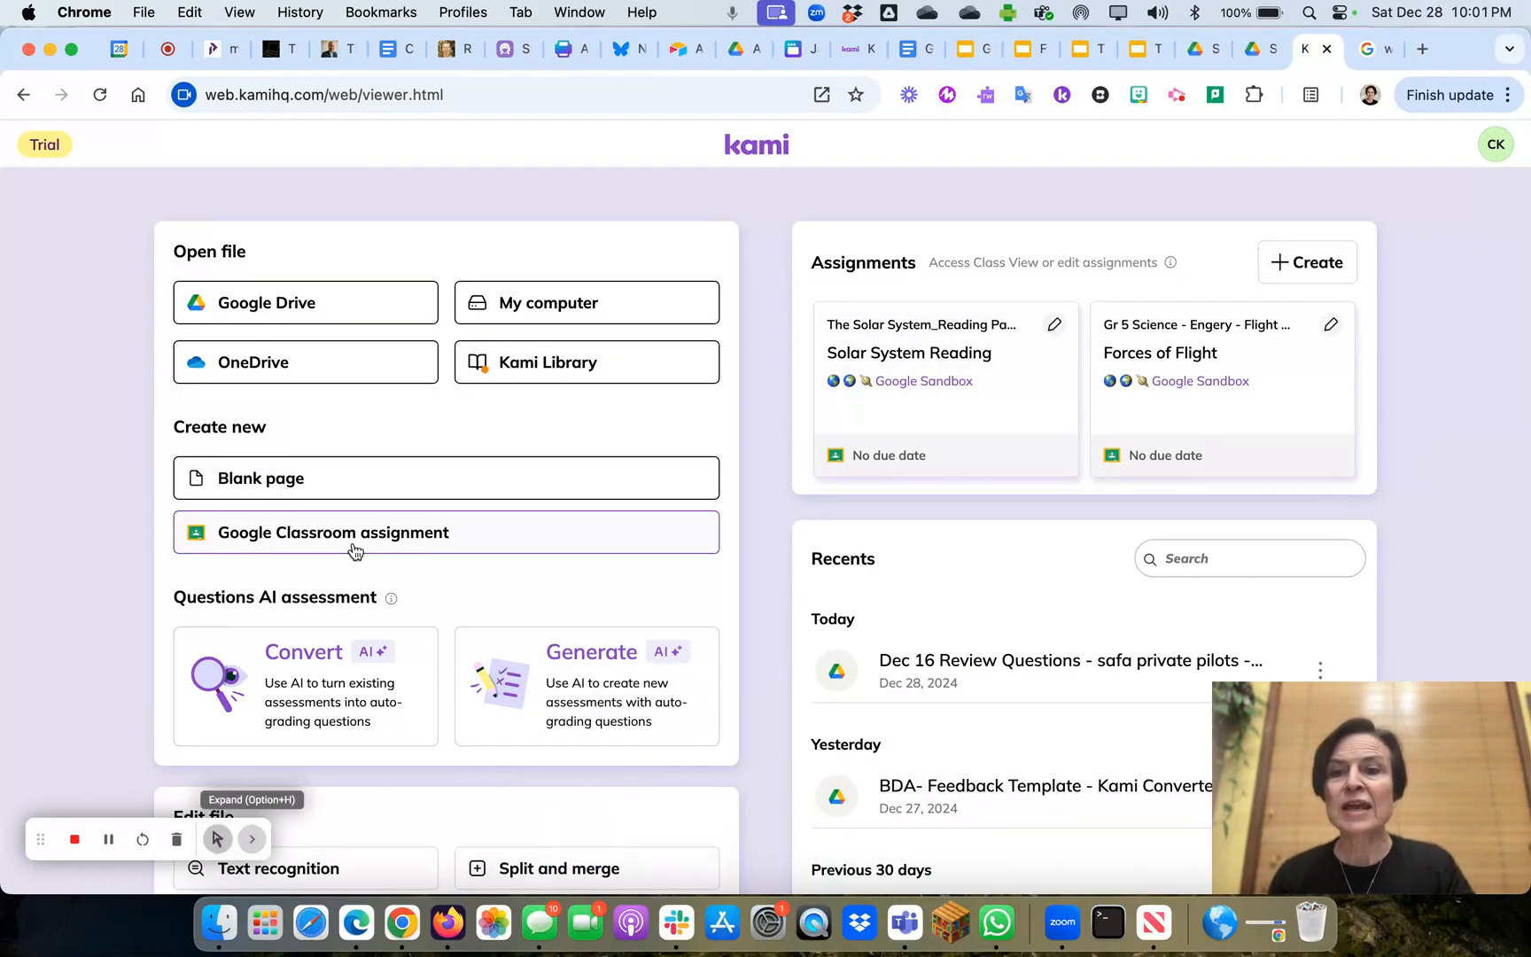
scroll(down, 3)
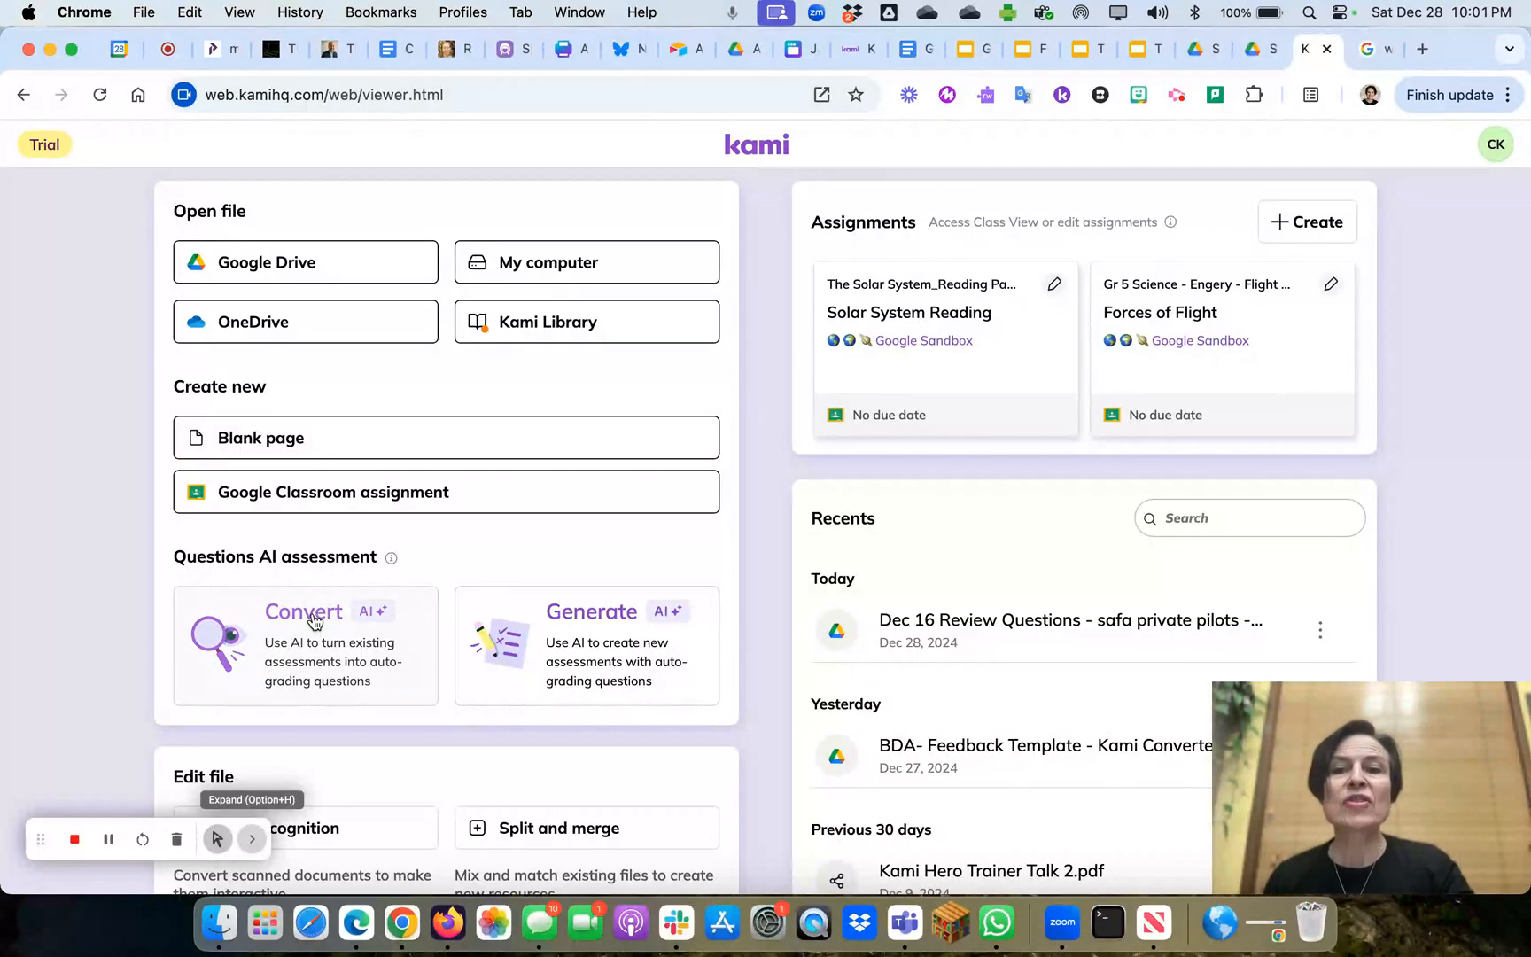
mouse_move(340, 671)
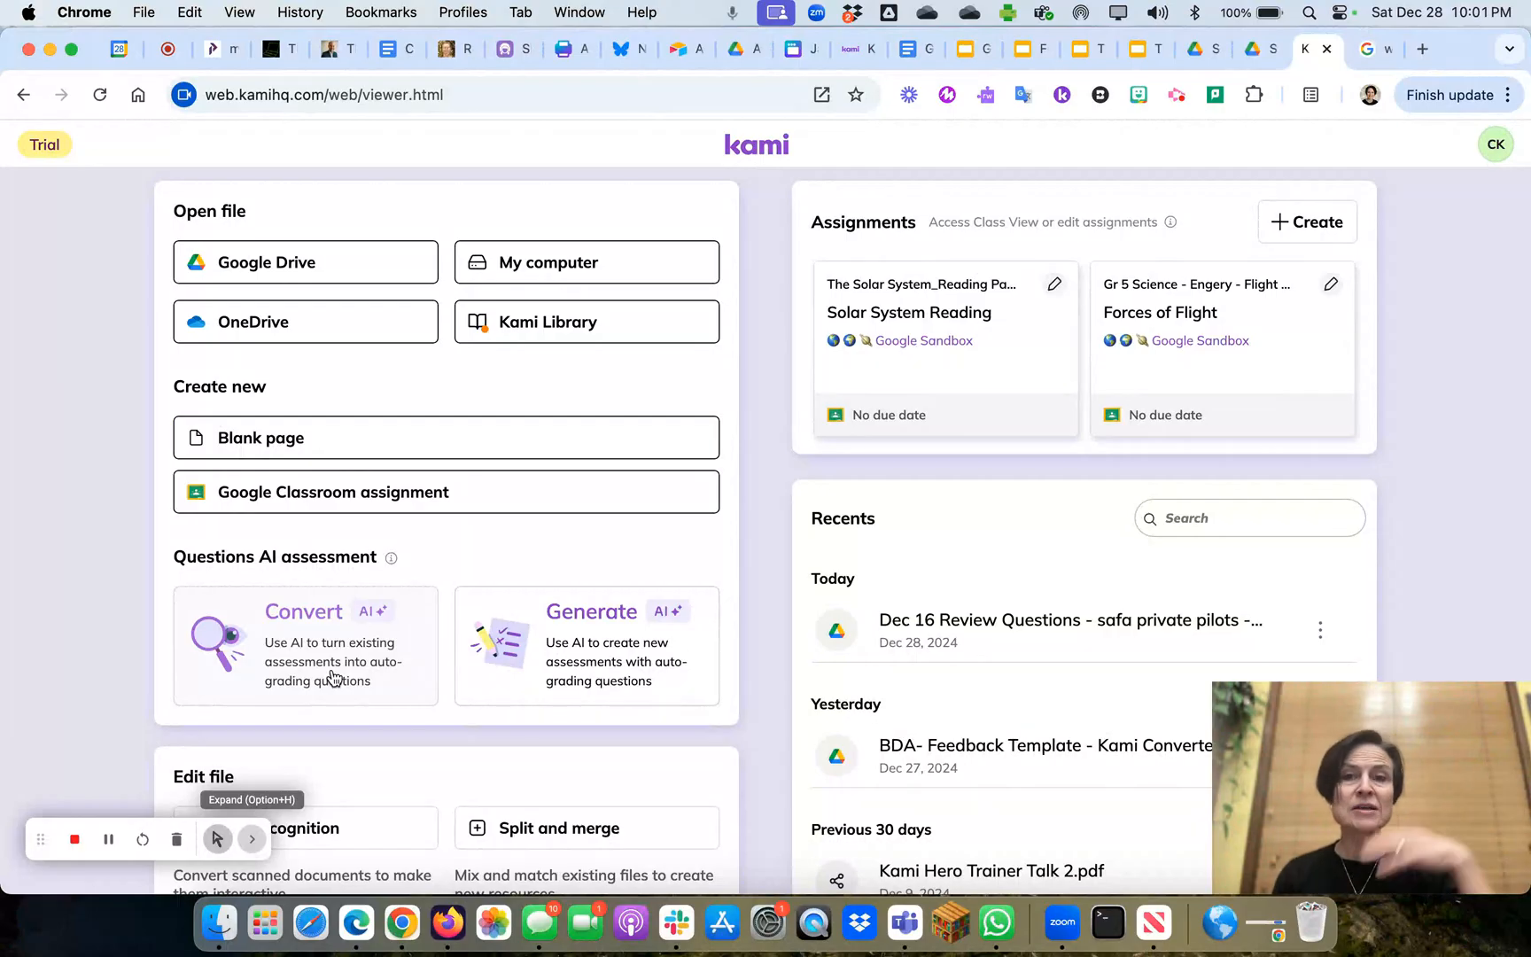
click(305, 646)
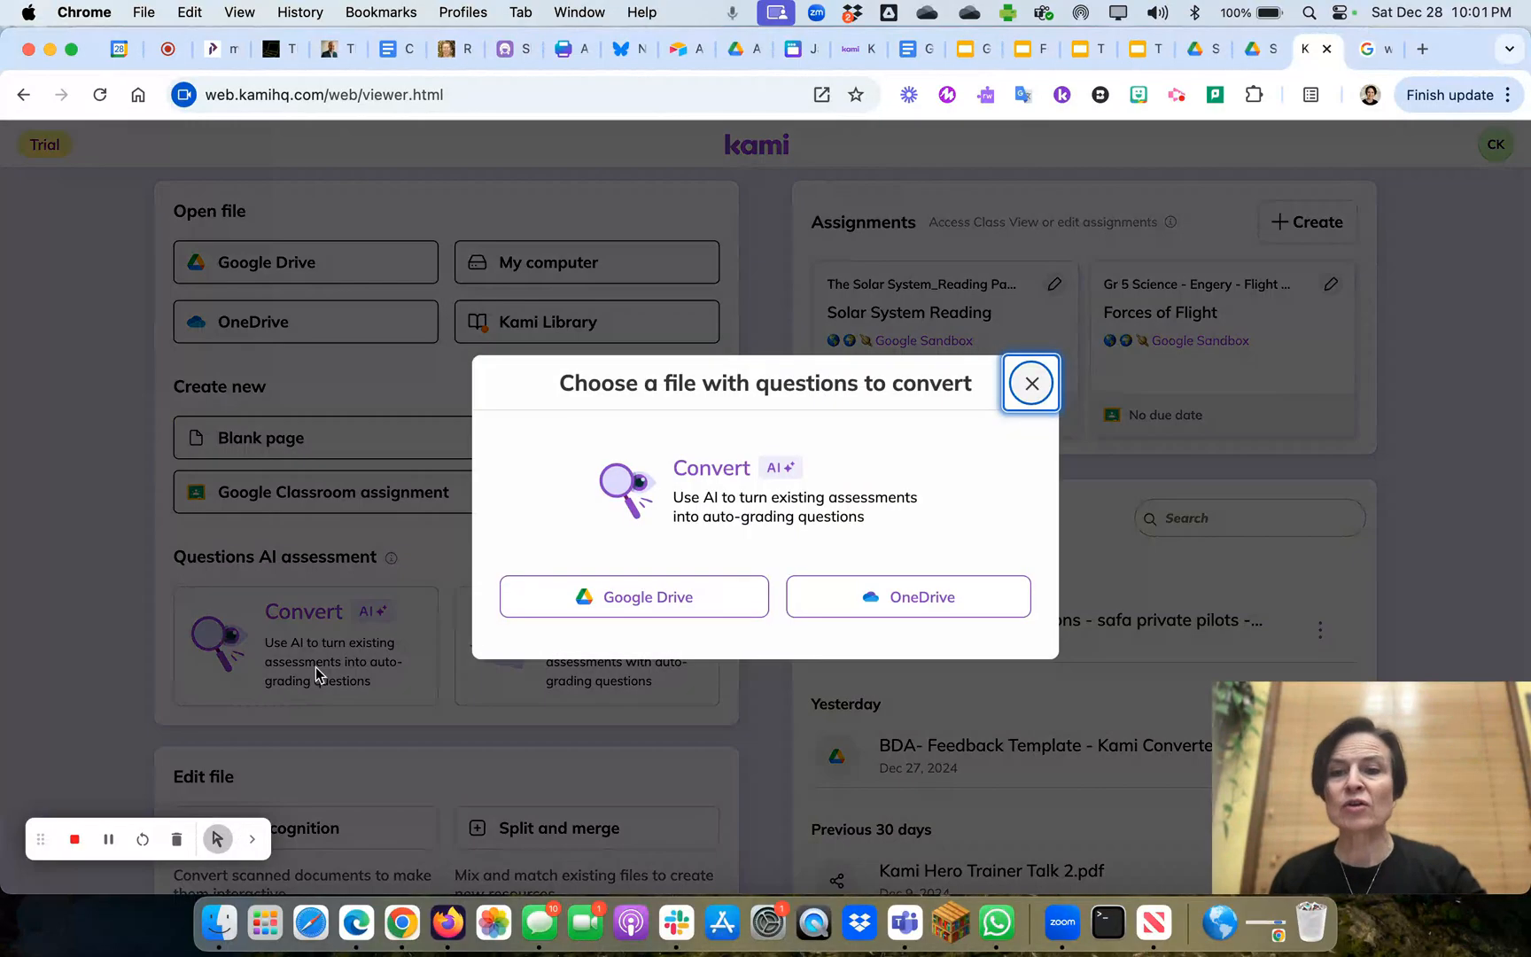
click(1031, 383)
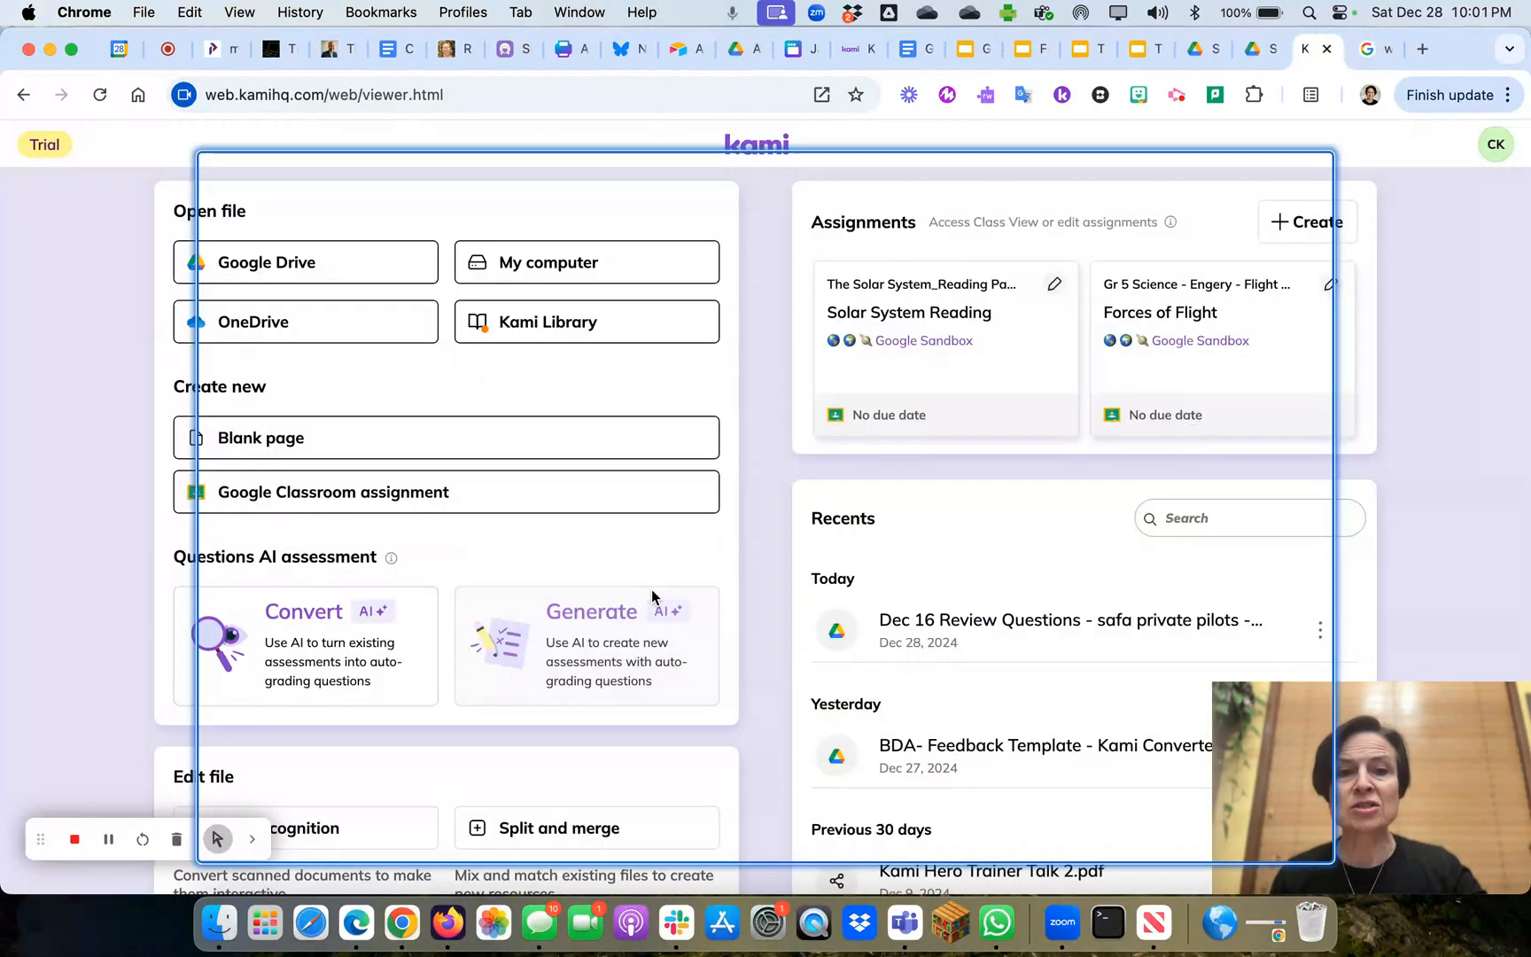
Step: Pick the Dec 16 Review Questions PDF from recent Google Drive files for conversion
click(266, 262)
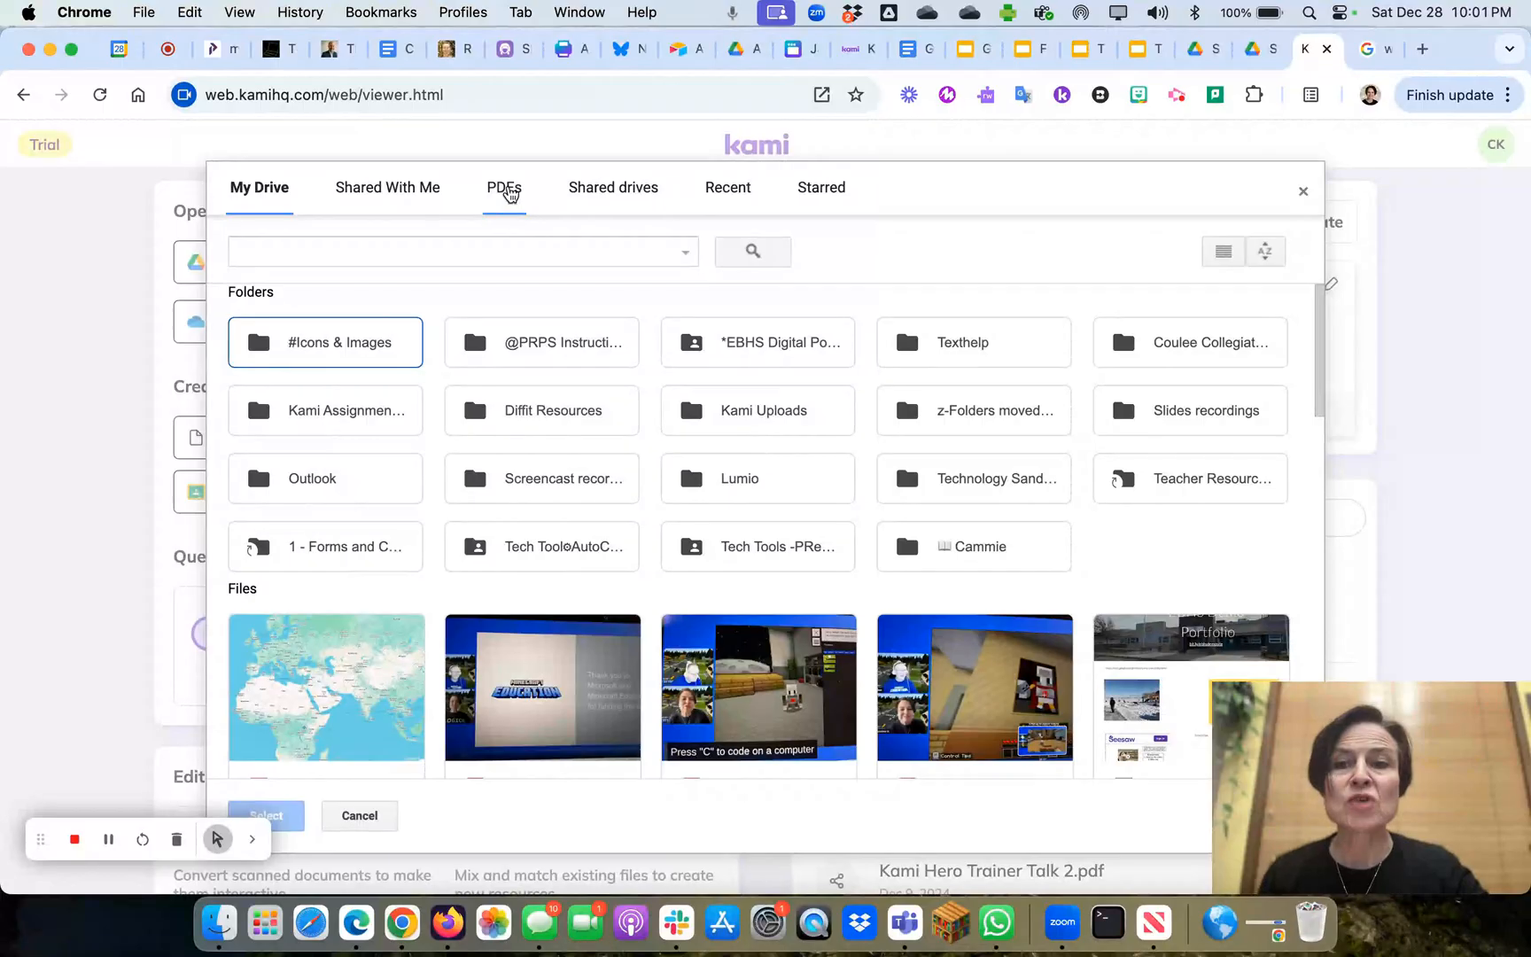
scroll(down, 3)
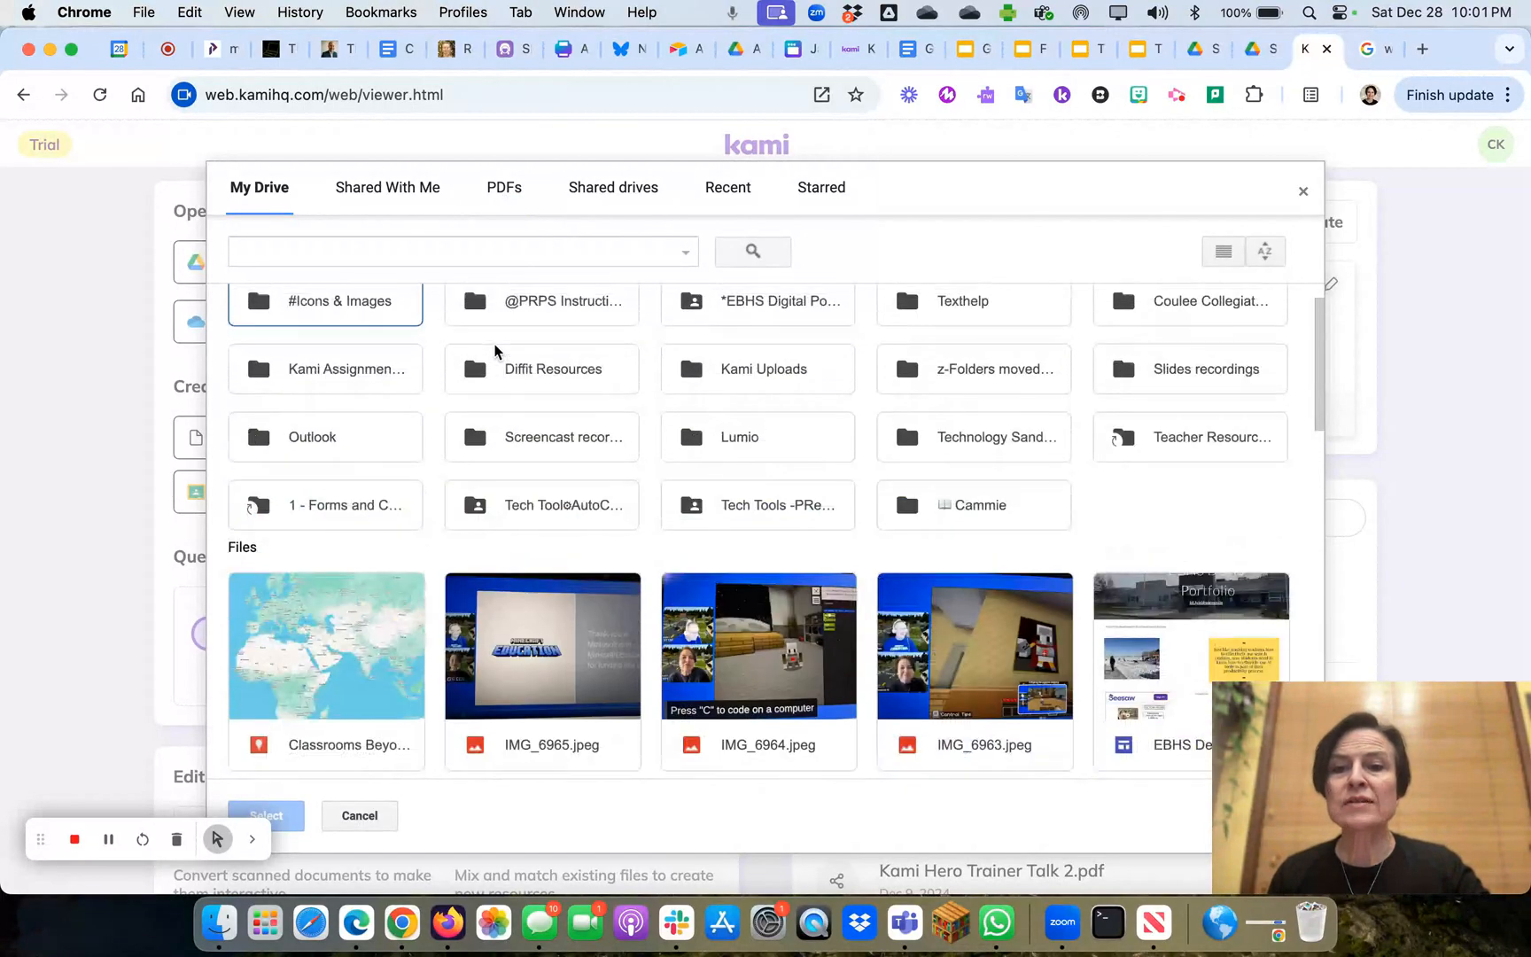
click(727, 187)
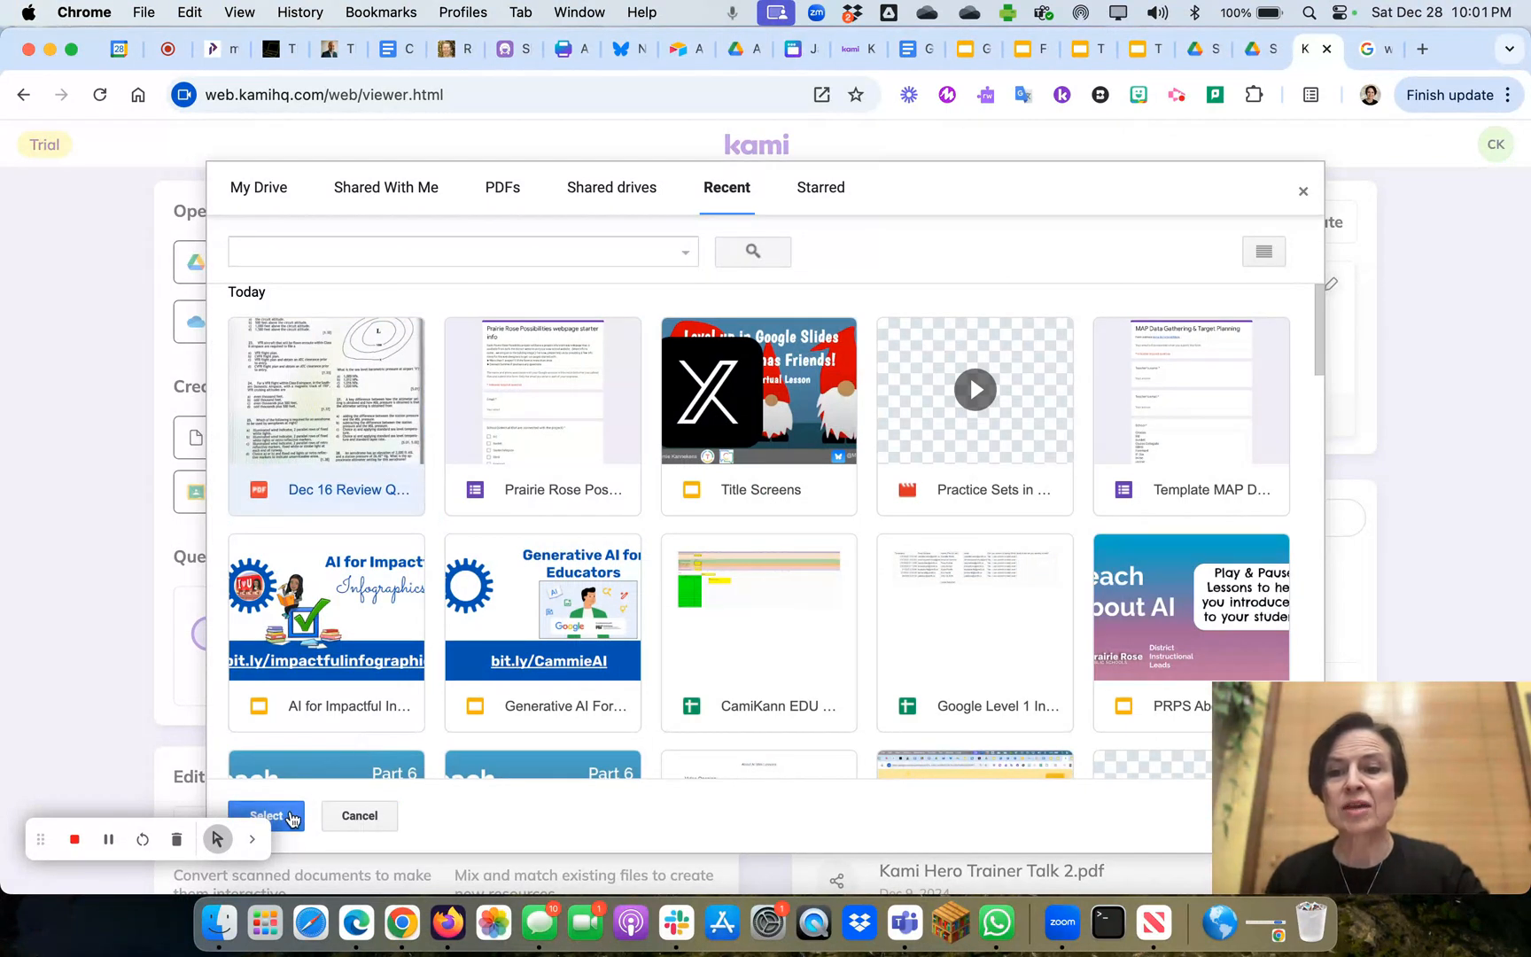
click(264, 815)
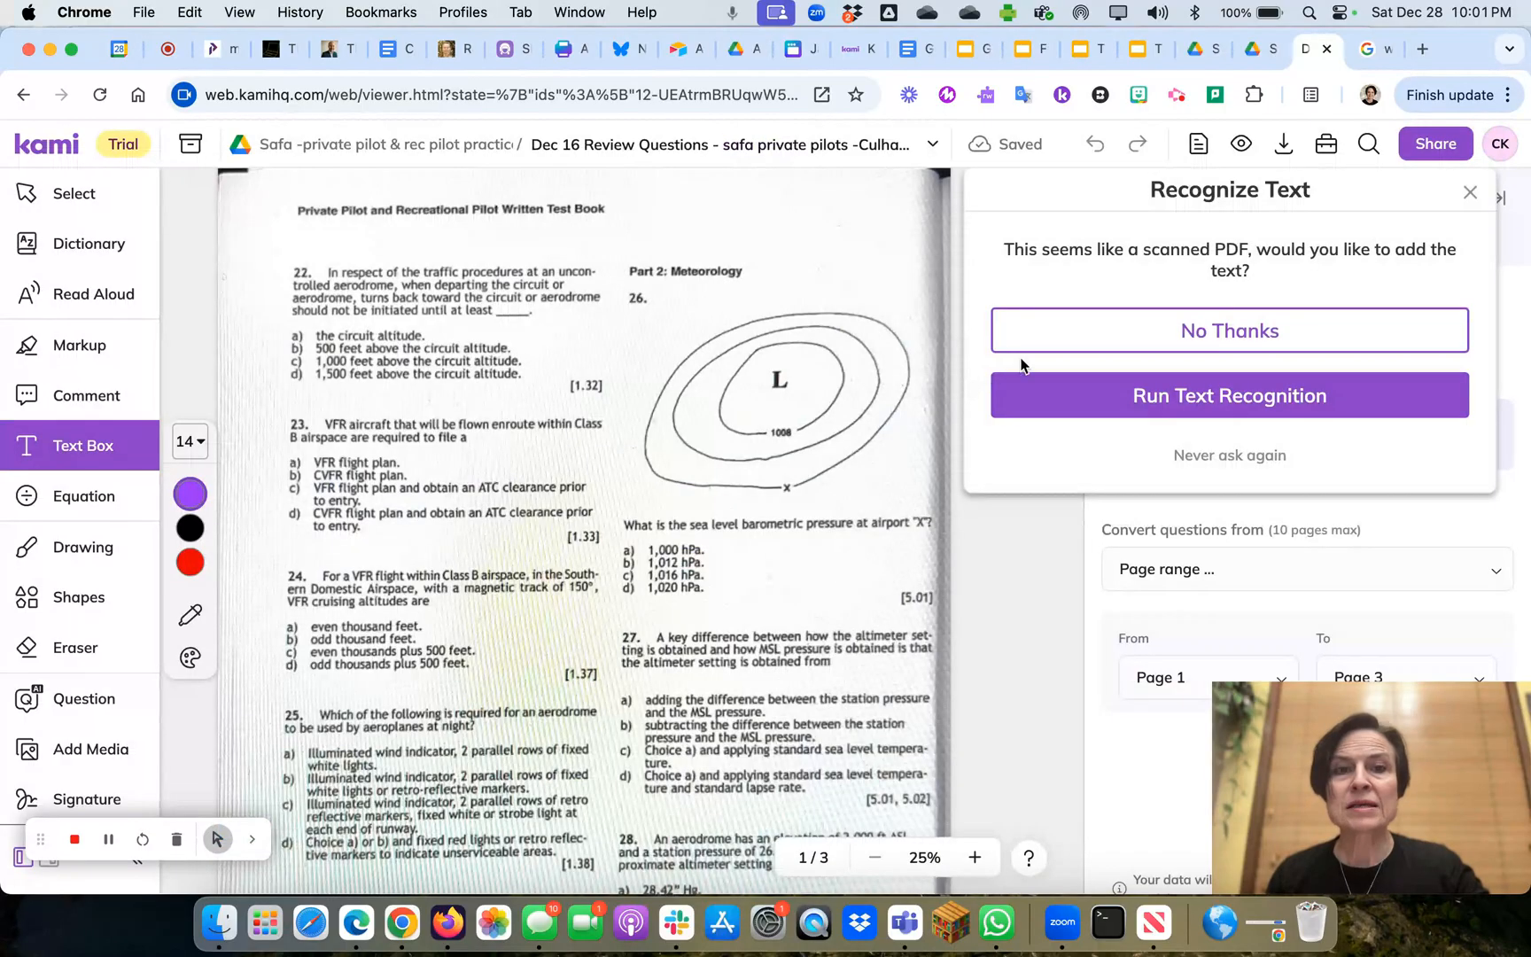
mouse_move(1121, 268)
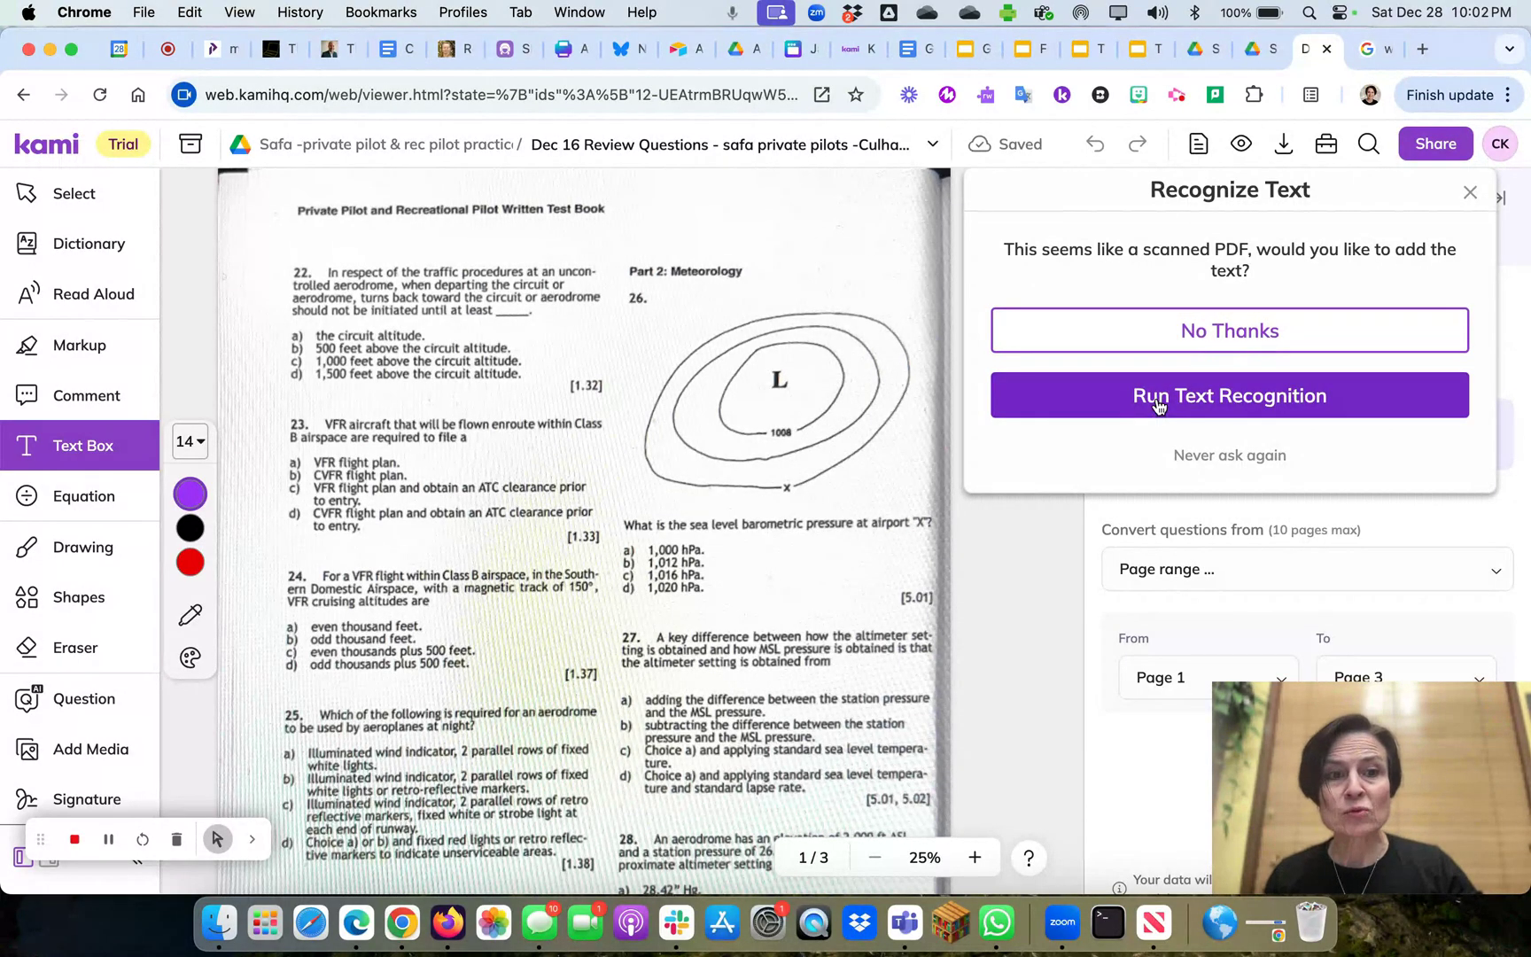
Step: Run Text Recognition on the scanned pilot test PDF
click(1230, 396)
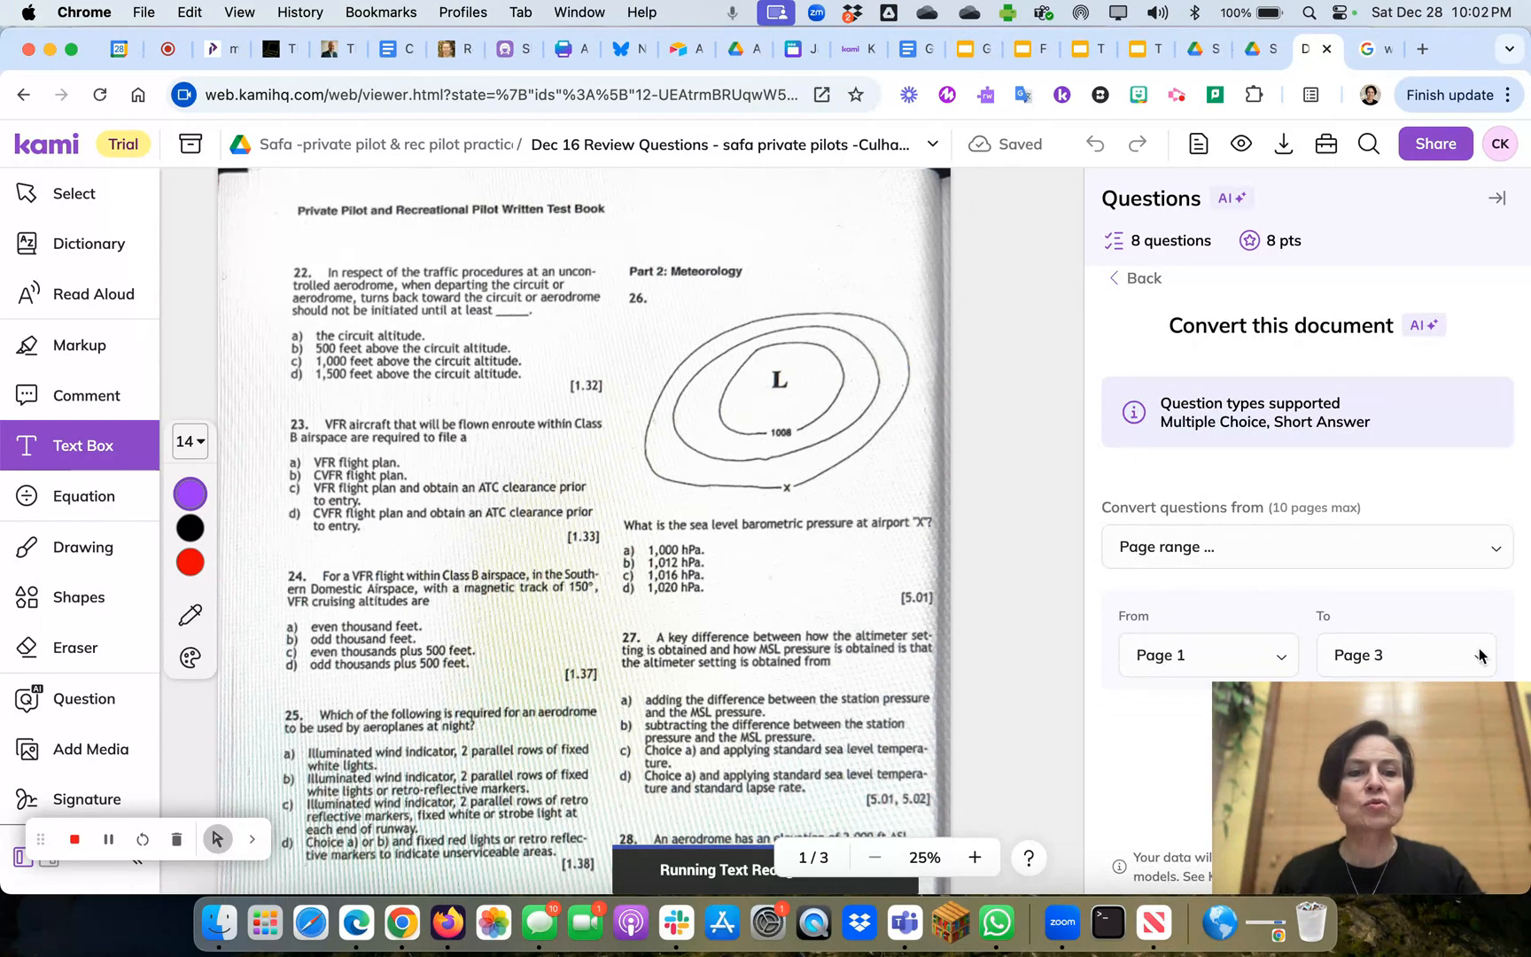
Step: Set the conversion range to page 2 and convert it into questions
click(1207, 655)
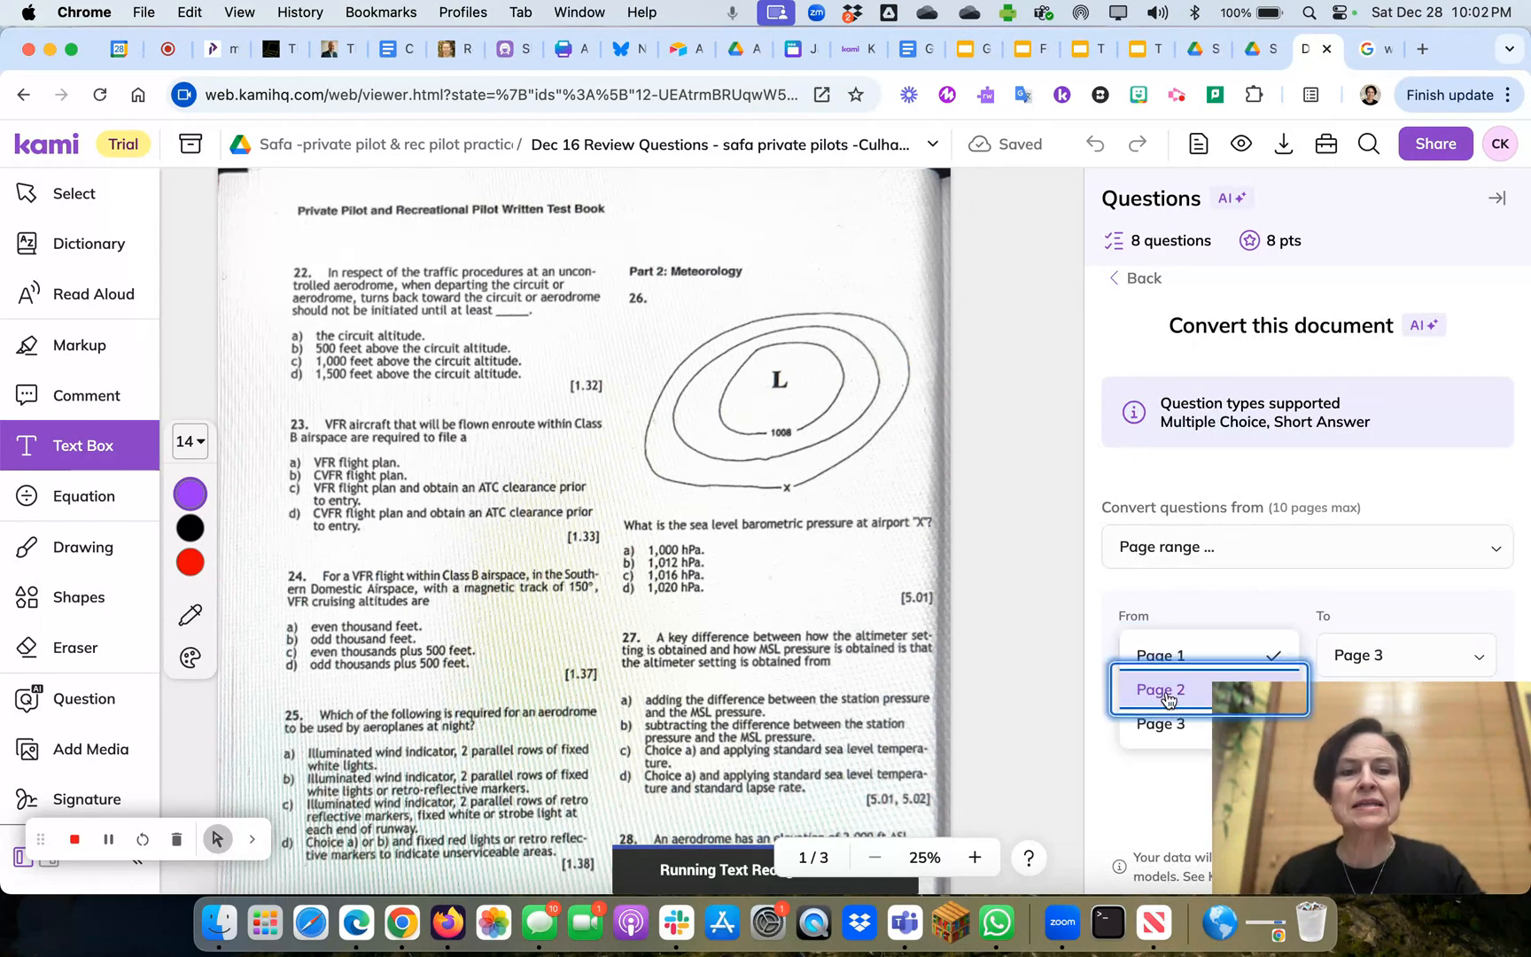
click(1160, 690)
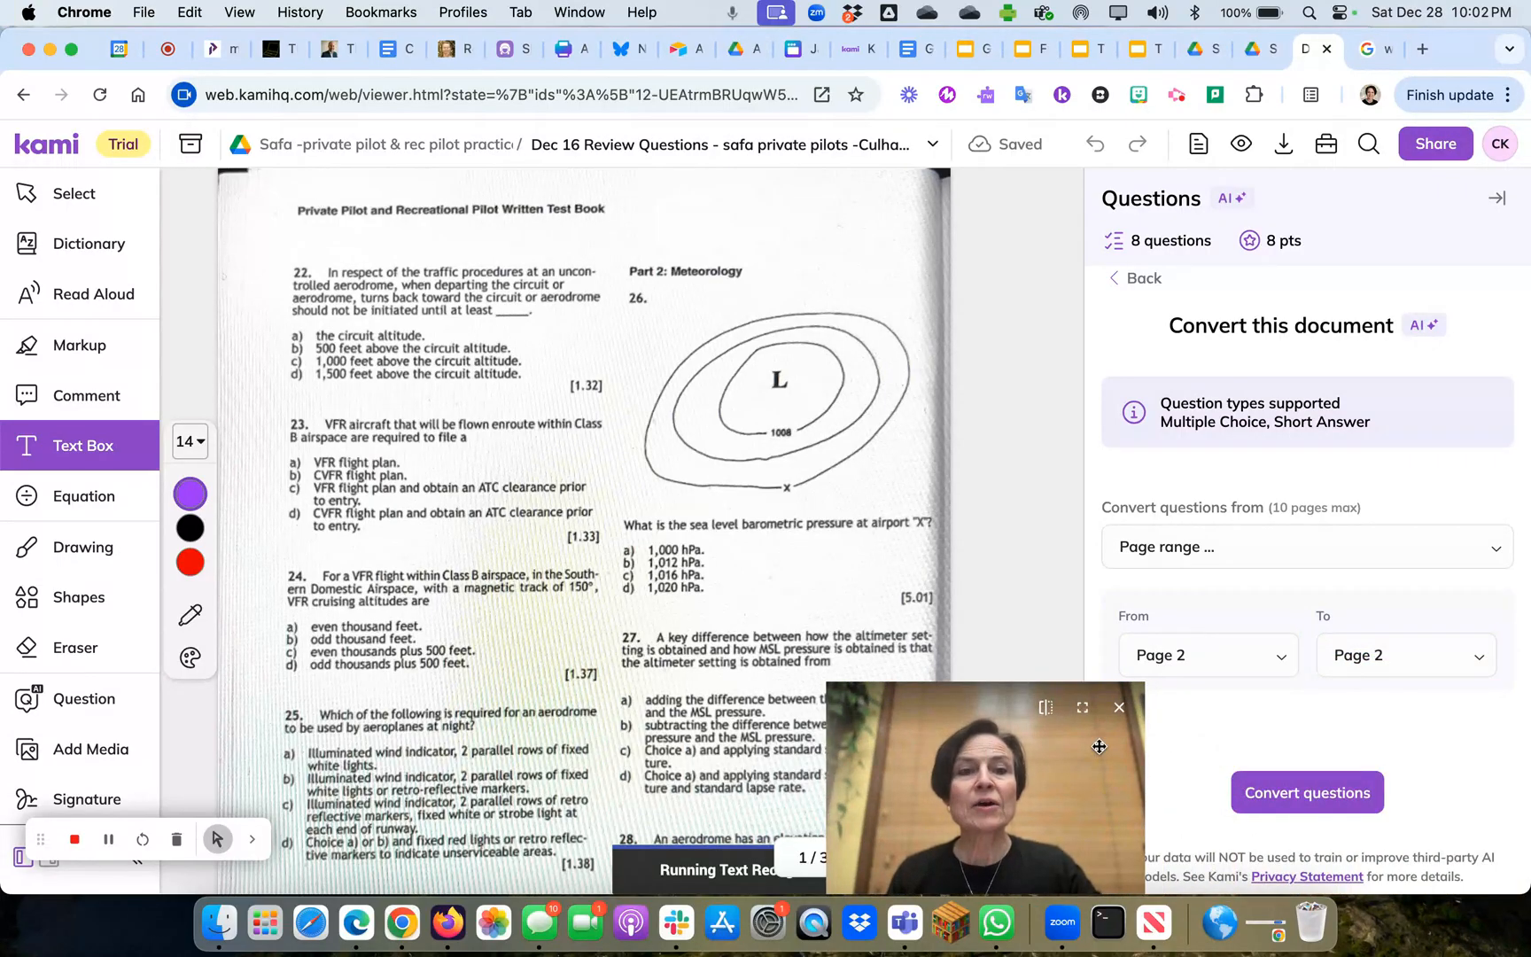
mouse_move(1203, 536)
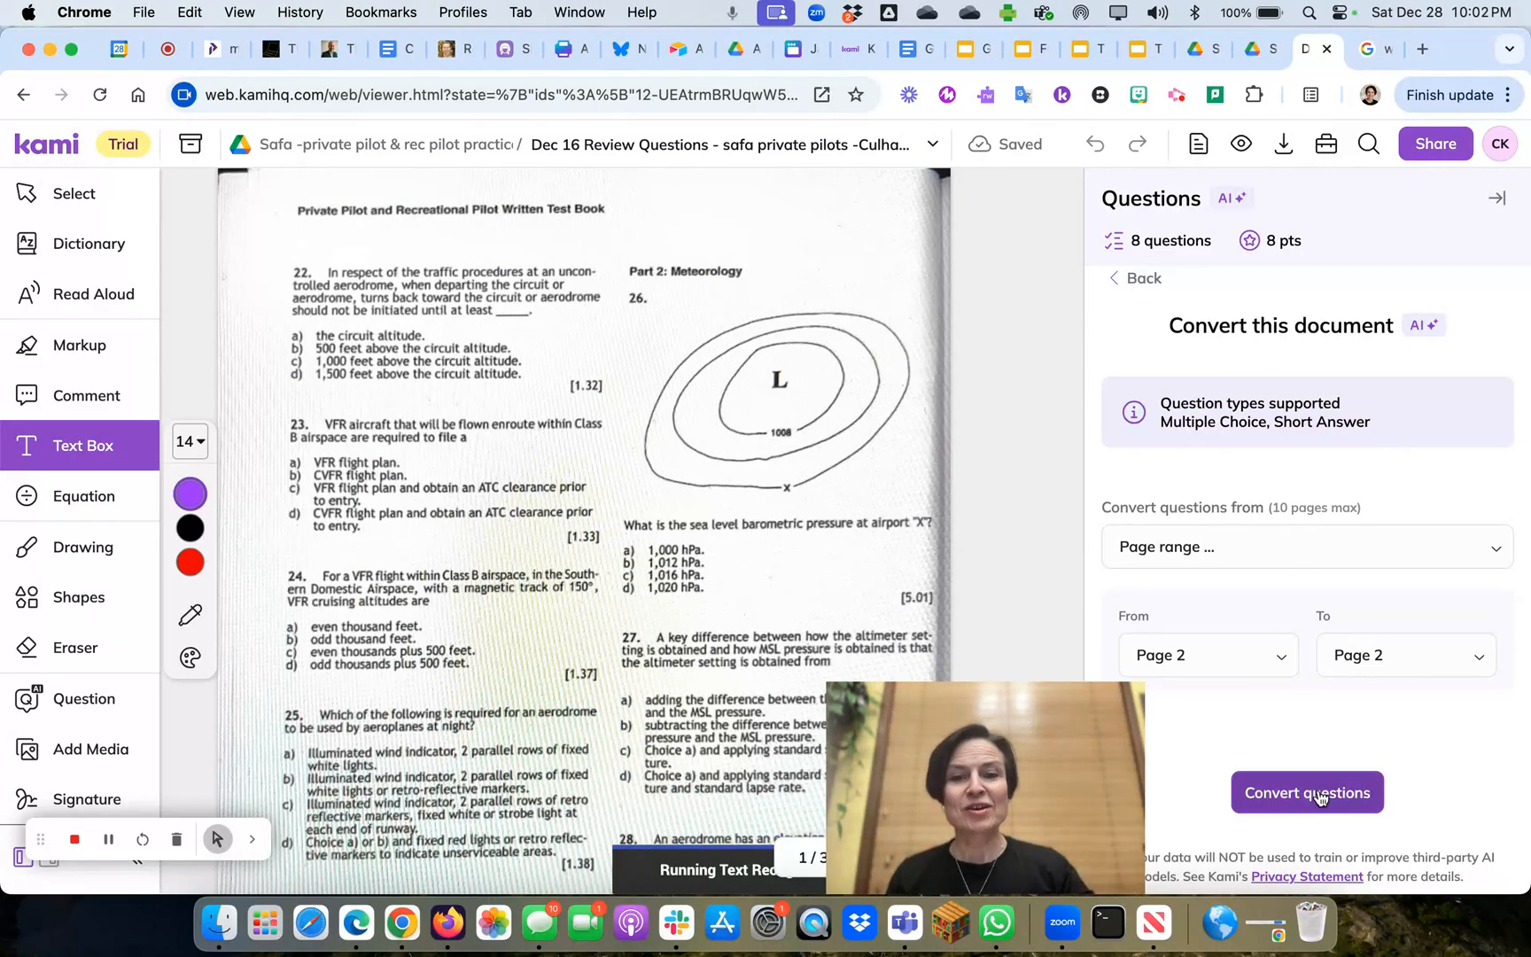
click(1307, 793)
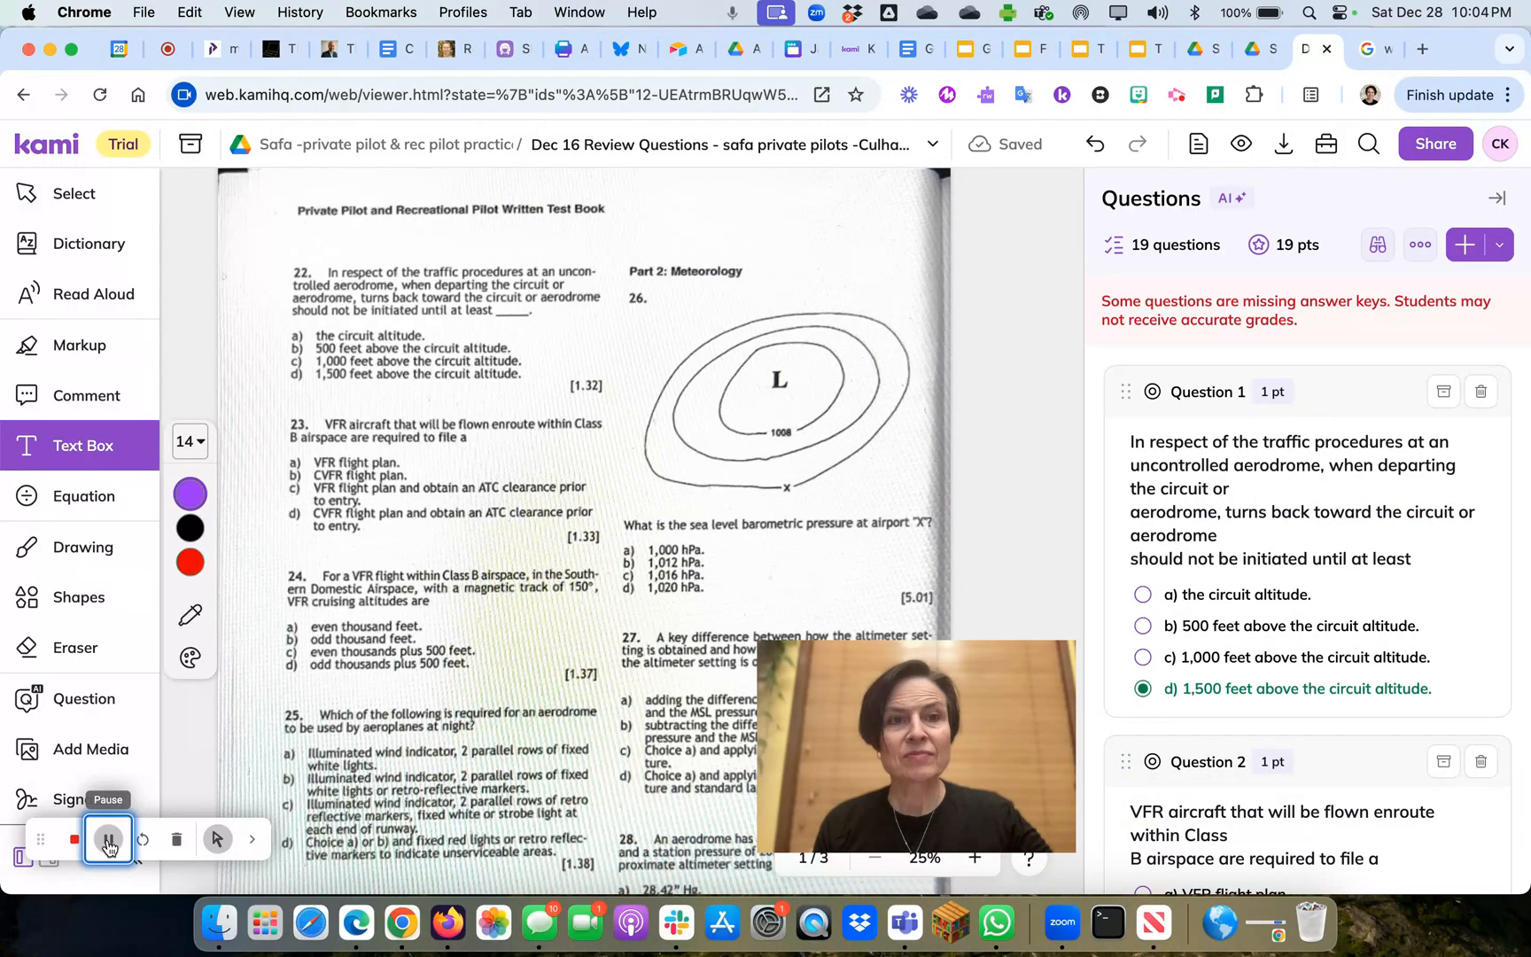
click(108, 840)
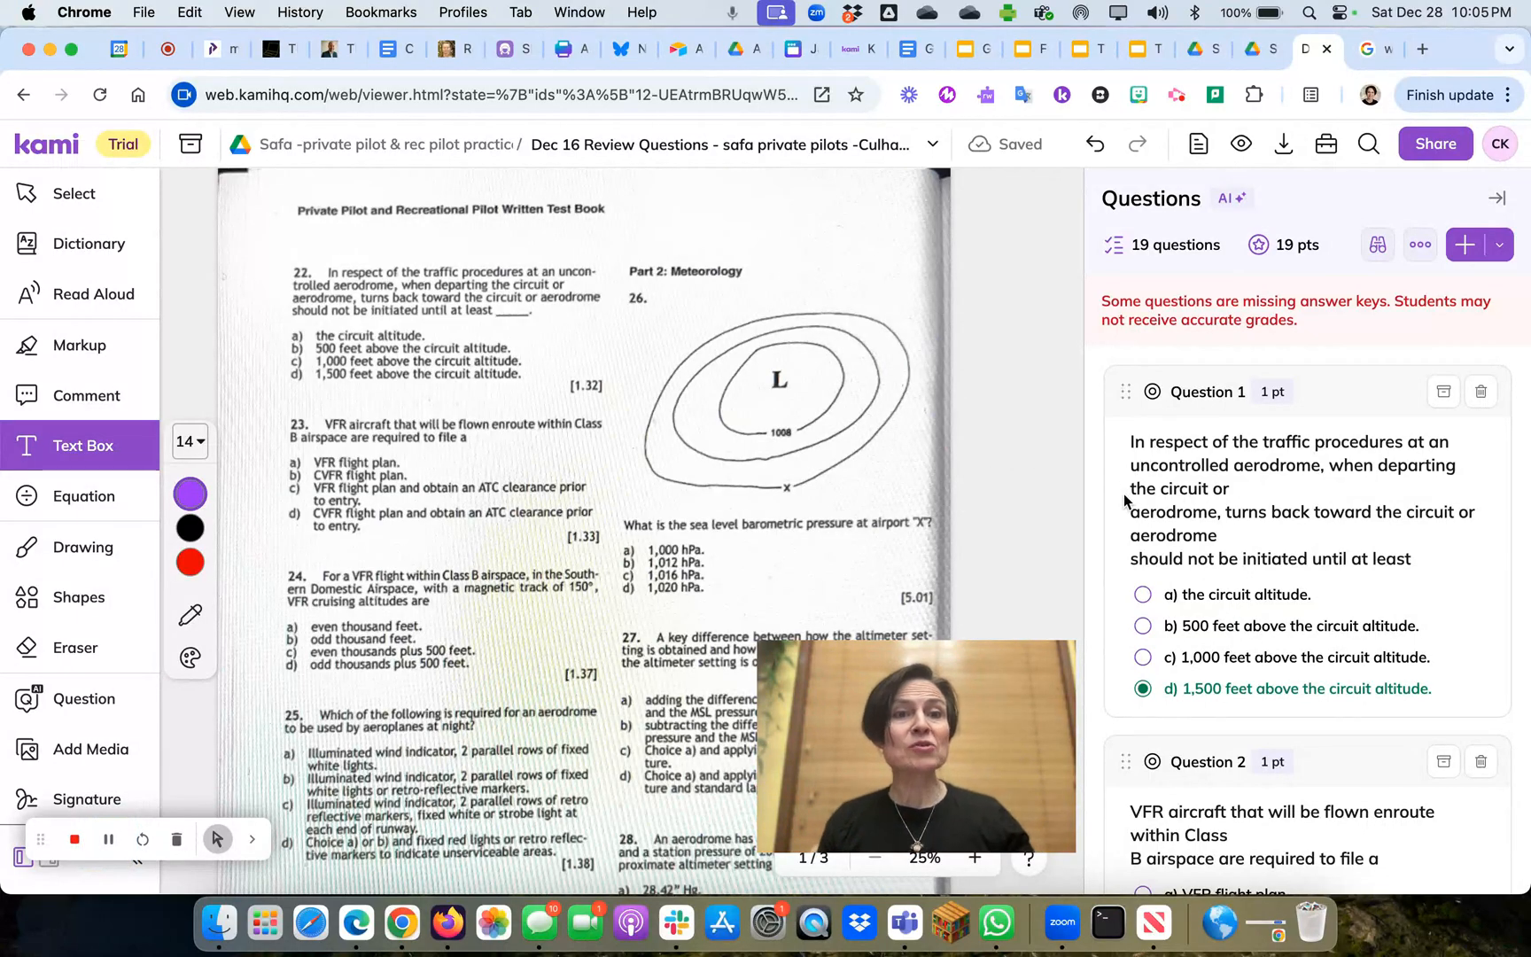
mouse_move(1261, 279)
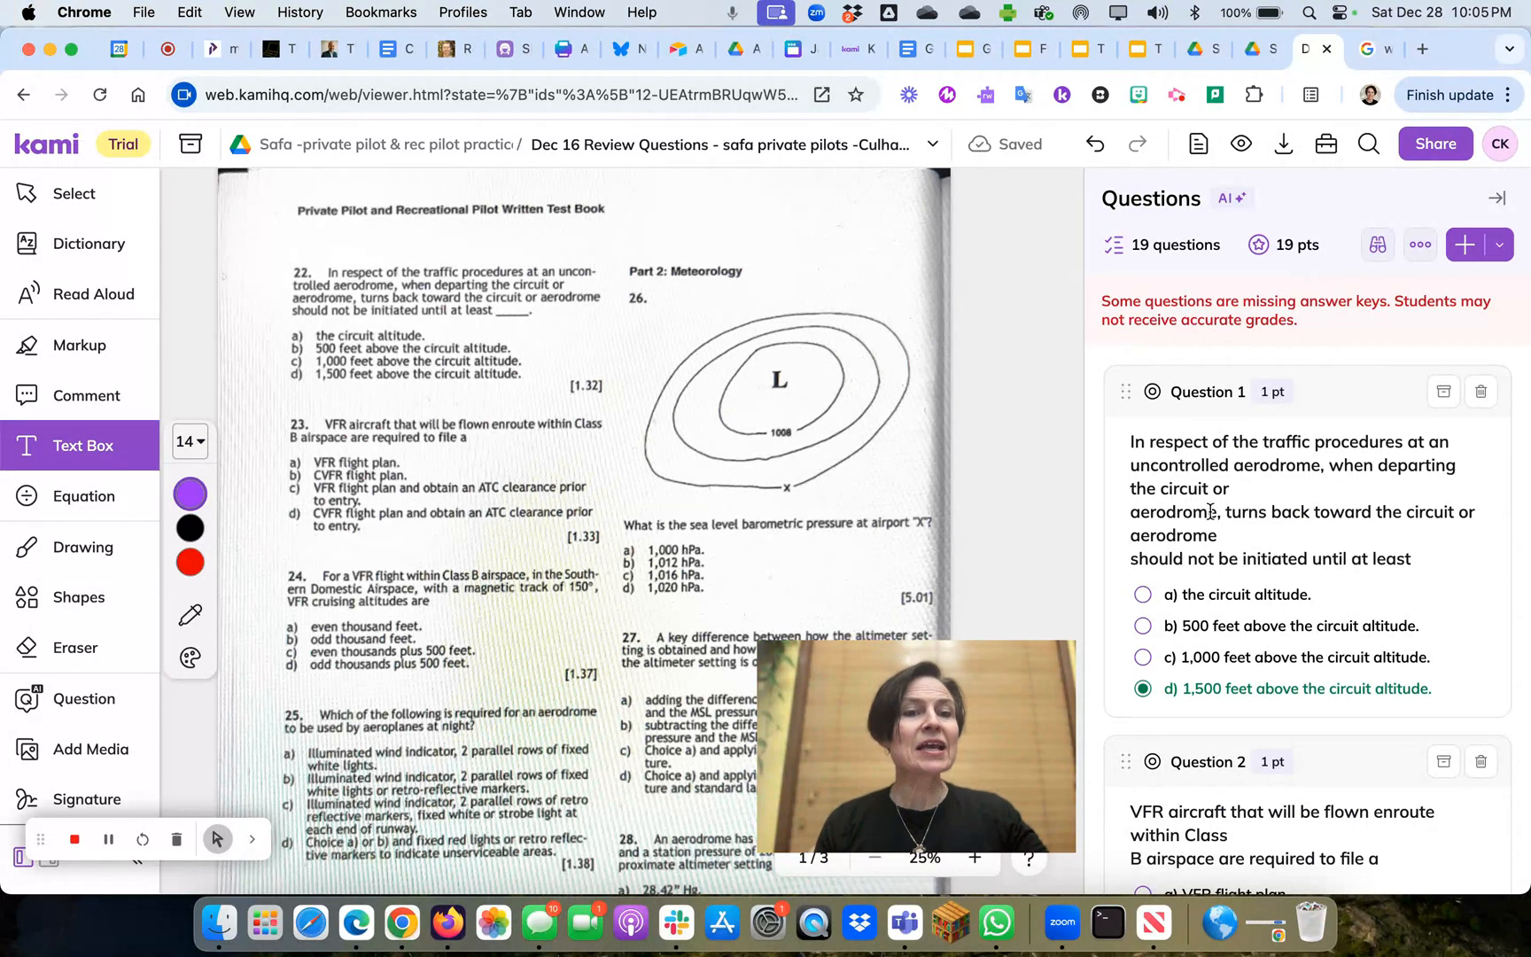
scroll(down, 3)
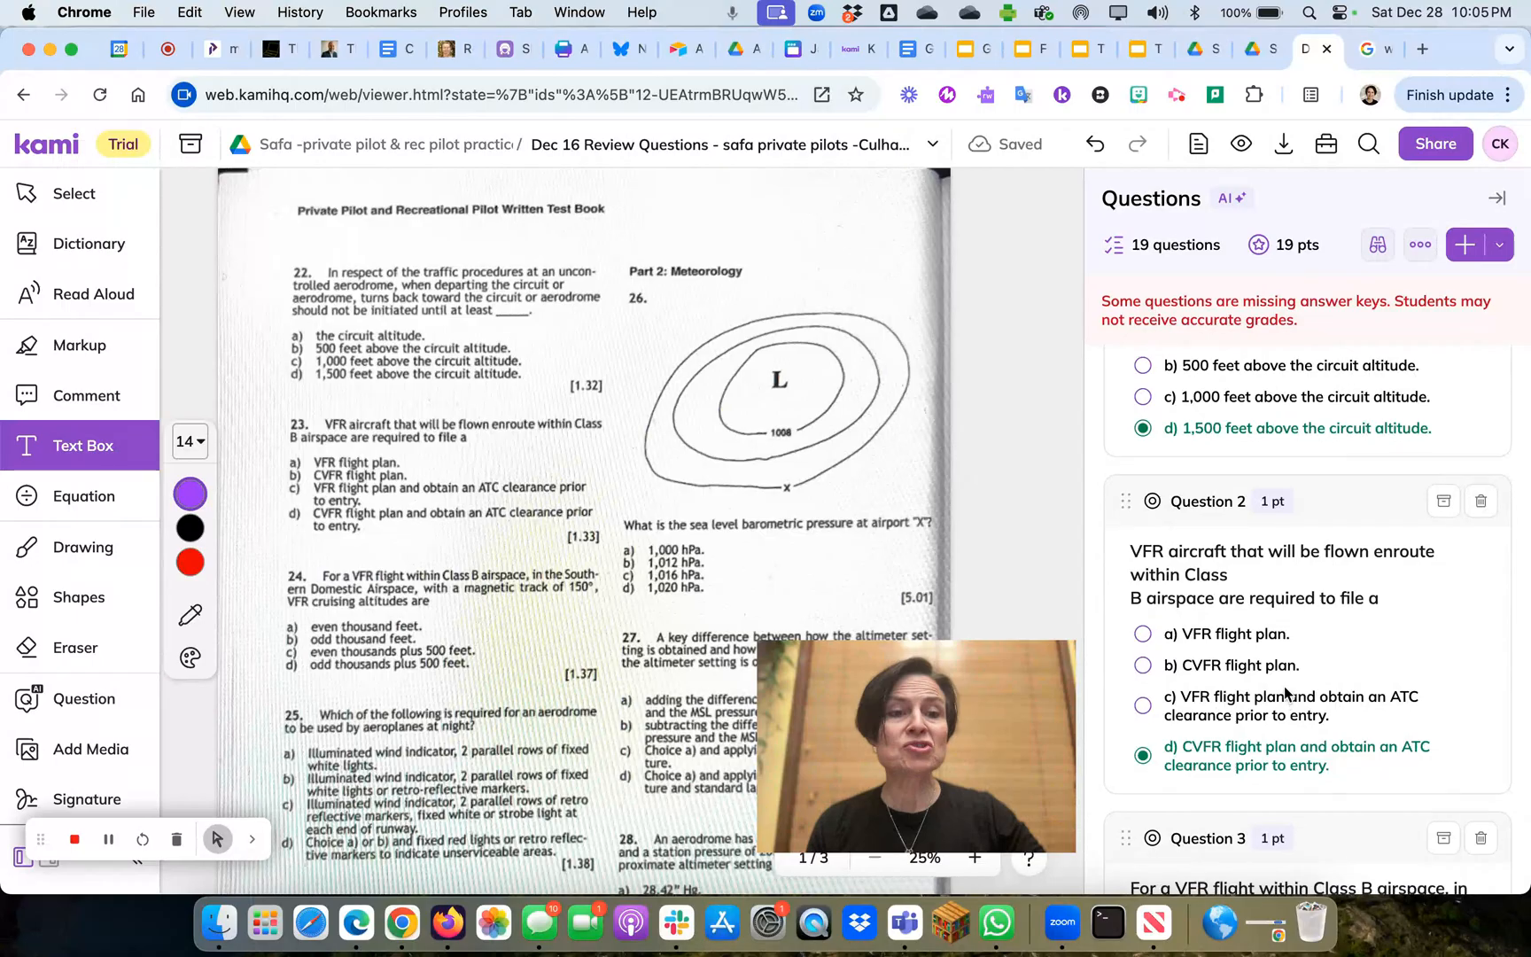
scroll(down, 3)
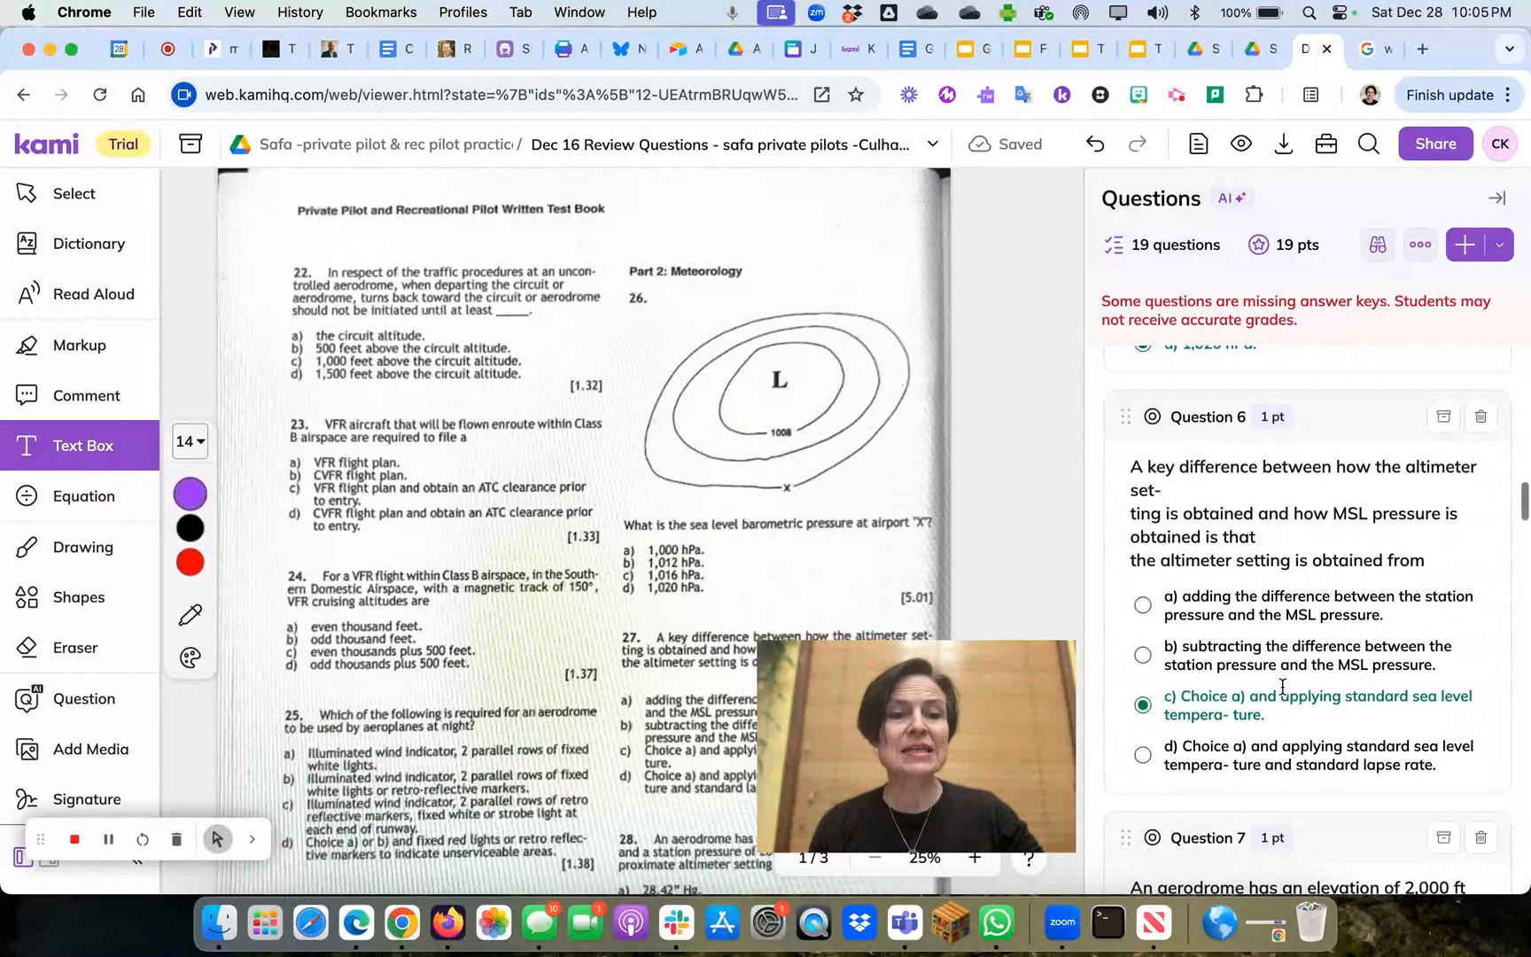
scroll(down, 3)
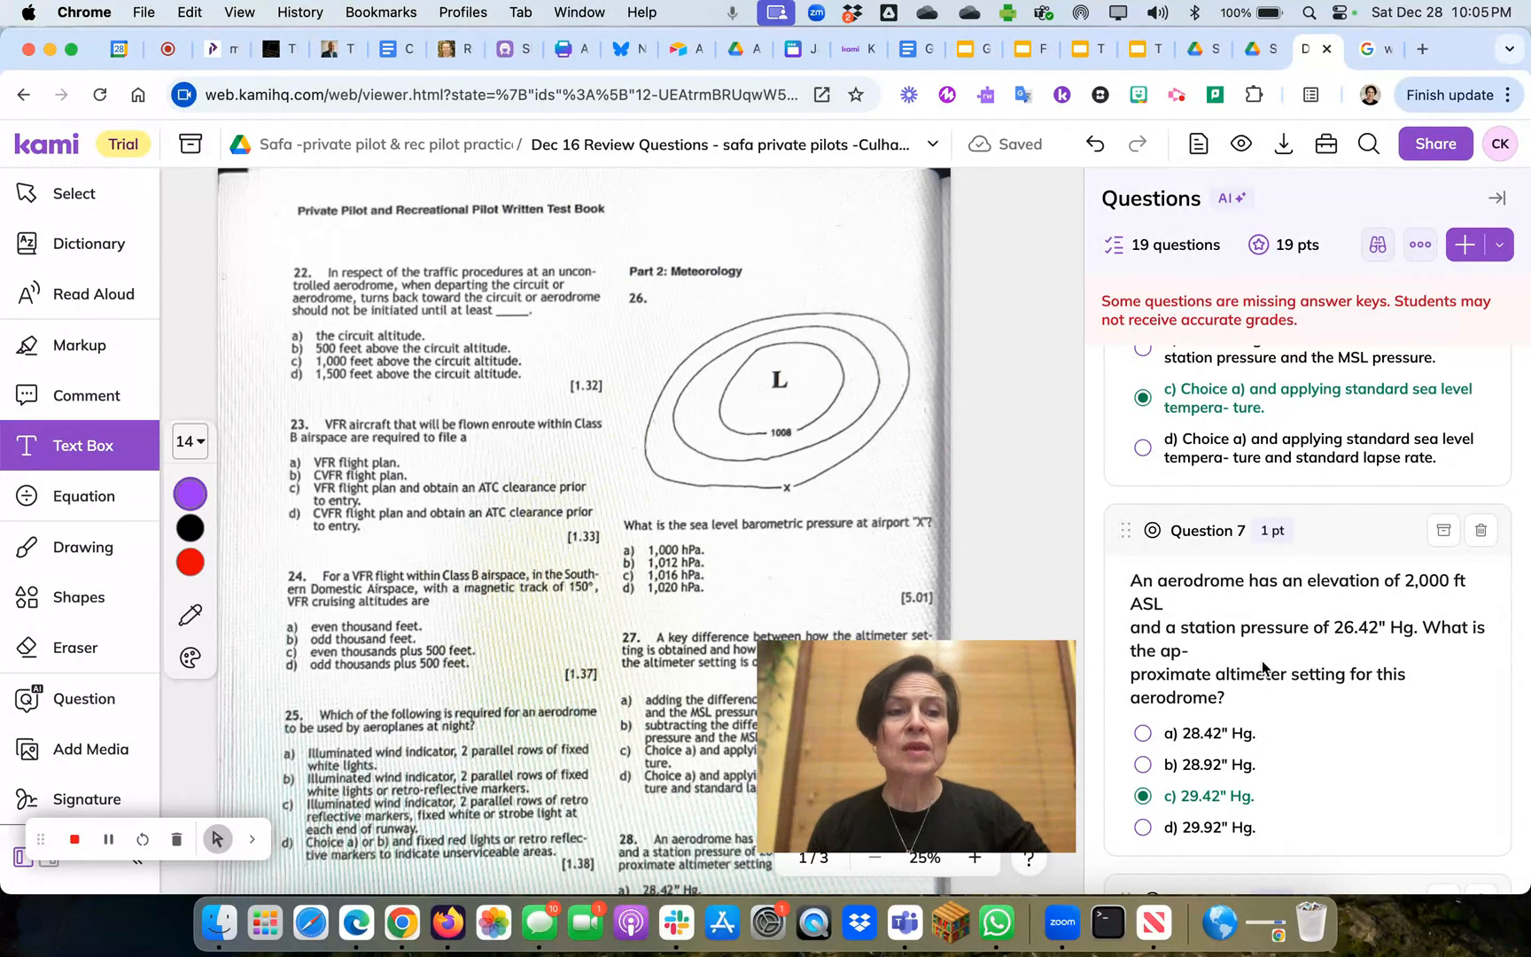
scroll(down, 3)
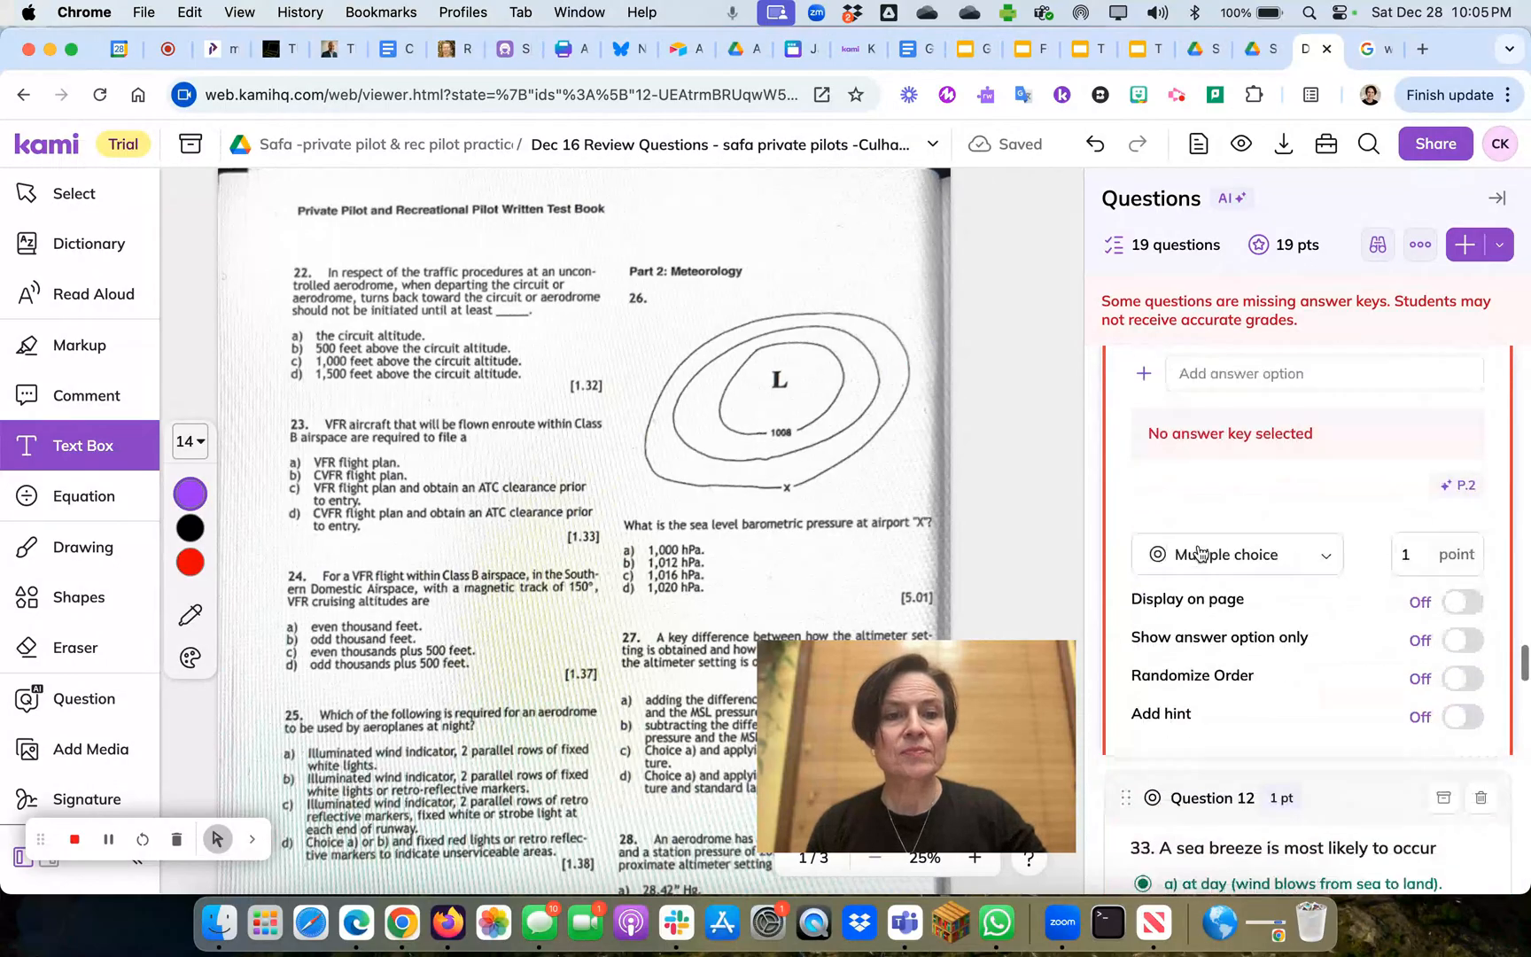
scroll(down, 3)
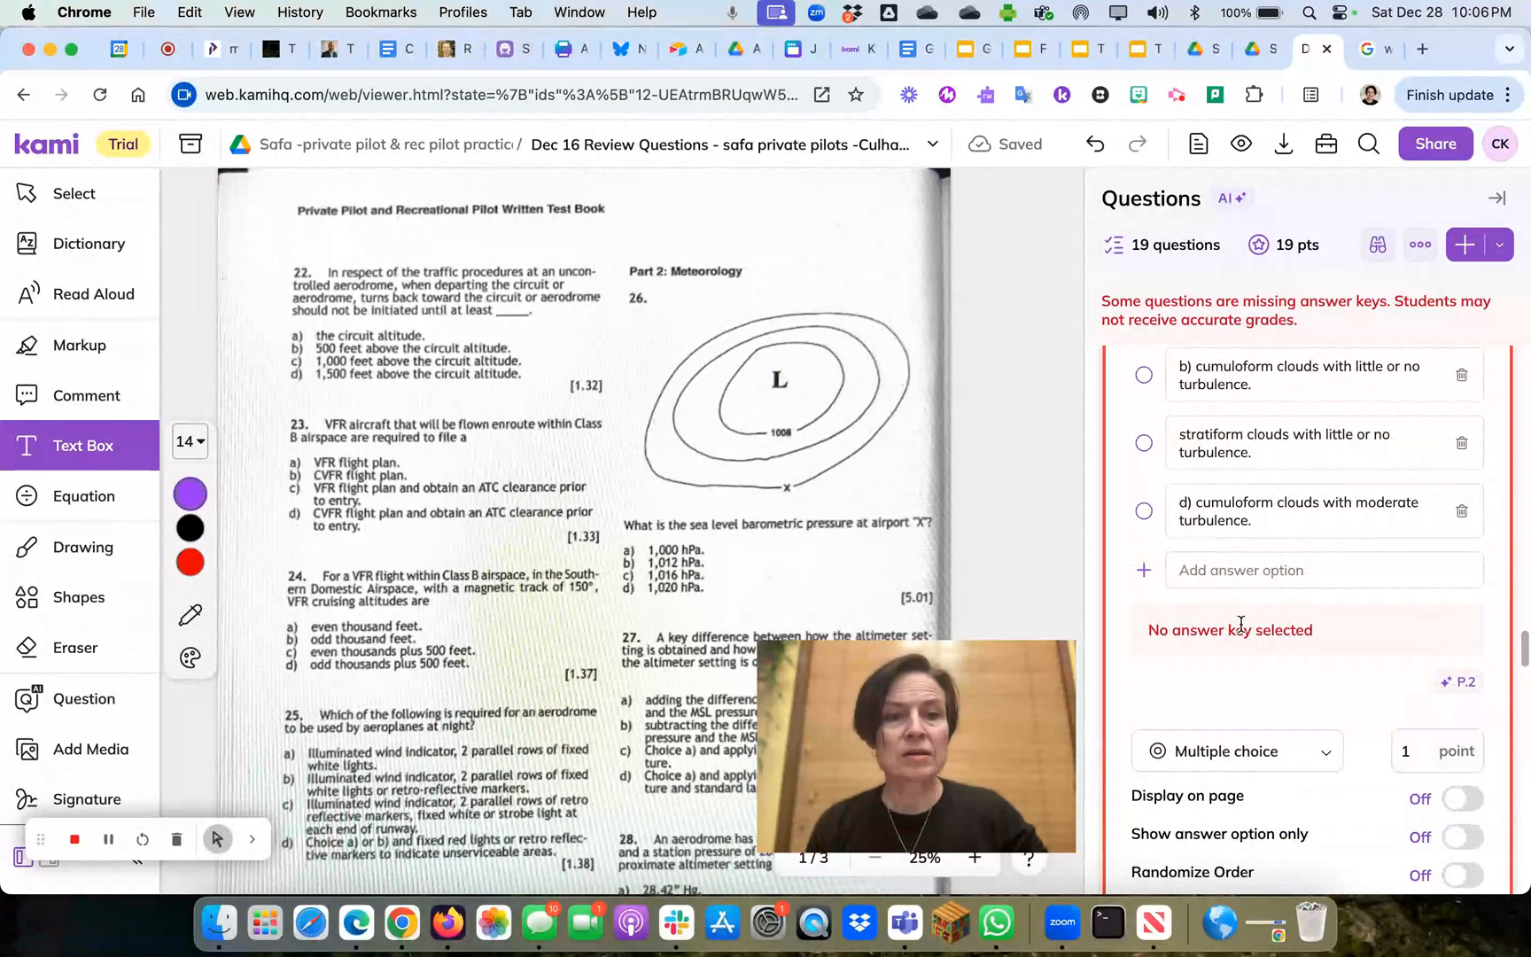
scroll(down, 3)
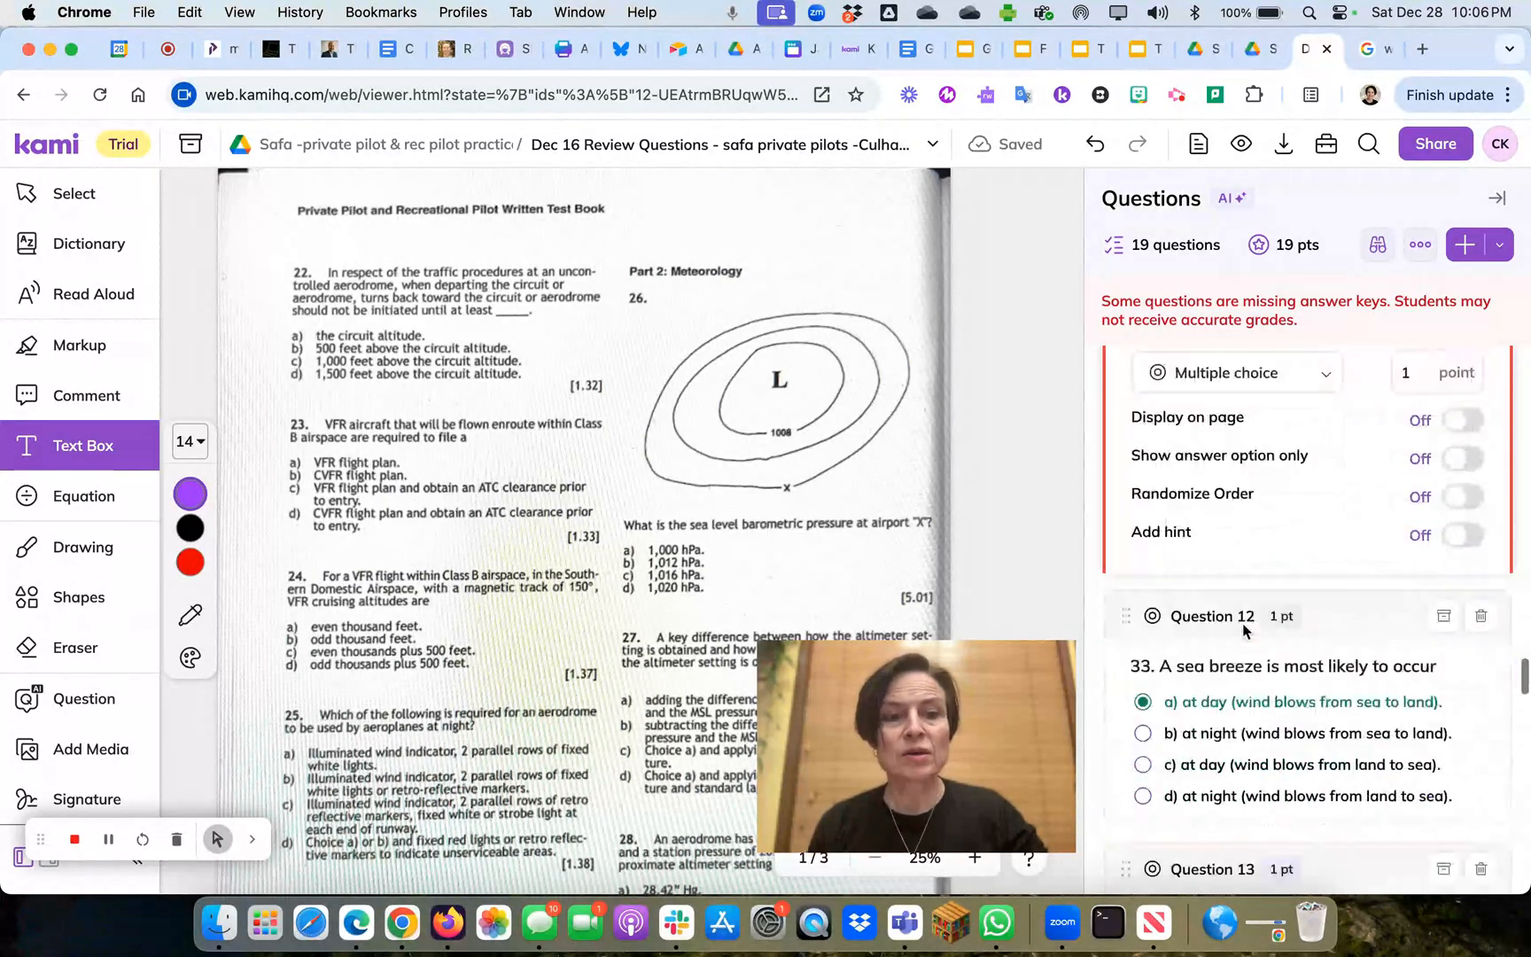
scroll(down, 3)
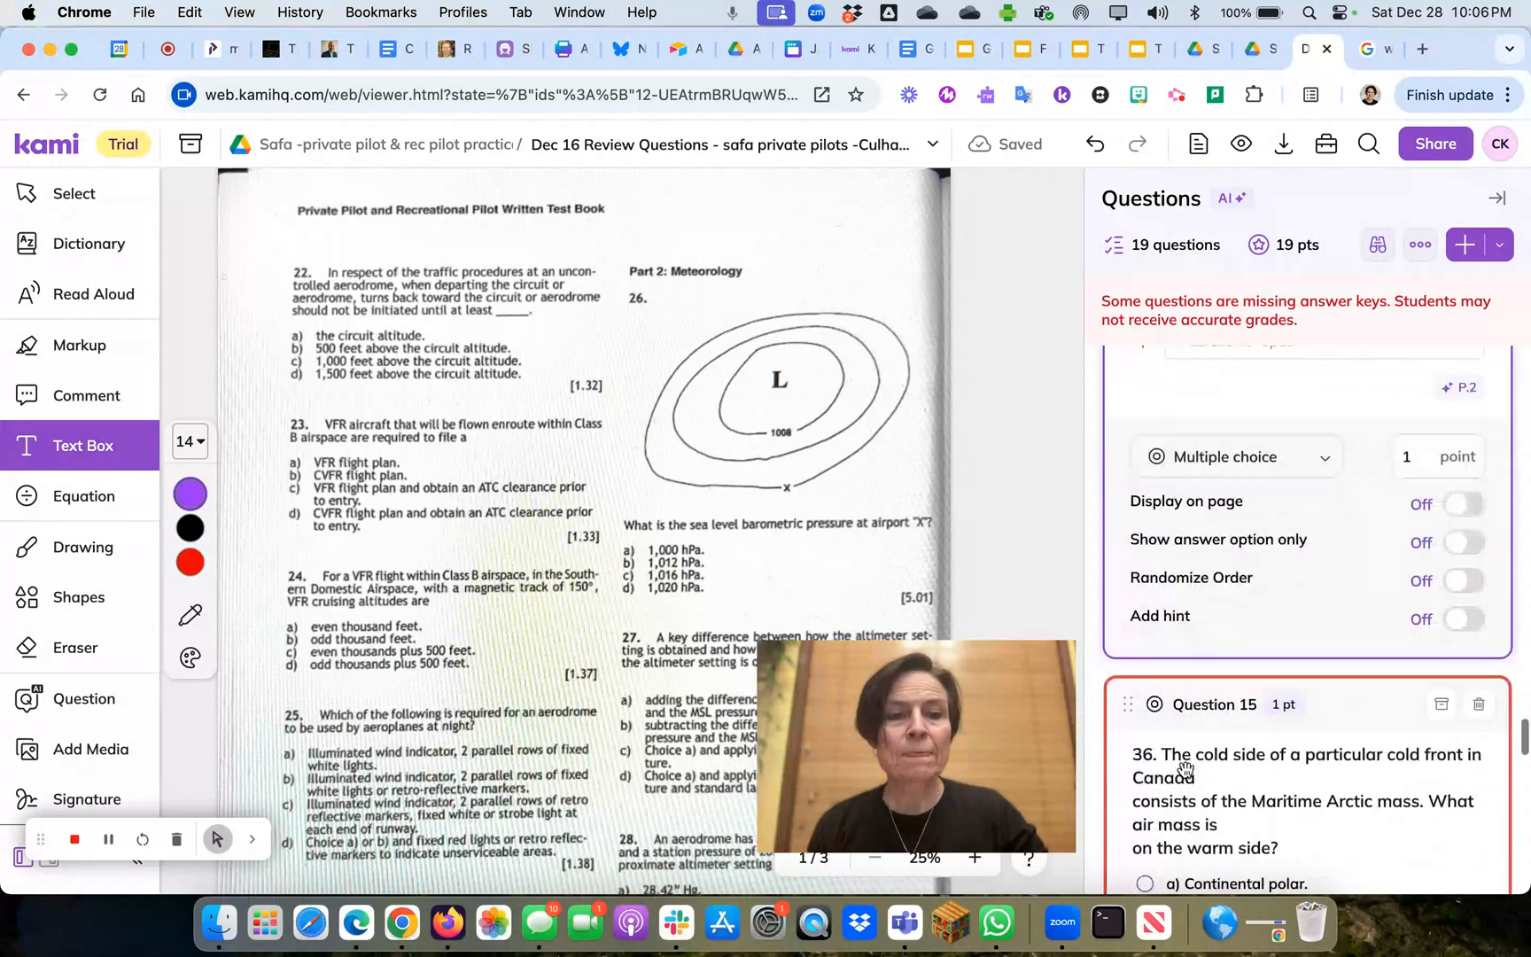
scroll(down, 3)
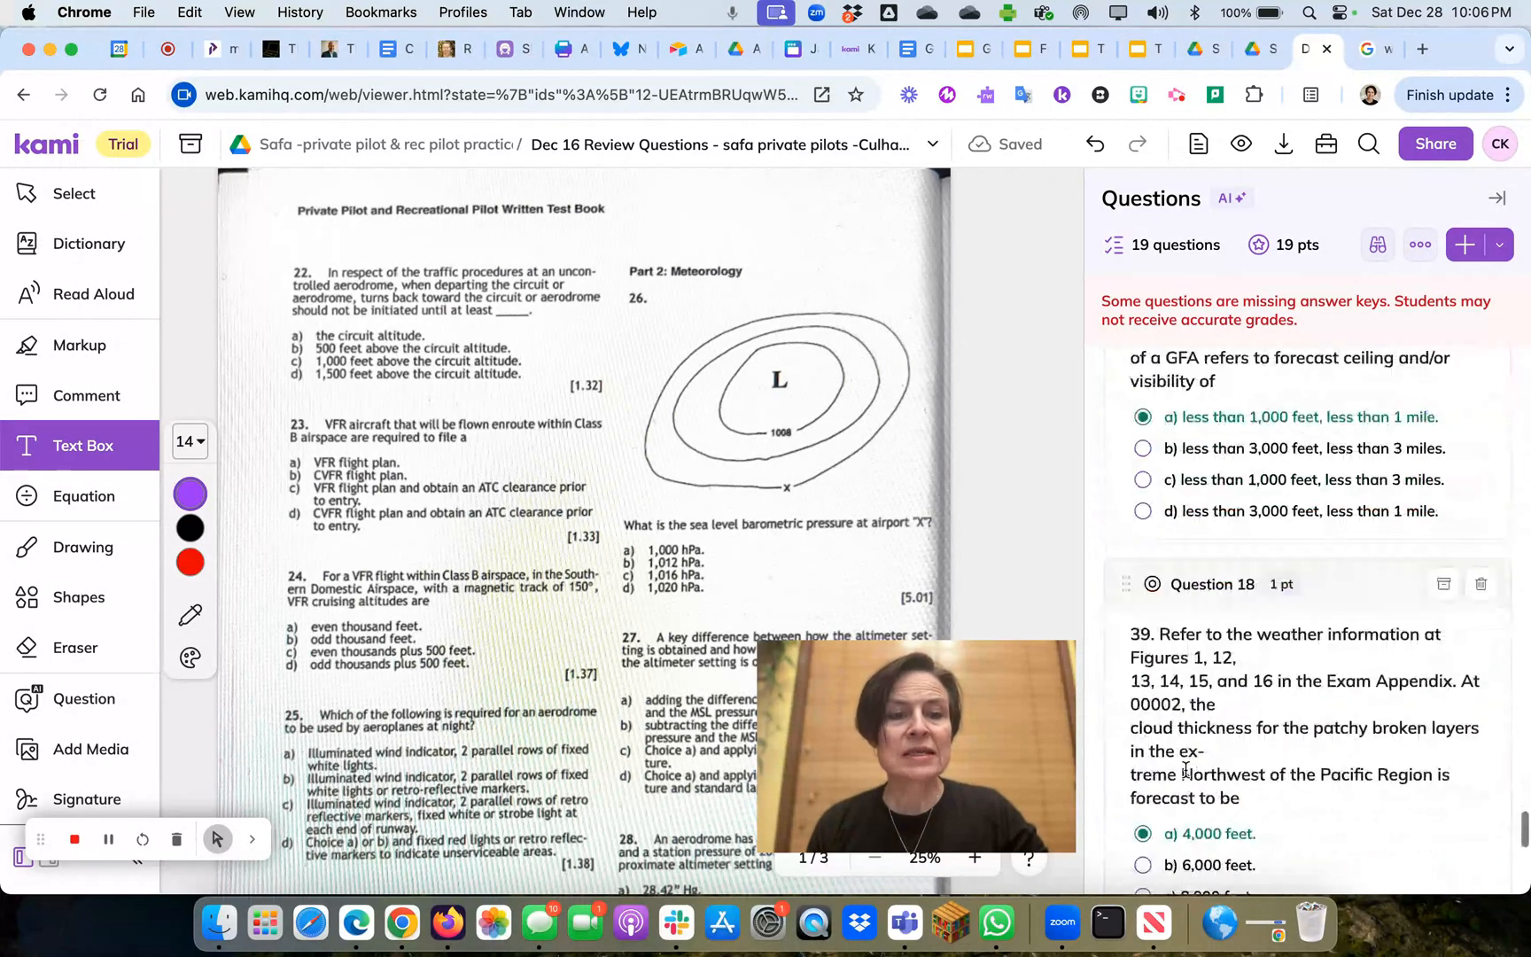
scroll(down, 3)
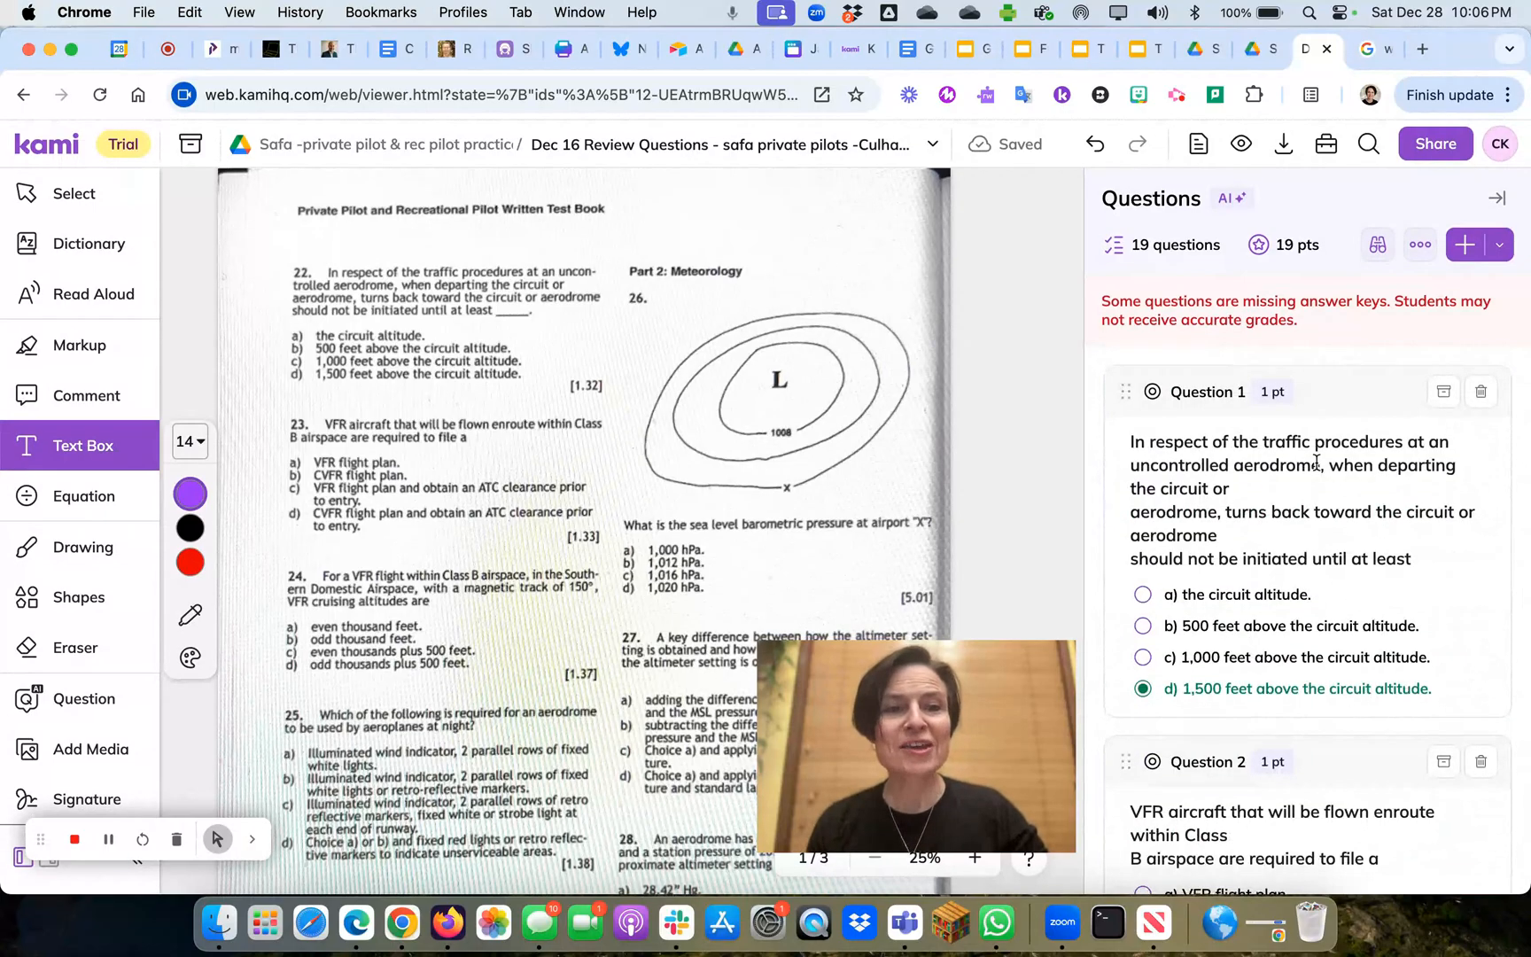
mouse_move(1320, 337)
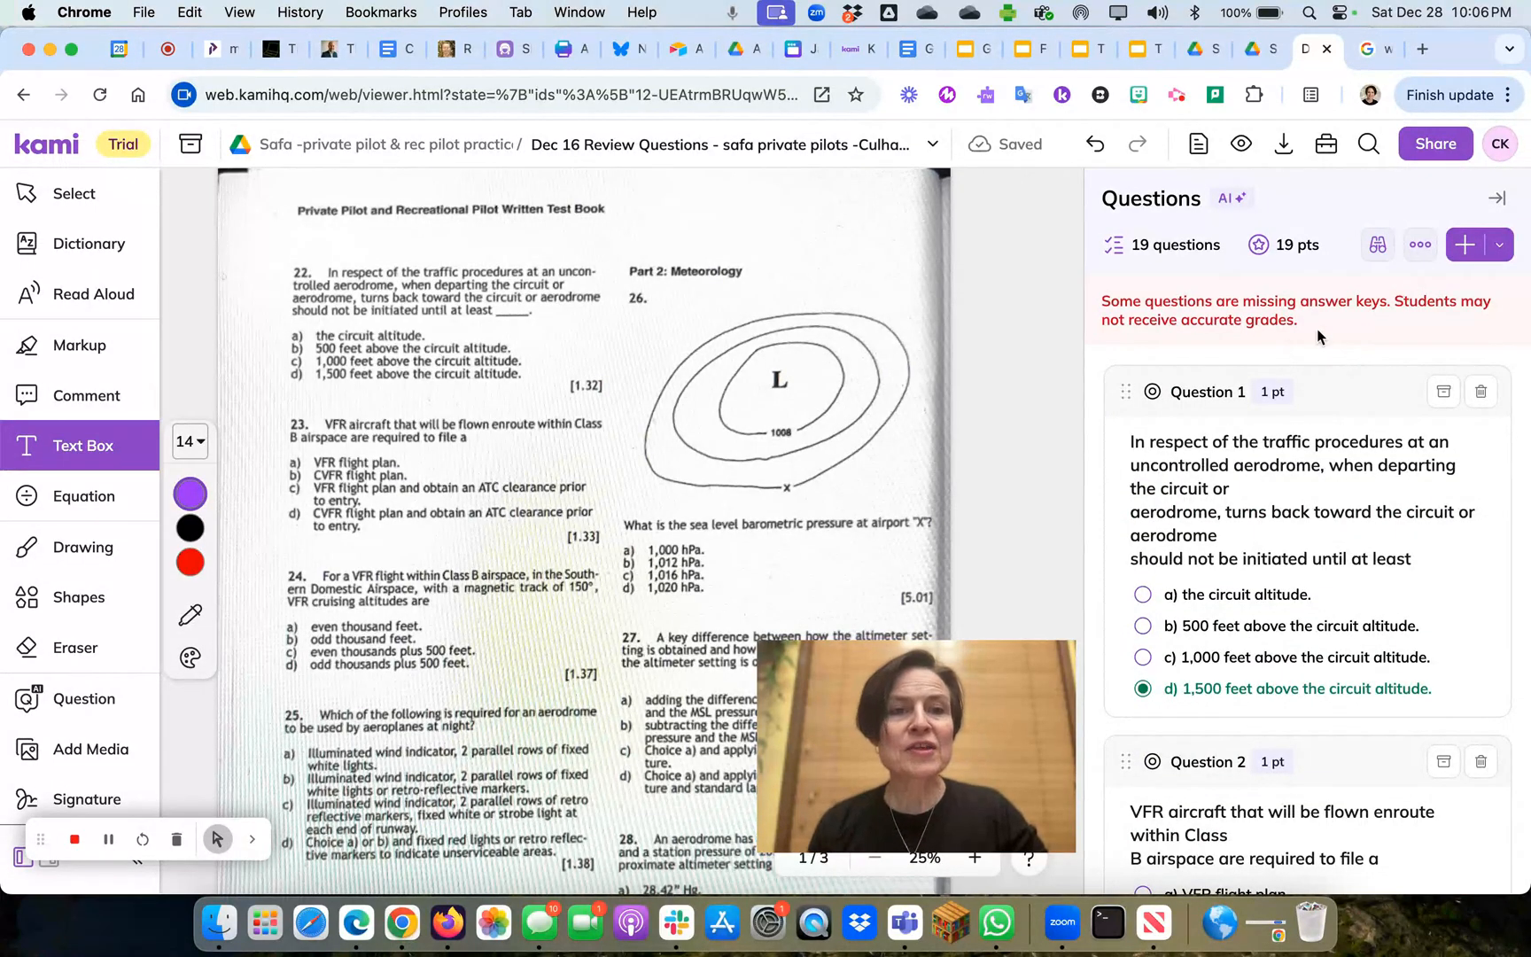
Step: Open the question list options, then select Question 1 for editing
click(1420, 245)
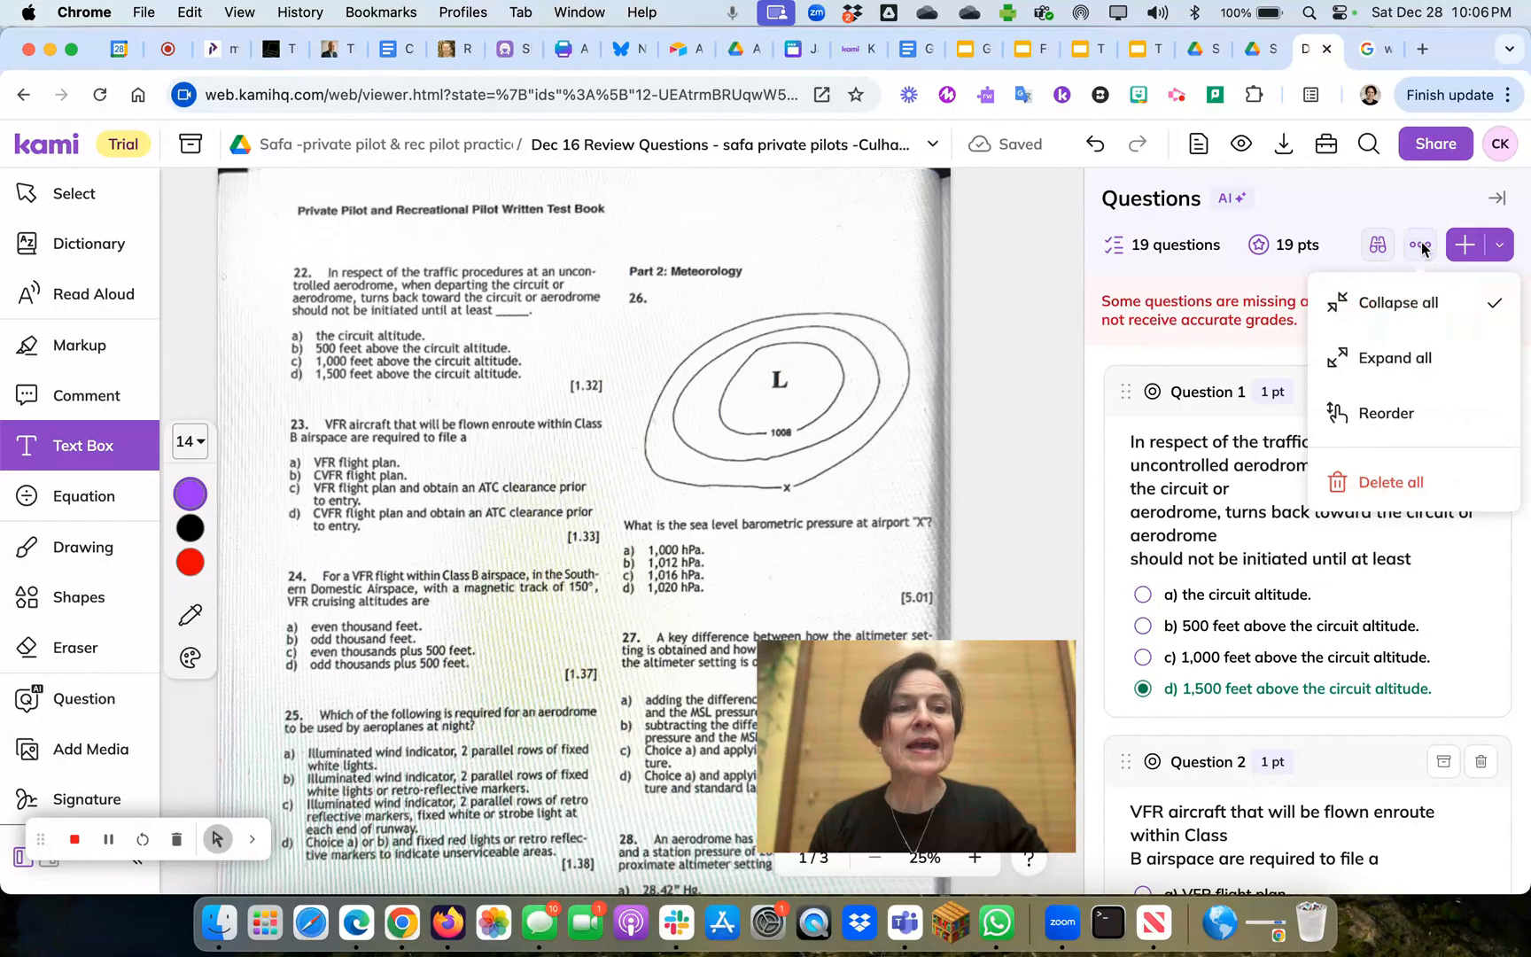
mouse_move(1386, 414)
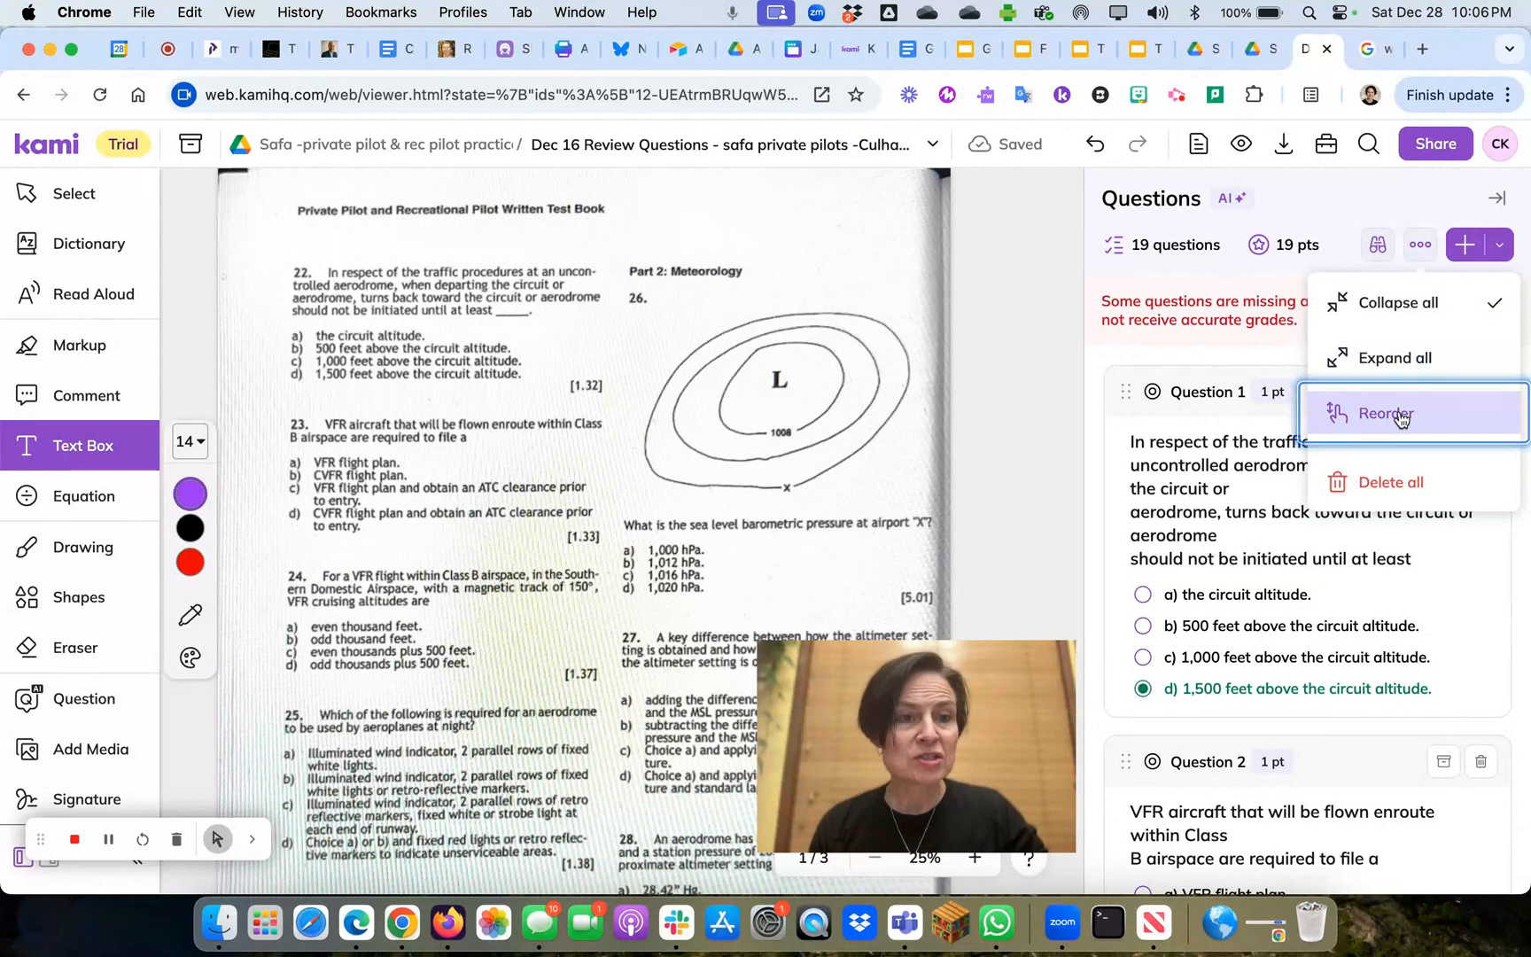
mouse_move(531, 400)
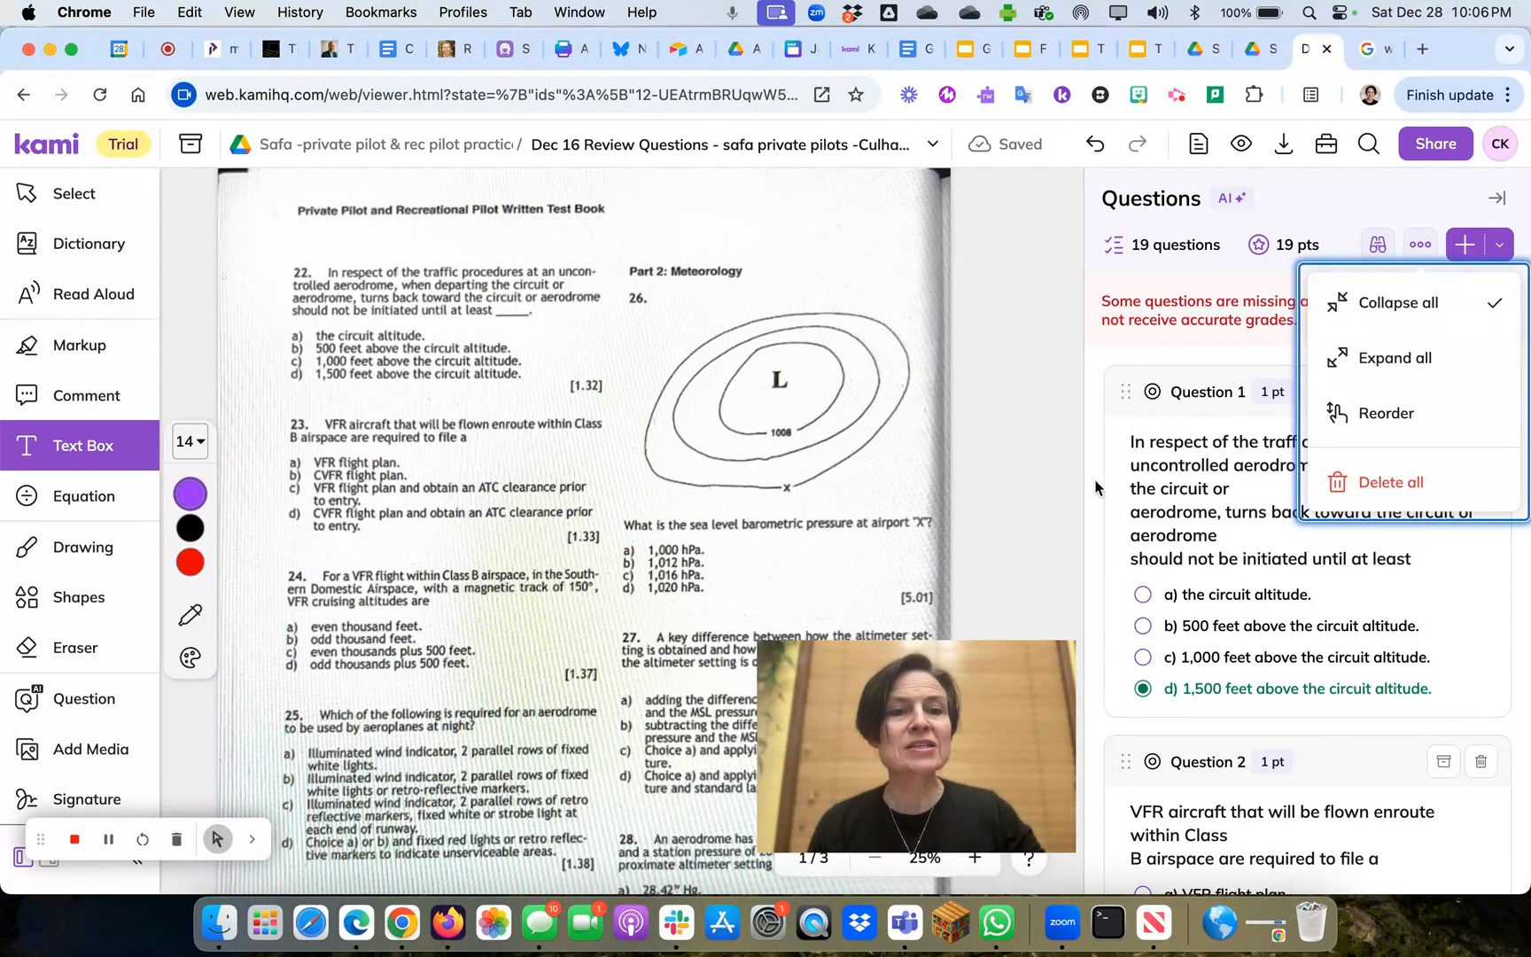
click(1420, 244)
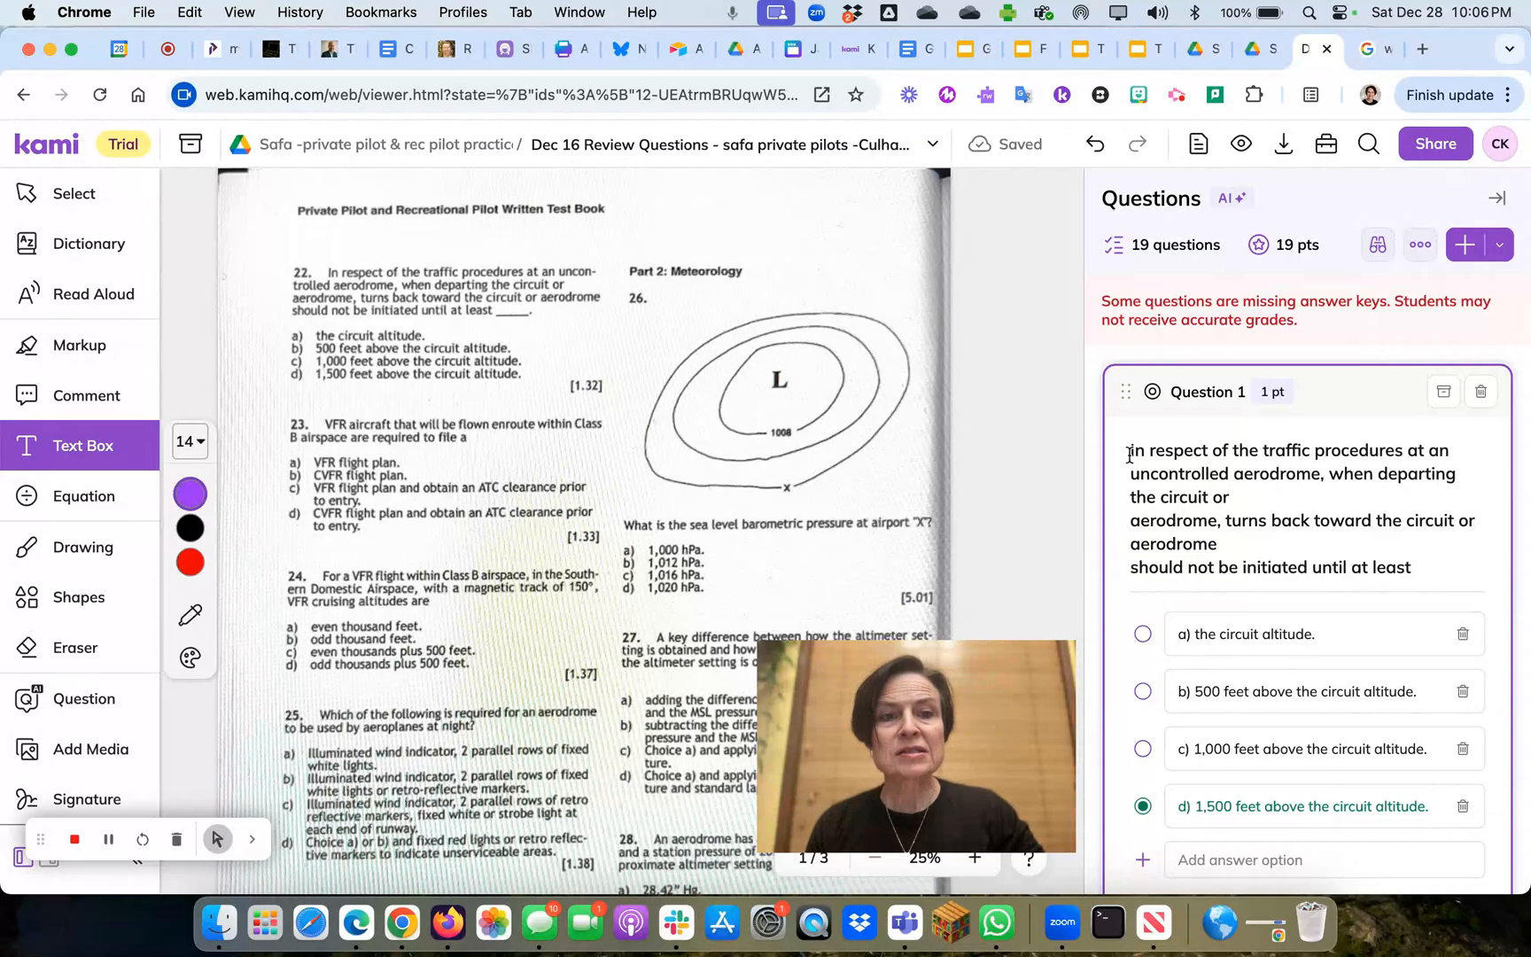
Step: Prefix Question 1 with '22' and scroll down through its settings
text(22)
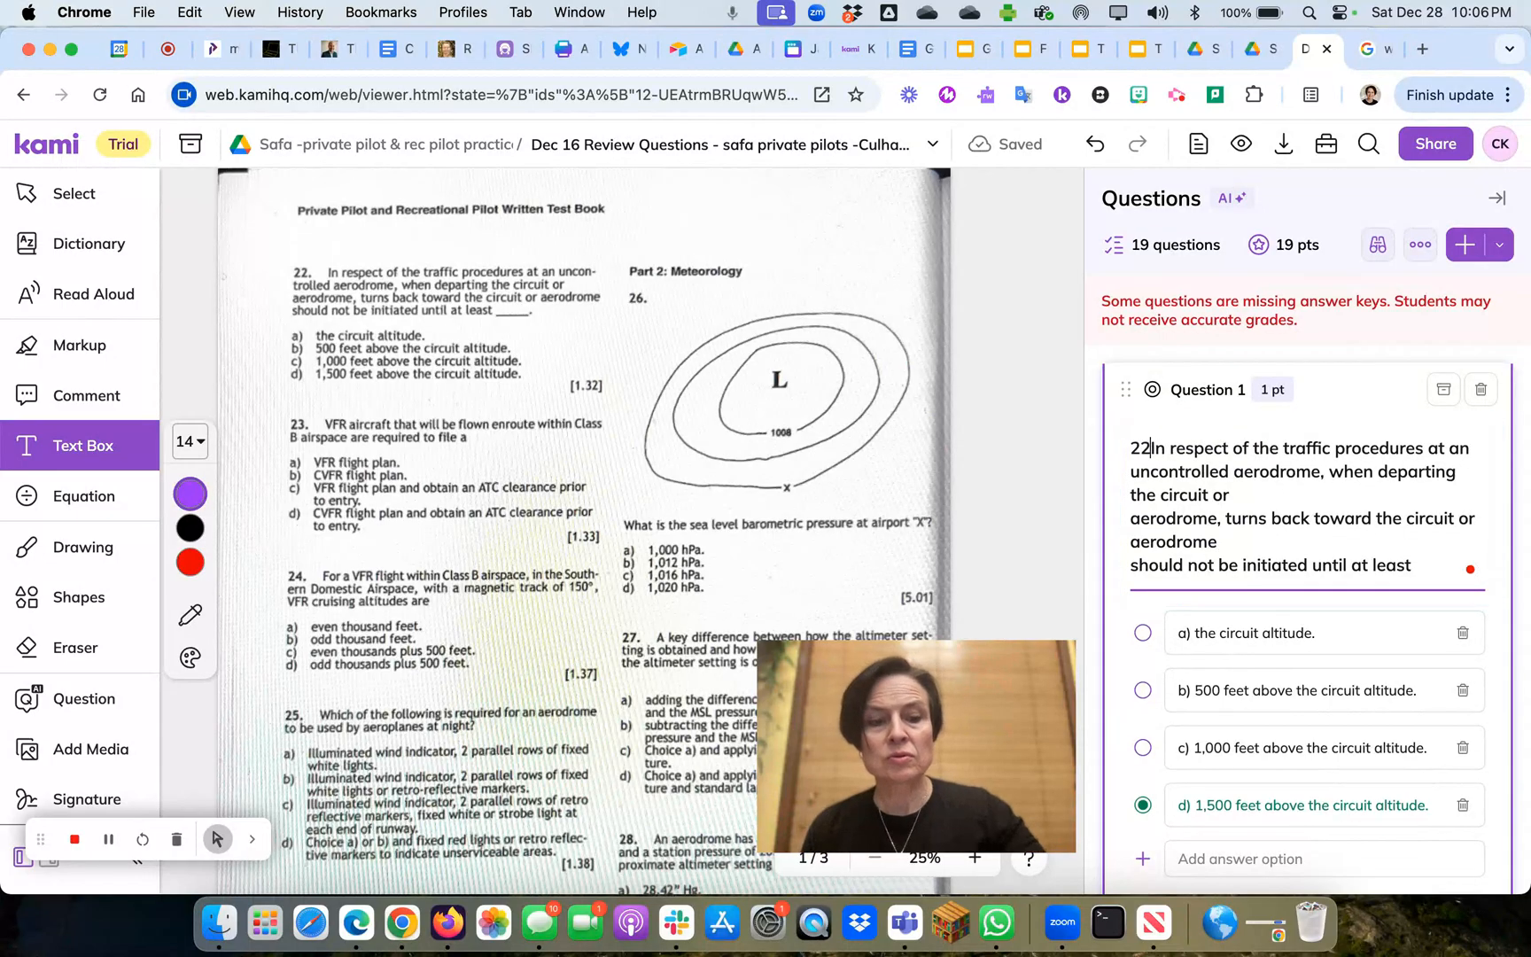
scroll(down, 3)
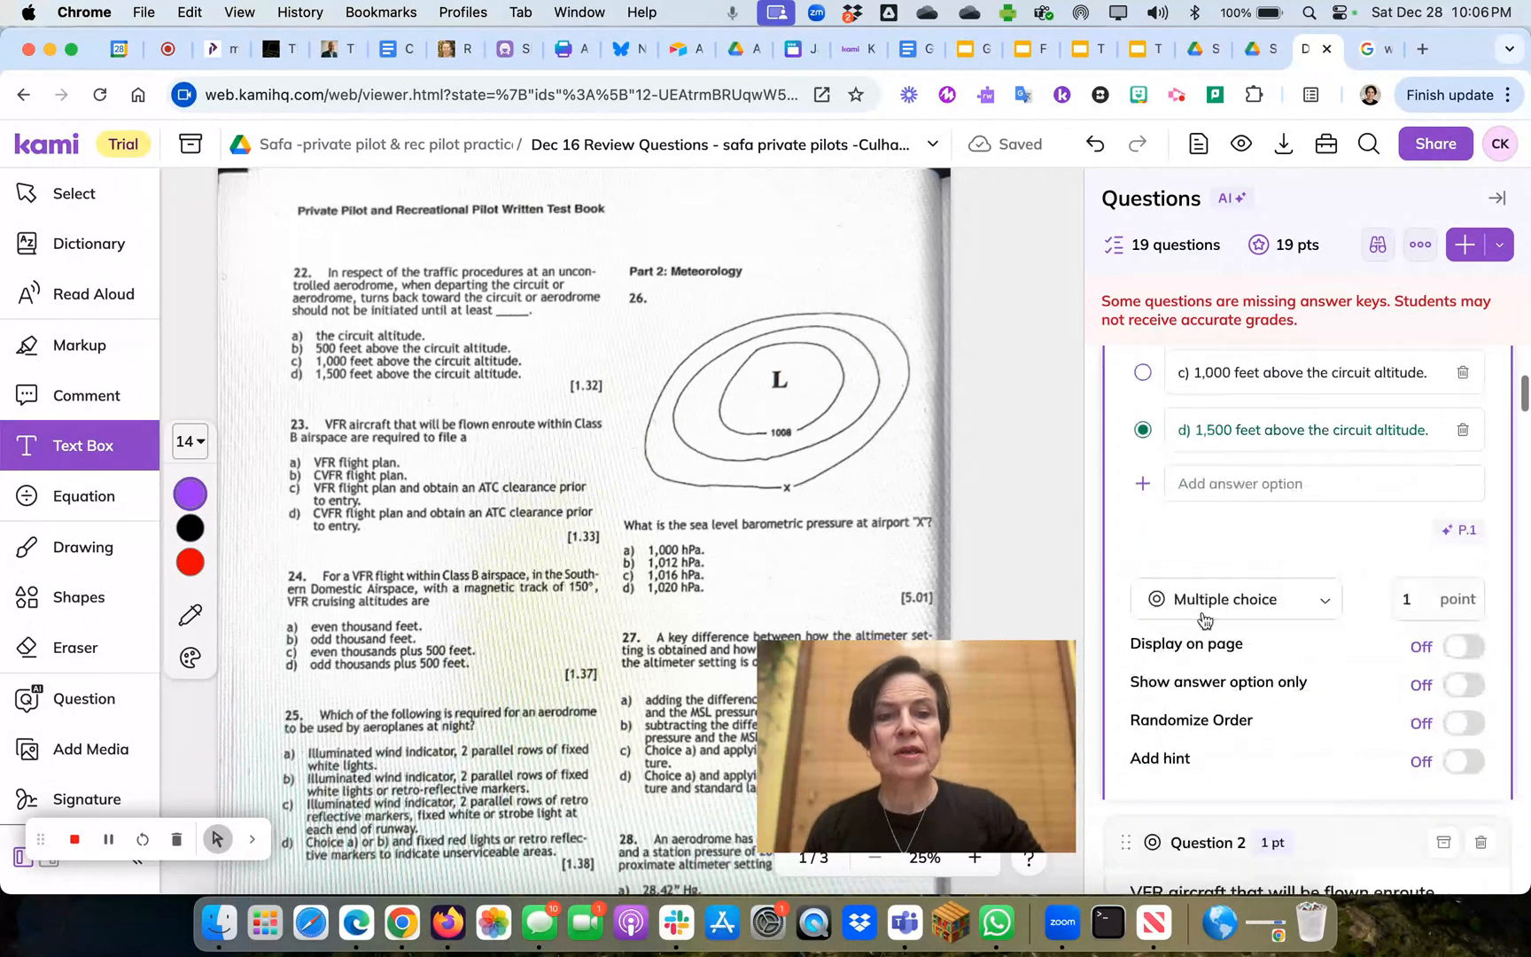
scroll(down, 3)
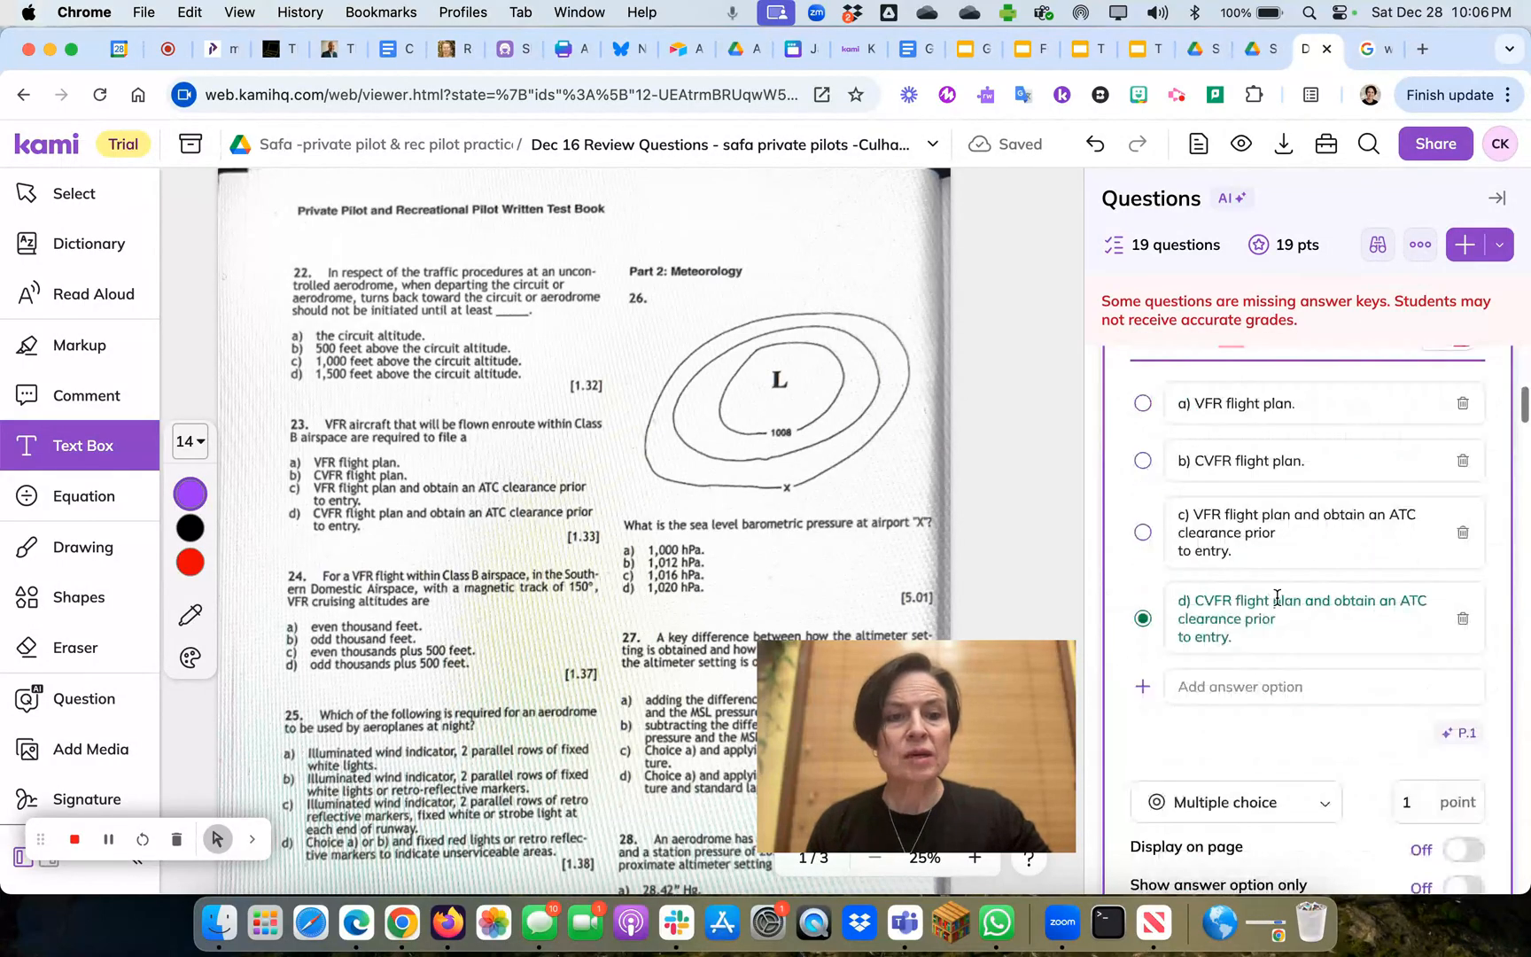
scroll(down, 3)
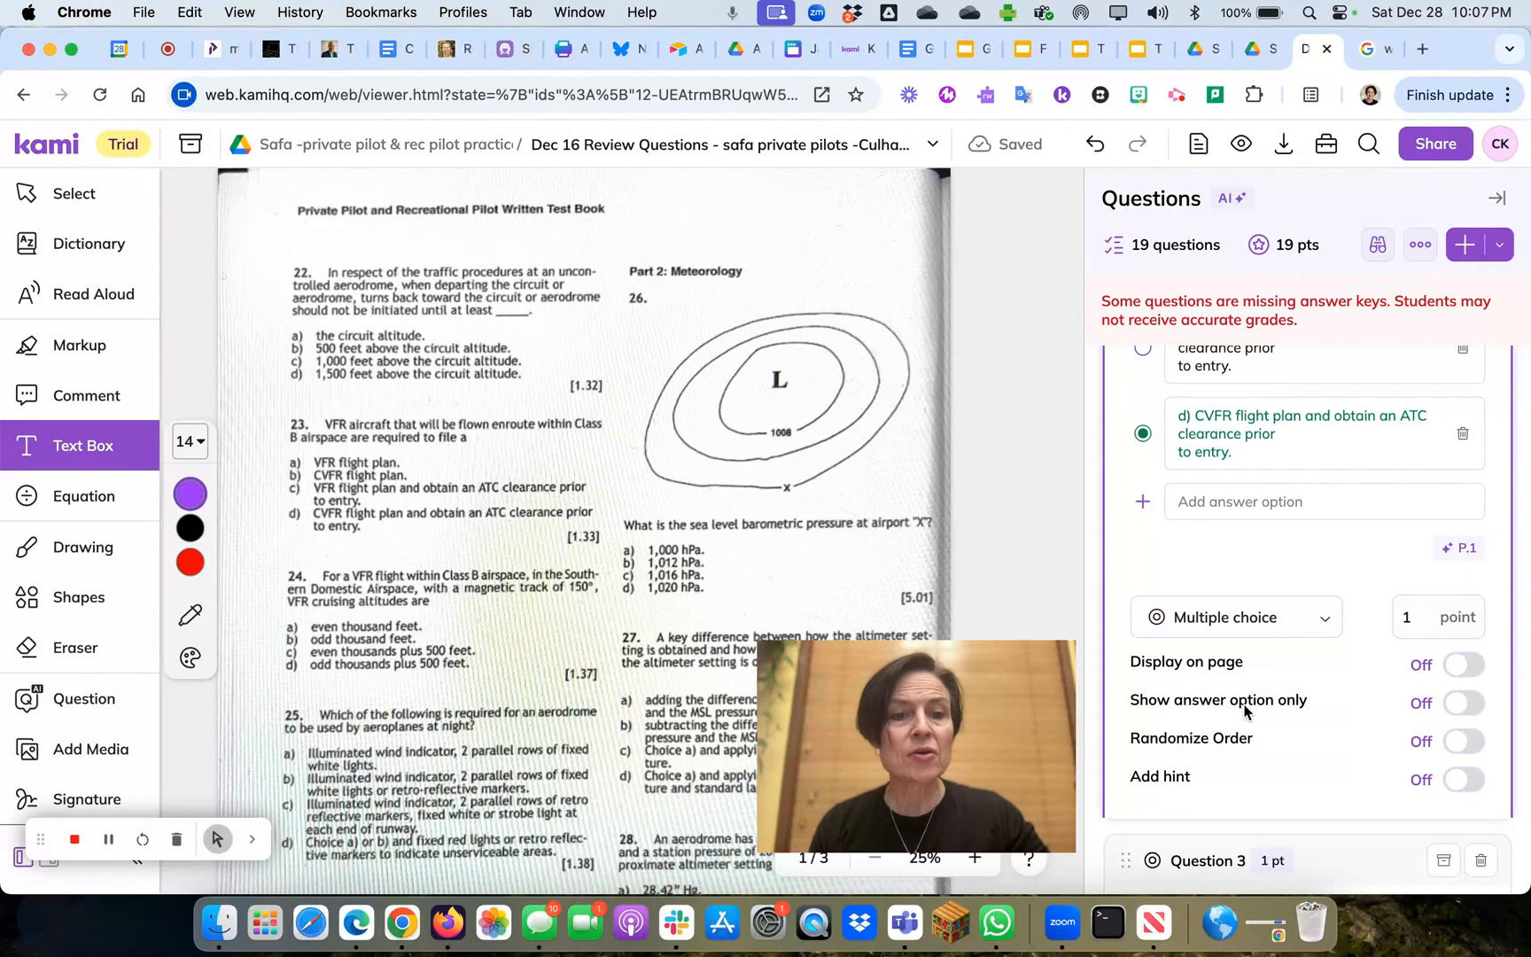
mouse_move(1219, 749)
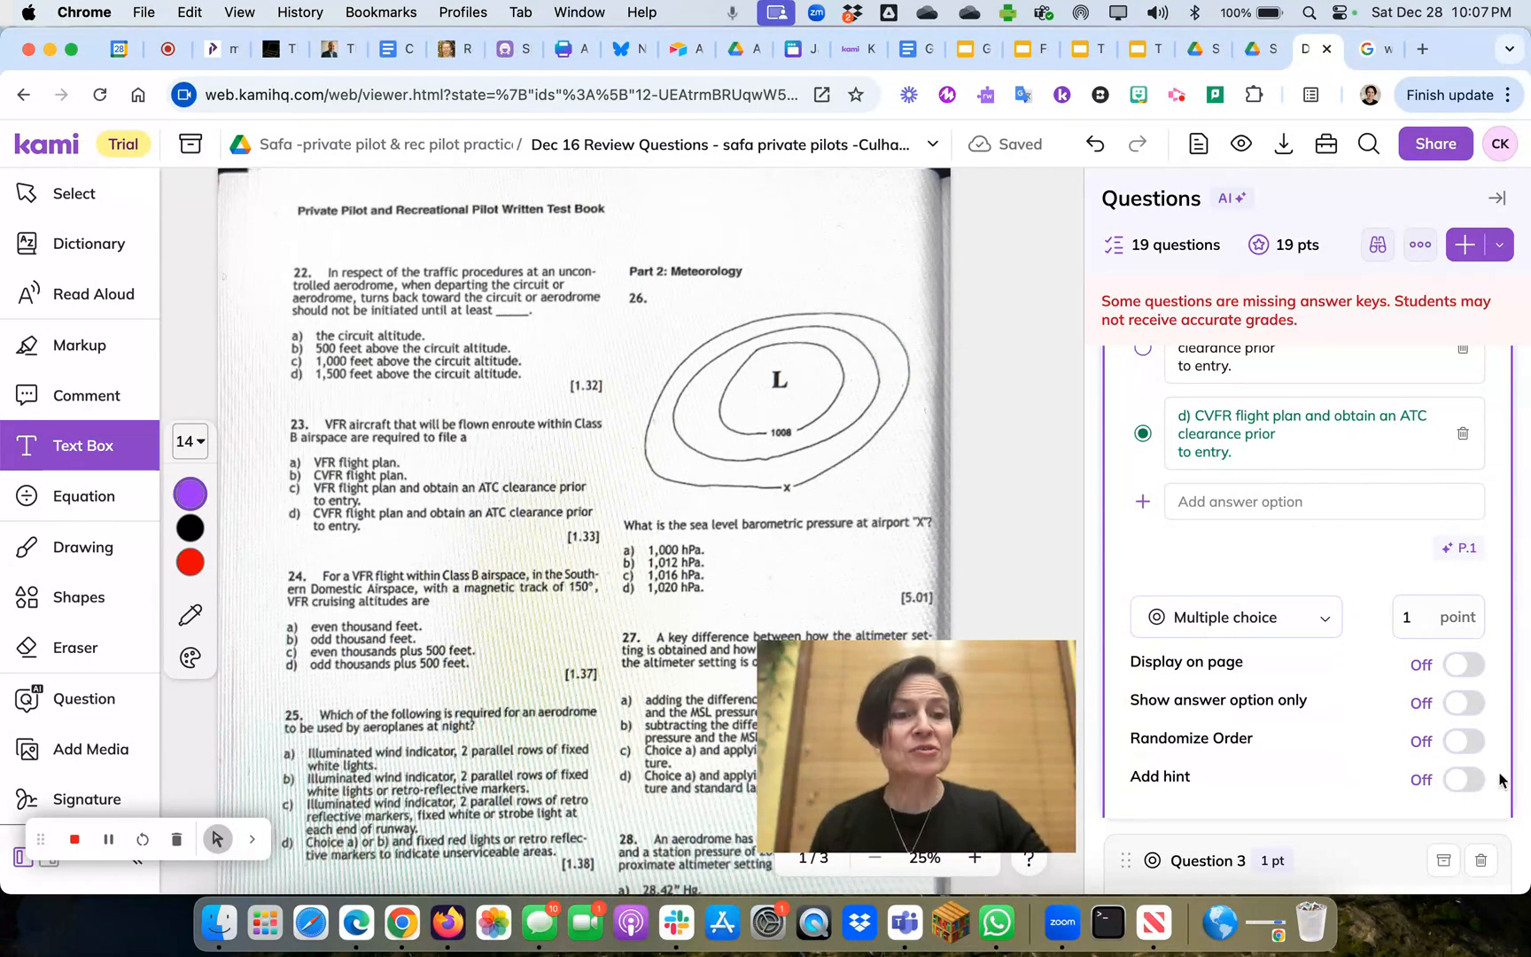
click(1464, 779)
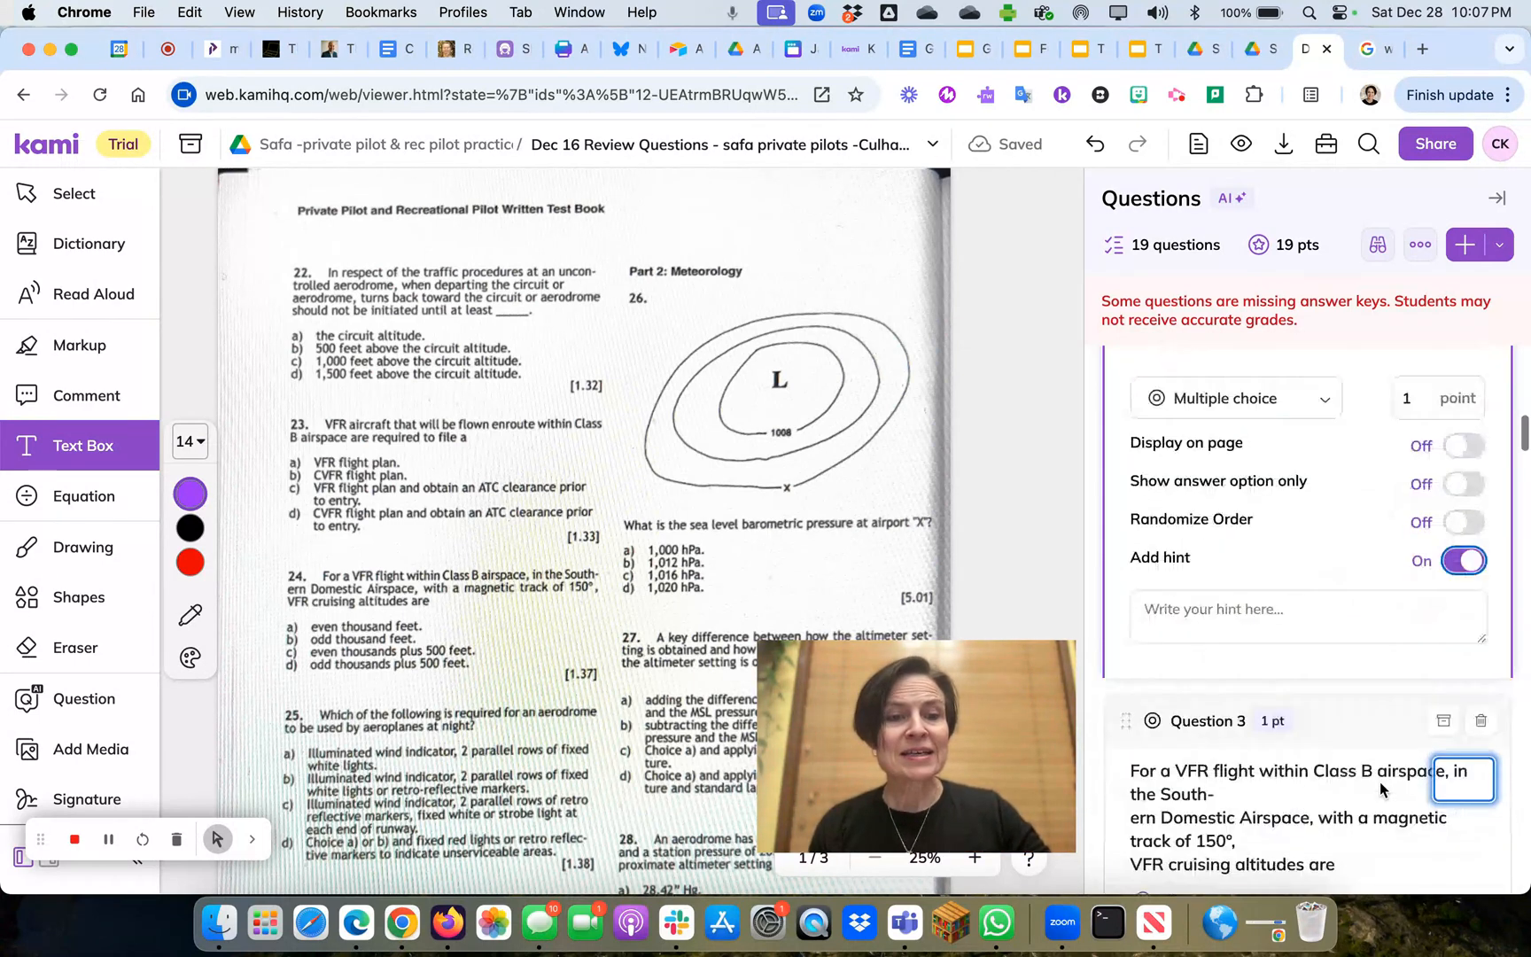
scroll(down, 3)
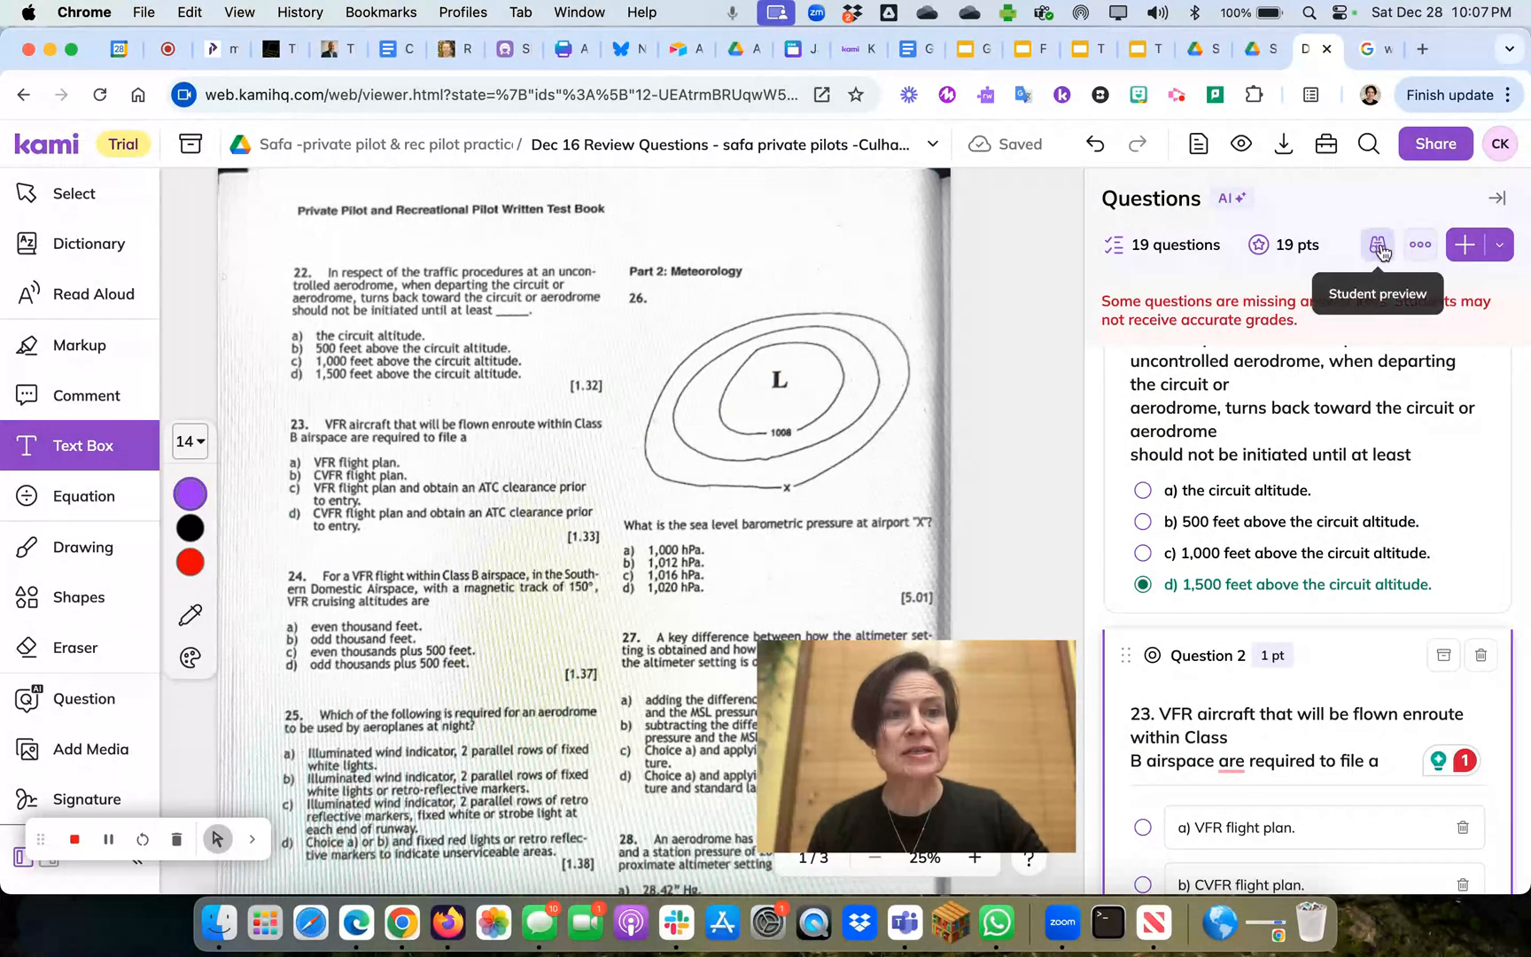
click(1421, 244)
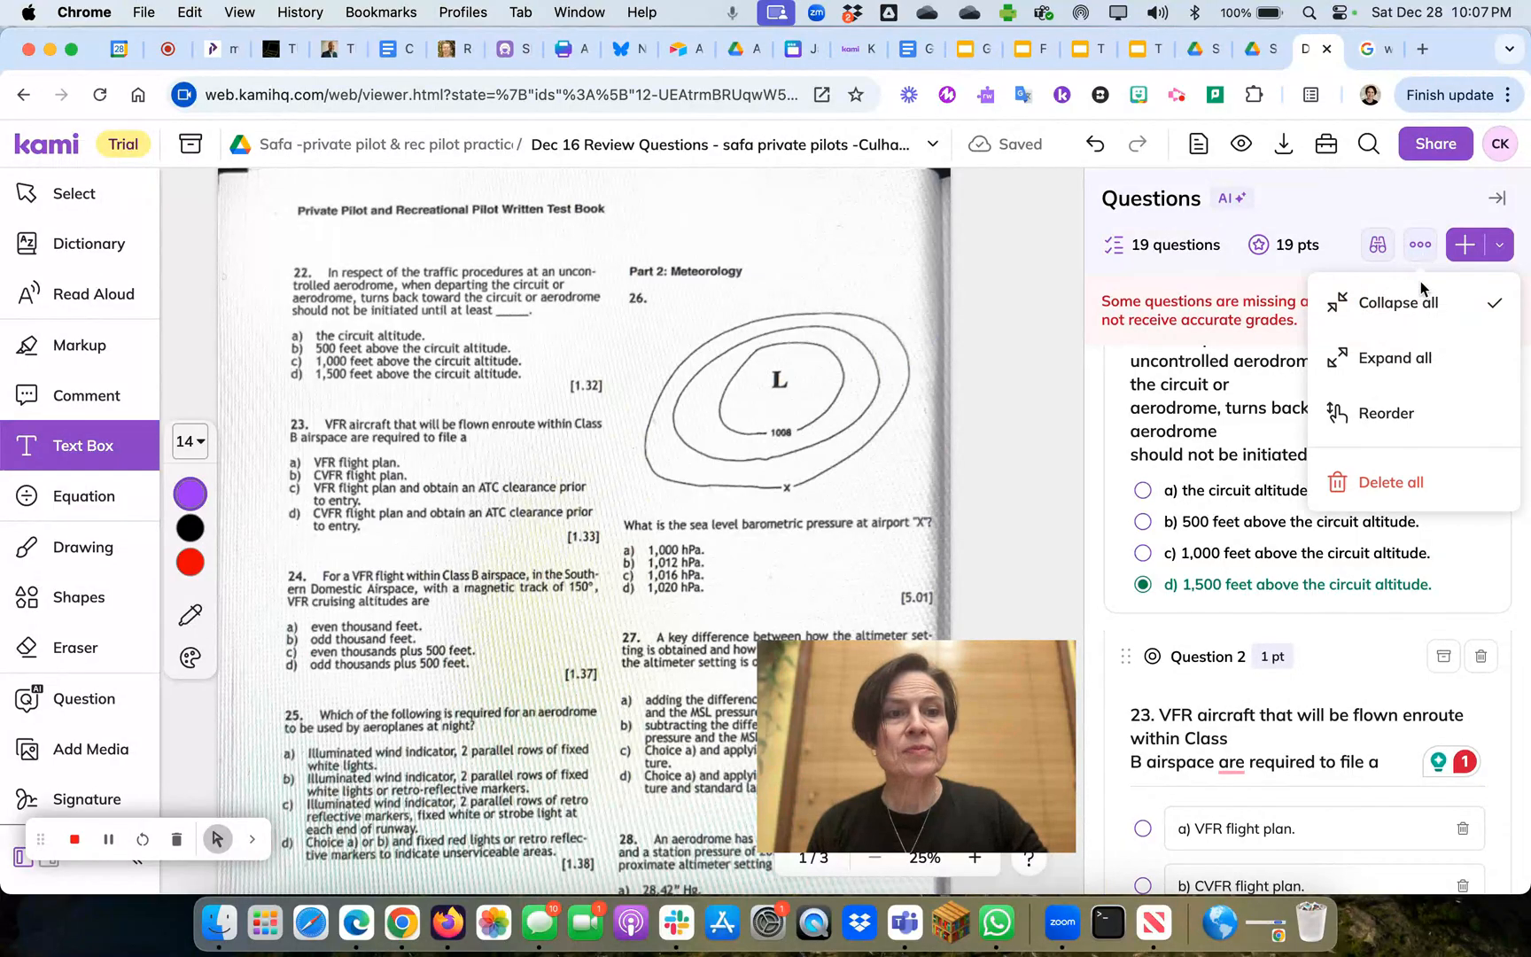
click(1420, 245)
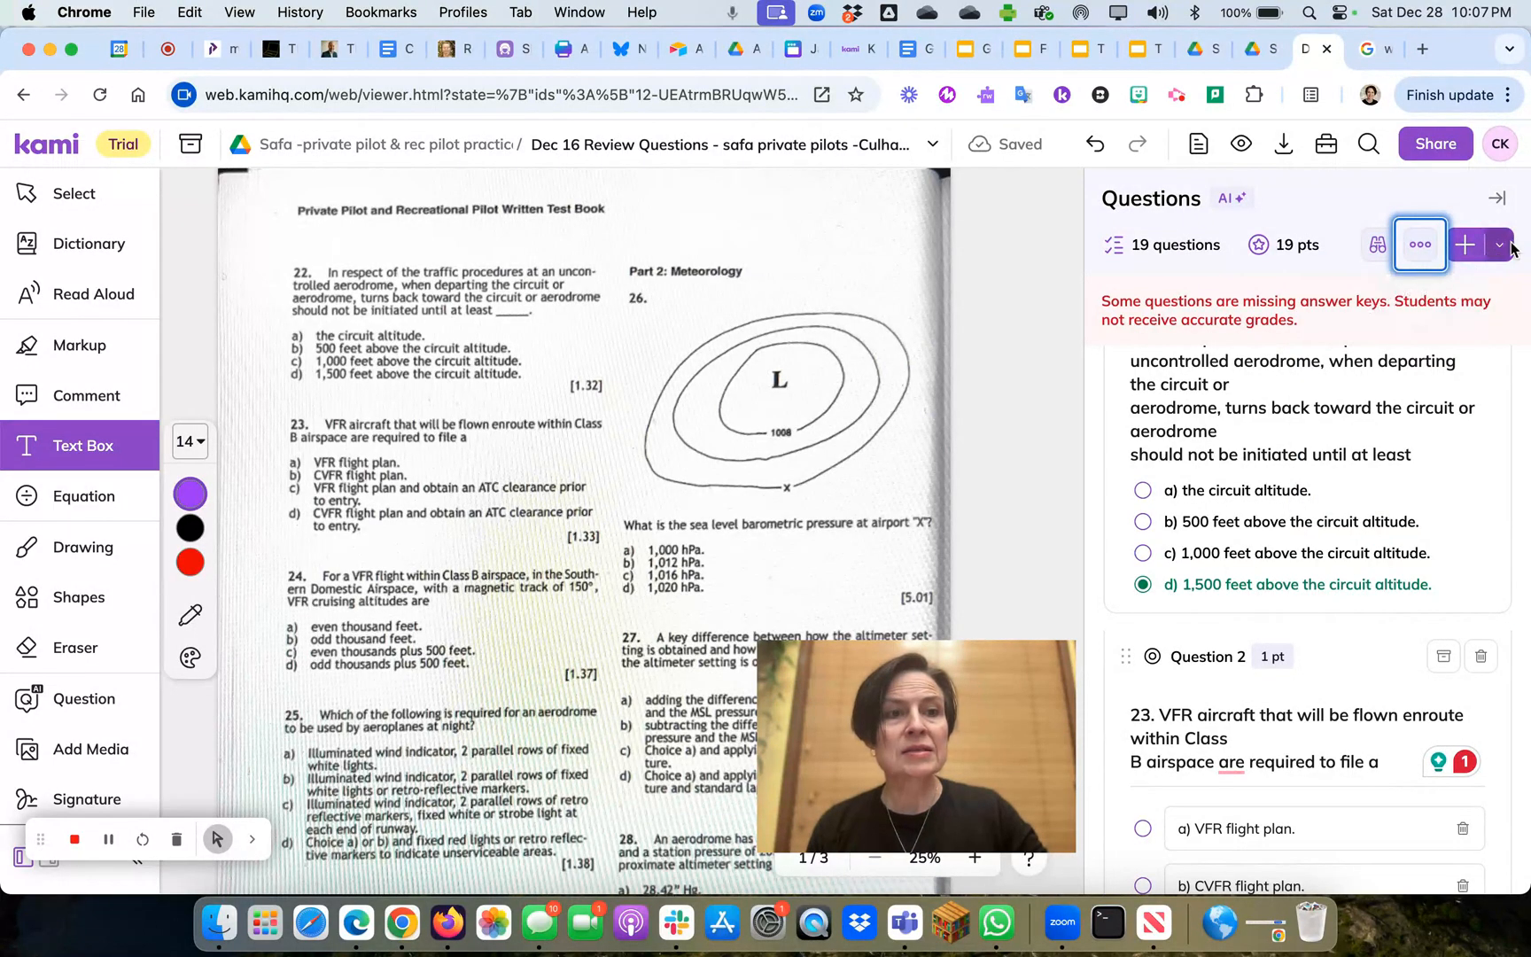
click(1497, 244)
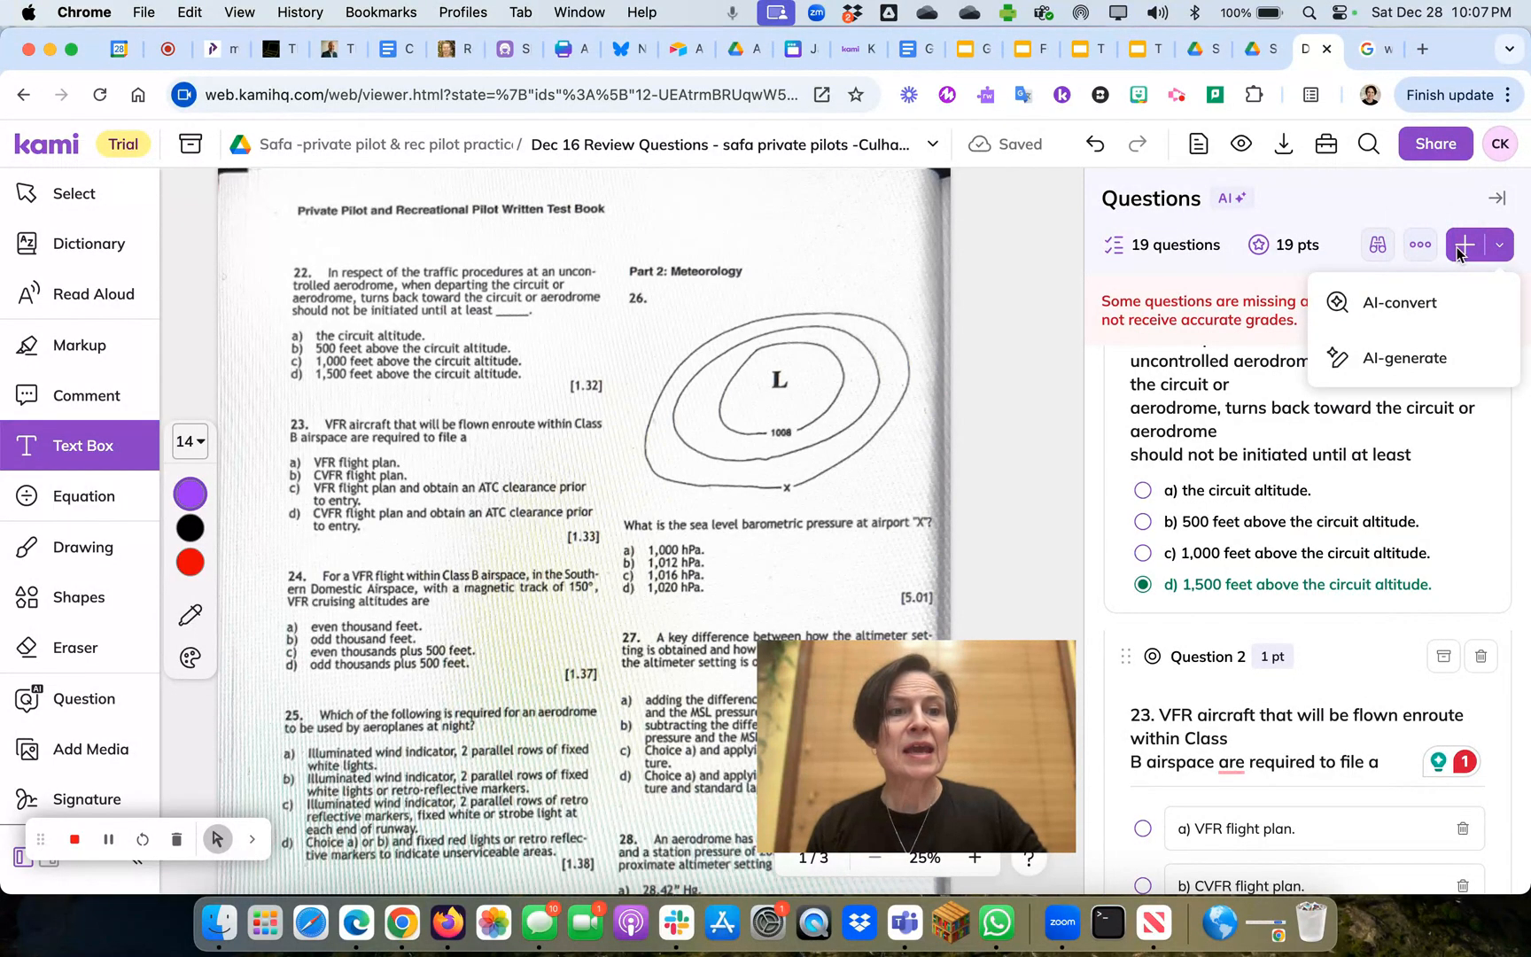
click(1508, 245)
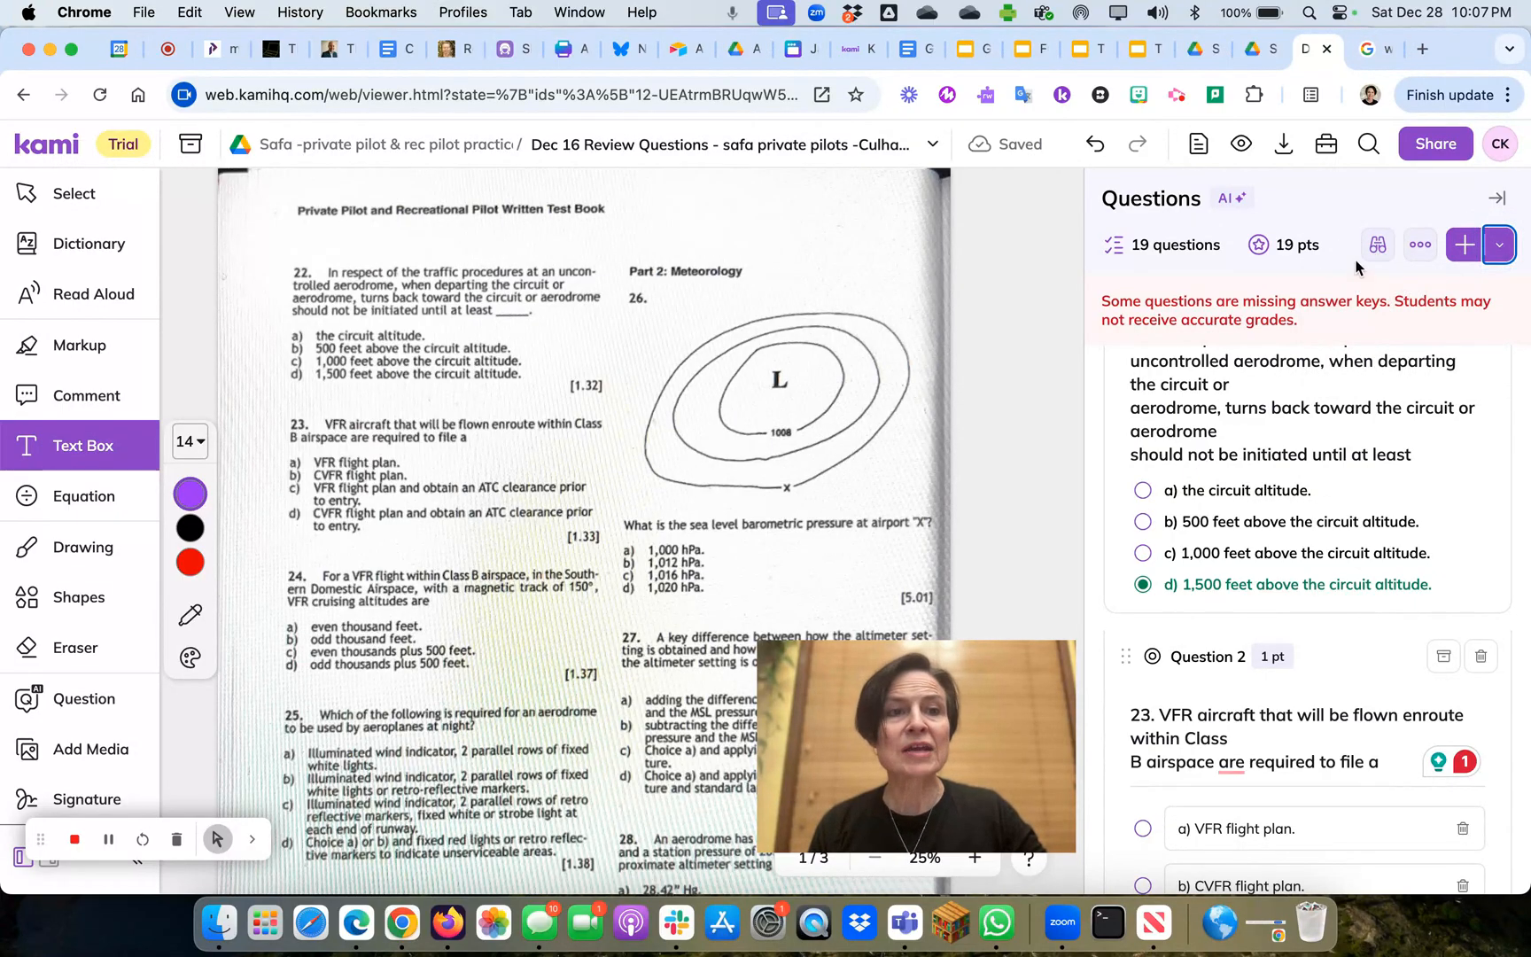
mouse_move(1378, 245)
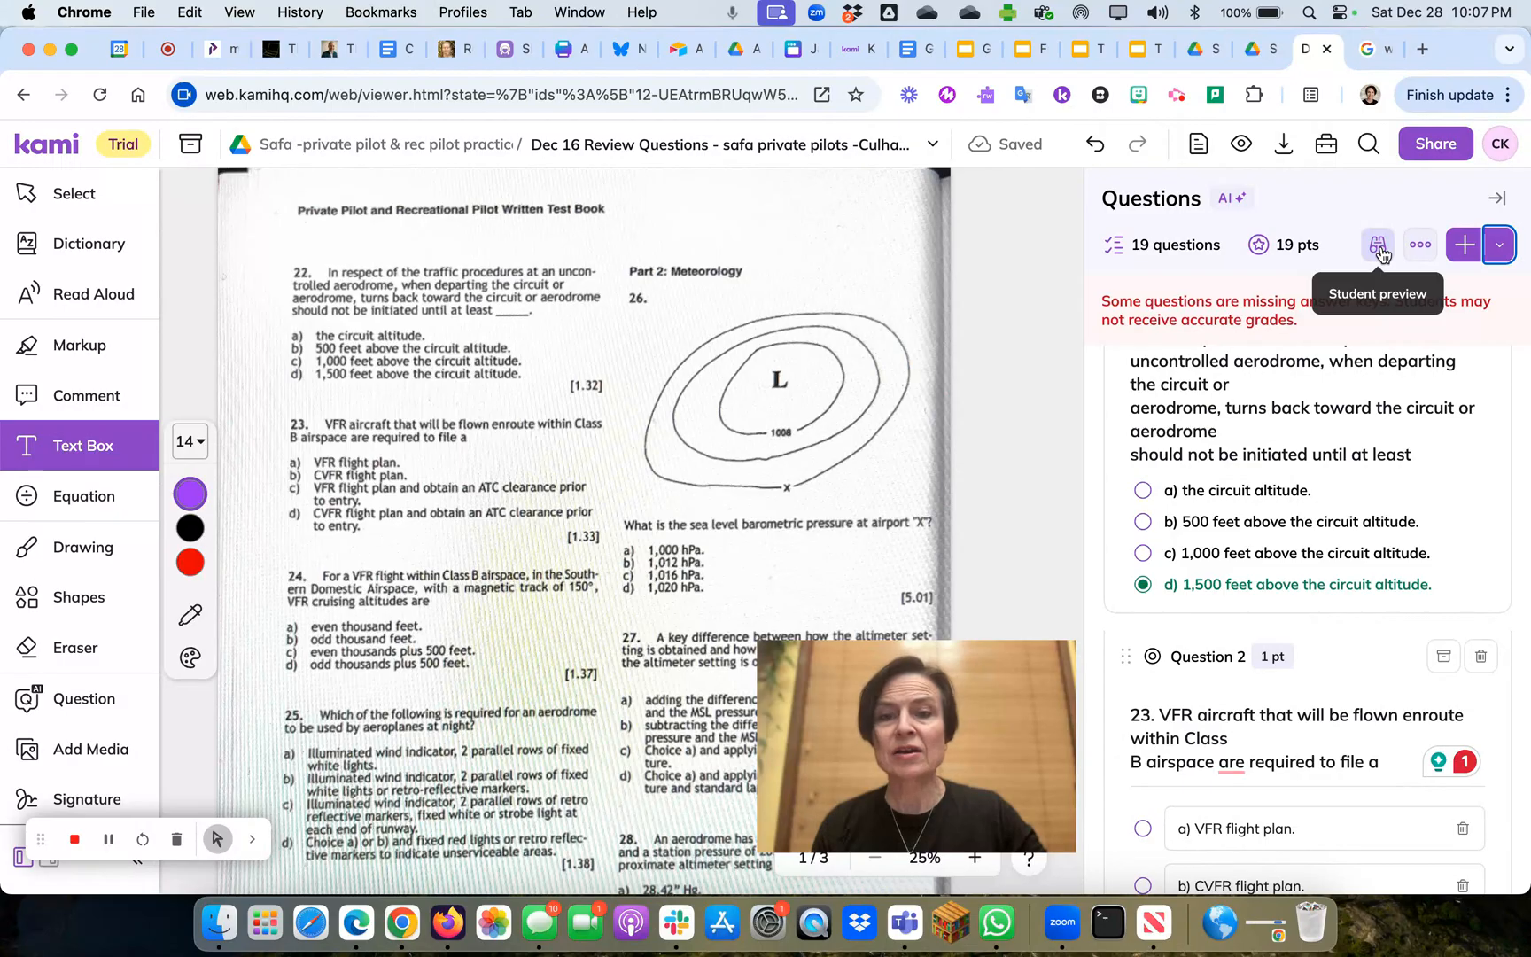
Step: Switch the quiz to Student preview
click(1378, 245)
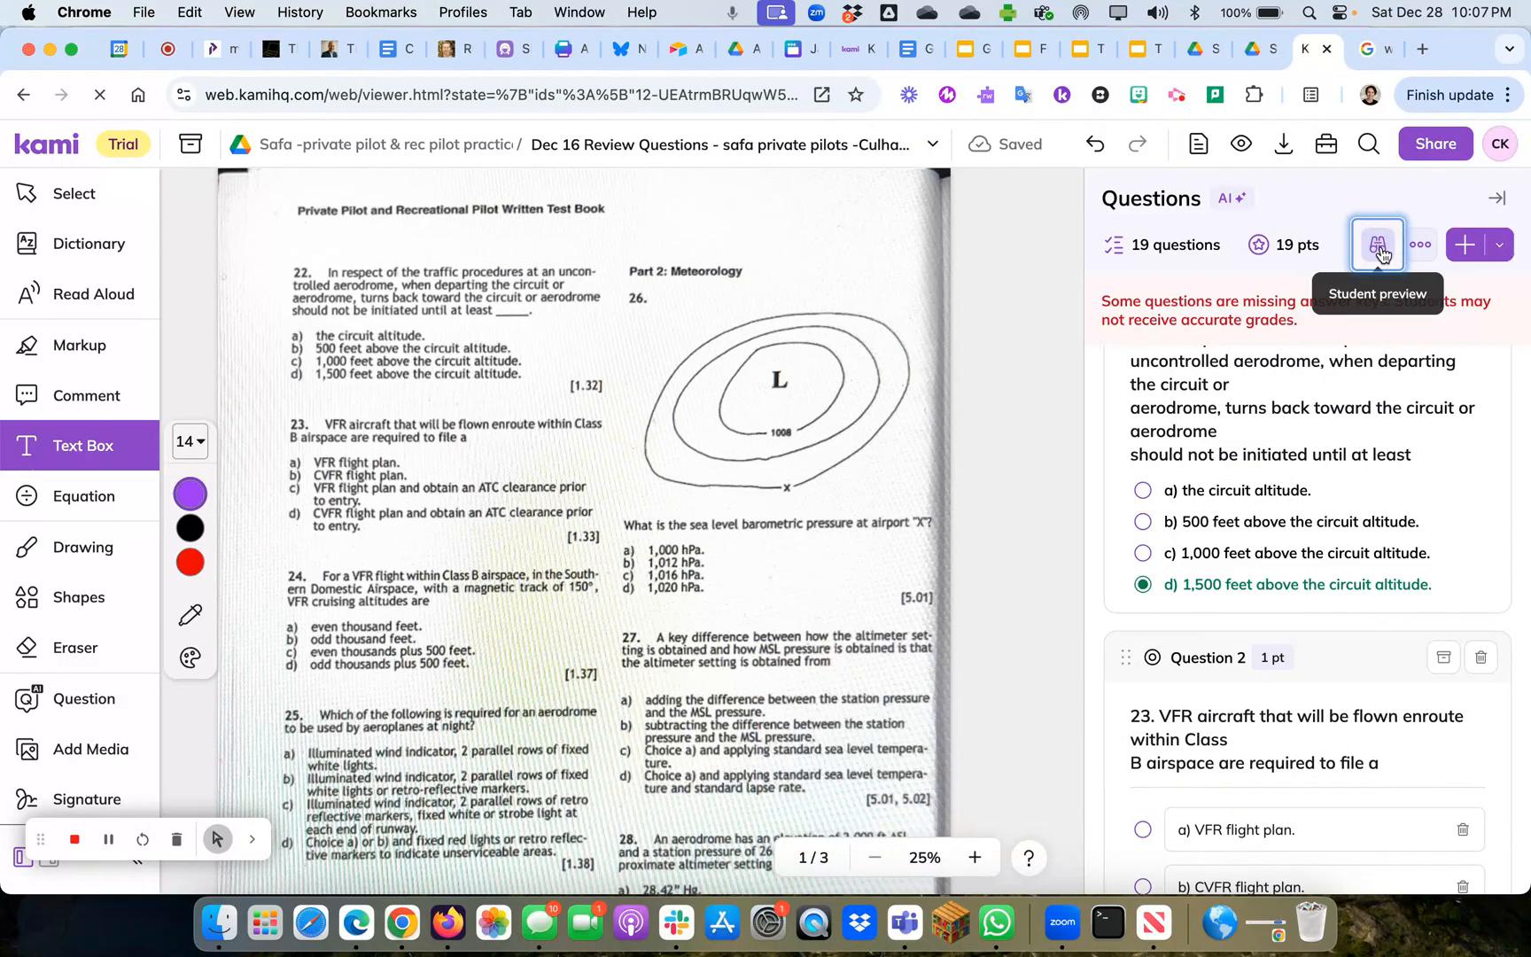
click(1377, 245)
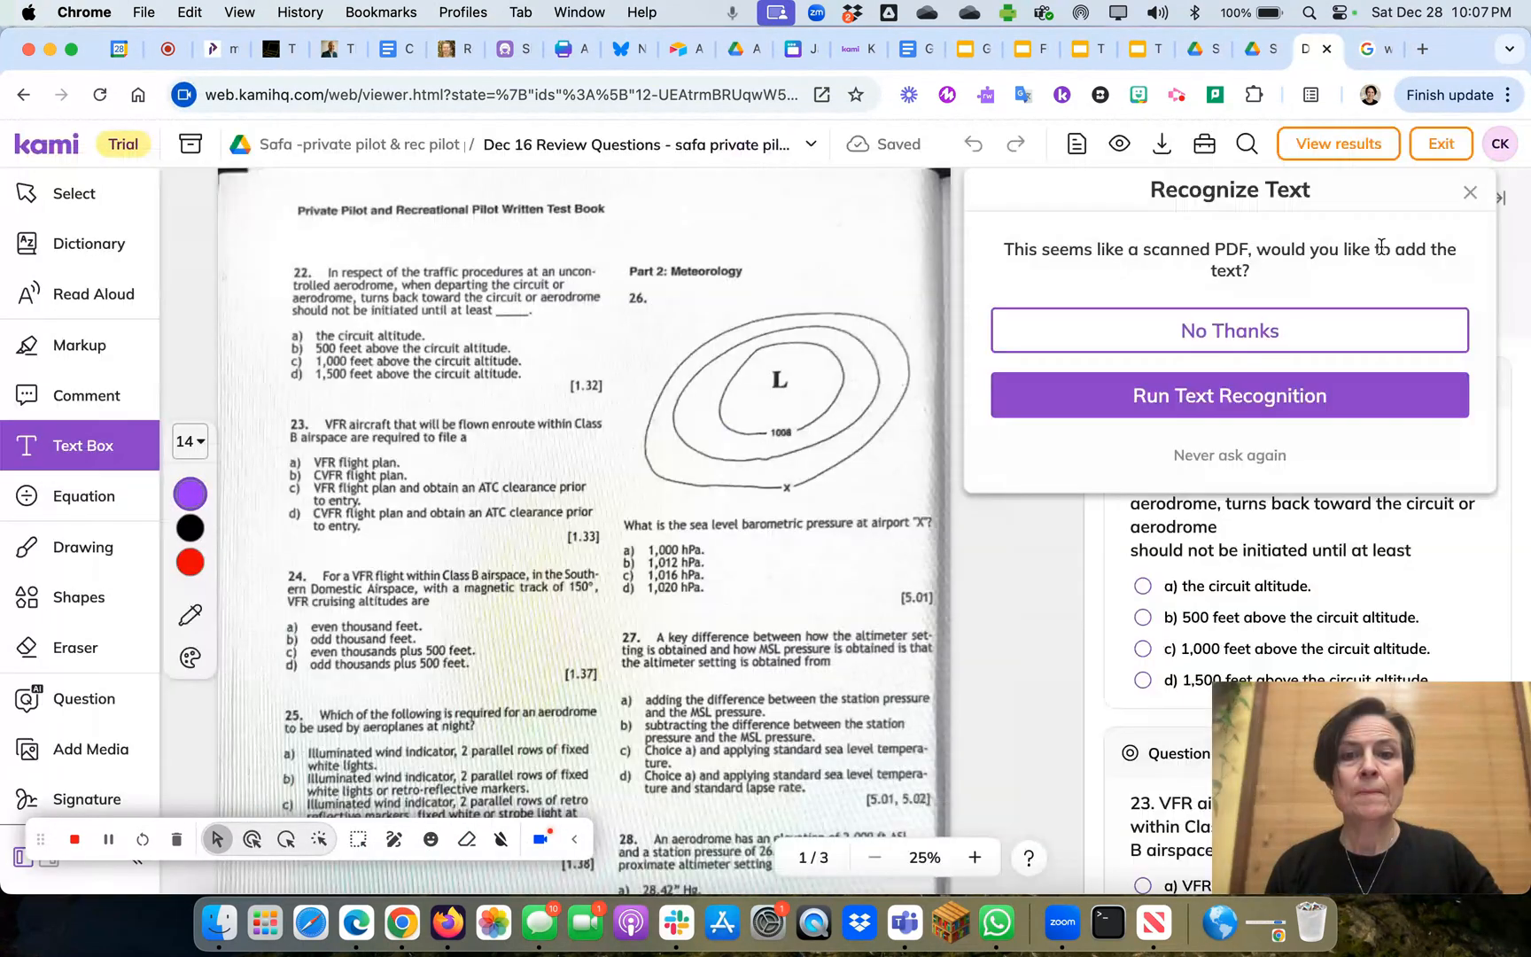
mouse_move(1230, 396)
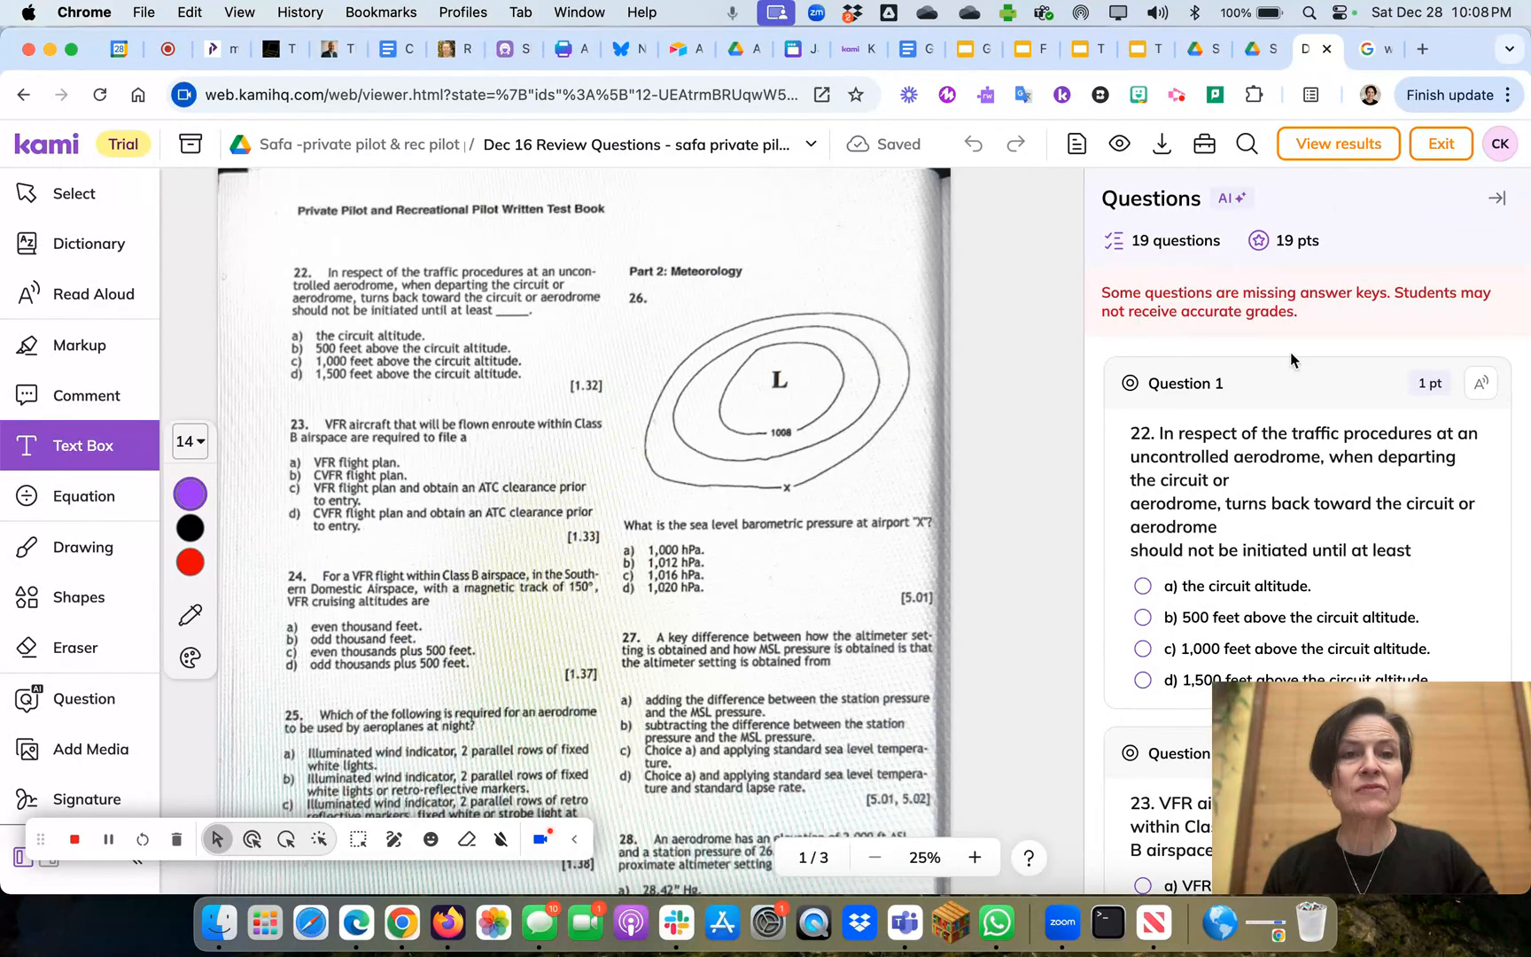
Step: Choose option c), 1,000 feet above circuit altitude, for Question 1
scroll(down, 3)
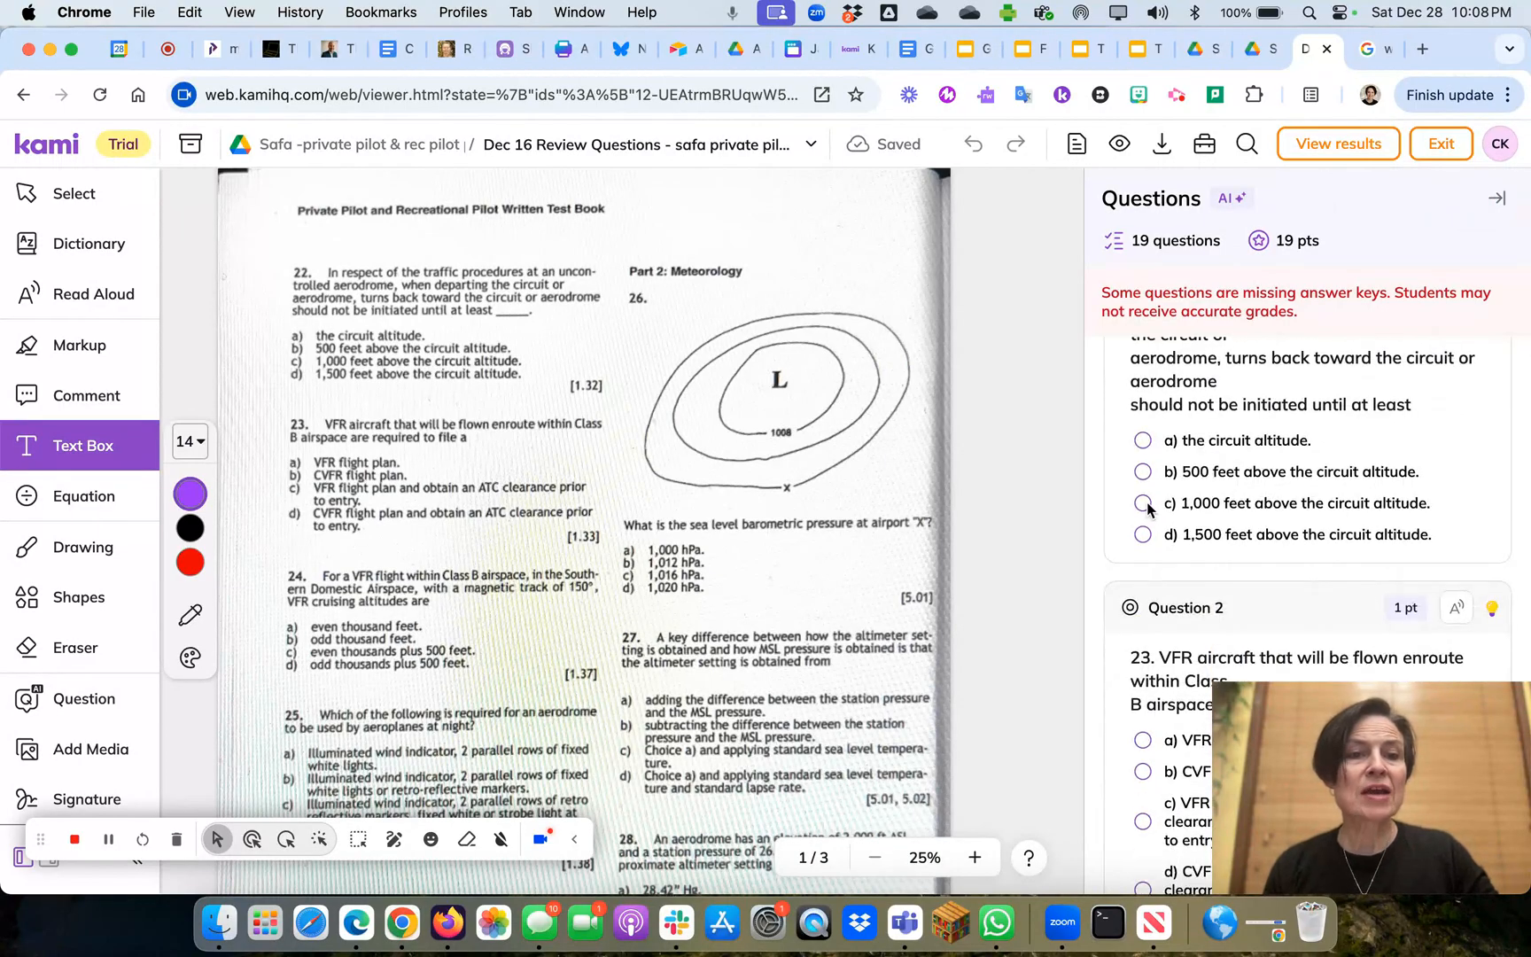
click(1144, 504)
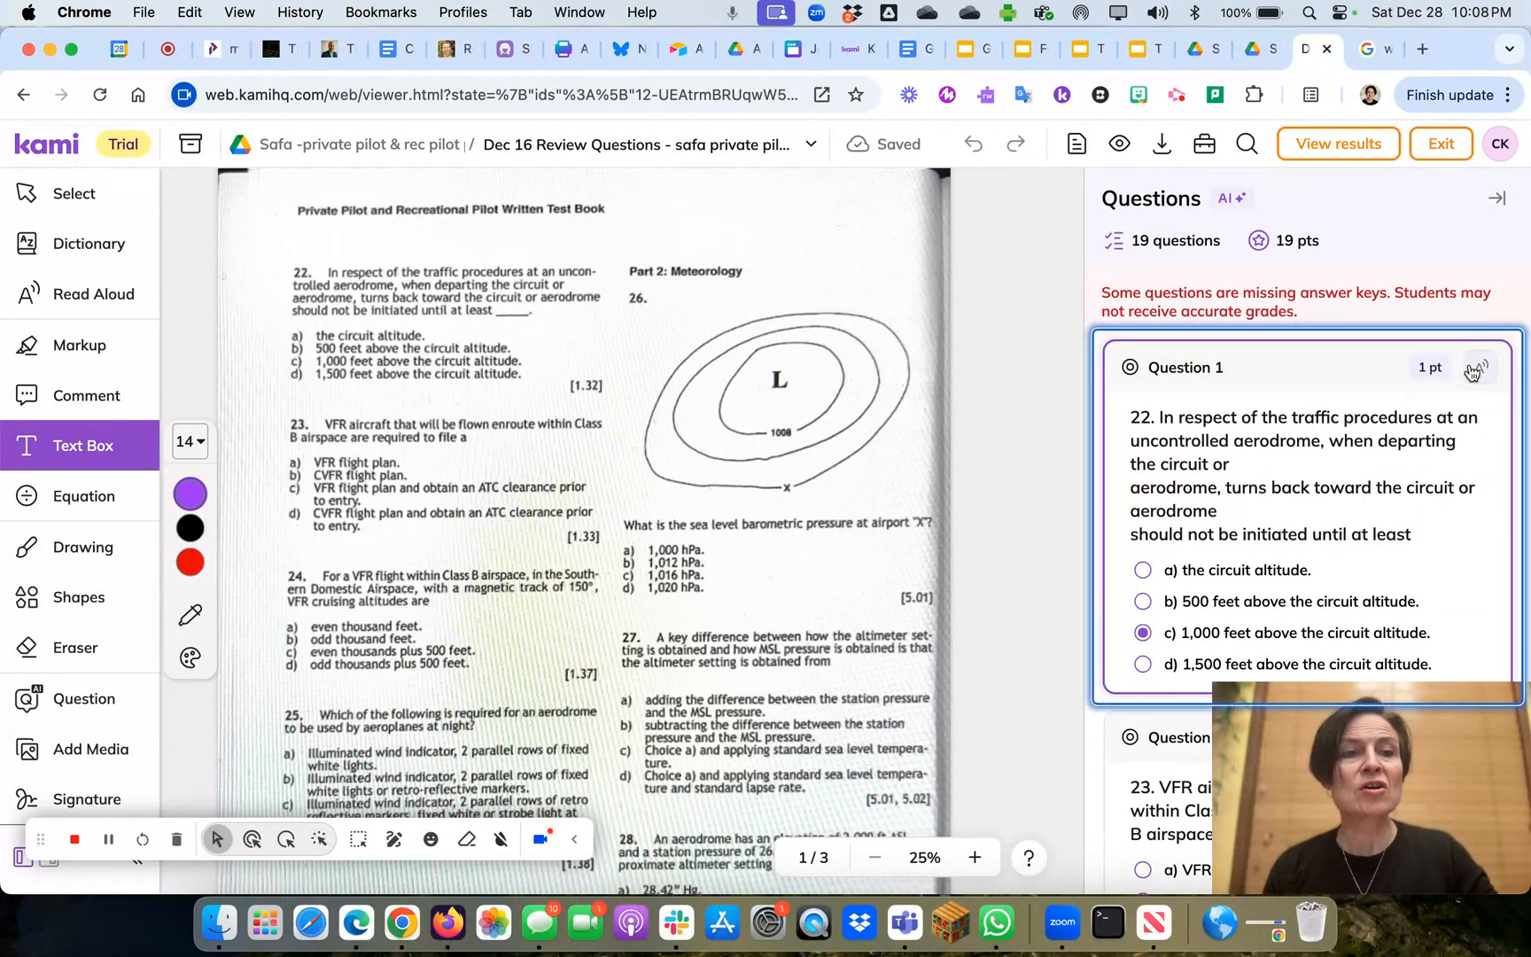
mouse_move(1481, 367)
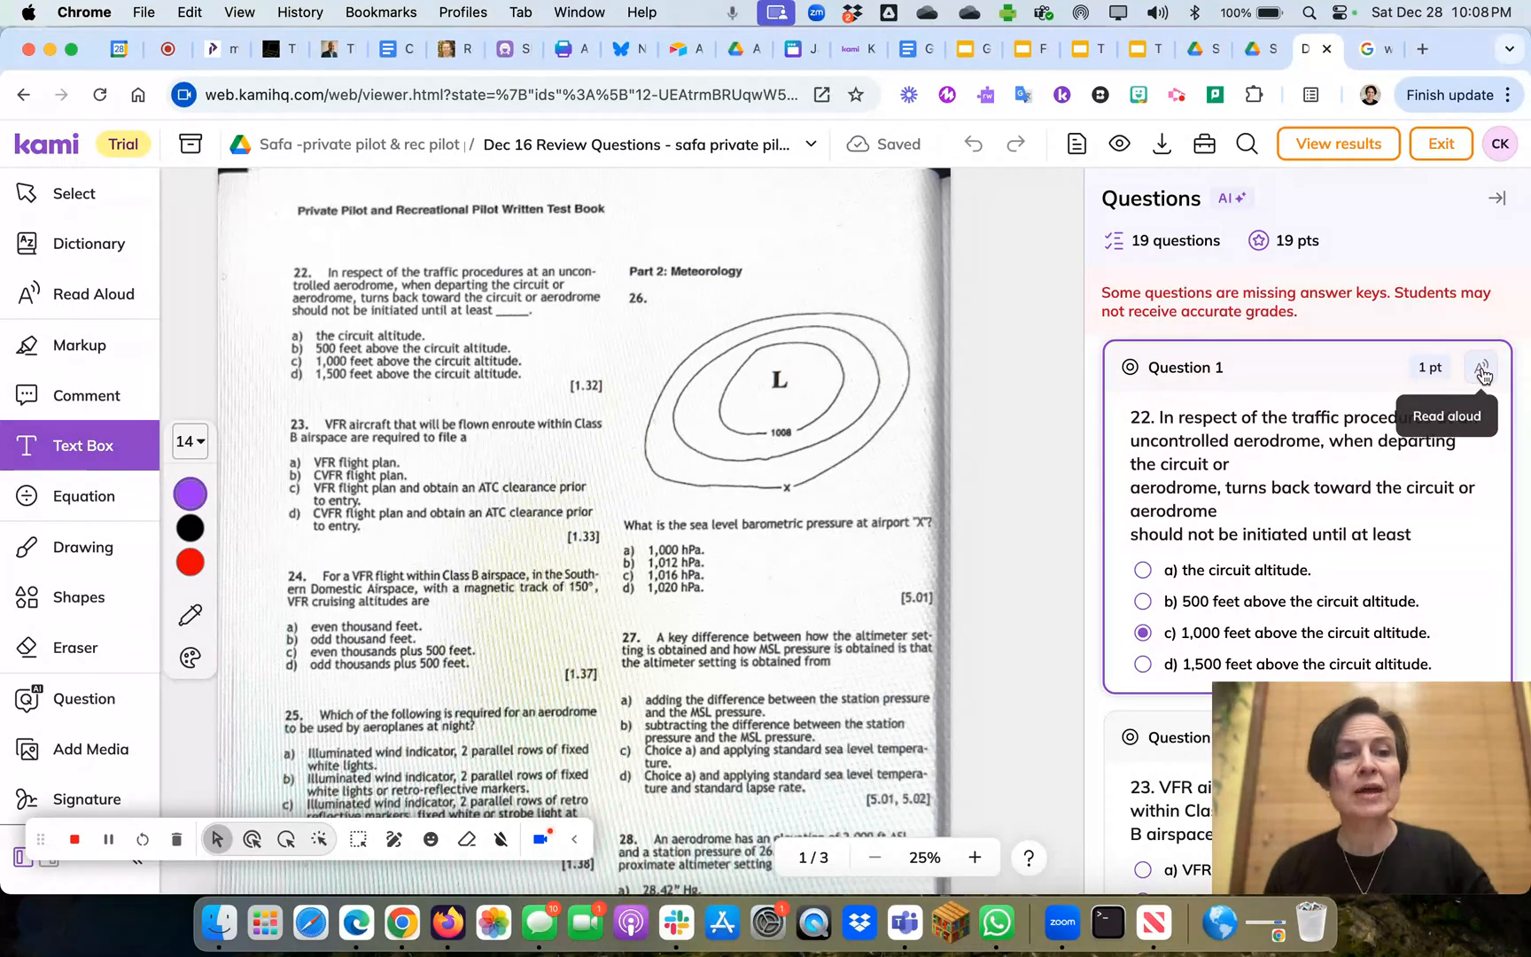
Step: Play read-aloud for Question 1, then pause it partway through the answer options
click(1481, 368)
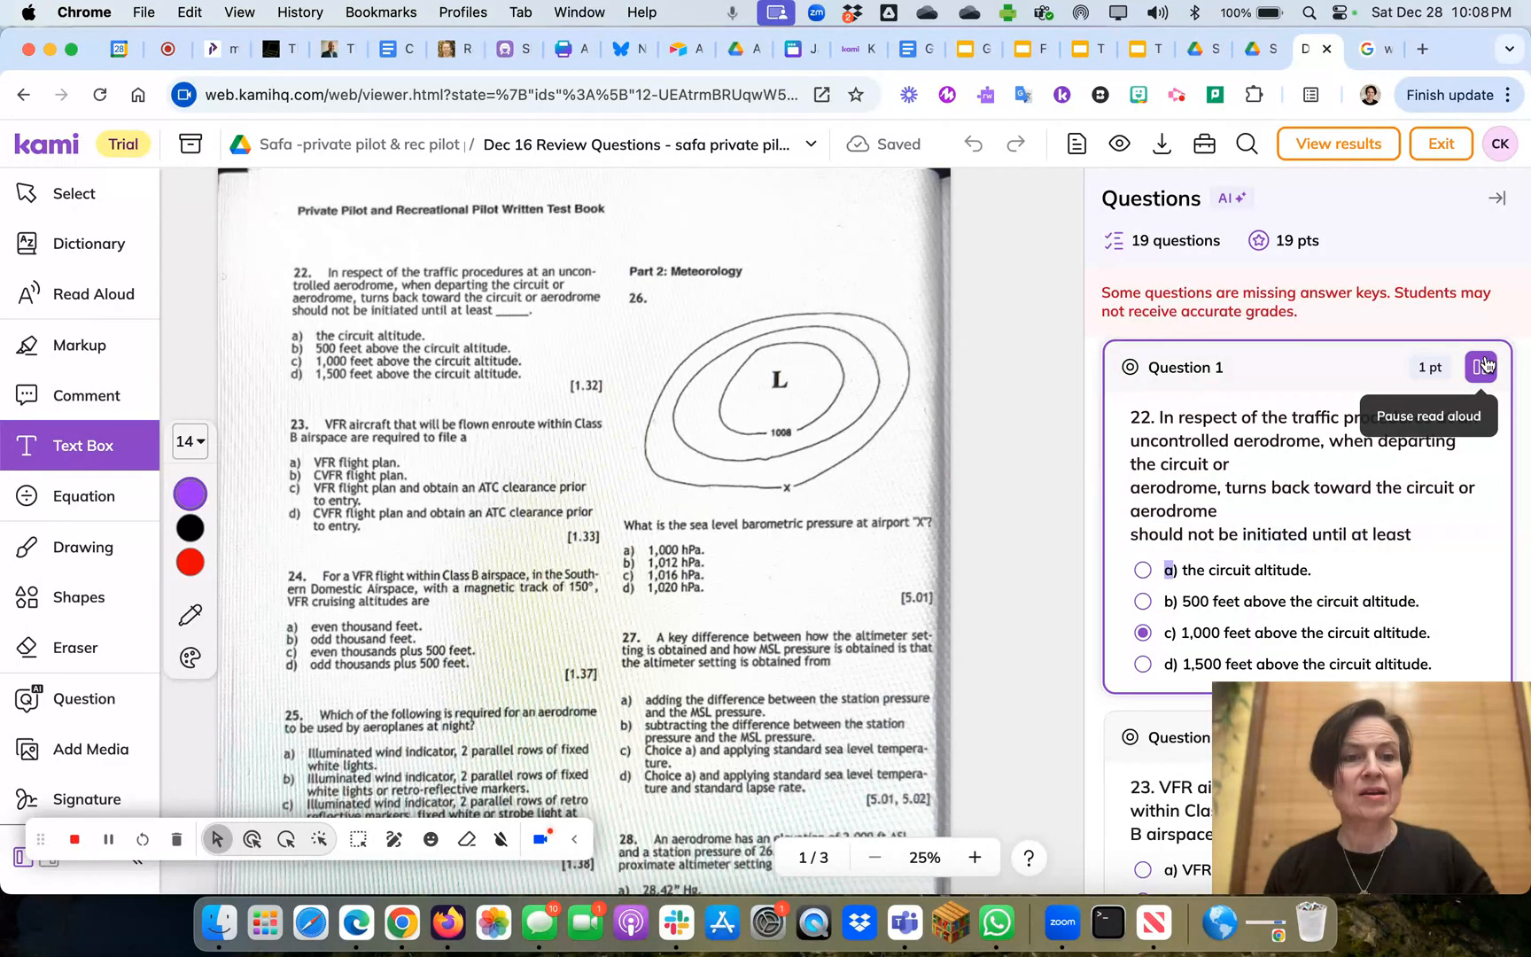
click(1481, 367)
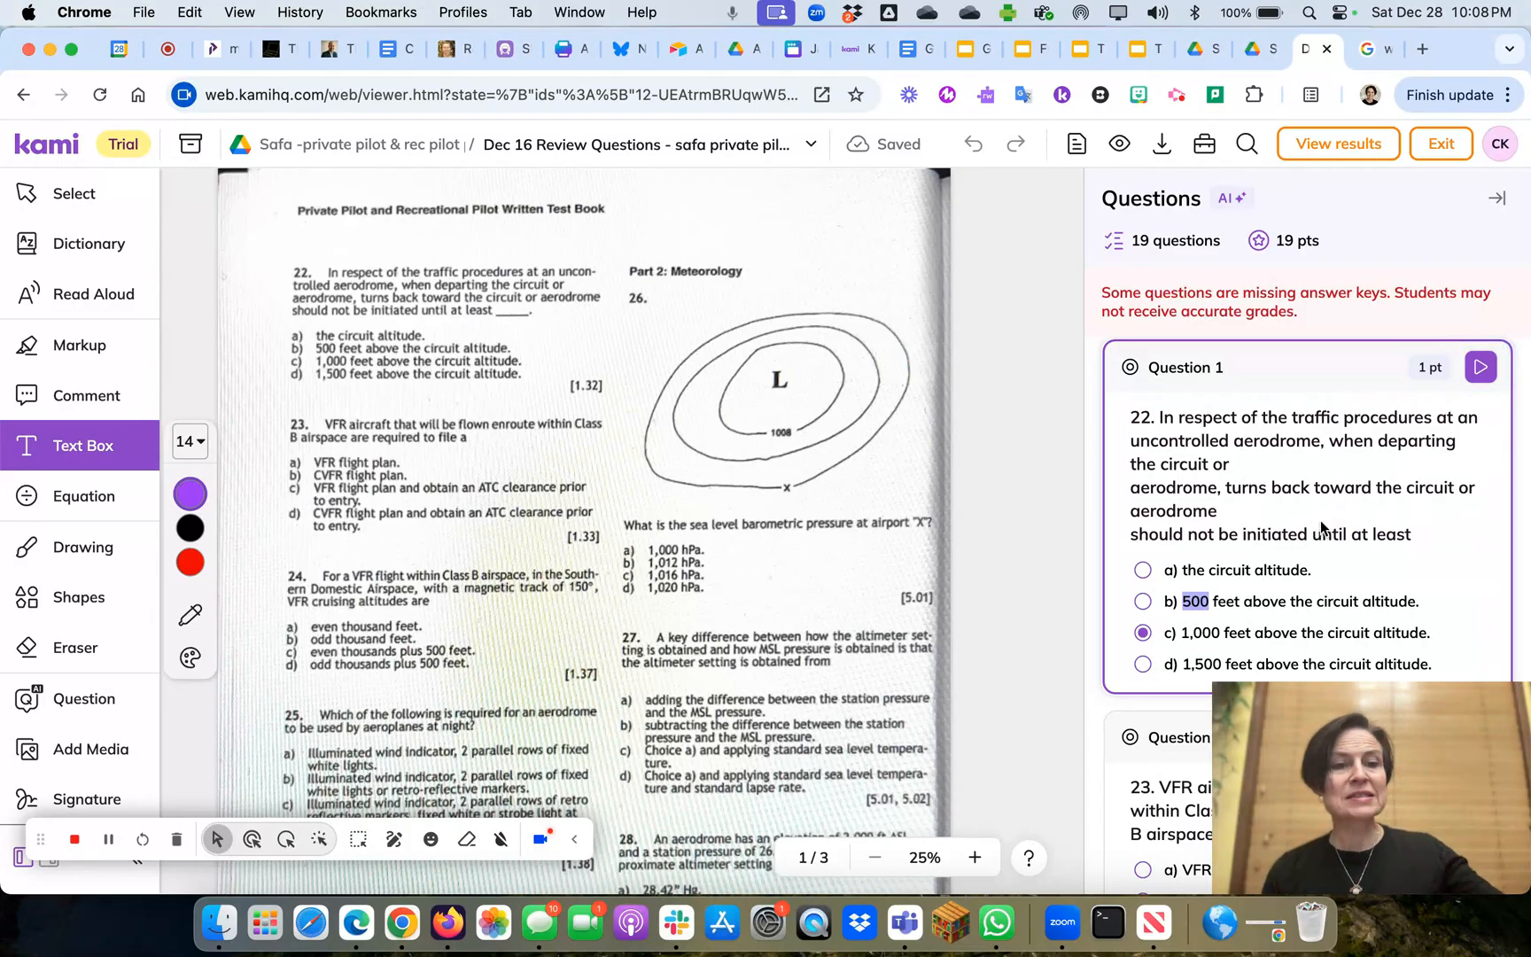
scroll(down, 3)
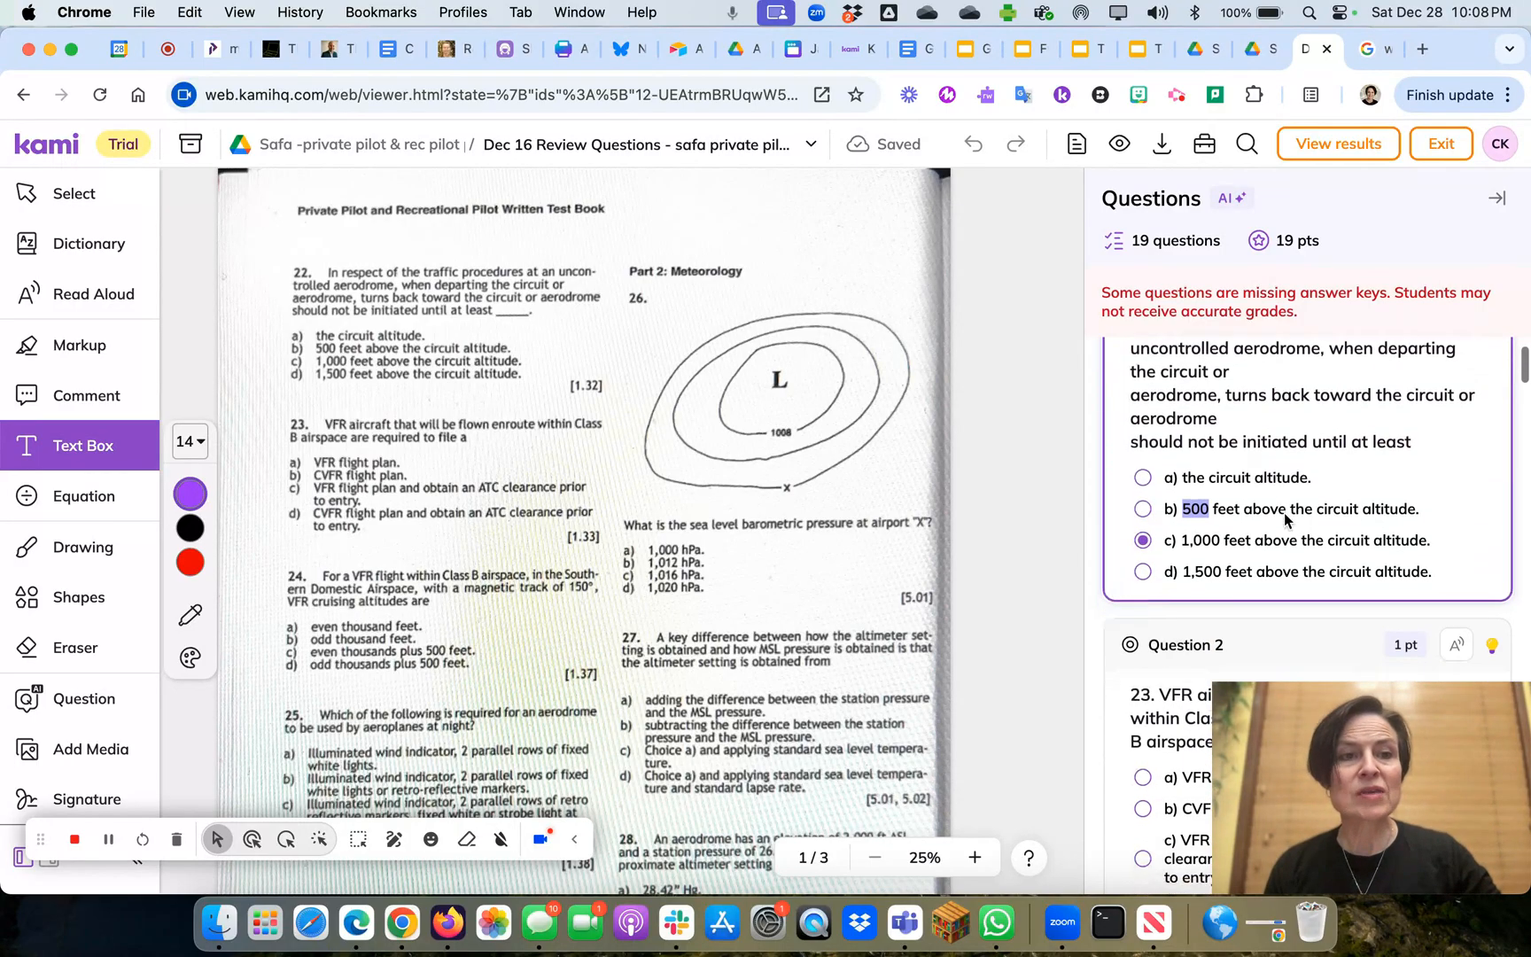
scroll(down, 3)
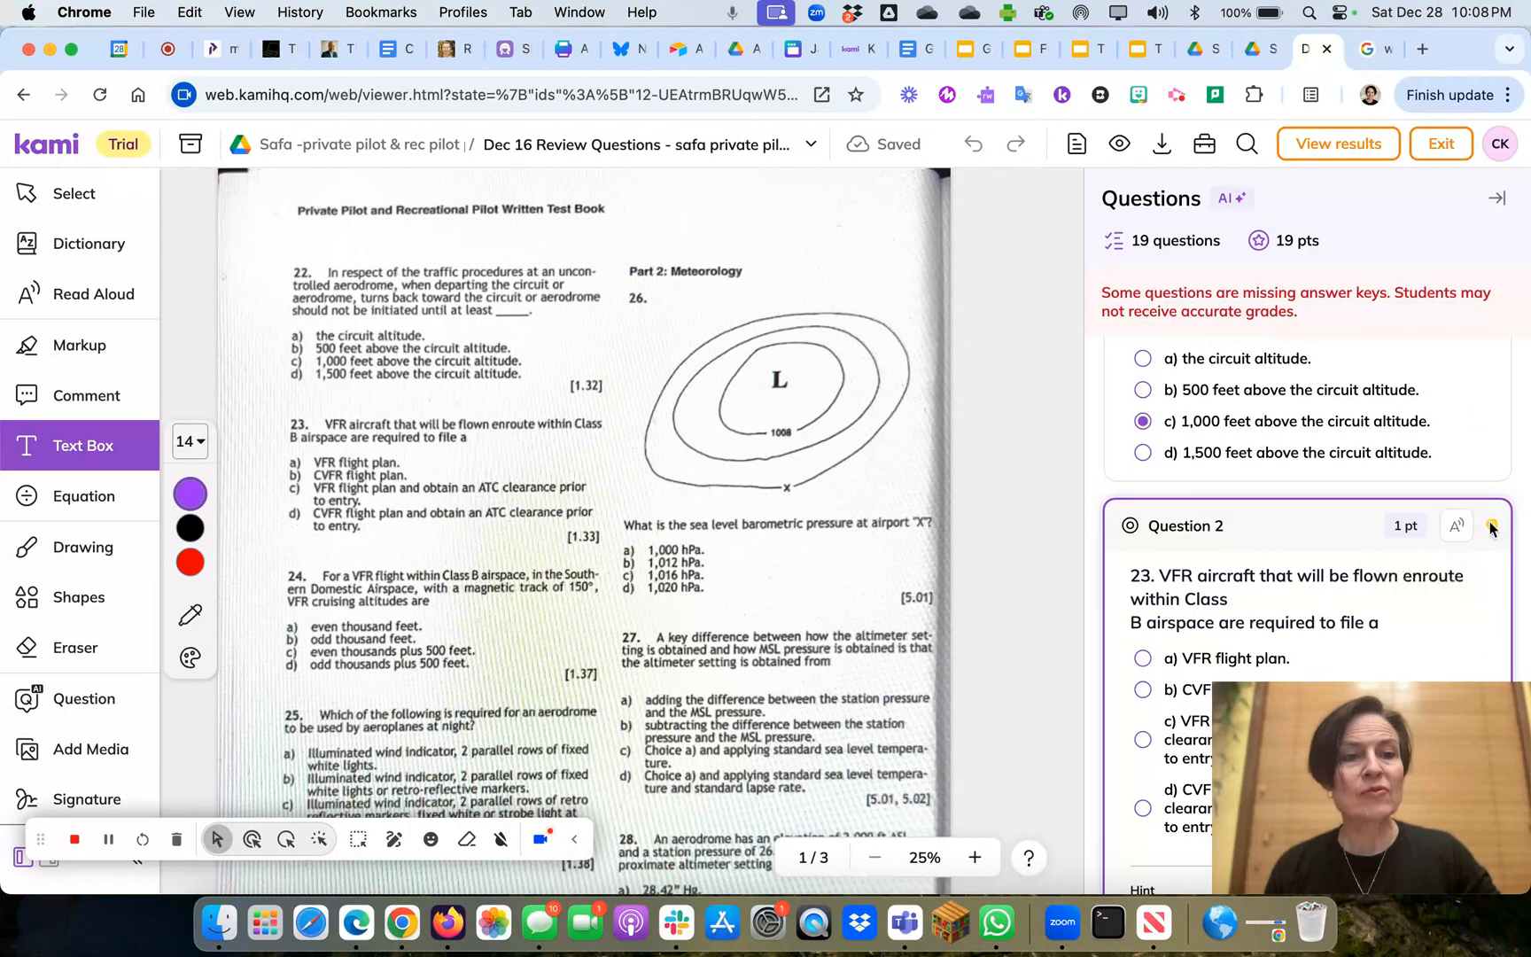
scroll(down, 3)
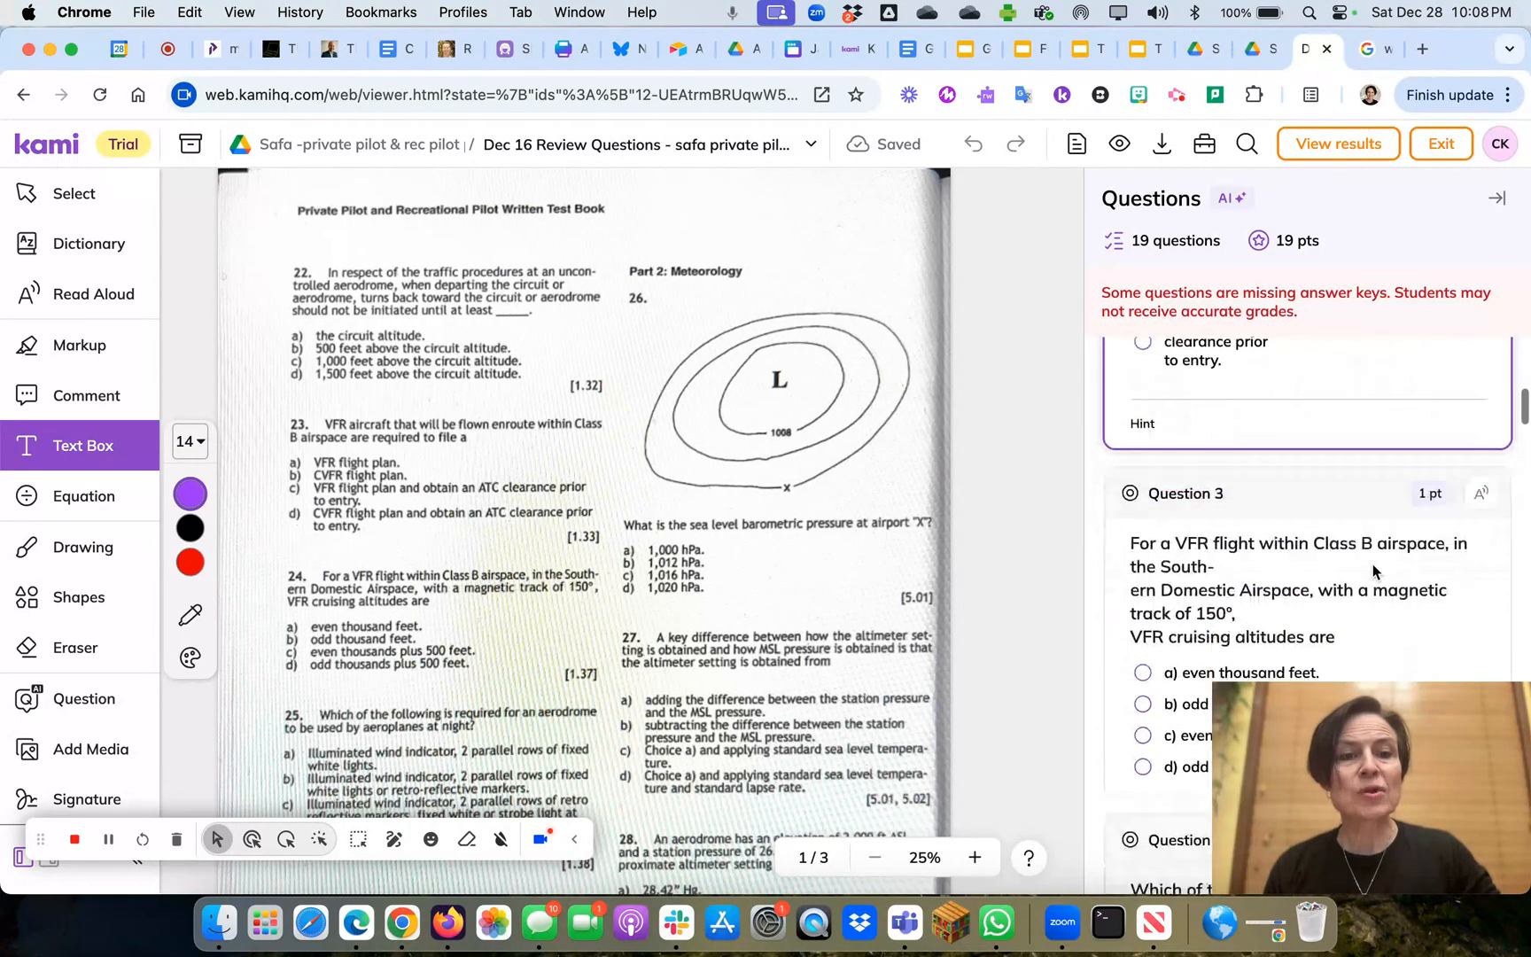
scroll(down, 3)
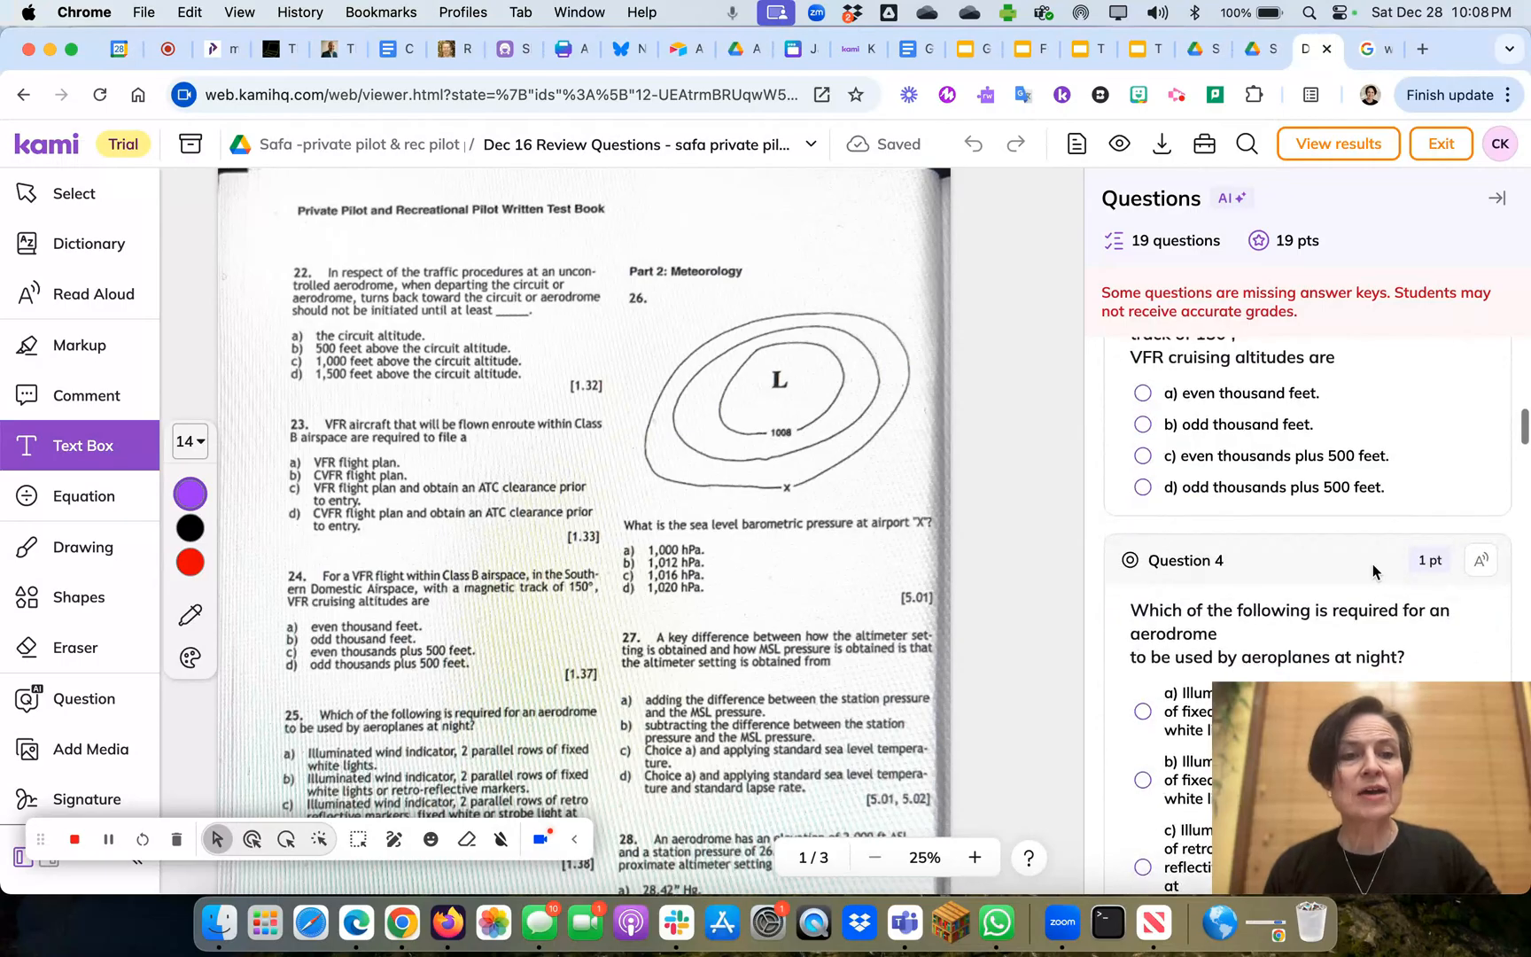
scroll(down, 3)
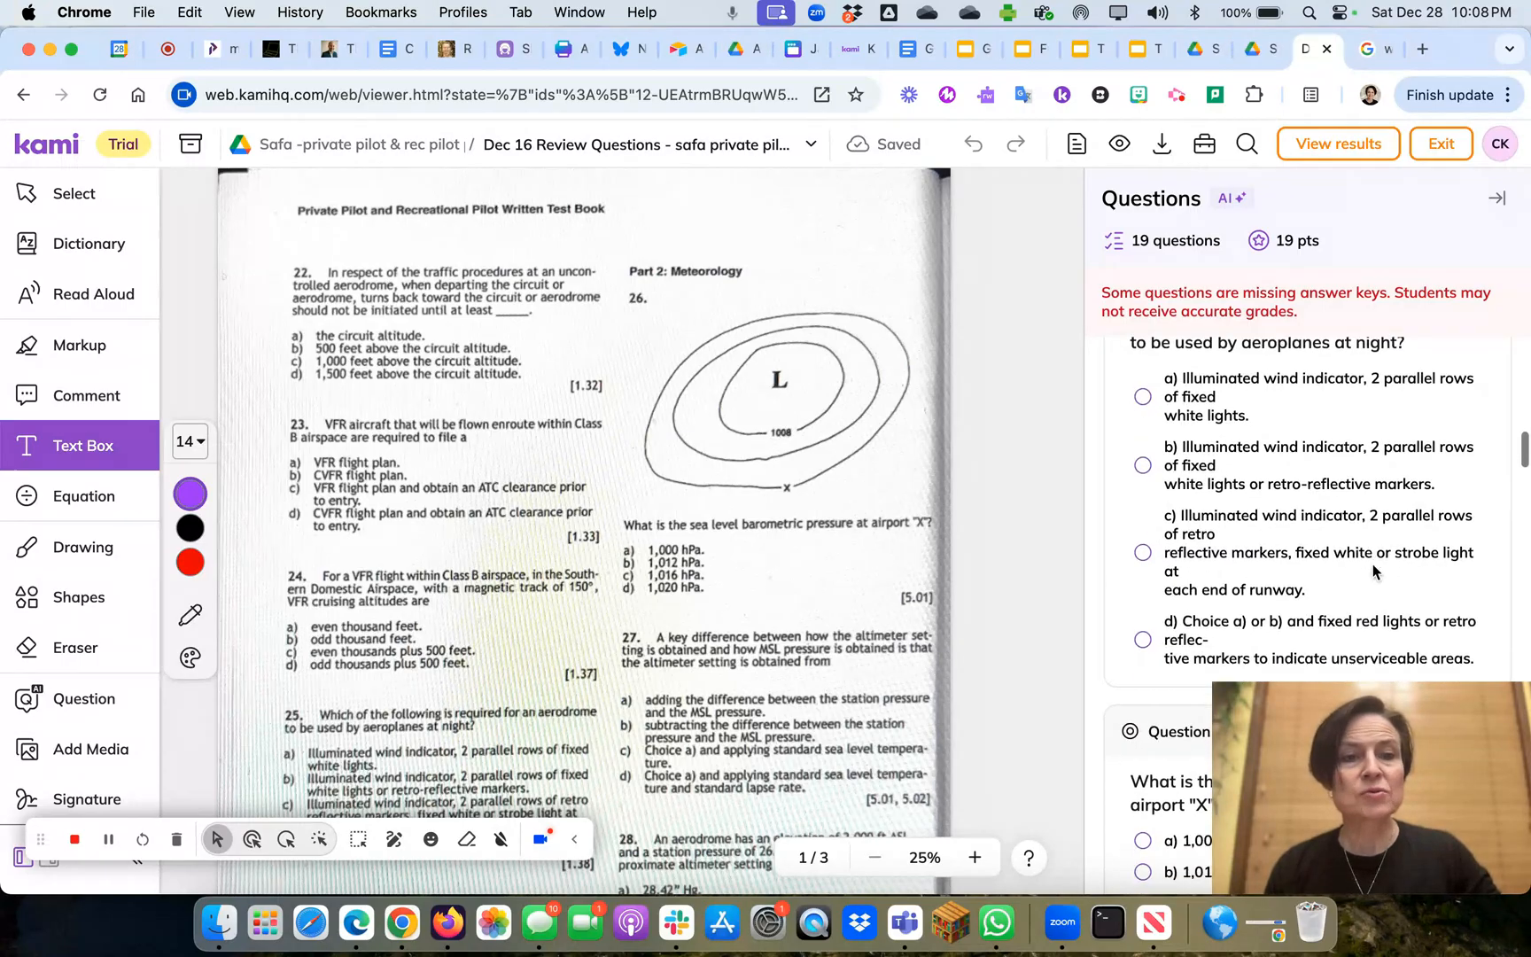
mouse_move(1245, 436)
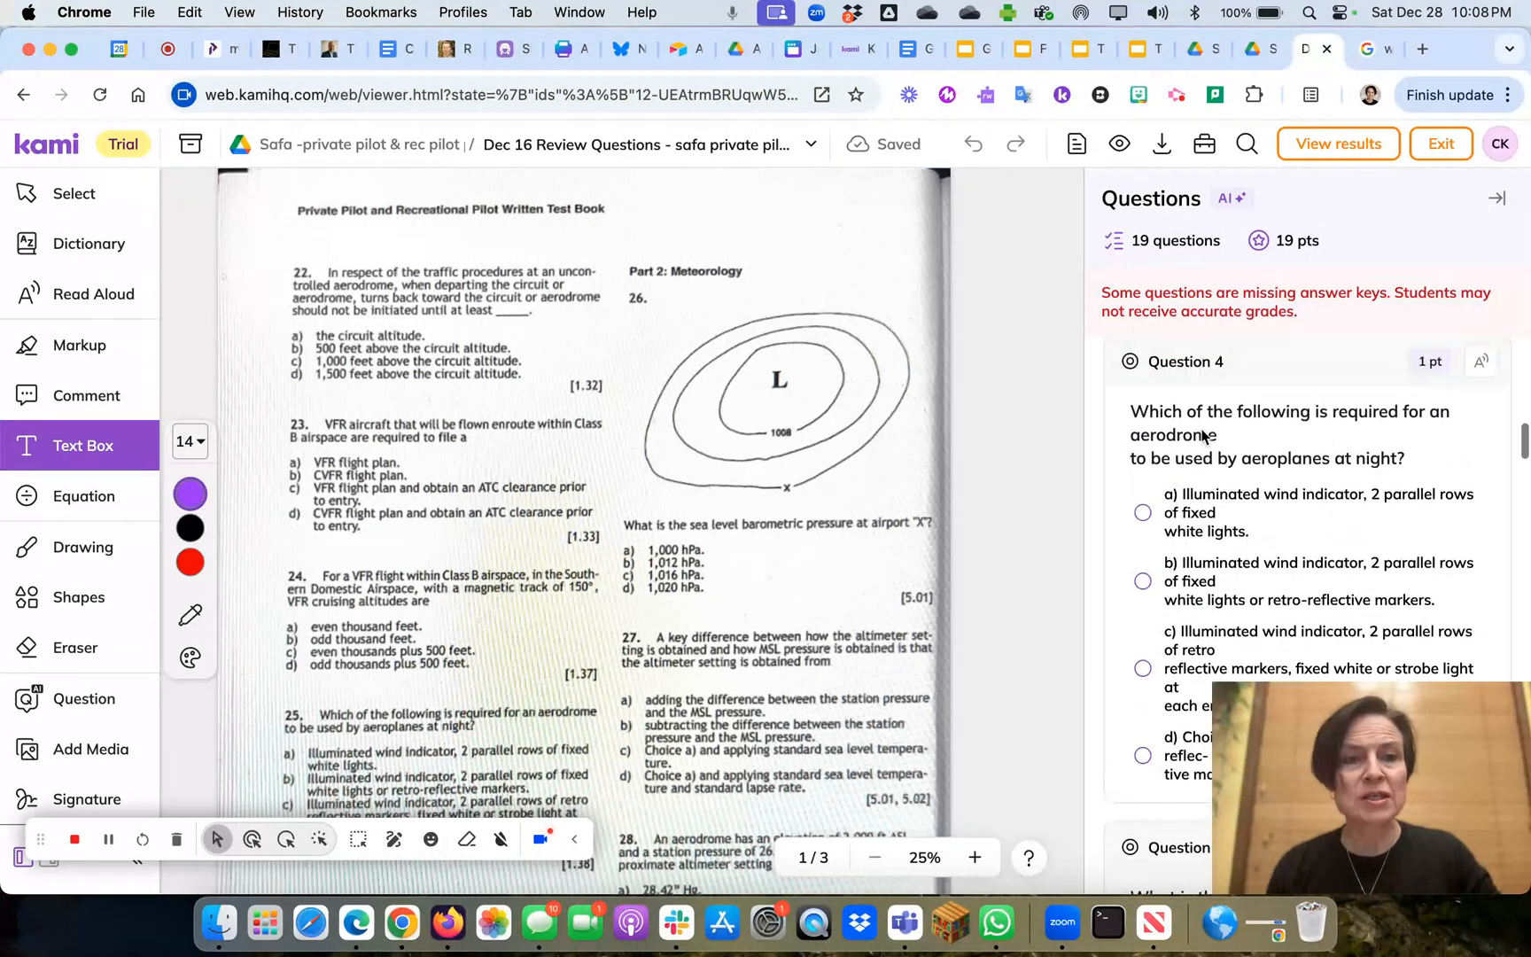
scroll(down, 3)
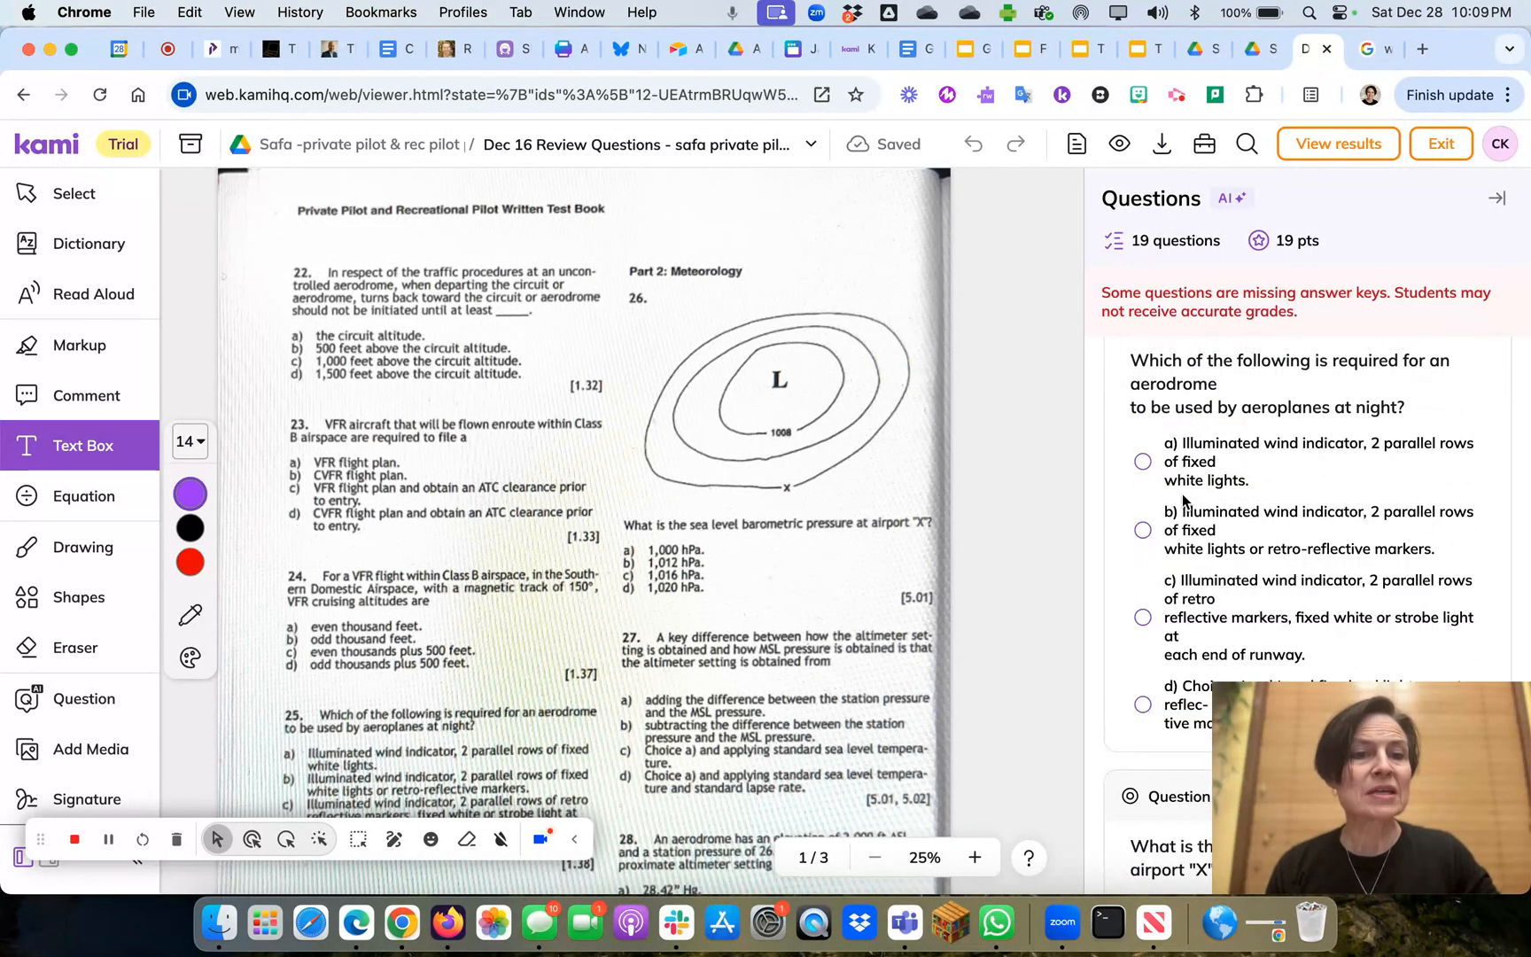
mouse_move(1204, 626)
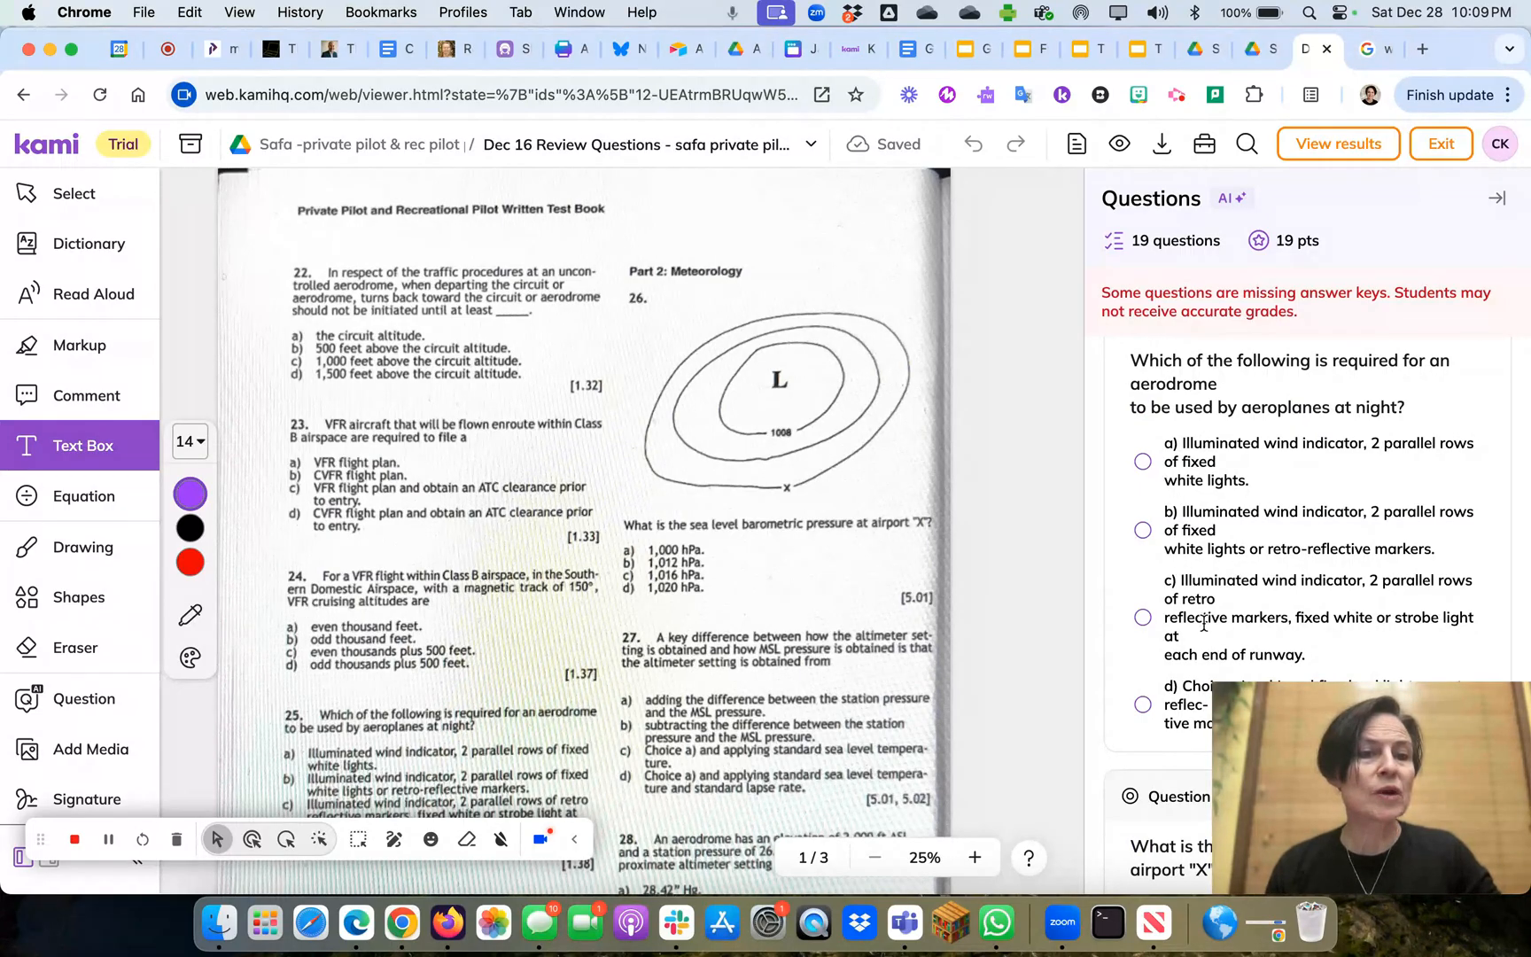
scroll(down, 3)
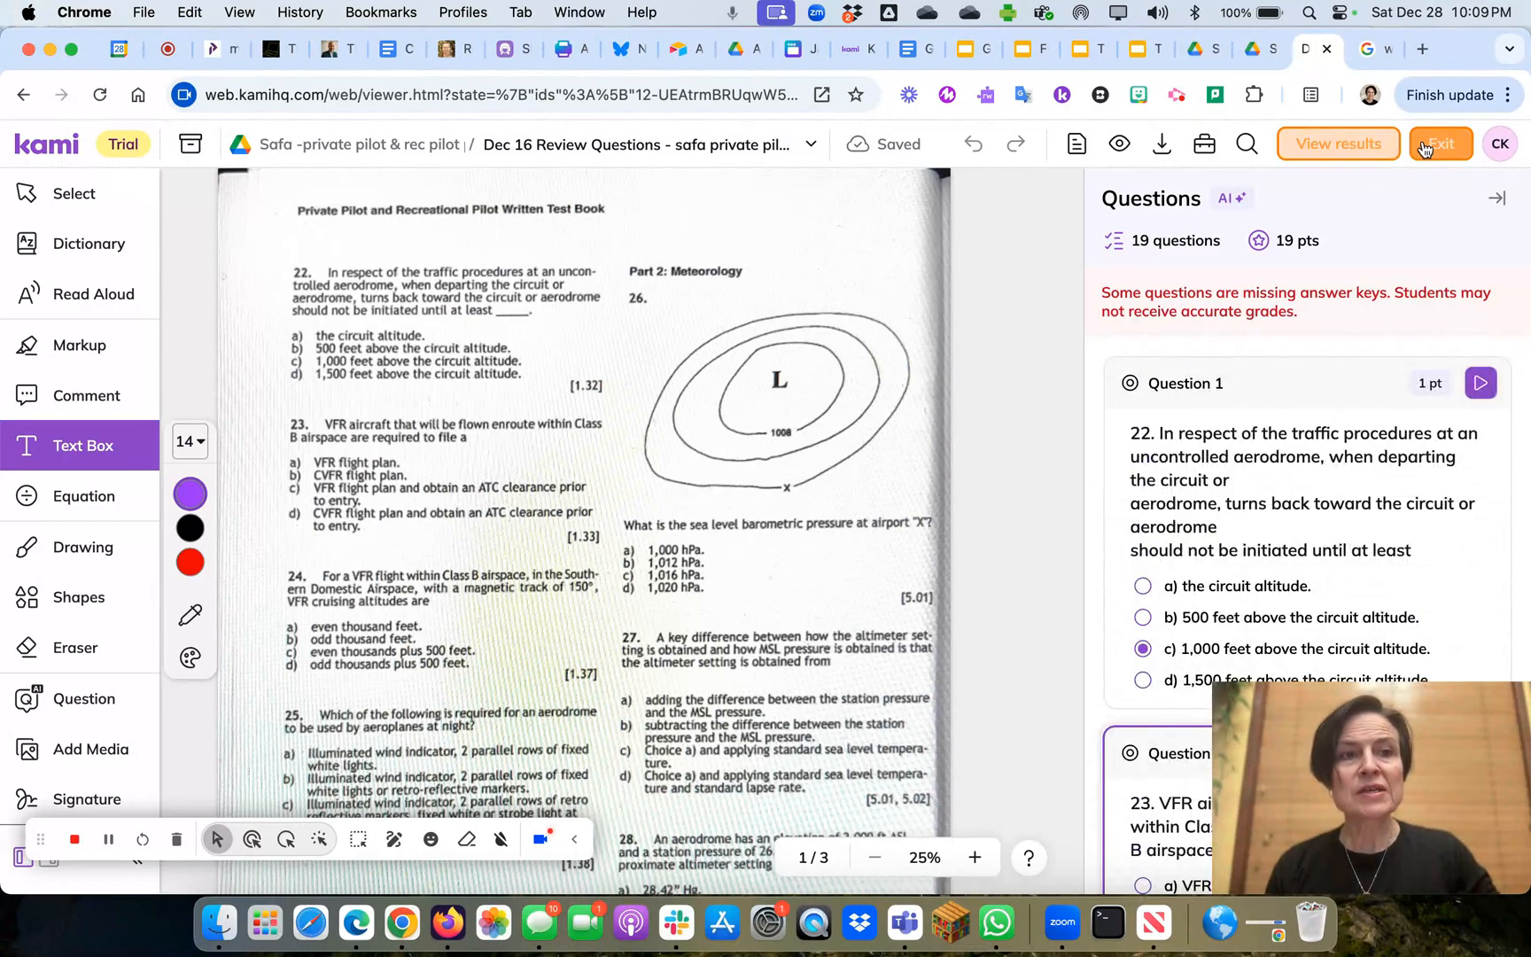
Step: View the preview attempt's graded results: 0 of 19 points, Question 1 marked wrong
click(1339, 144)
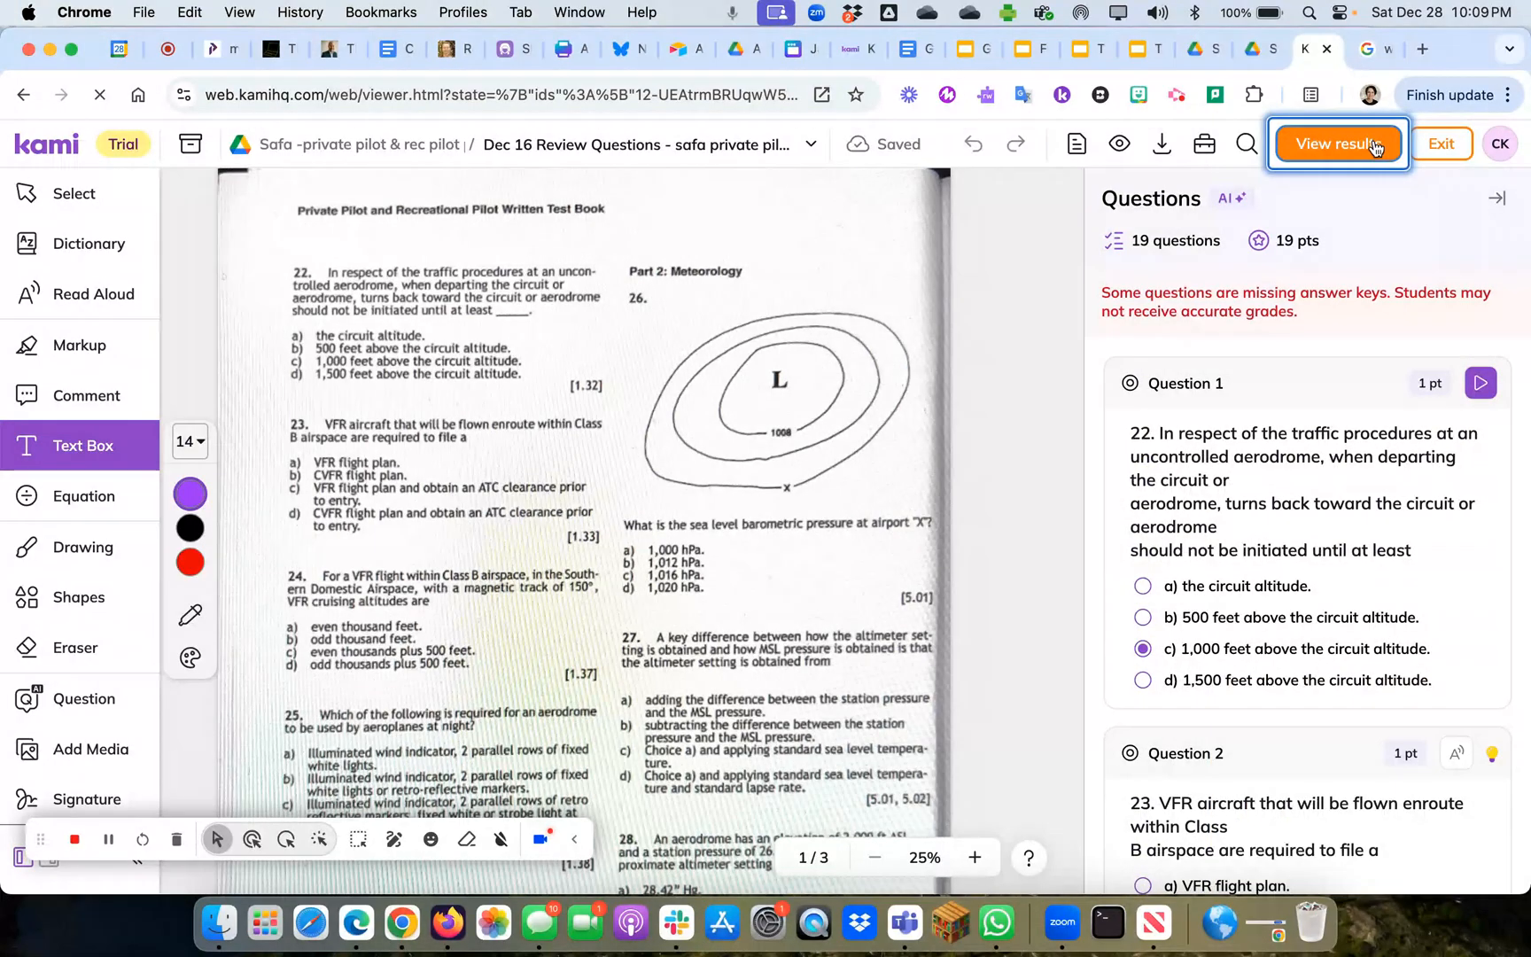
click(1337, 144)
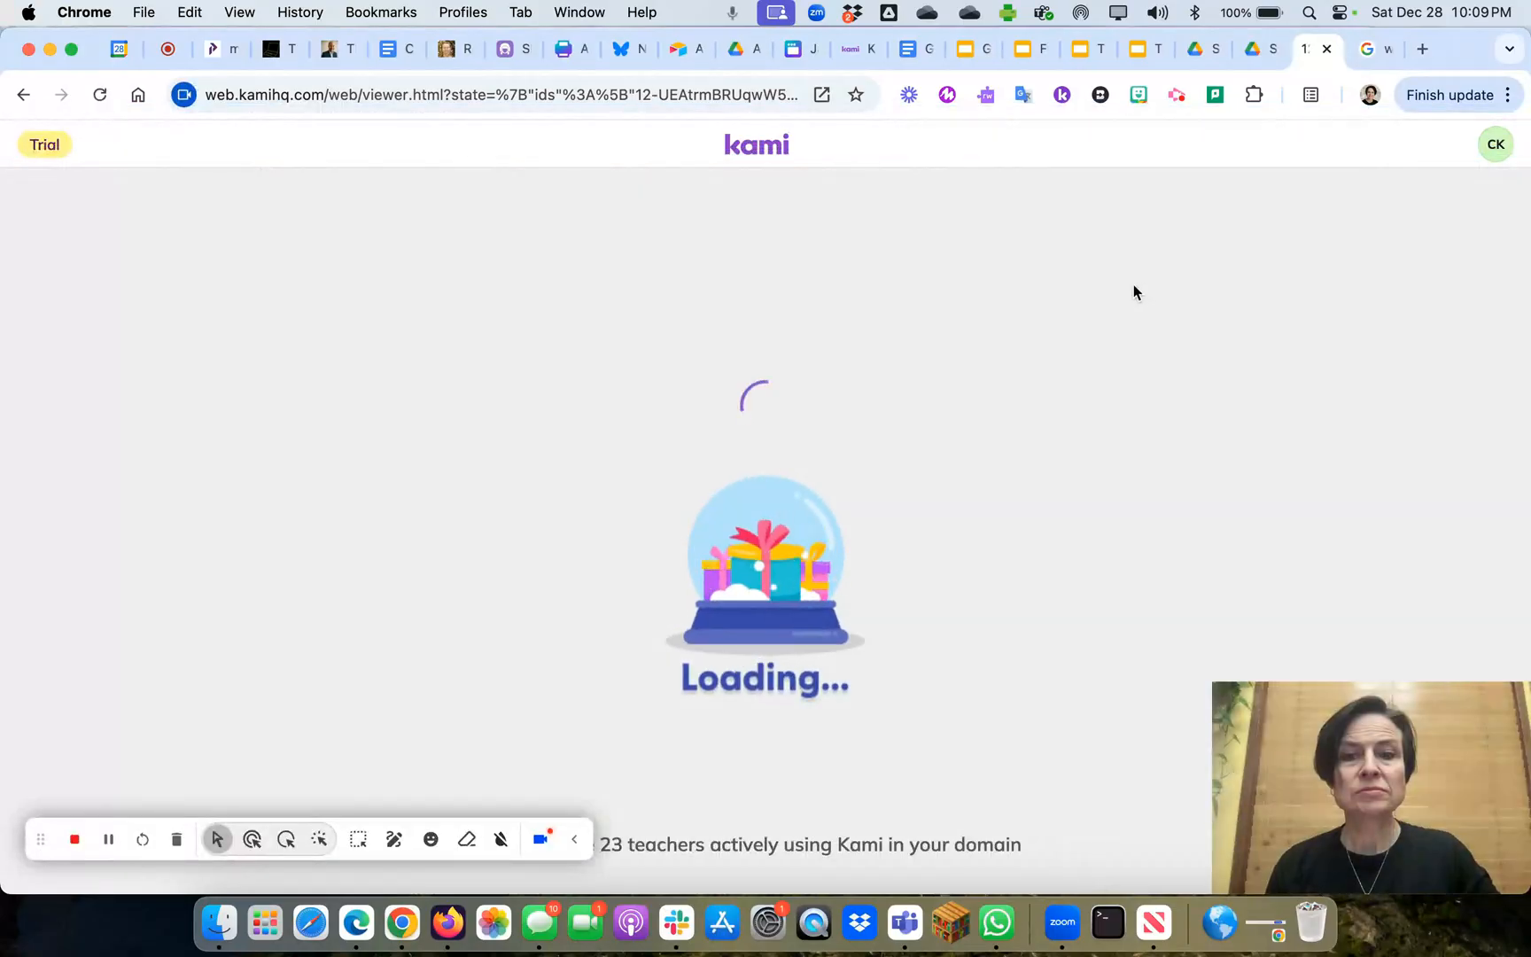
mouse_move(573, 841)
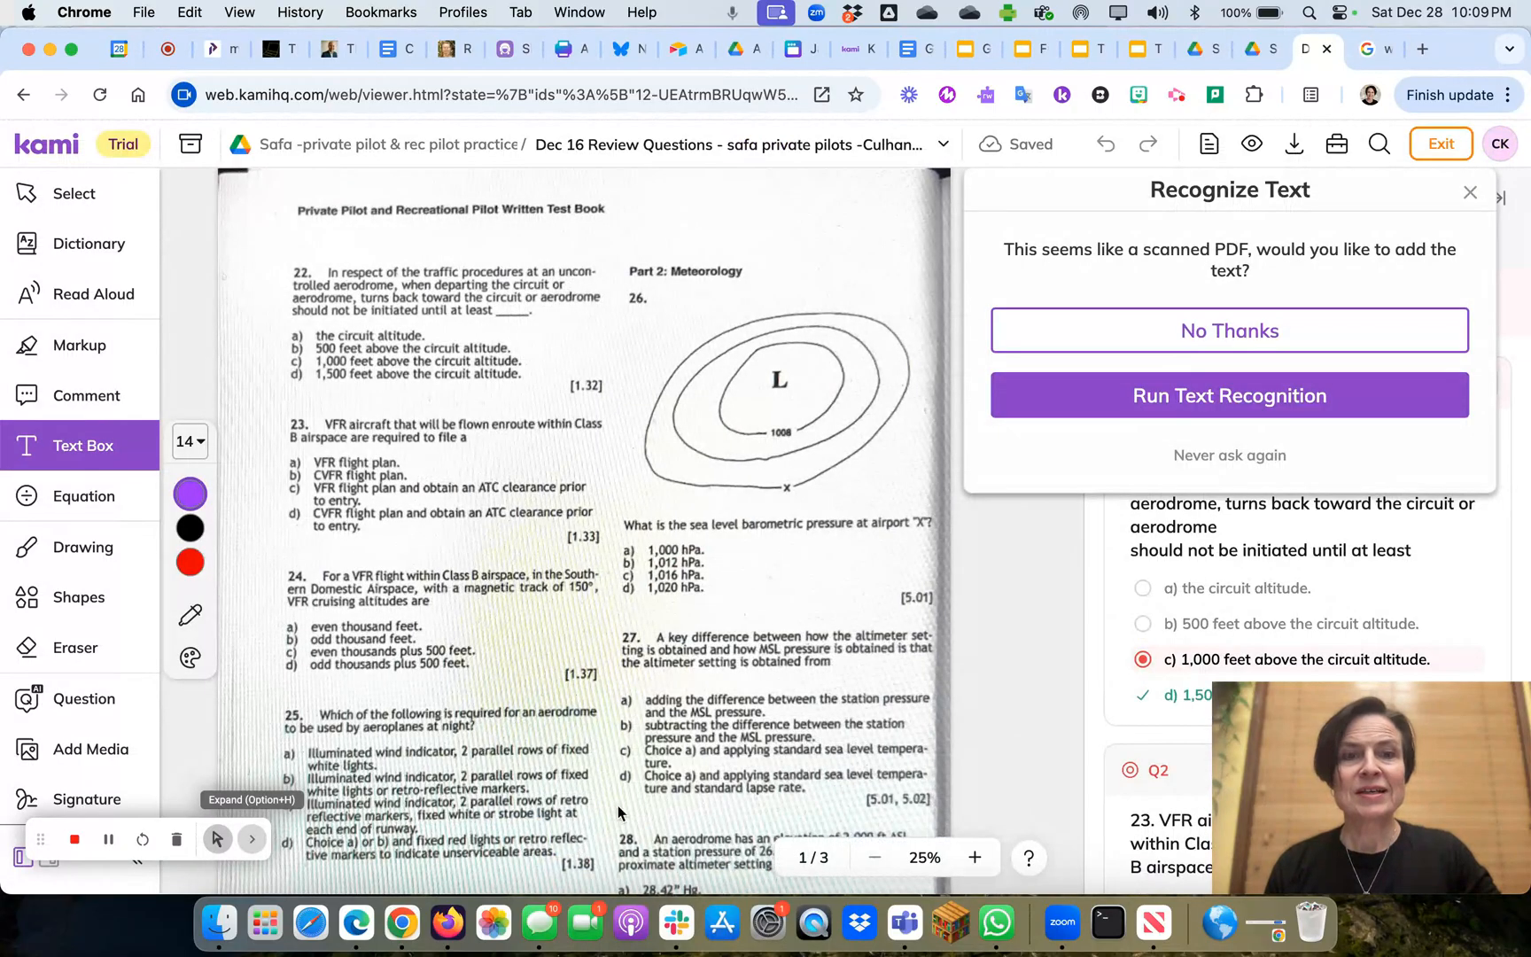
mouse_move(1356, 269)
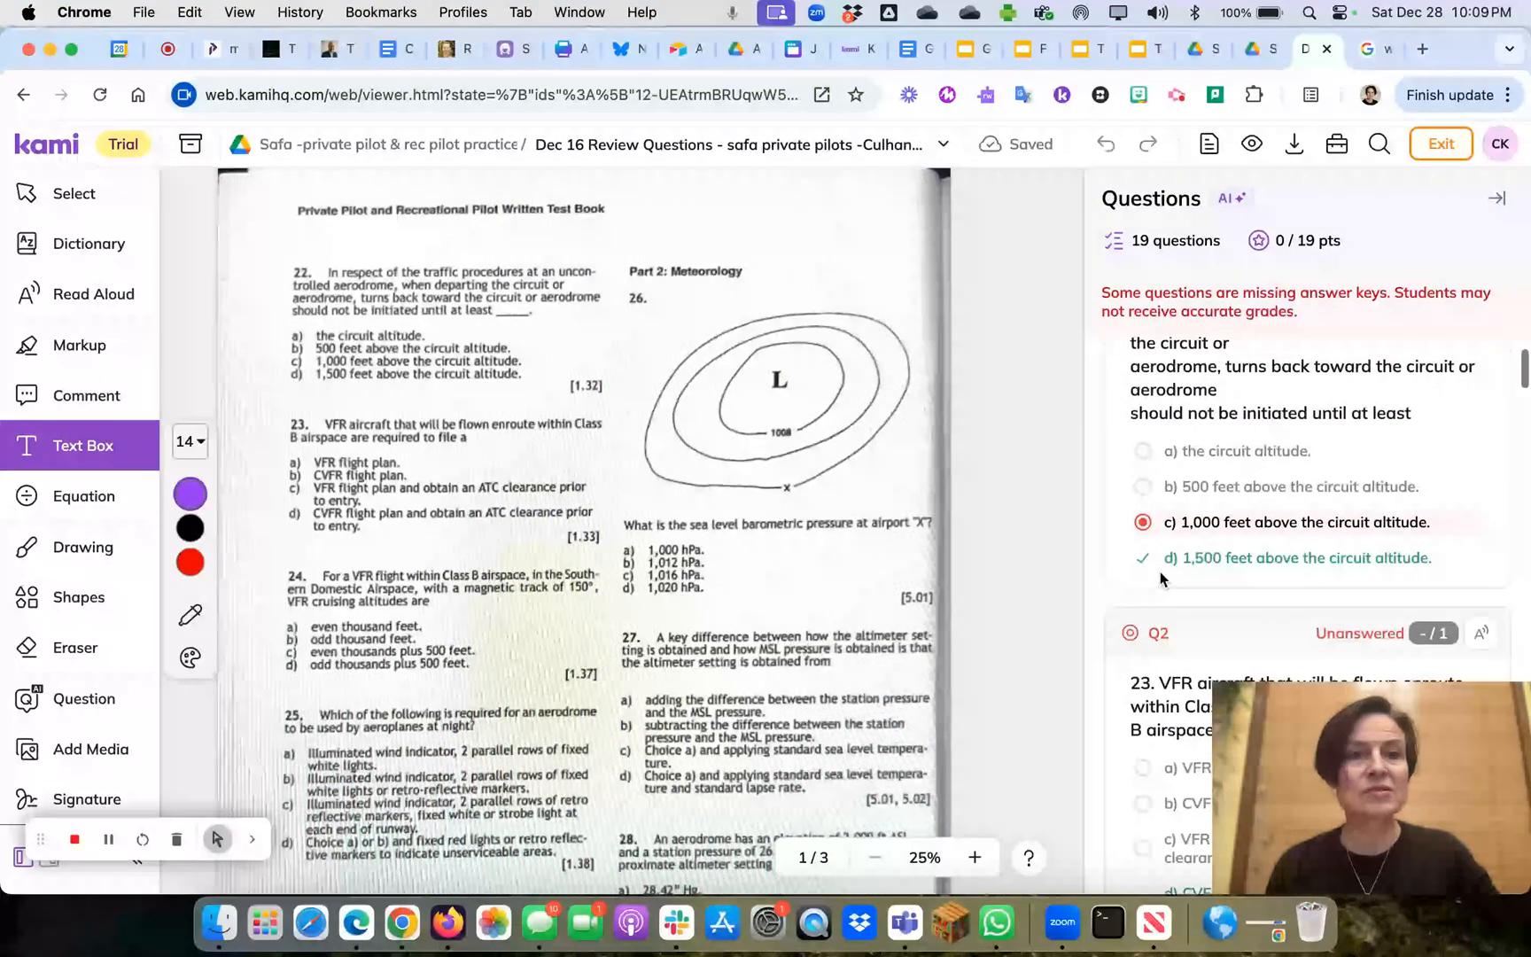
scroll(down, 3)
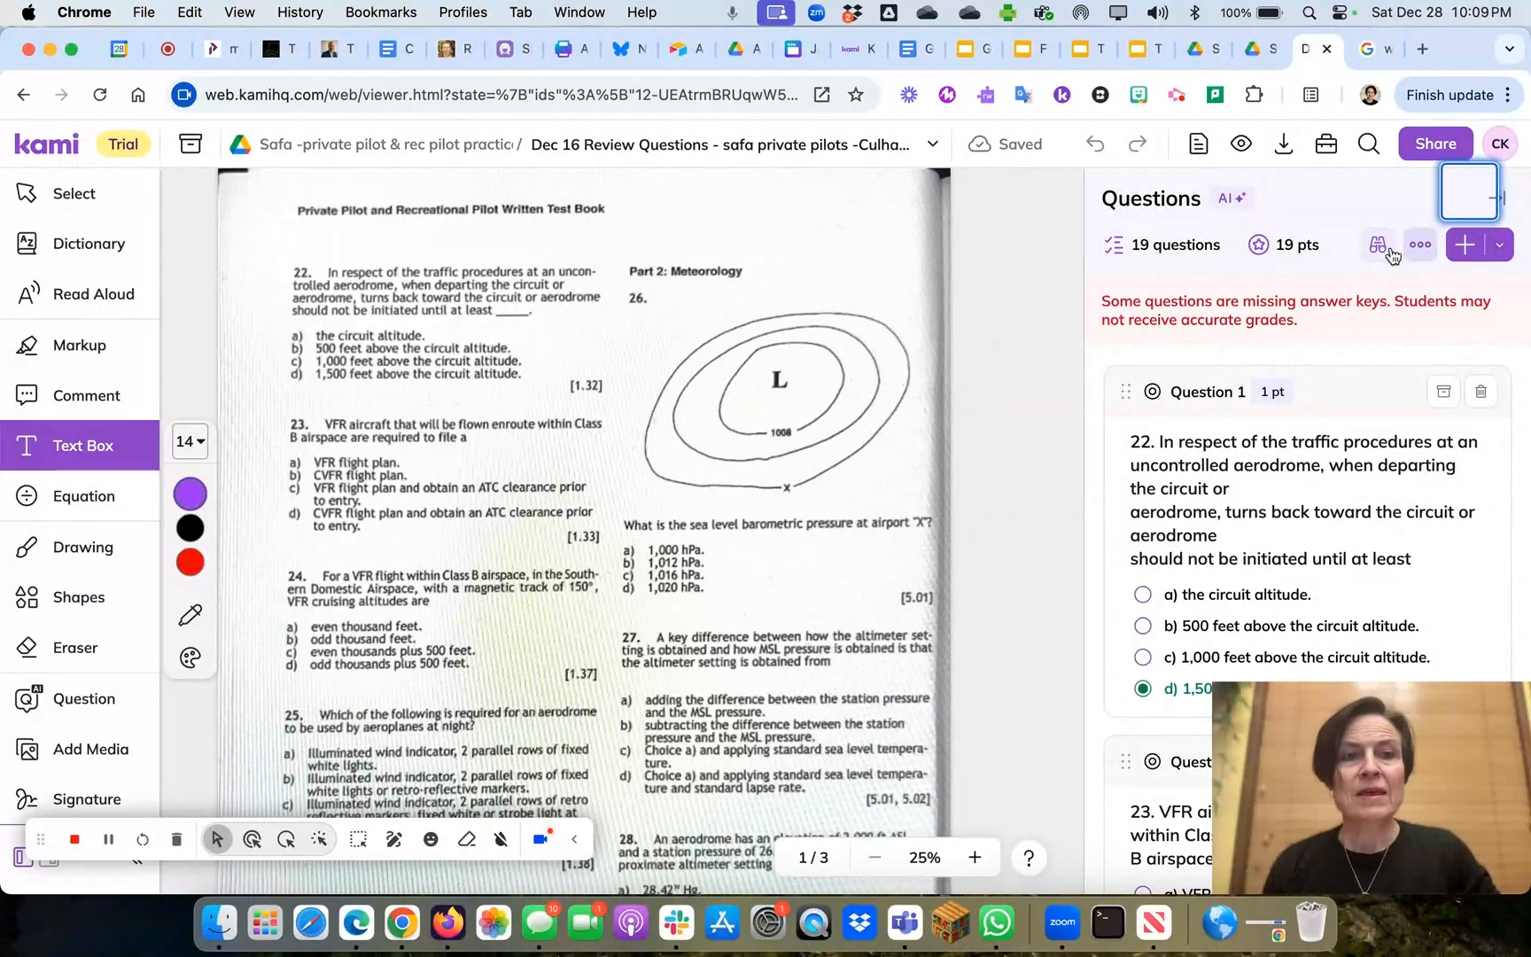
Step: Scroll through the questions to Question 1 and remove its stray line breaks
scroll(down, 3)
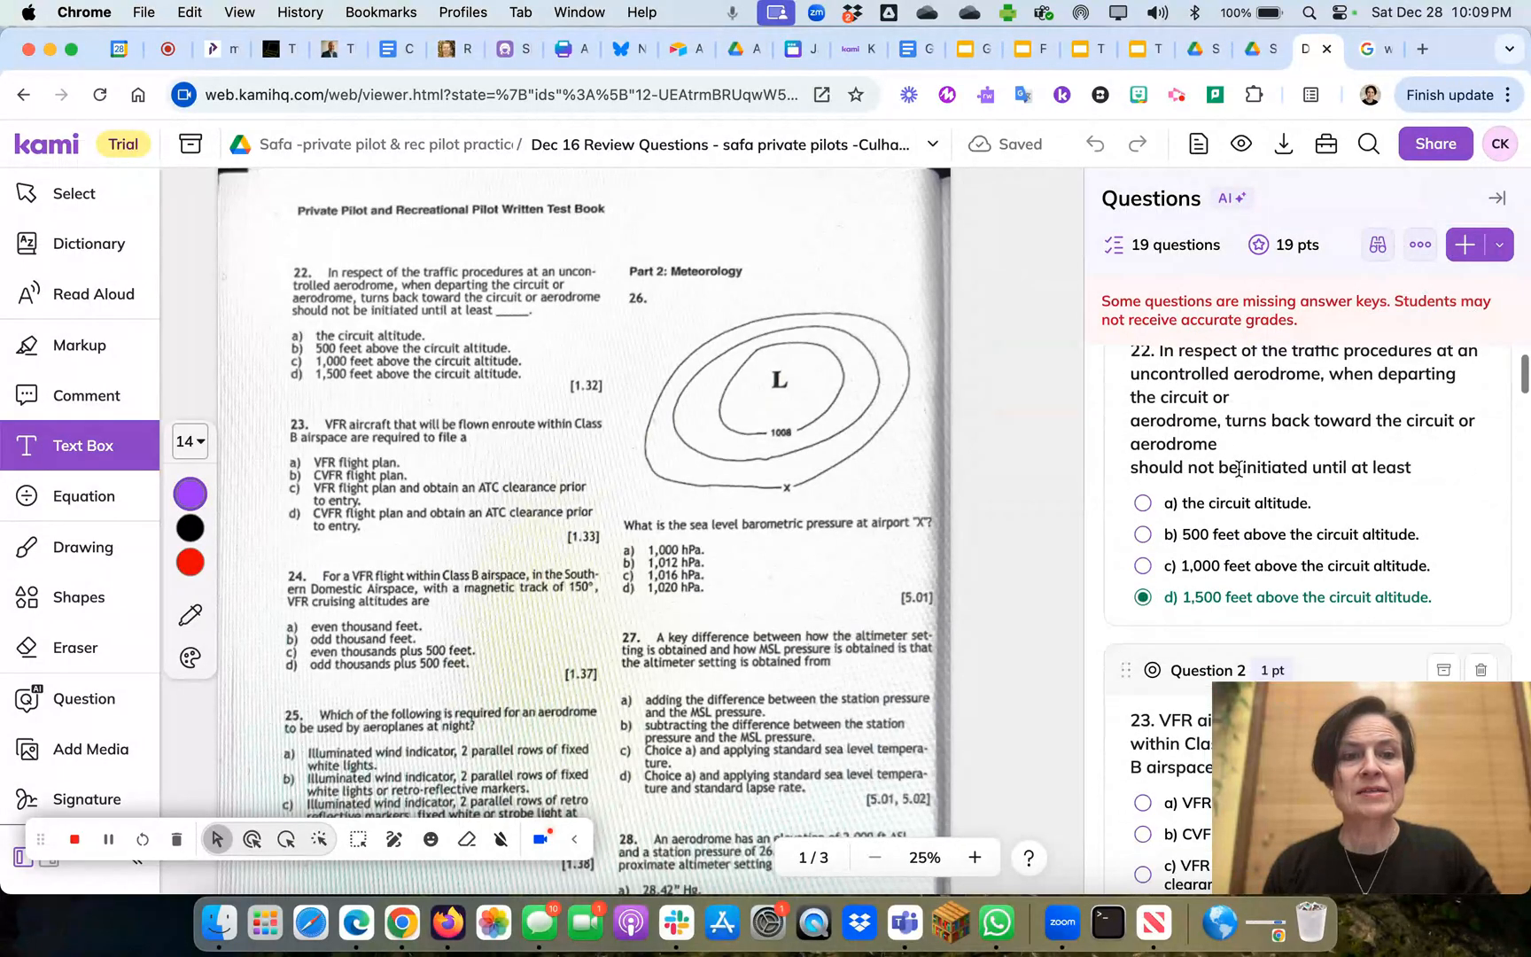
scroll(down, 3)
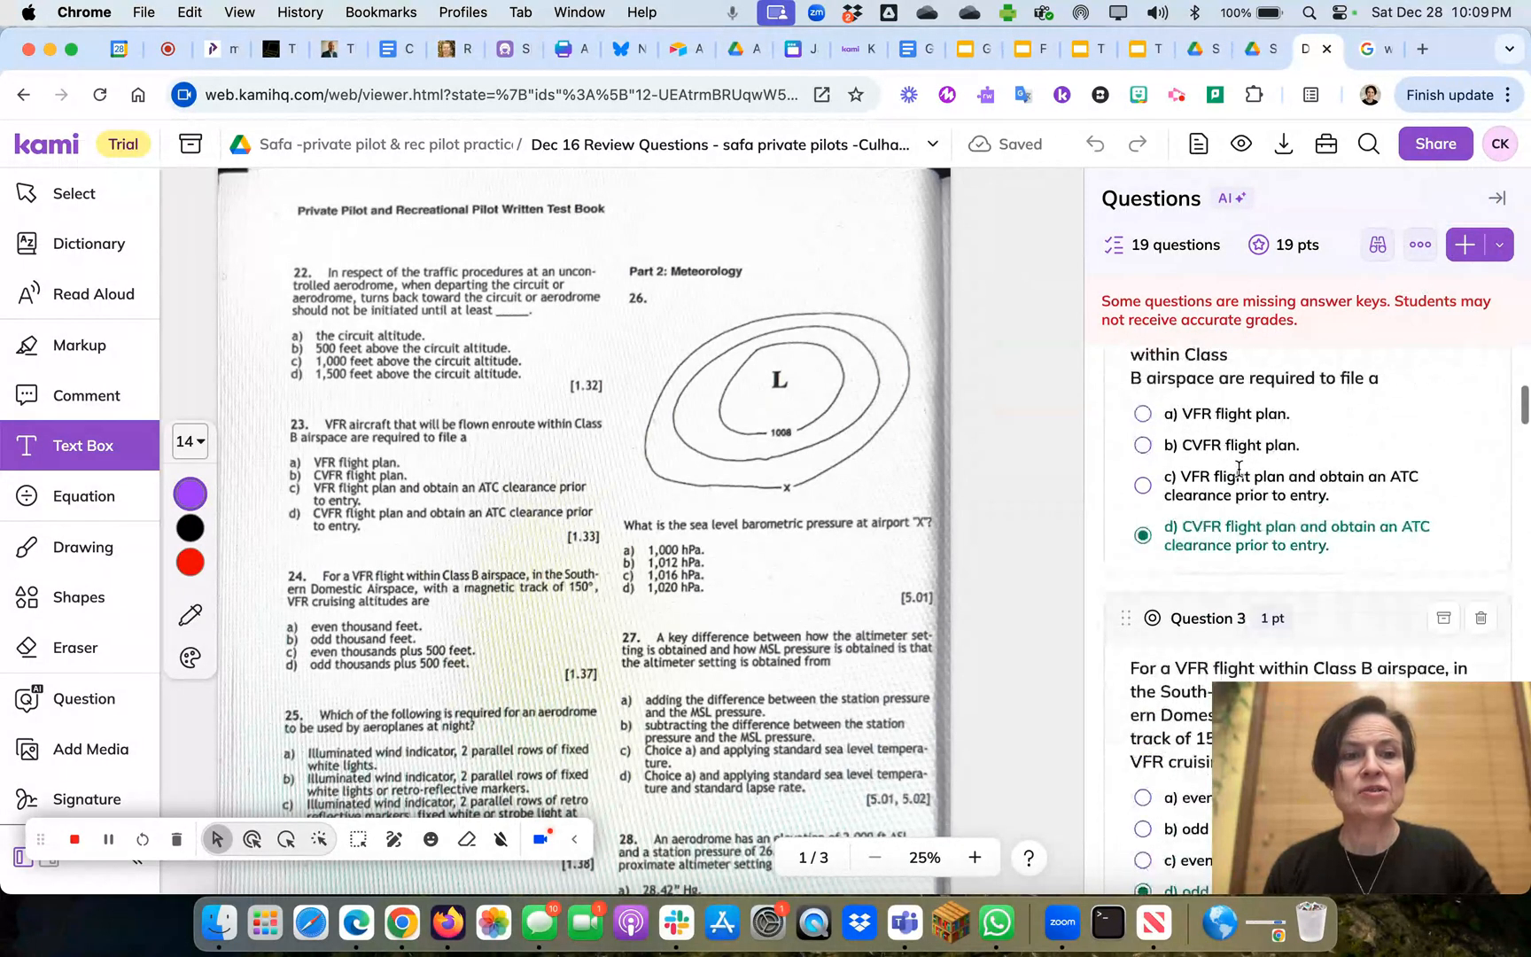
scroll(down, 3)
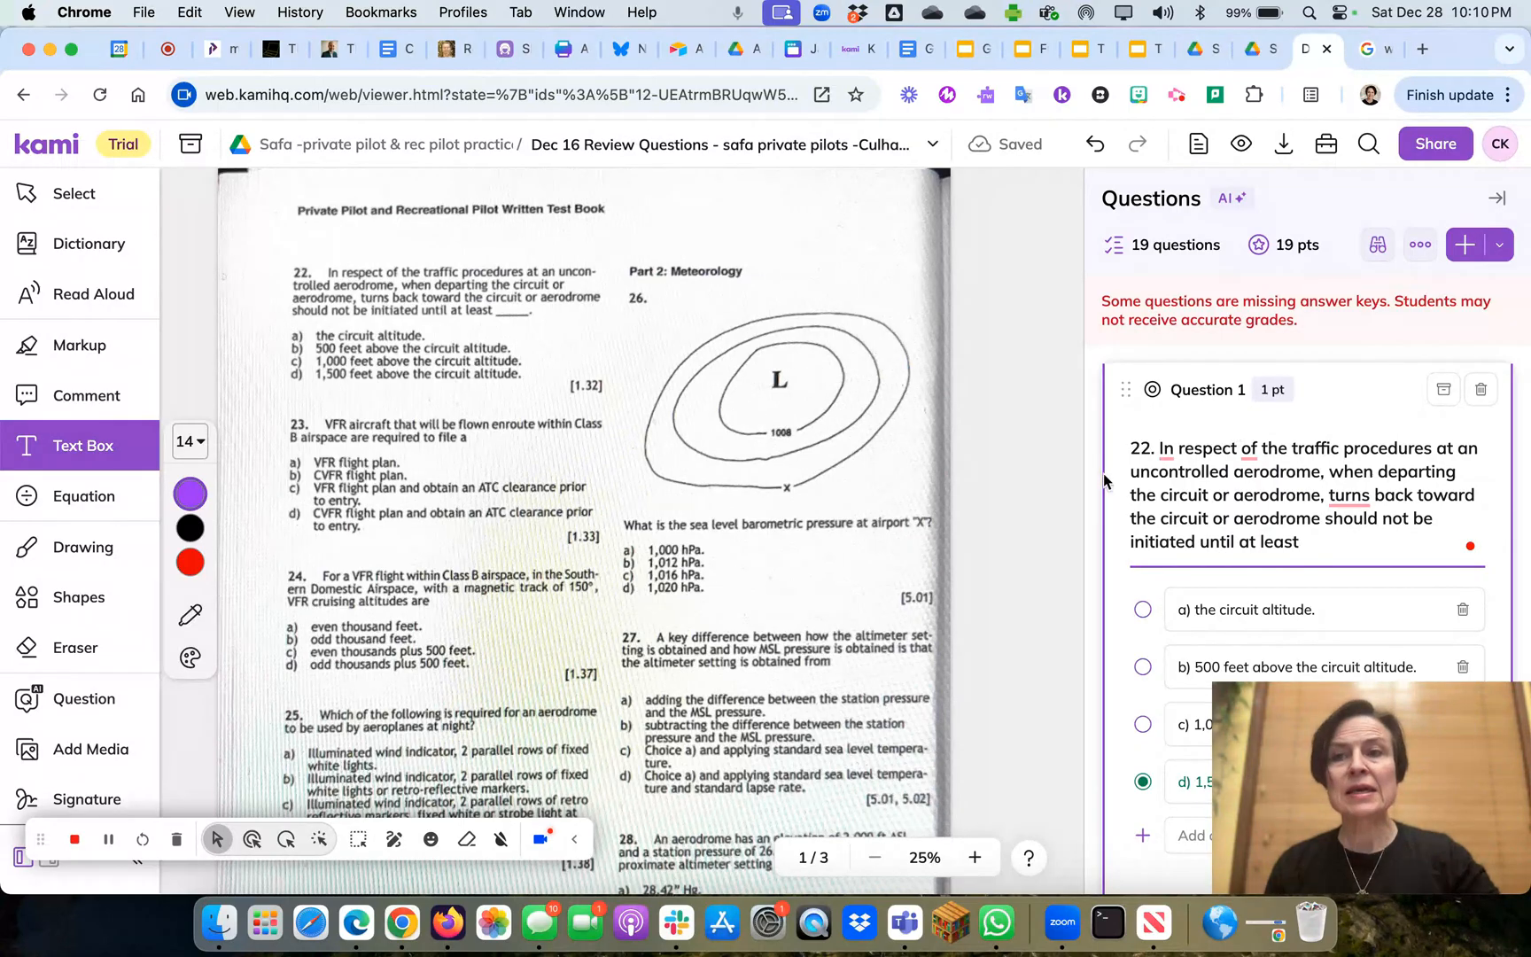
scroll(down, 3)
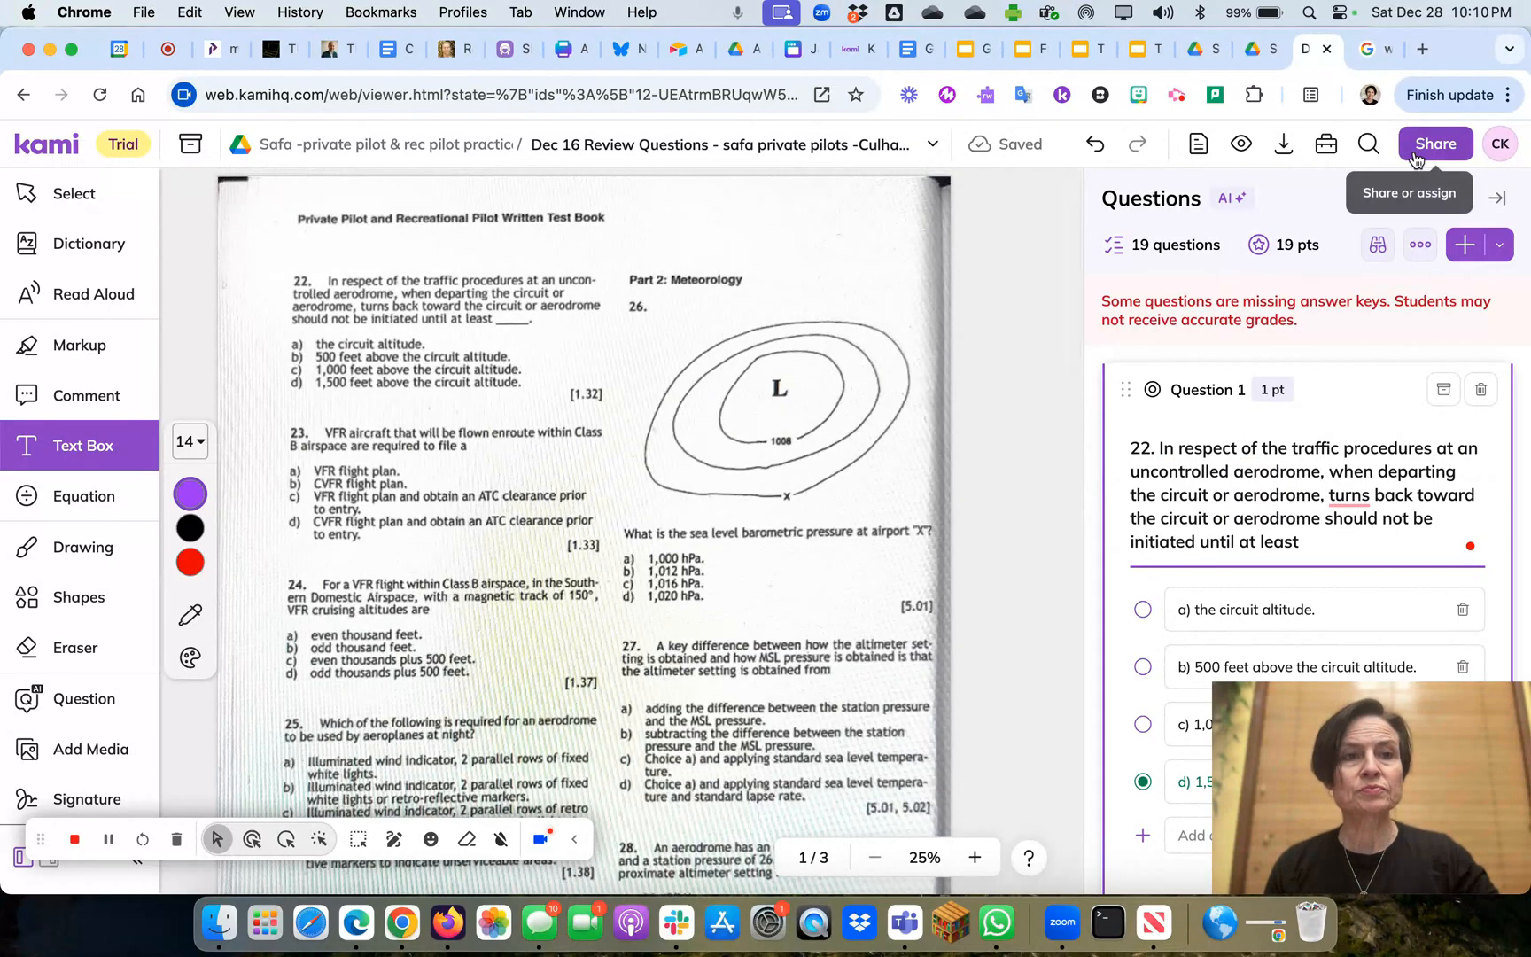
mouse_move(1284, 143)
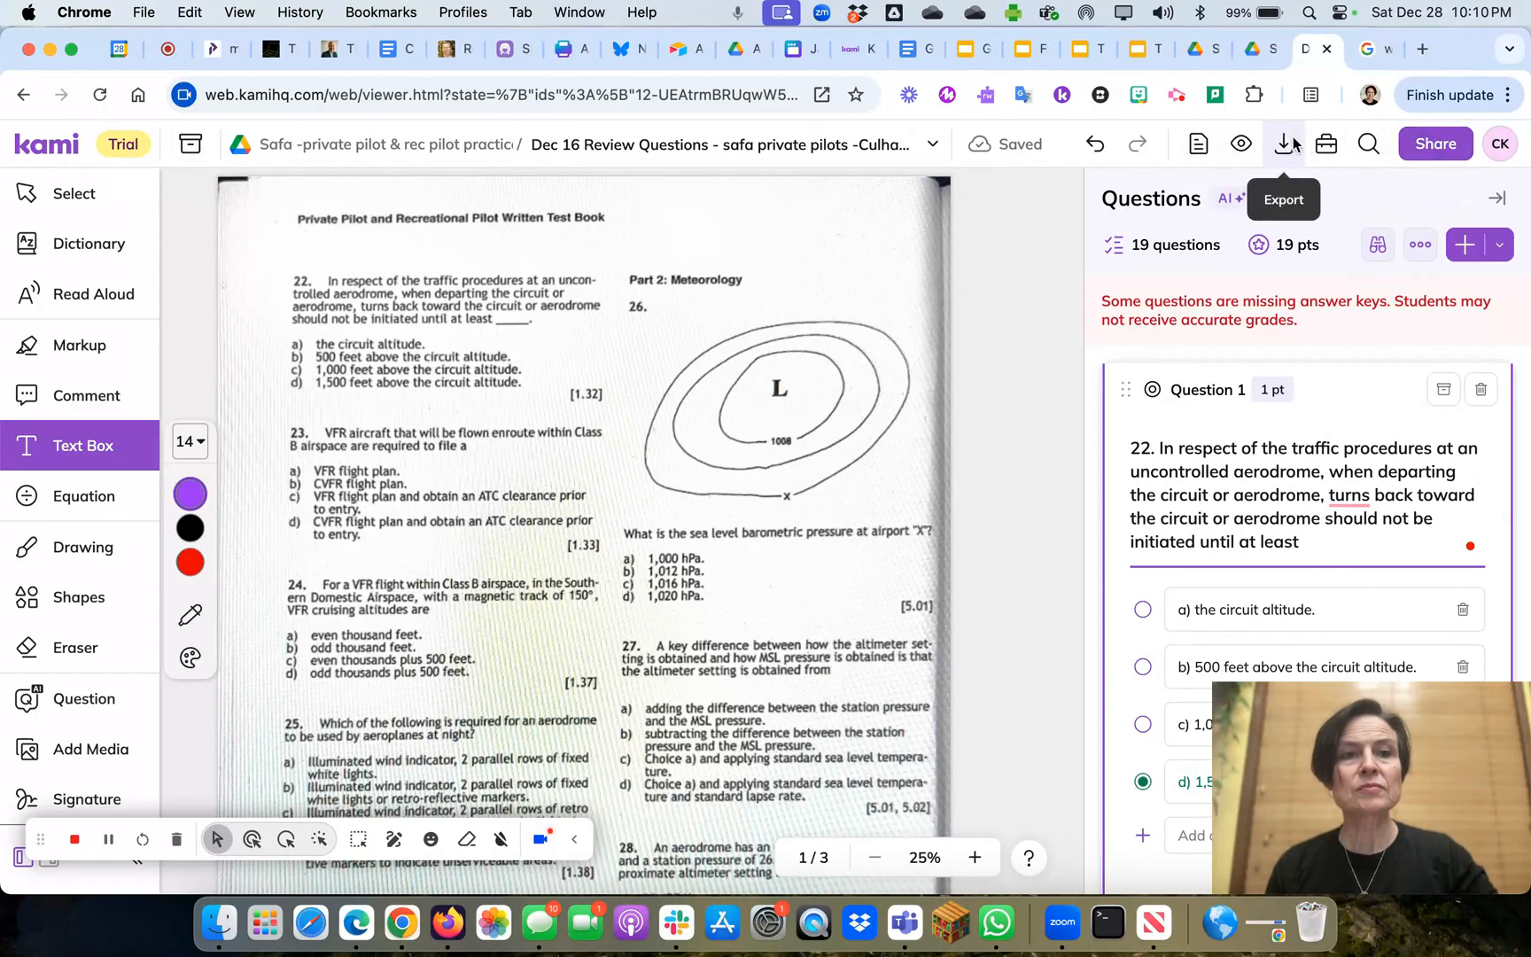
Step: Show the file menu with Create assignment and Save changes to Drive
click(1285, 144)
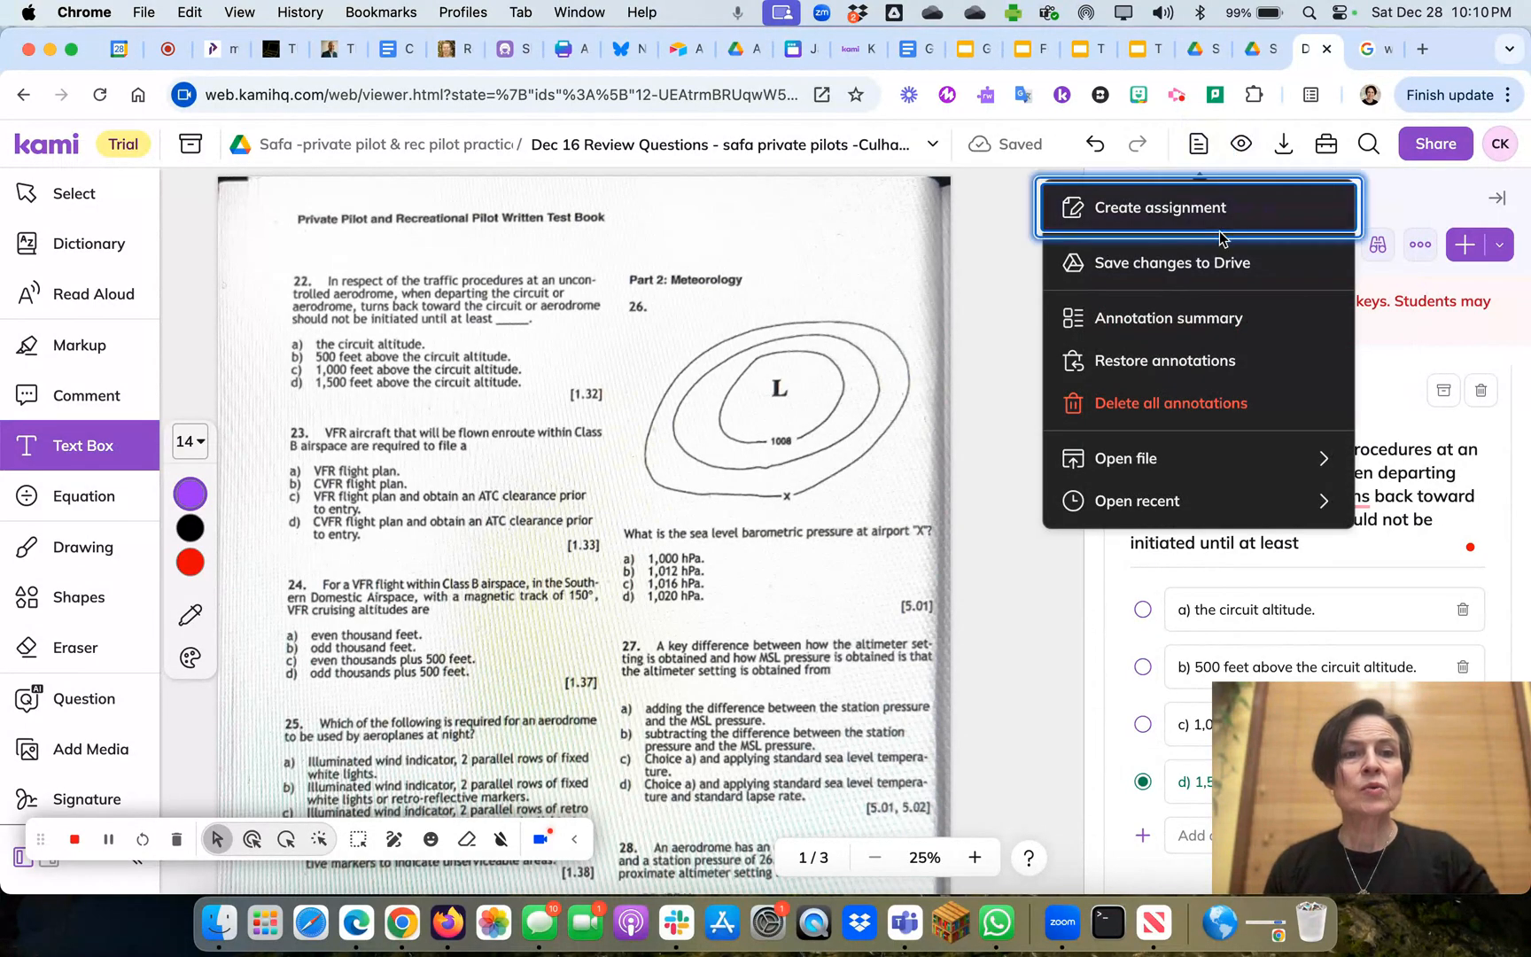
mouse_move(1169, 264)
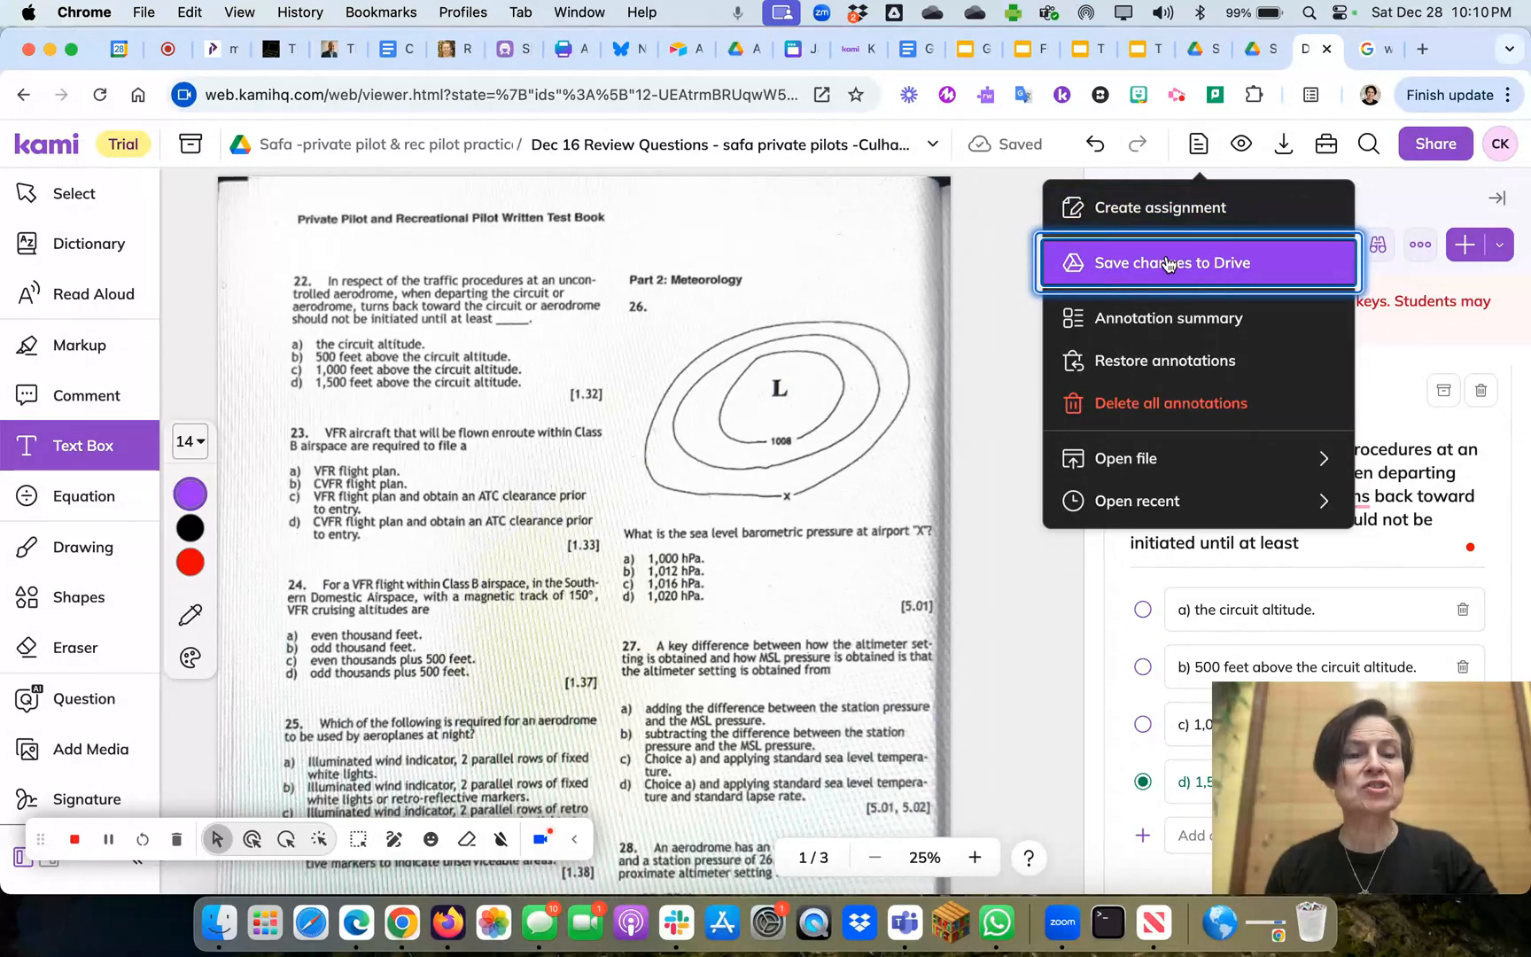
mouse_move(1168, 263)
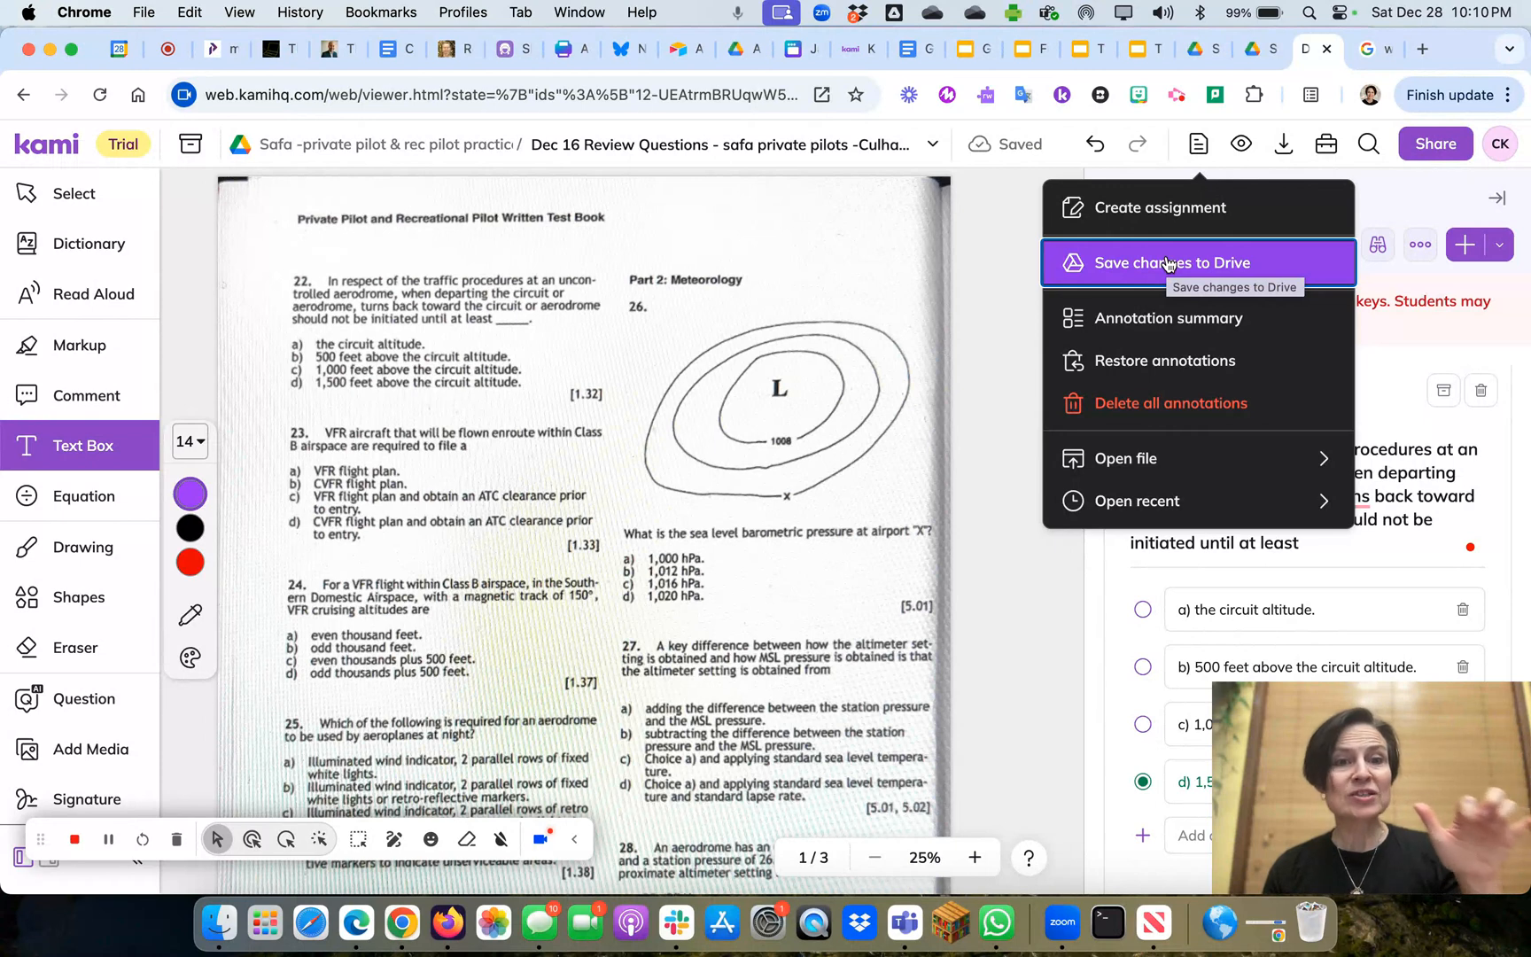
mouse_move(1187, 458)
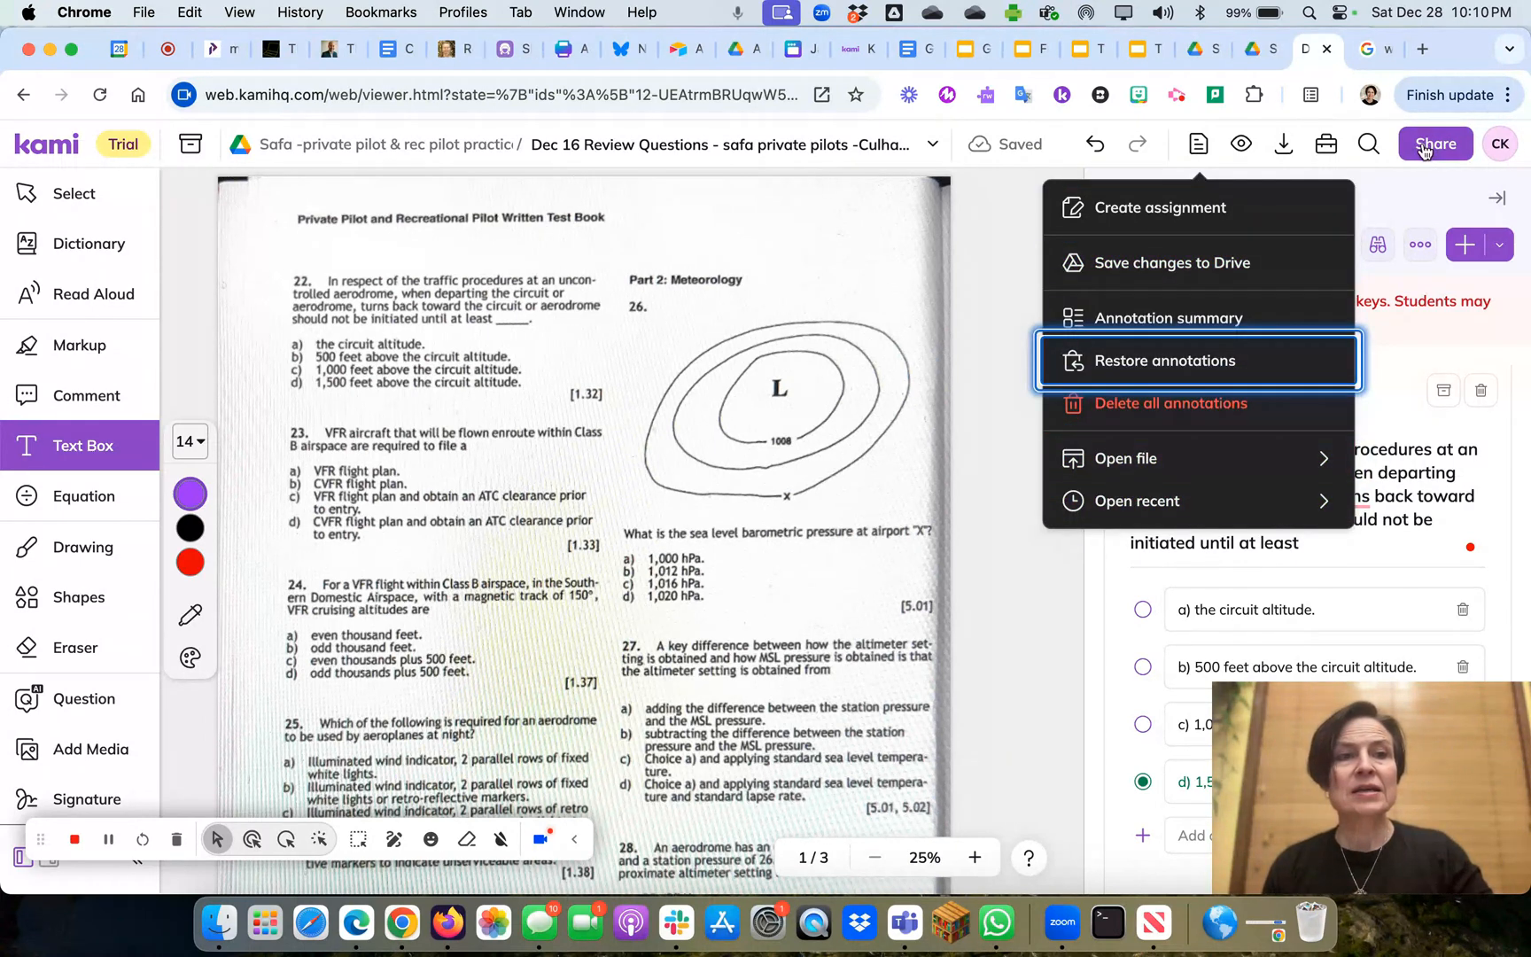
Step: Change general access from Restricted to Anyone with the link as Editor
click(1435, 144)
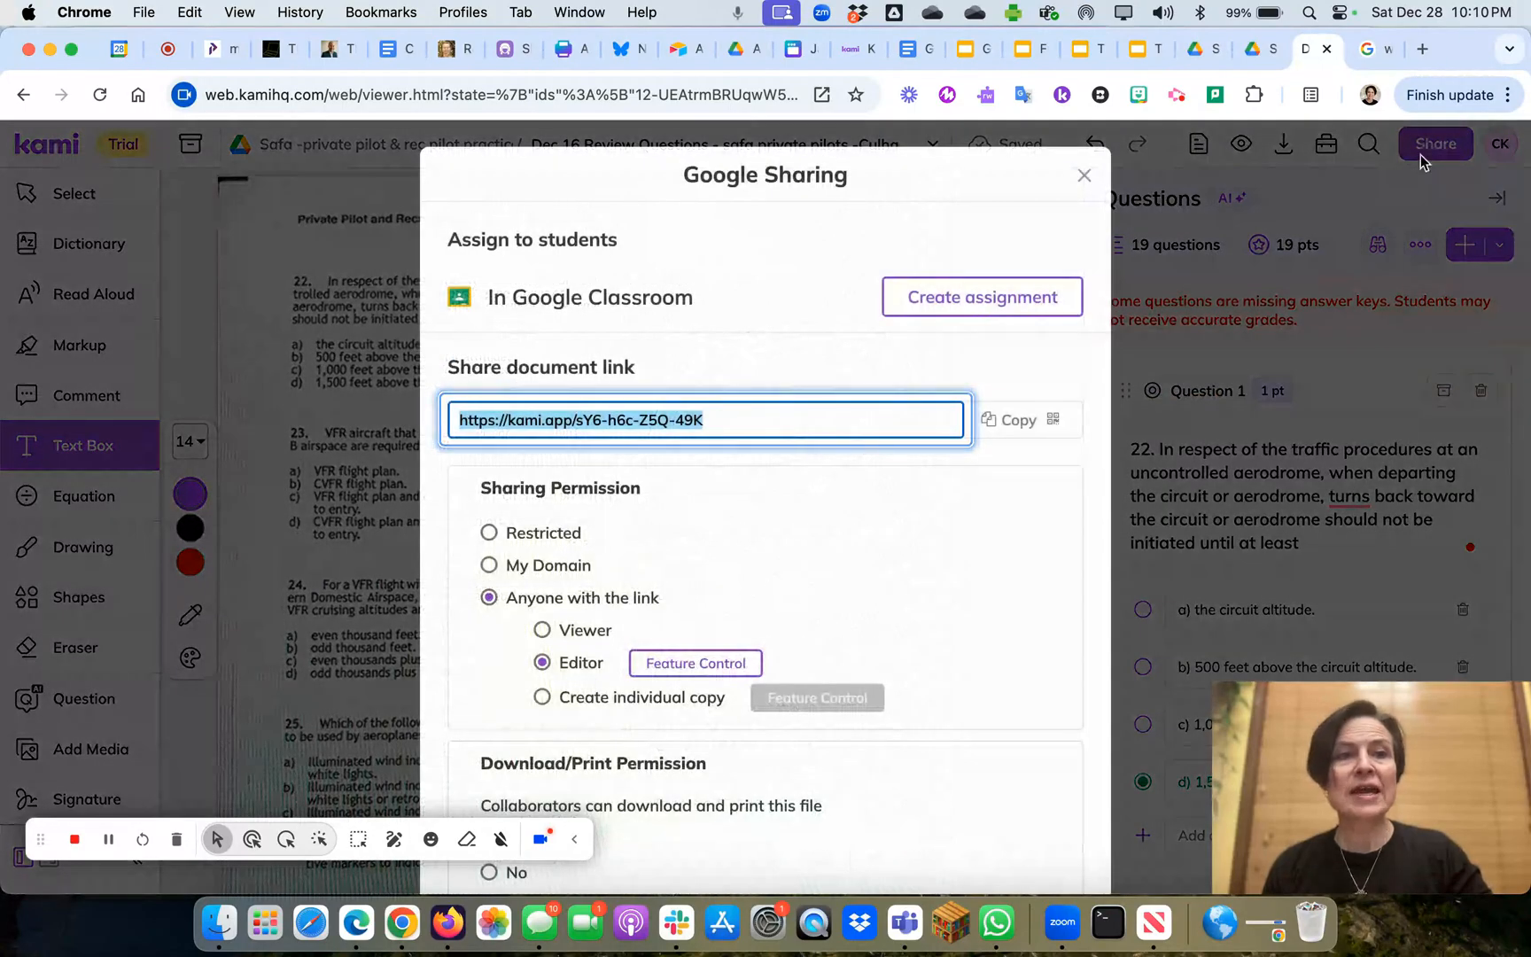
scroll(down, 3)
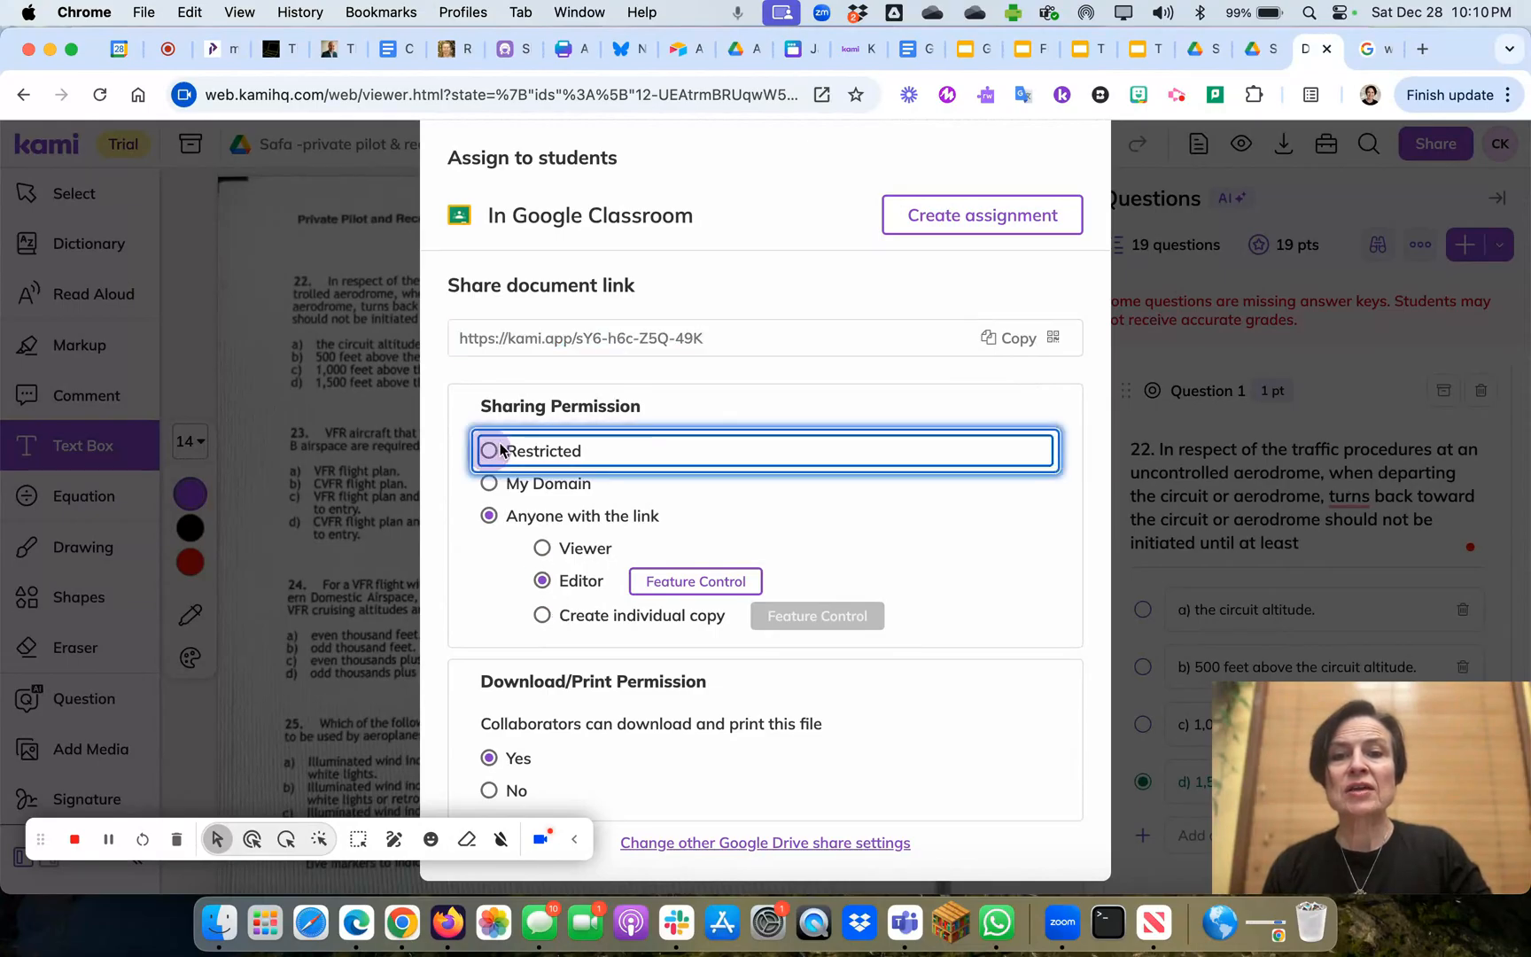
click(488, 451)
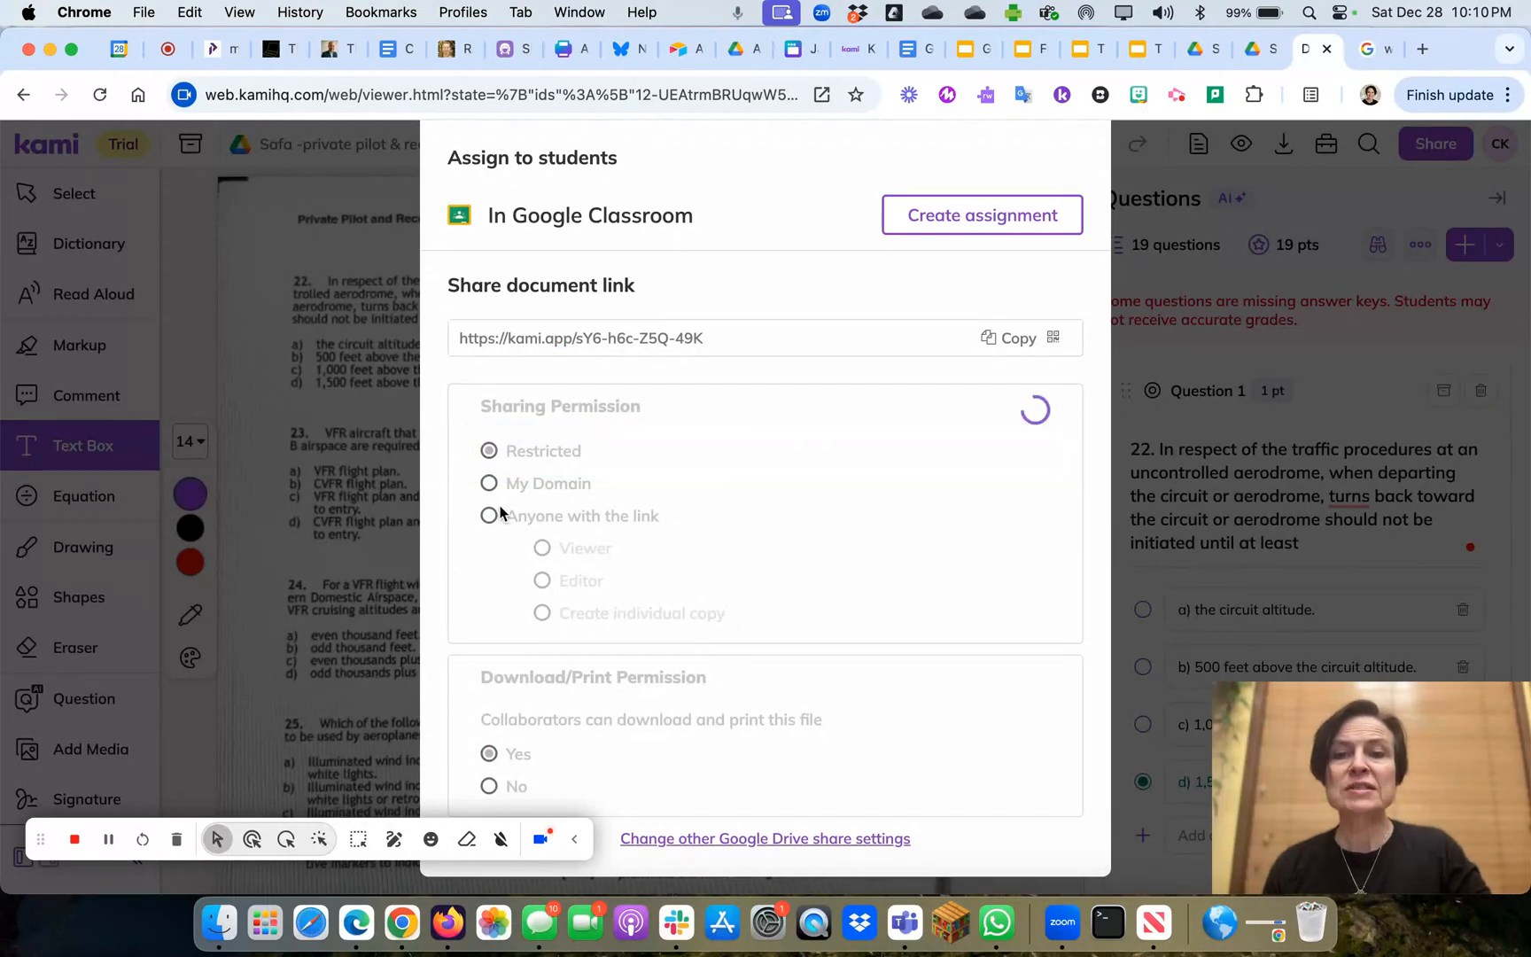
click(489, 516)
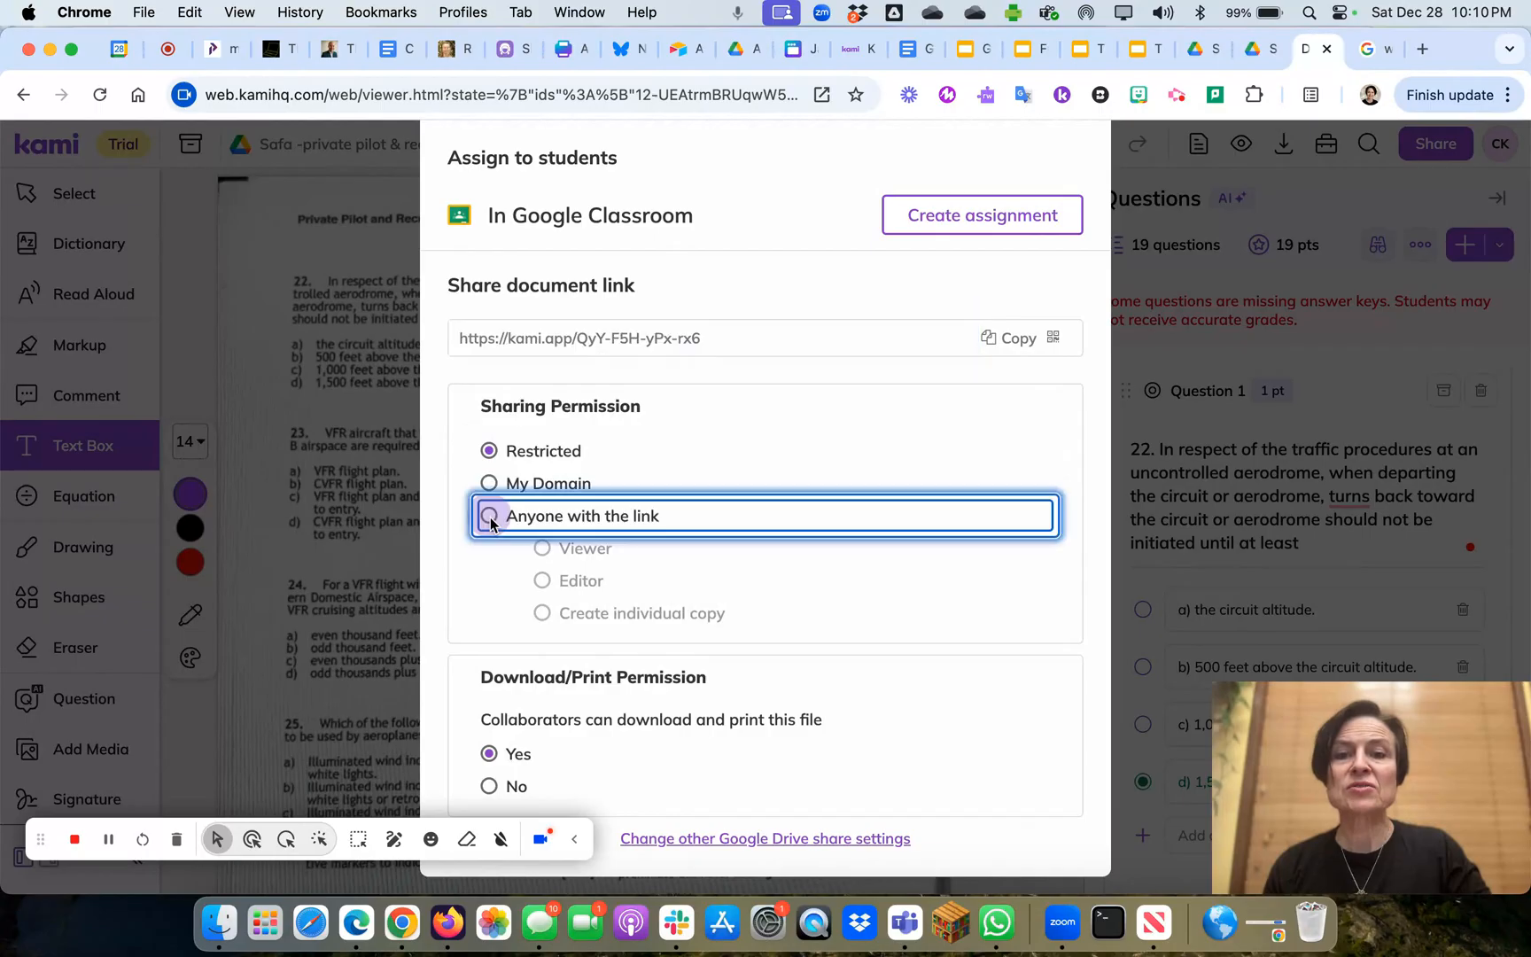
click(489, 516)
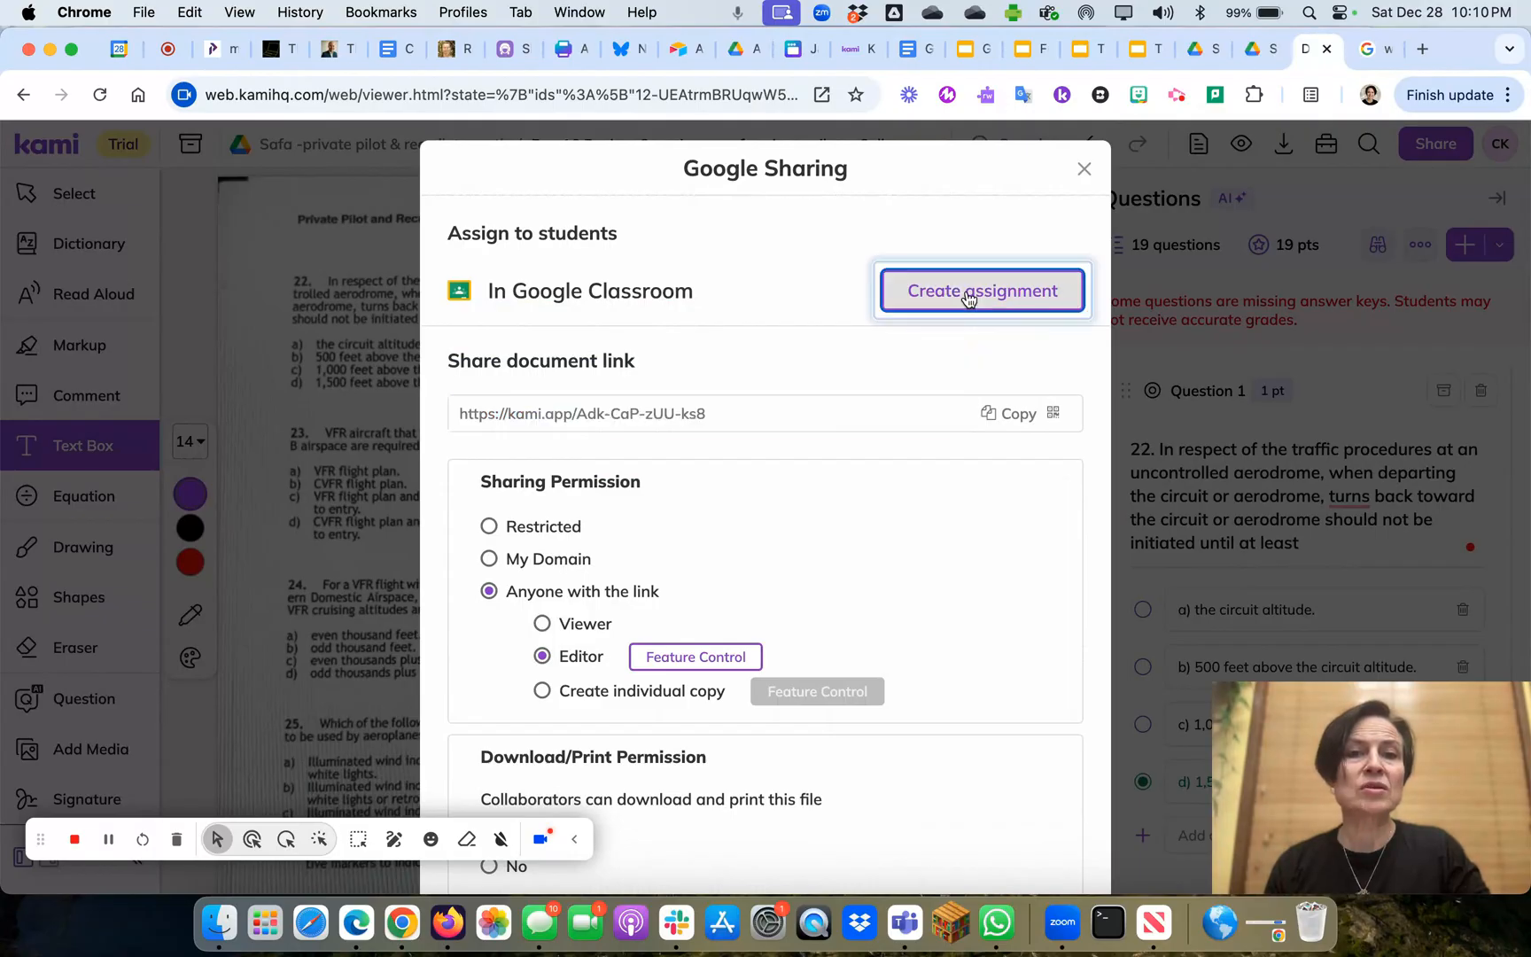
Step: Create a Classroom assignment and start typing the title 'Weather Practice Test (Kami)'
click(982, 290)
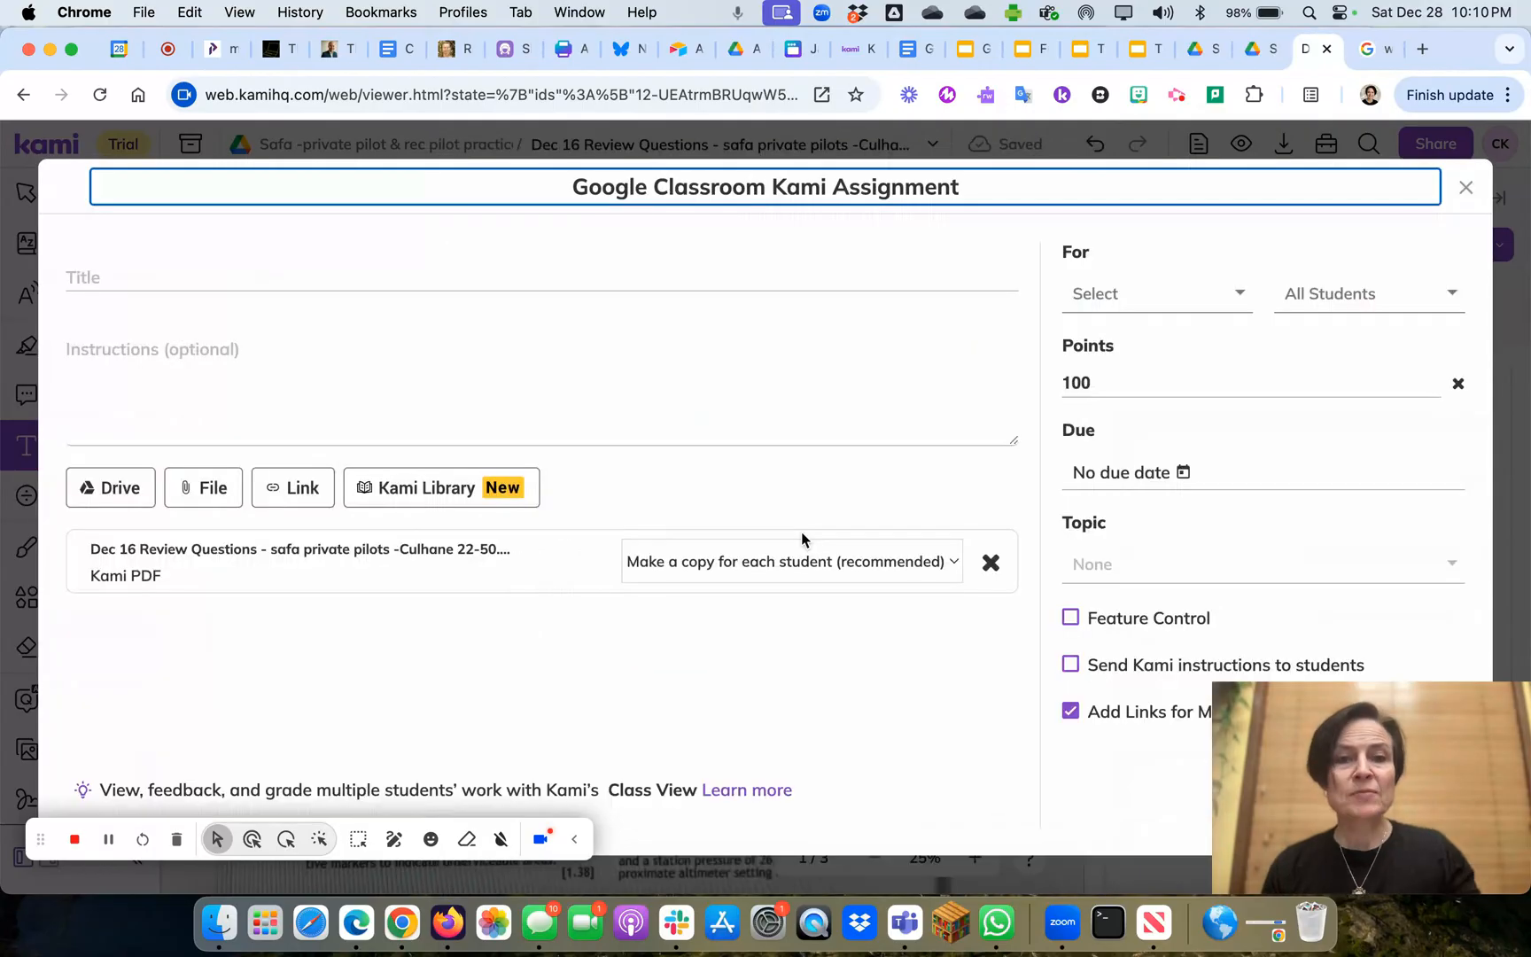
mouse_move(824, 237)
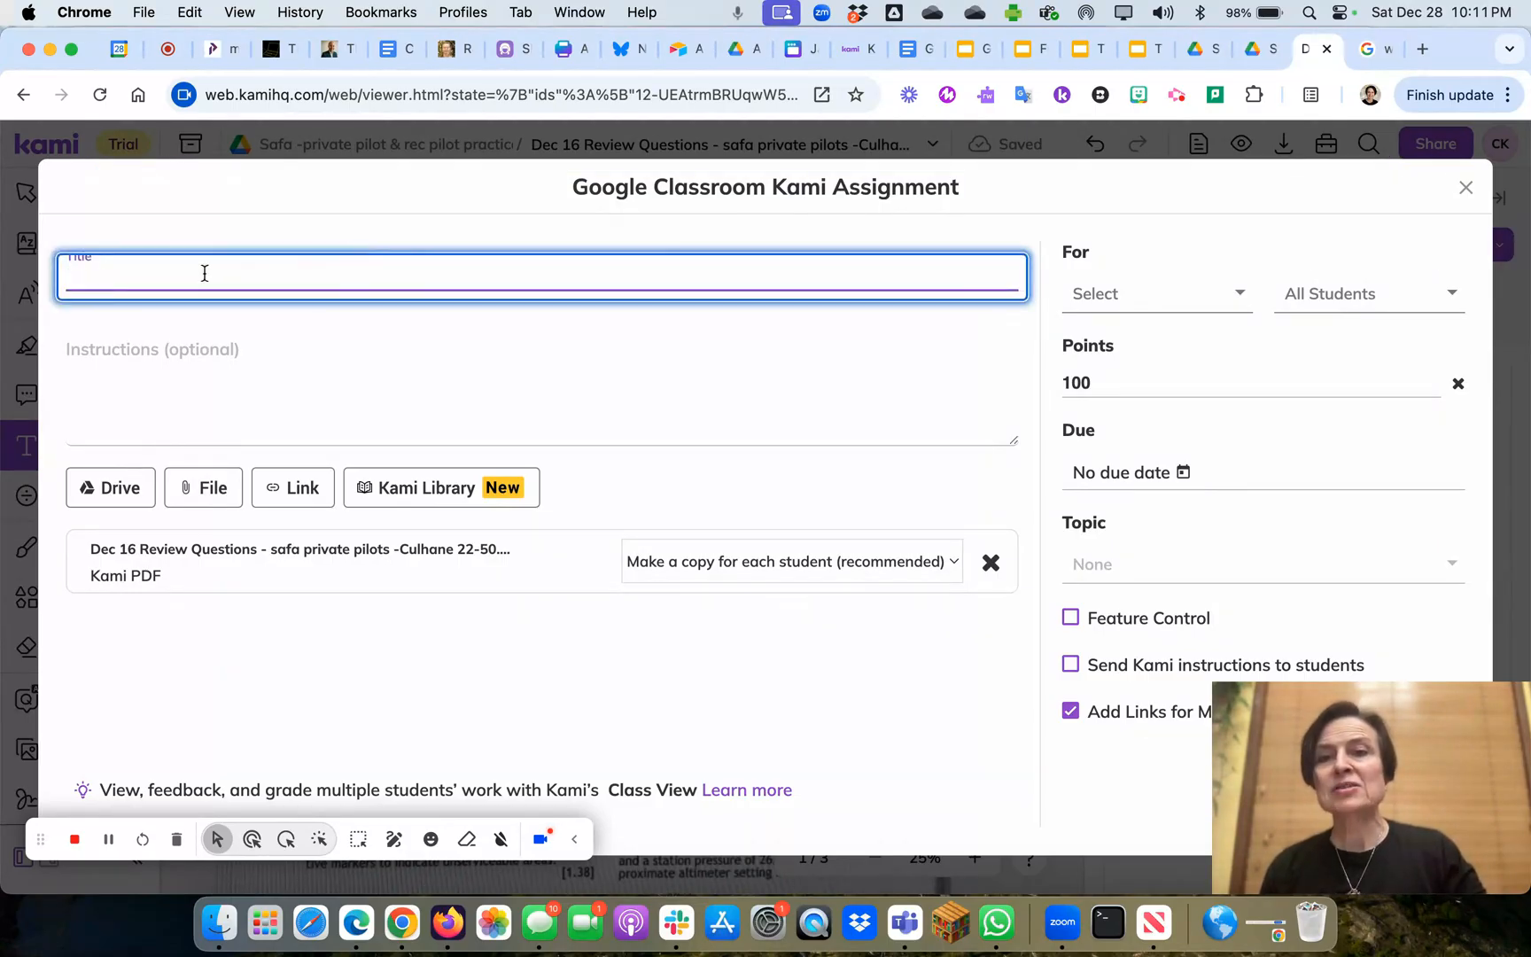
text(Weather Practice Test (Kami)
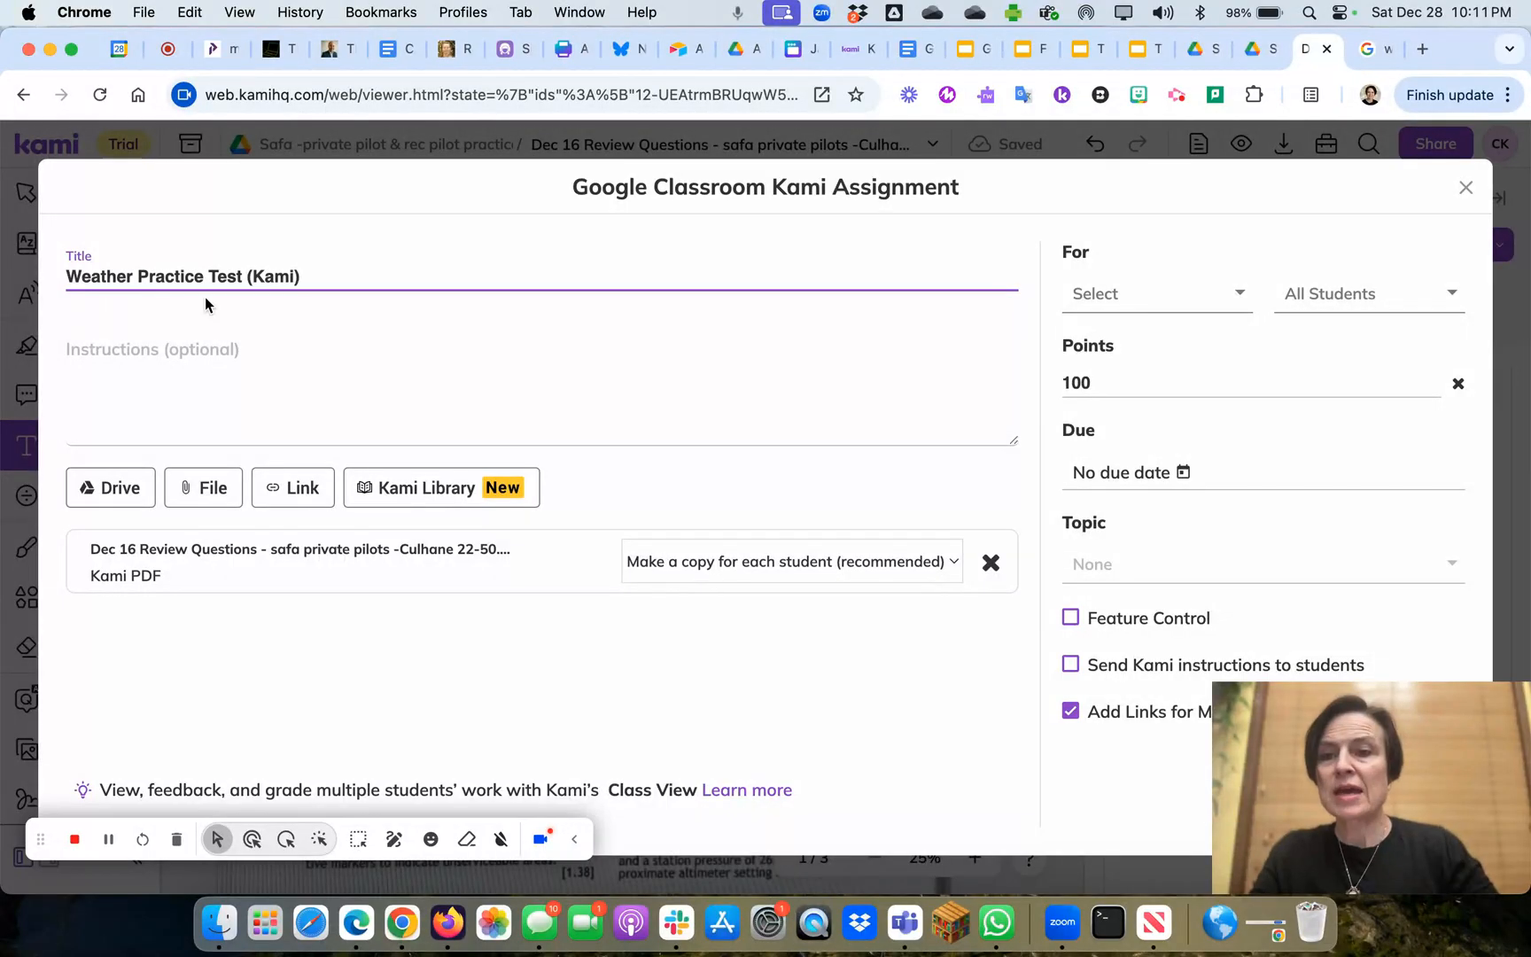
mouse_move(119, 598)
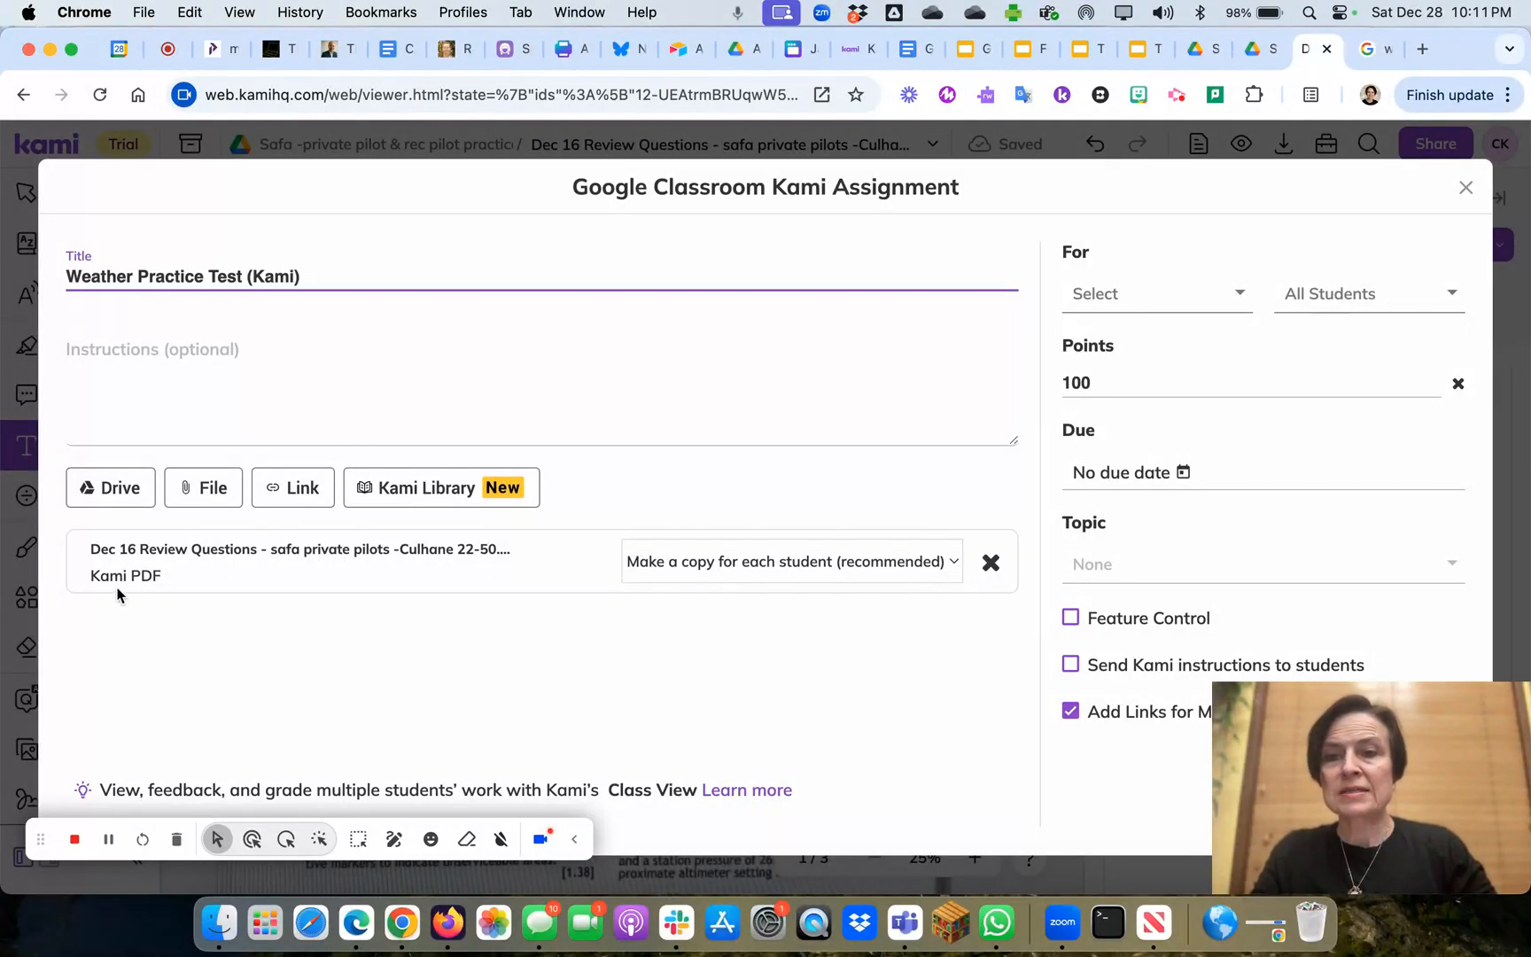
mouse_move(634, 527)
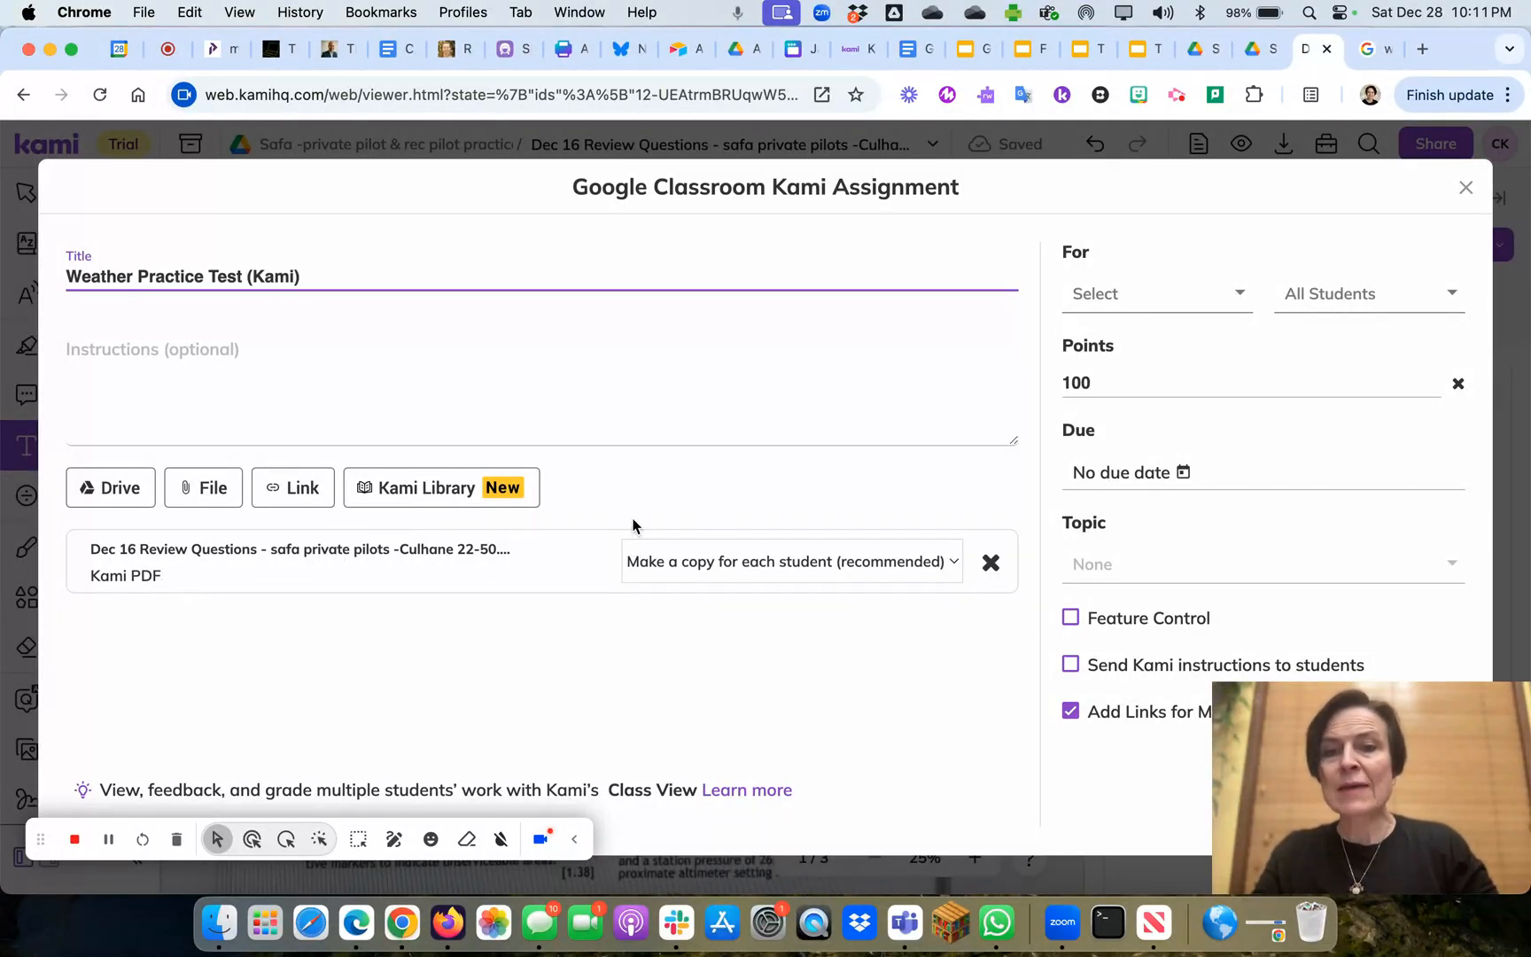
mouse_move(876, 619)
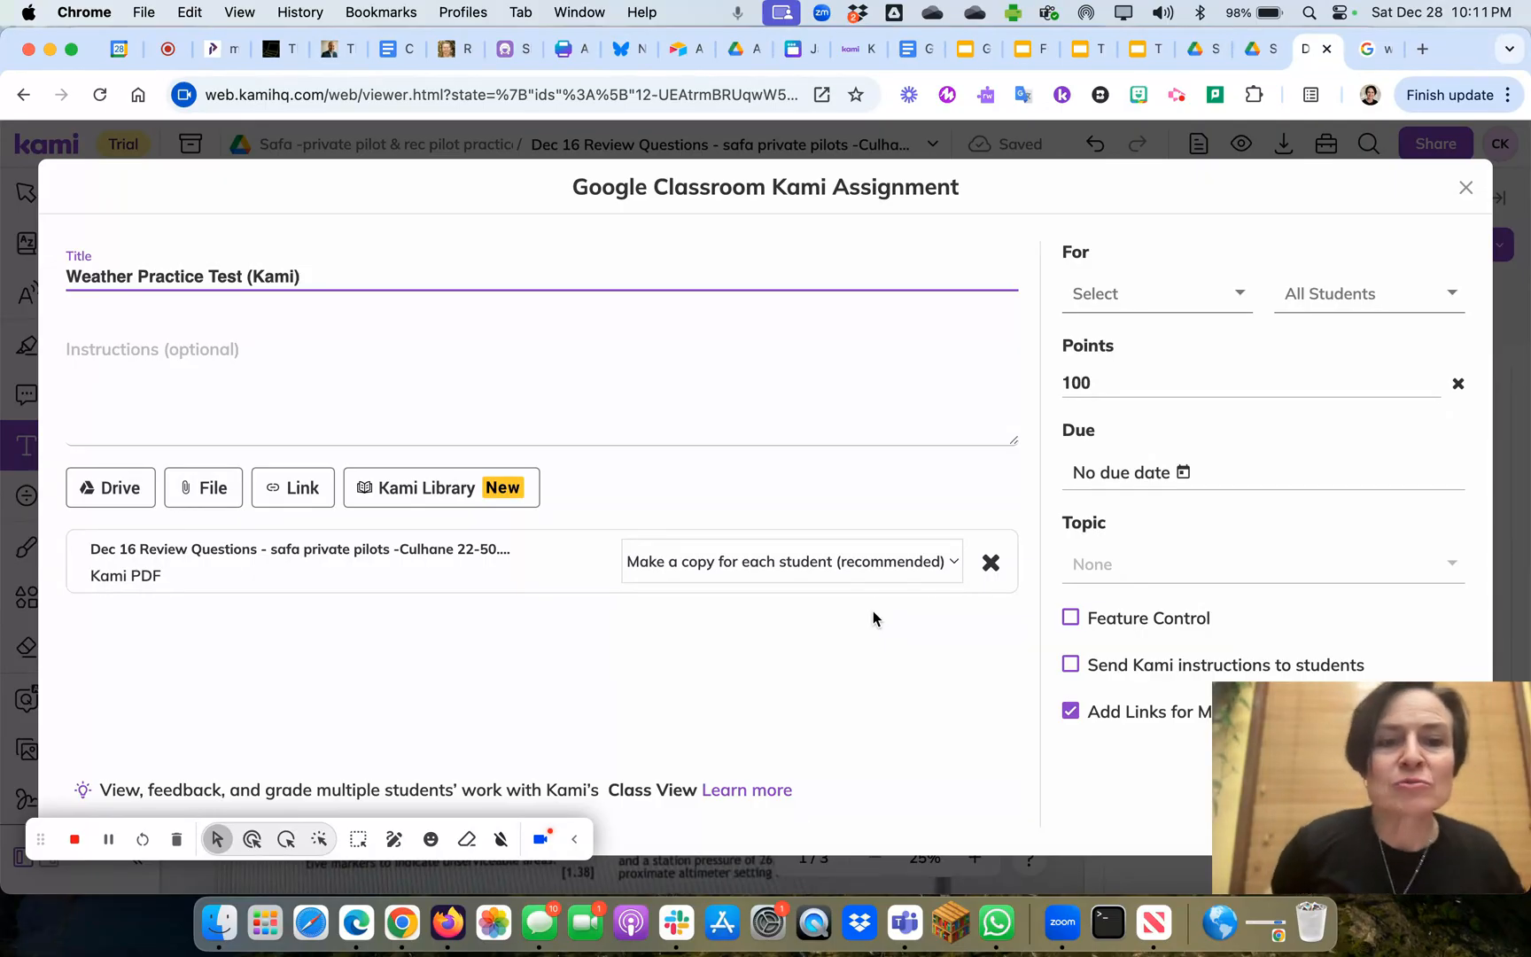
Step: Browse the For class list and choose the class to receive the assignment
click(1157, 294)
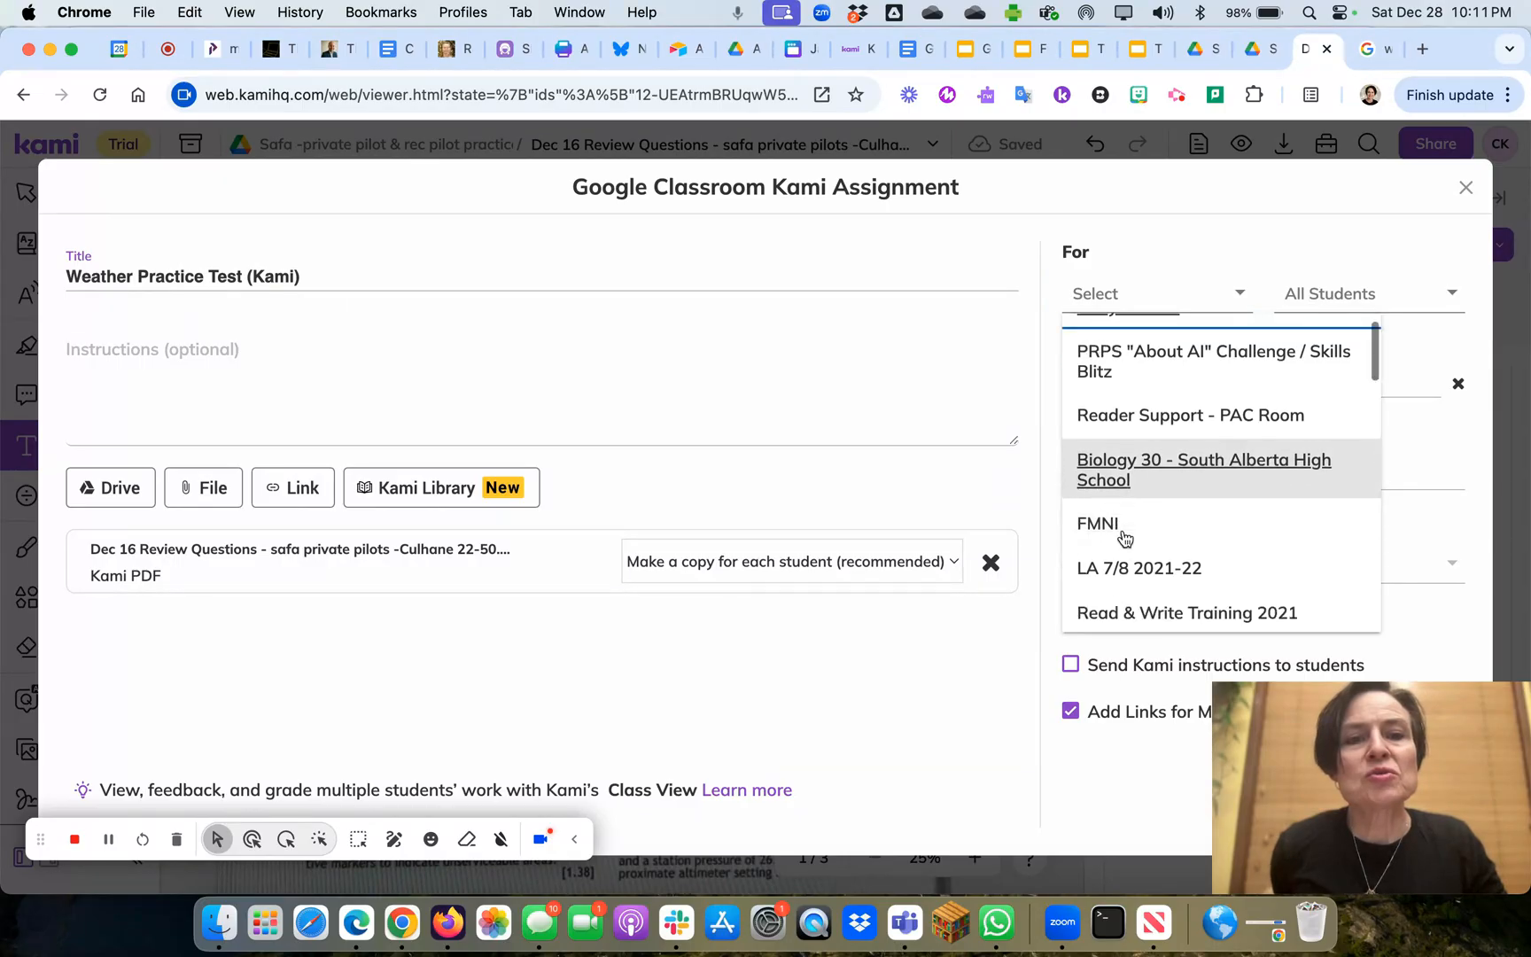
scroll(down, 3)
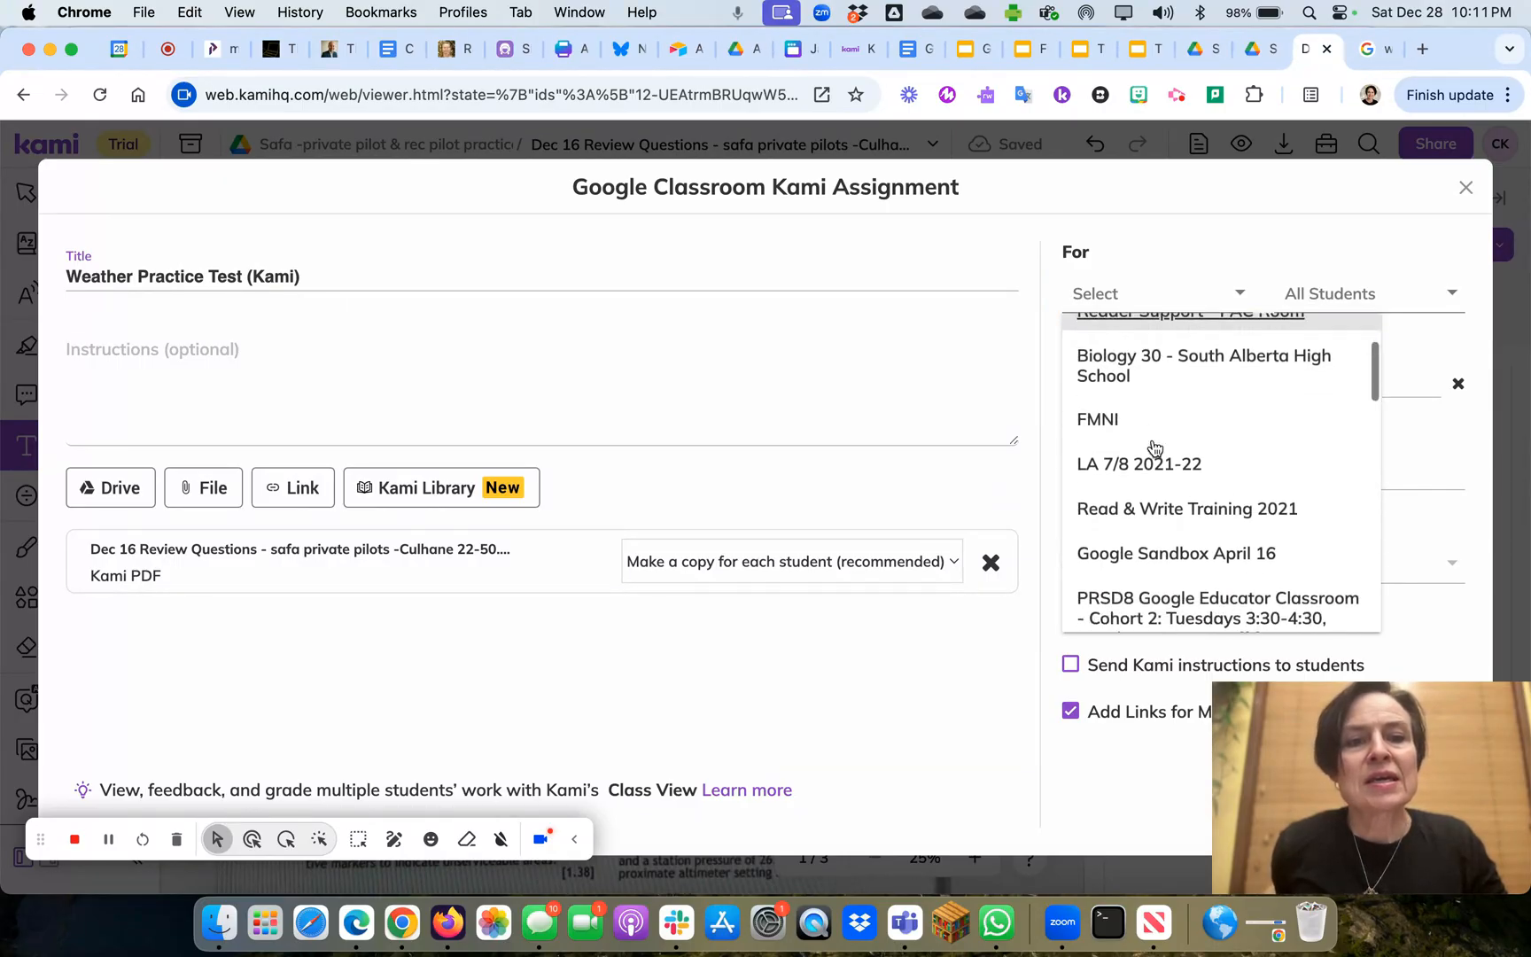
click(1176, 553)
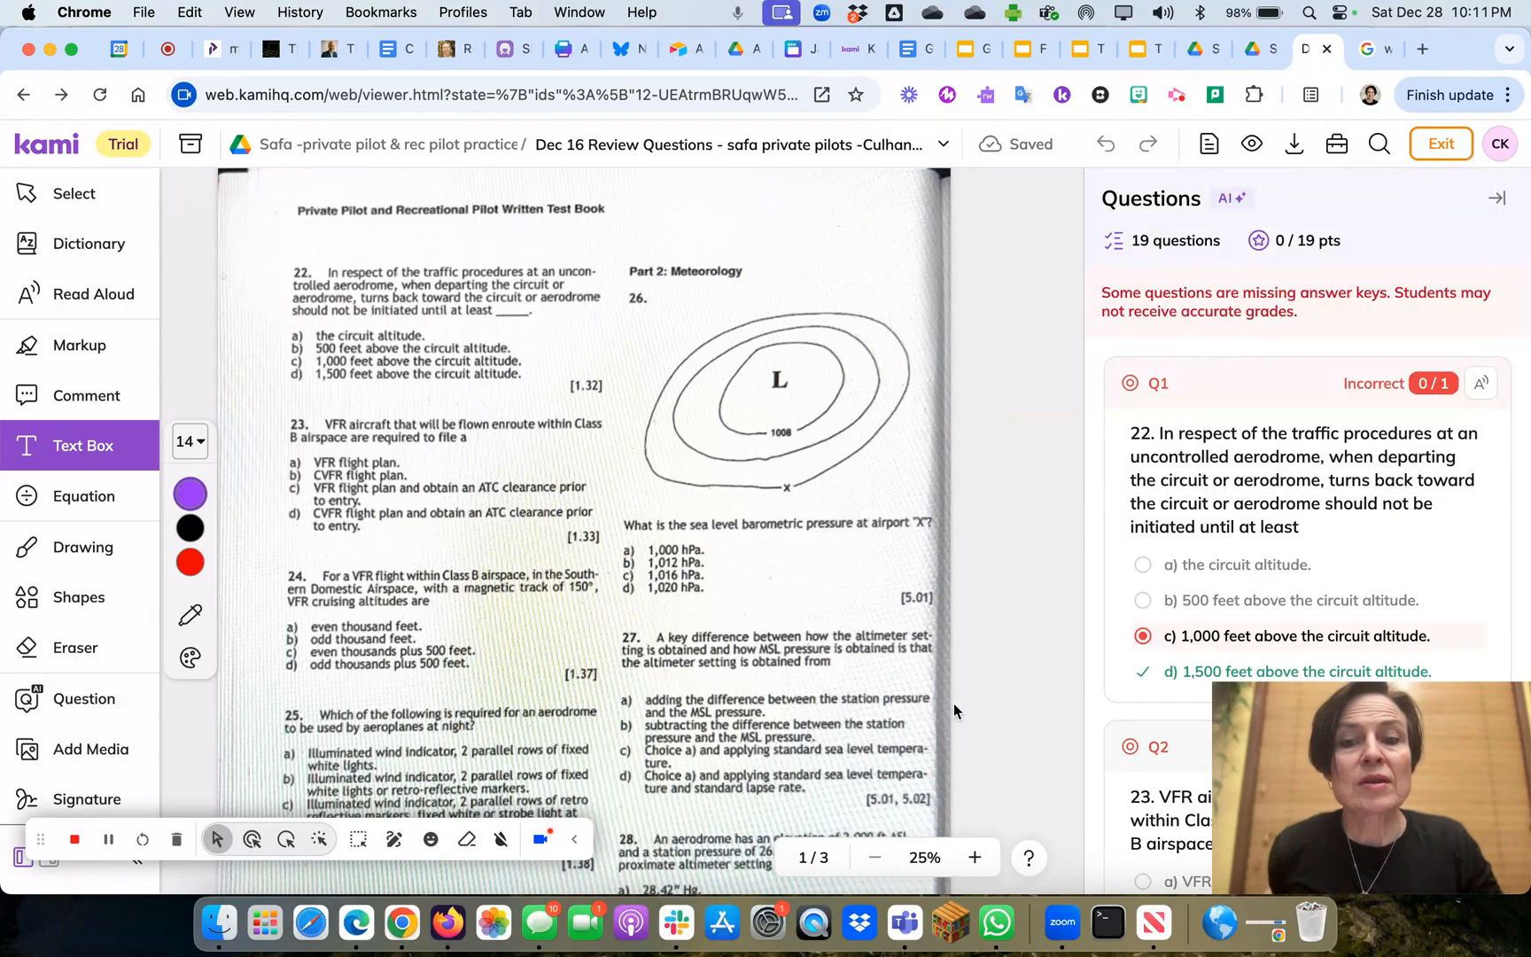
mouse_move(573, 841)
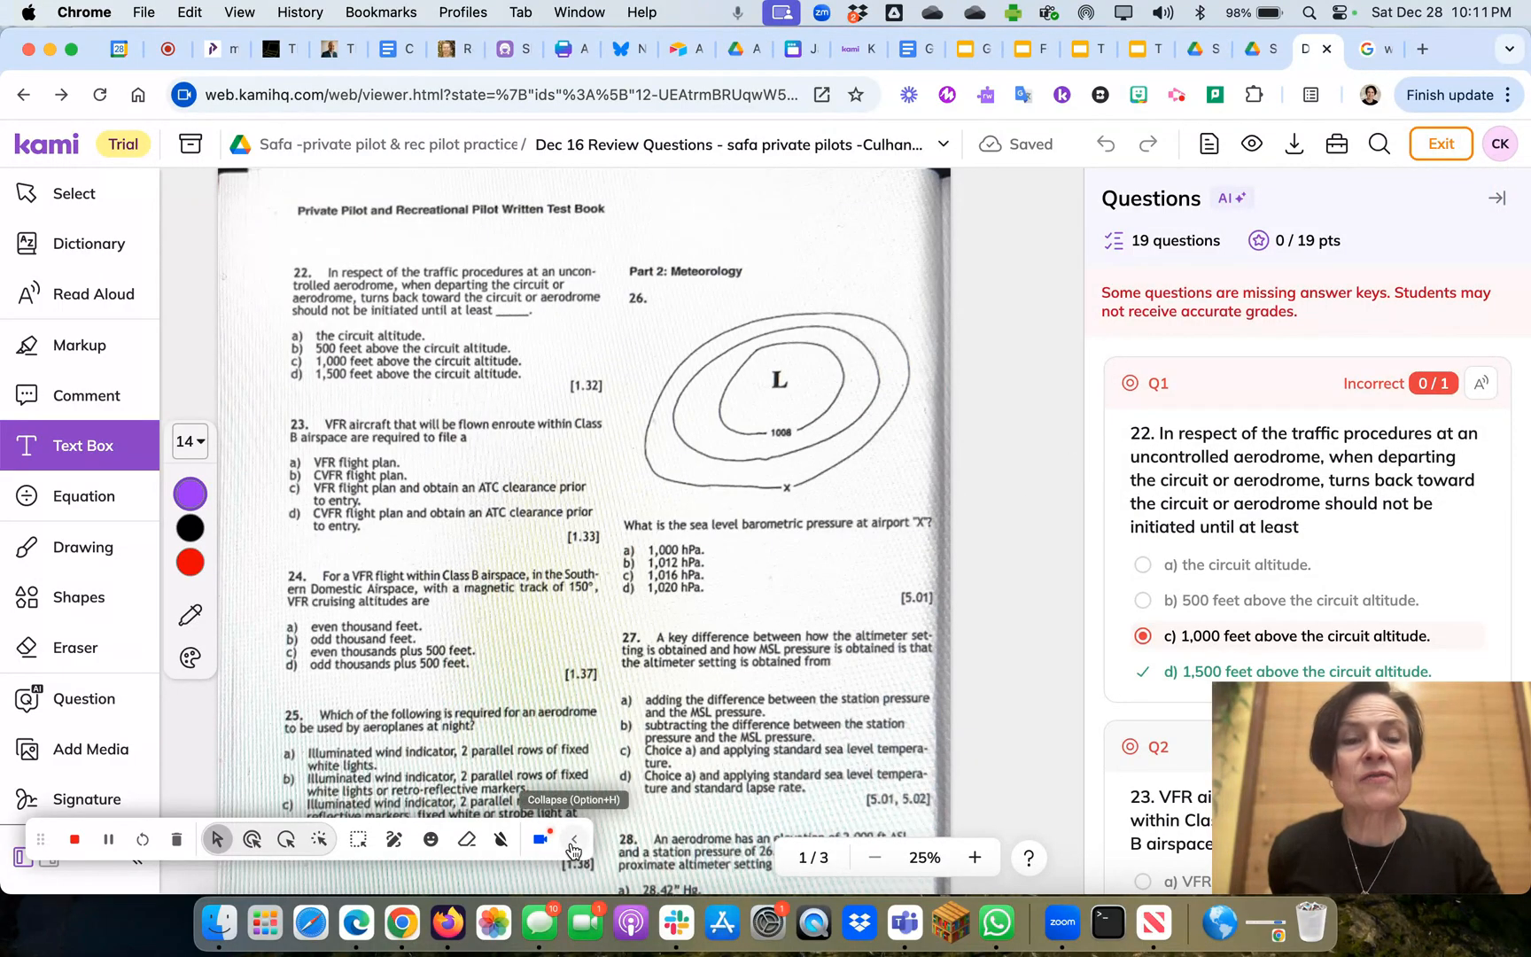